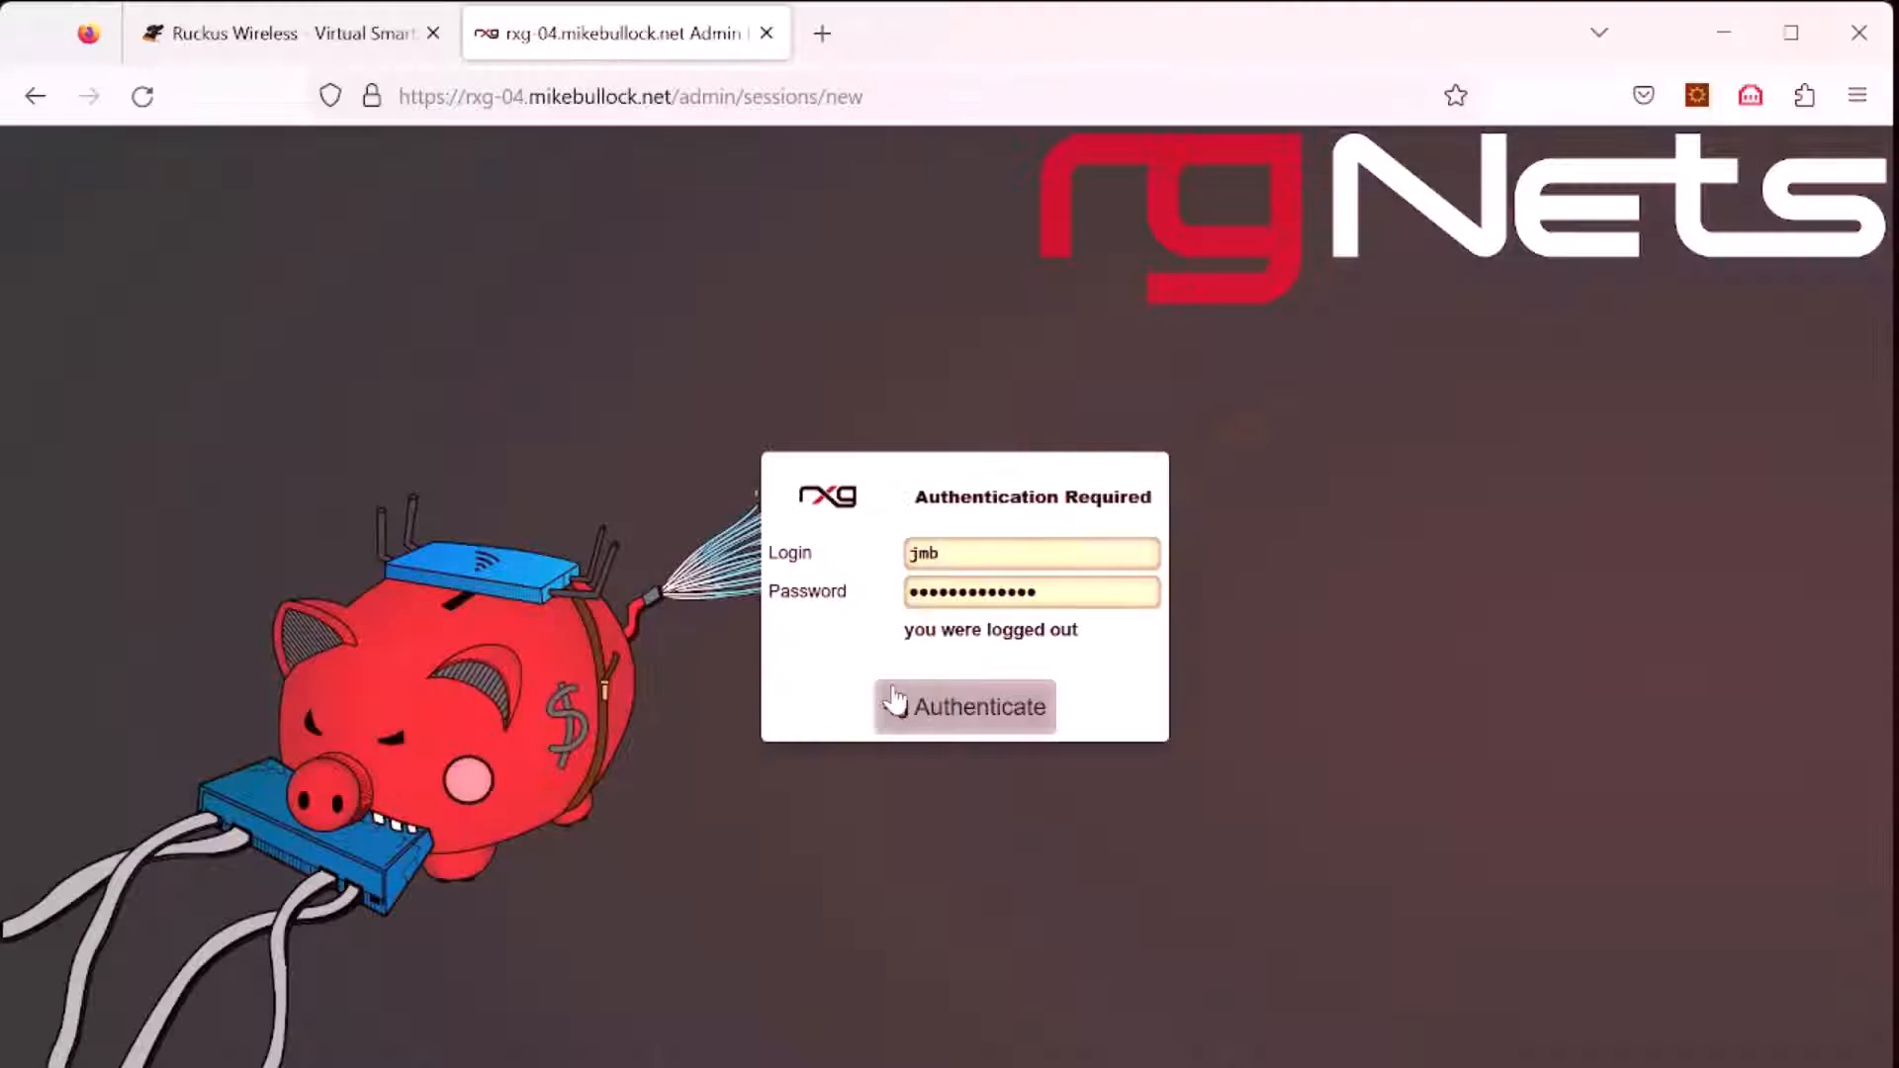
Step: Authenticate as administrator and load the rXg System dashboard
left_click(964, 706)
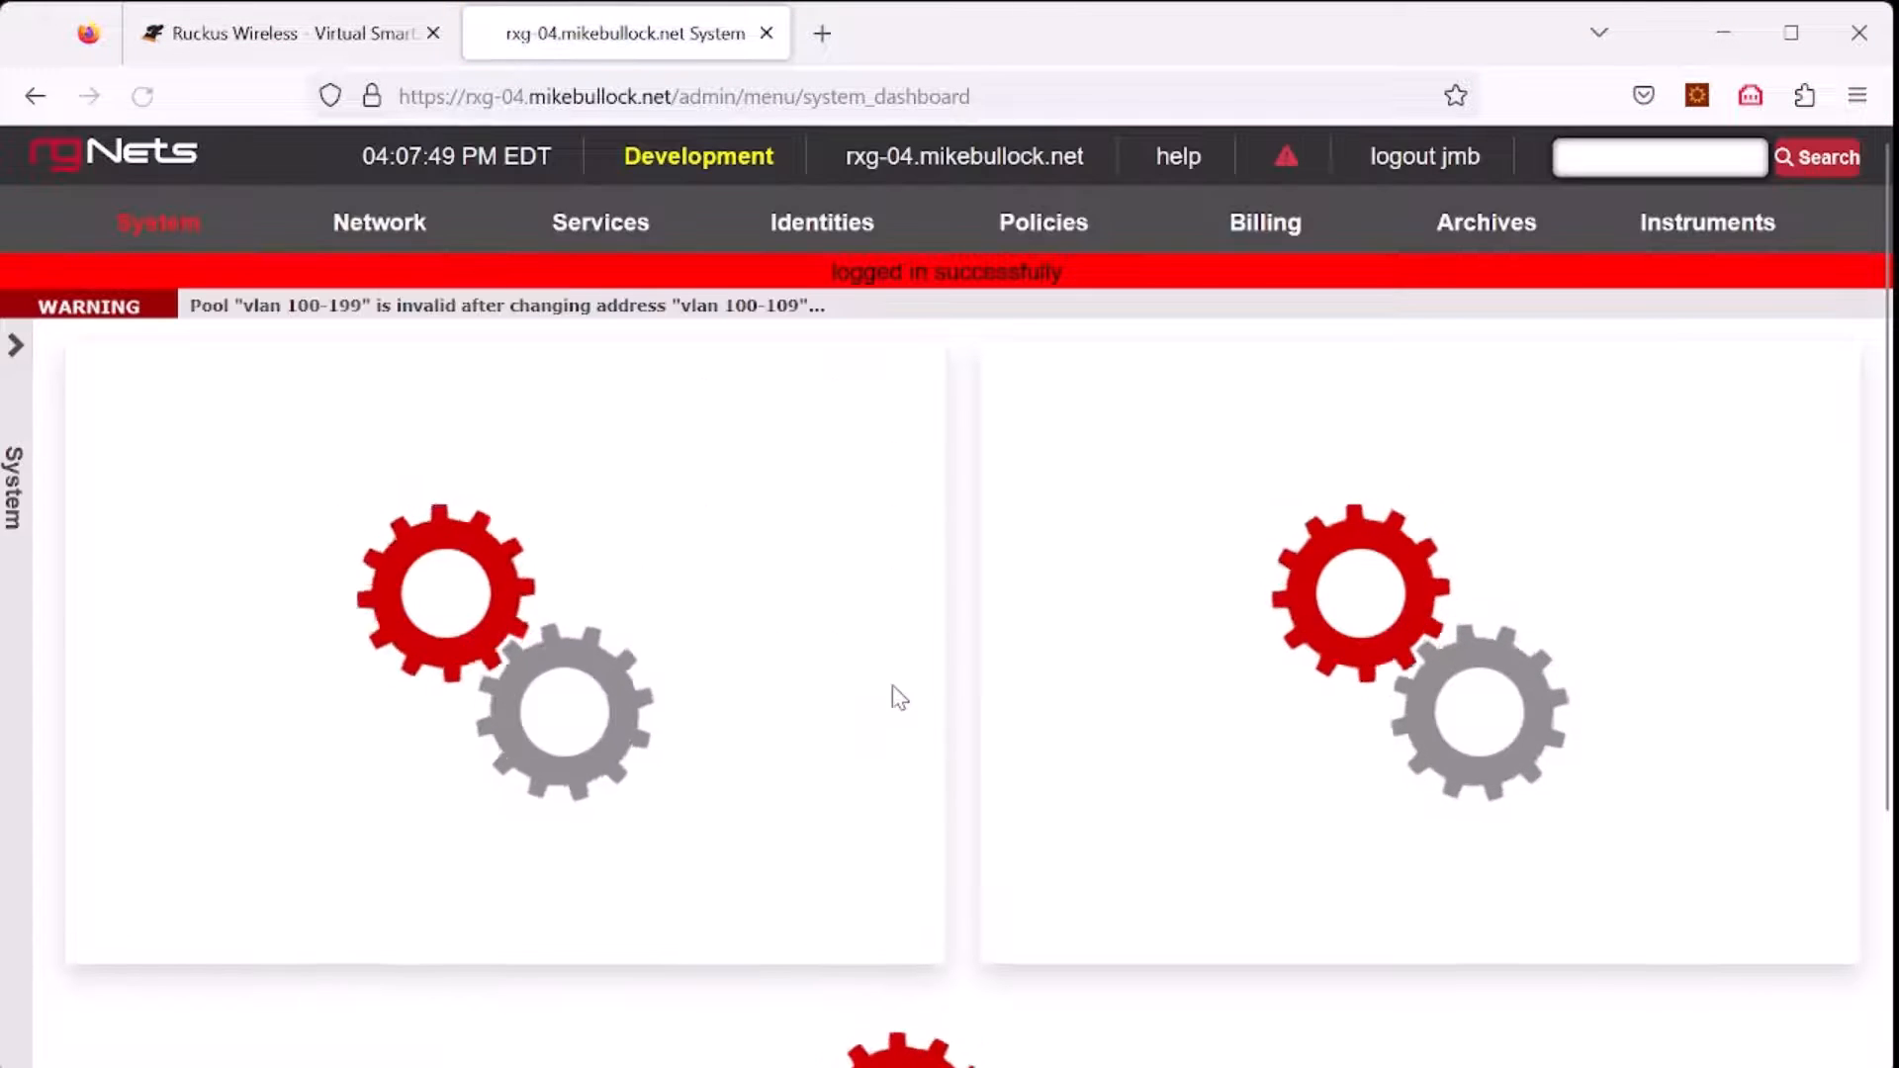
left_click(380, 222)
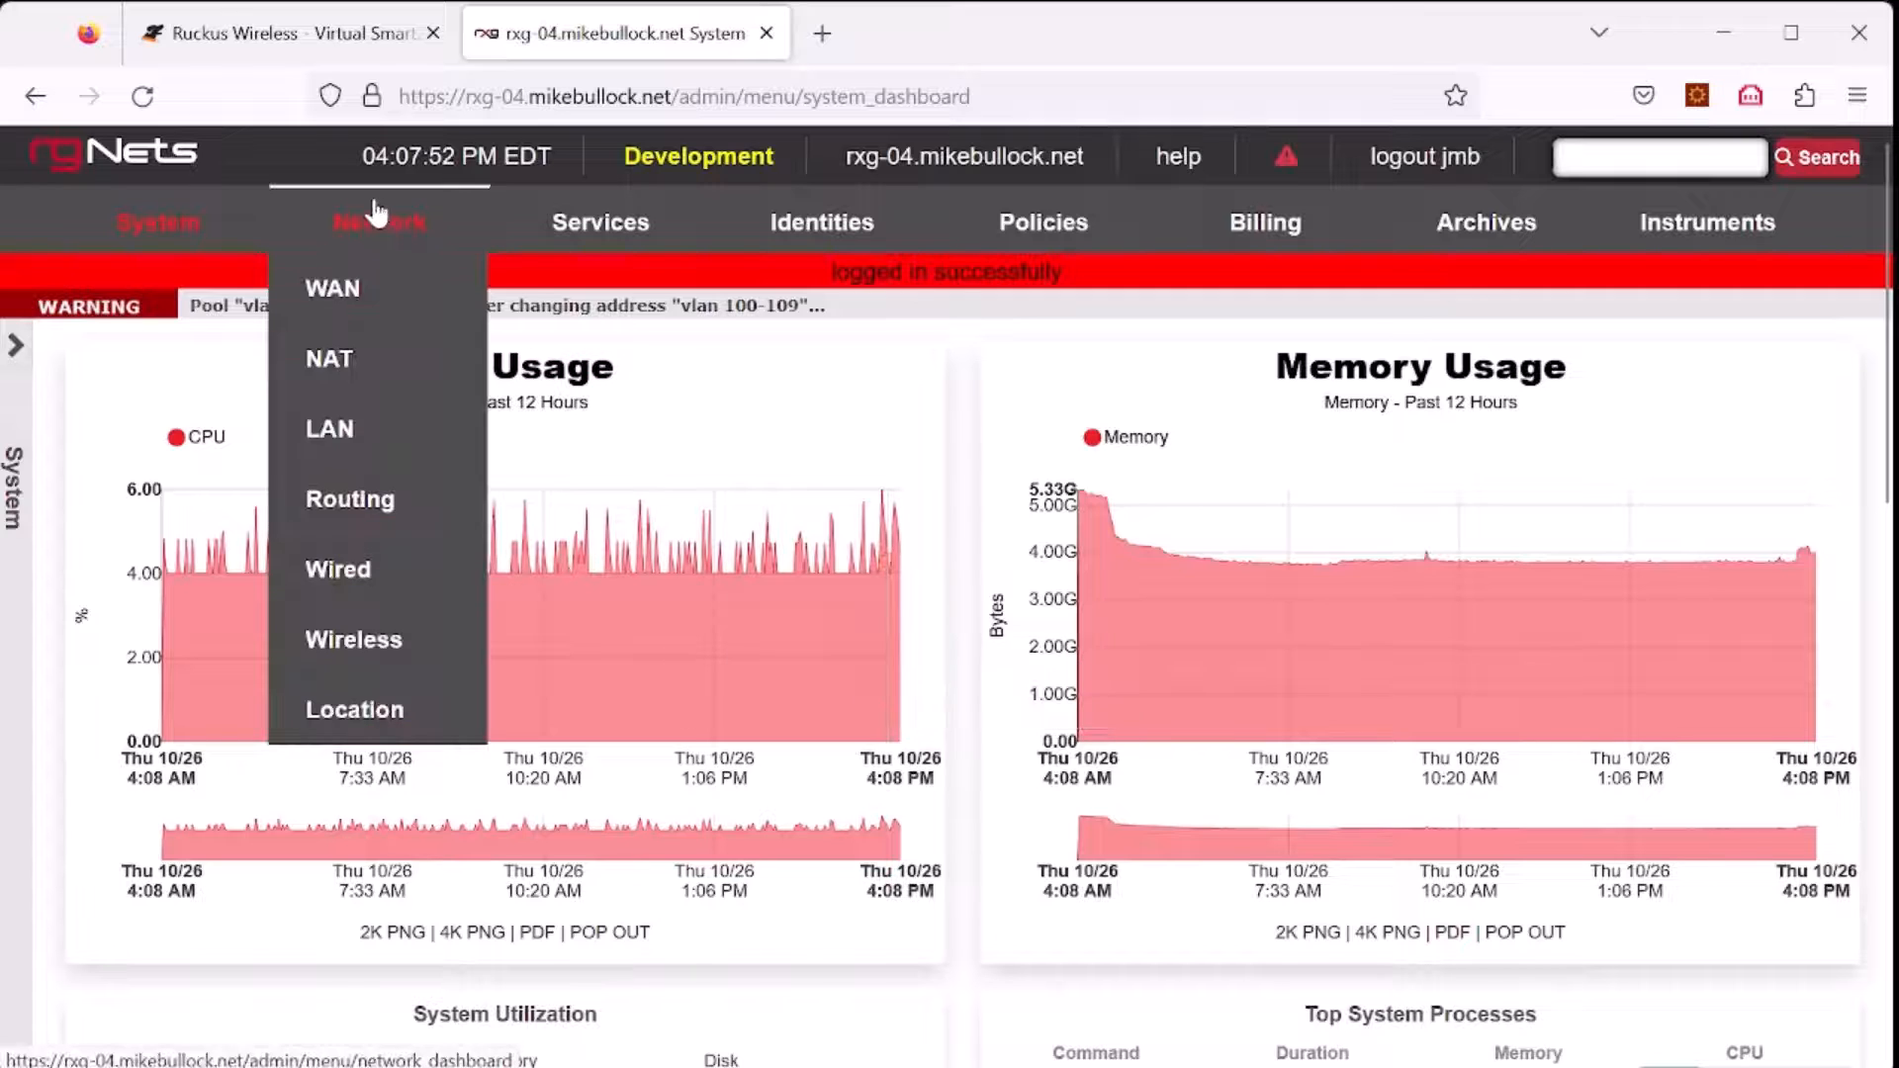
Step: Review the LAN page's Ethernet interfaces, vlan 100-109 interface and 10.0.100-10.0.109 address range
left_click(330, 430)
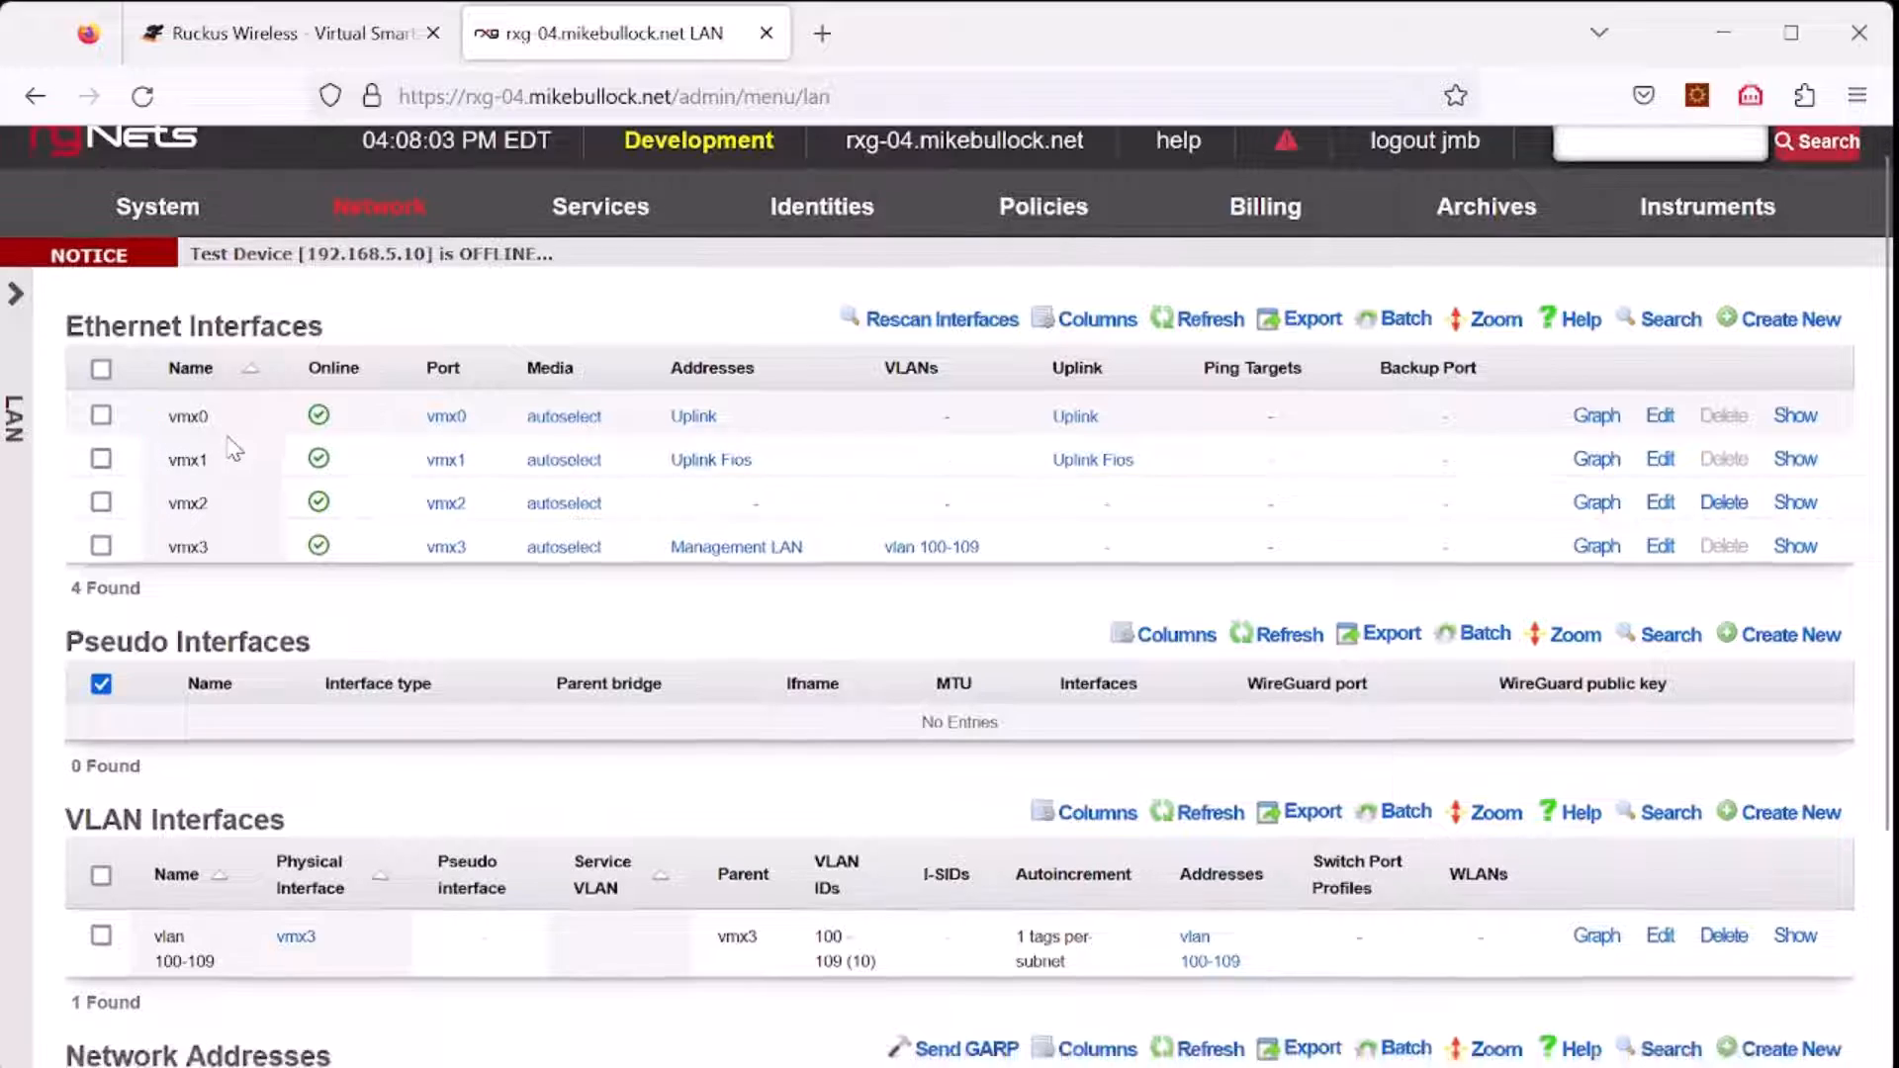
scroll("down", 3)
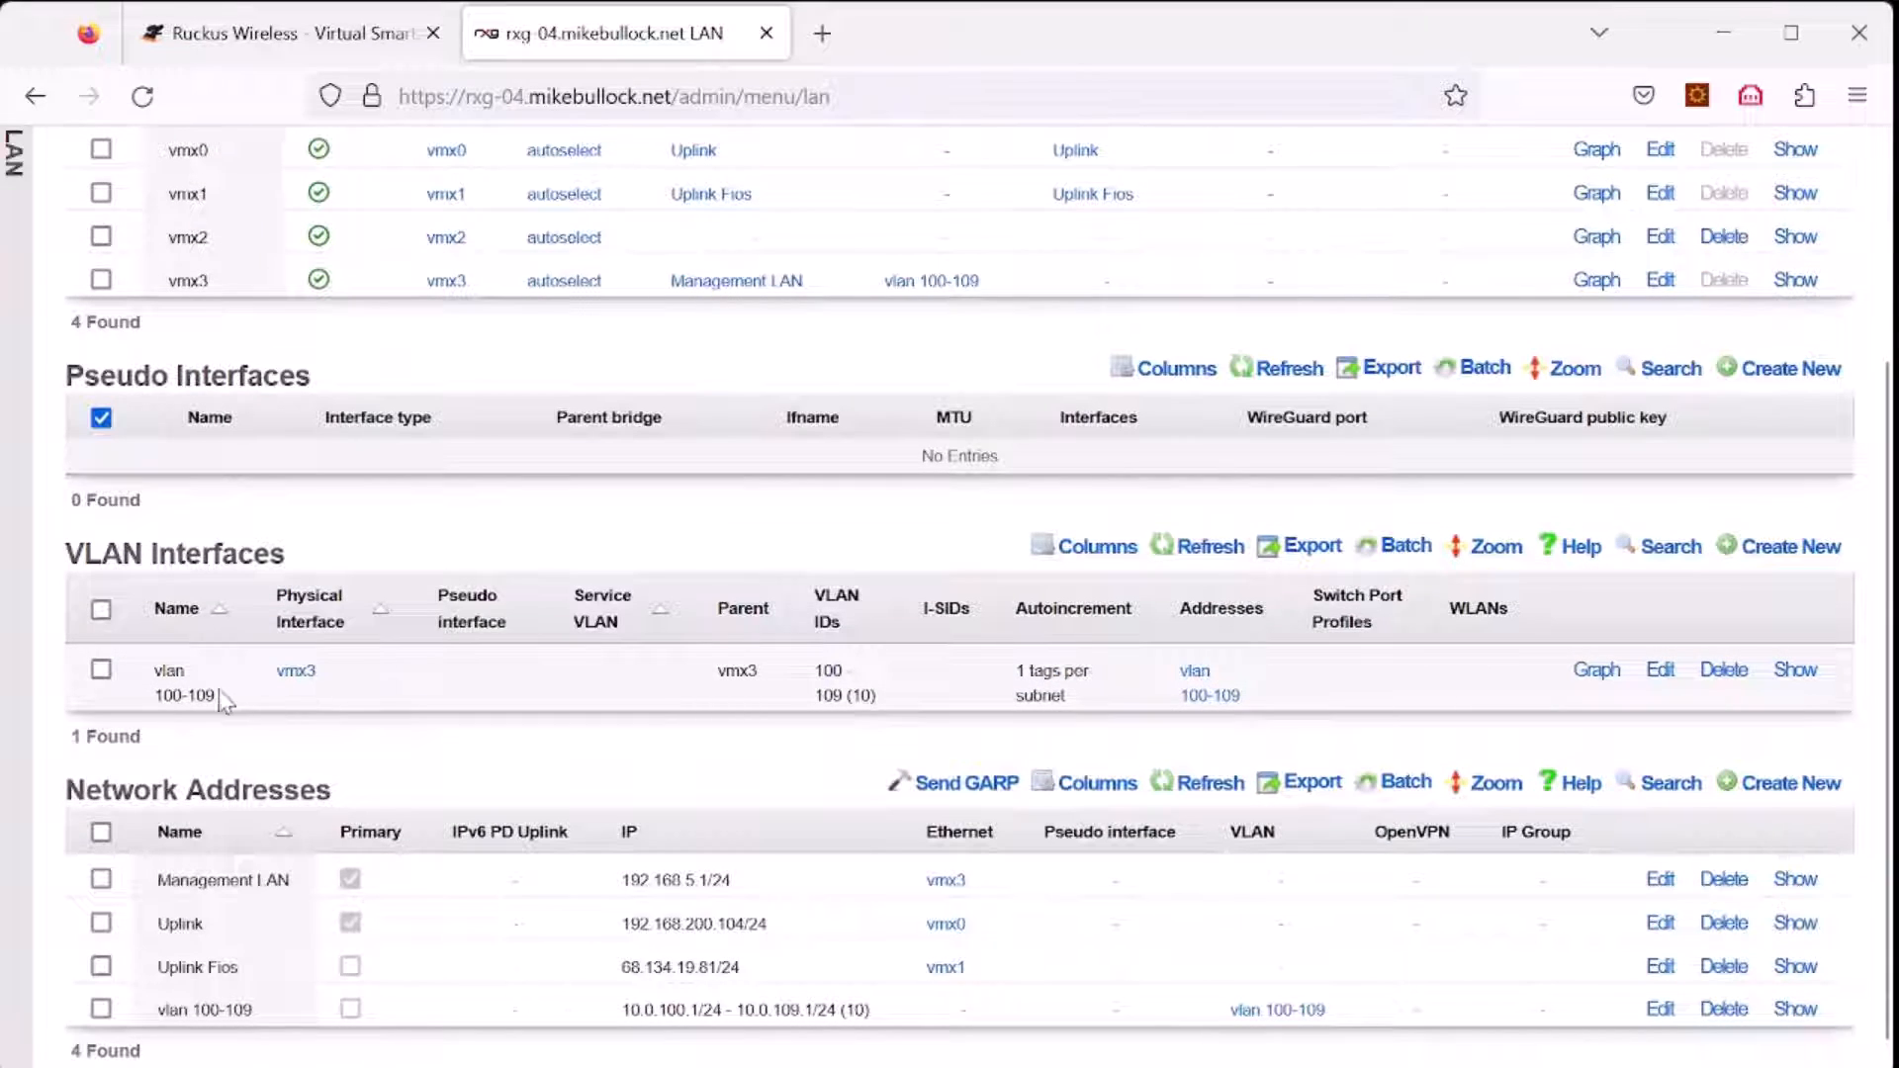
double_click(170, 683)
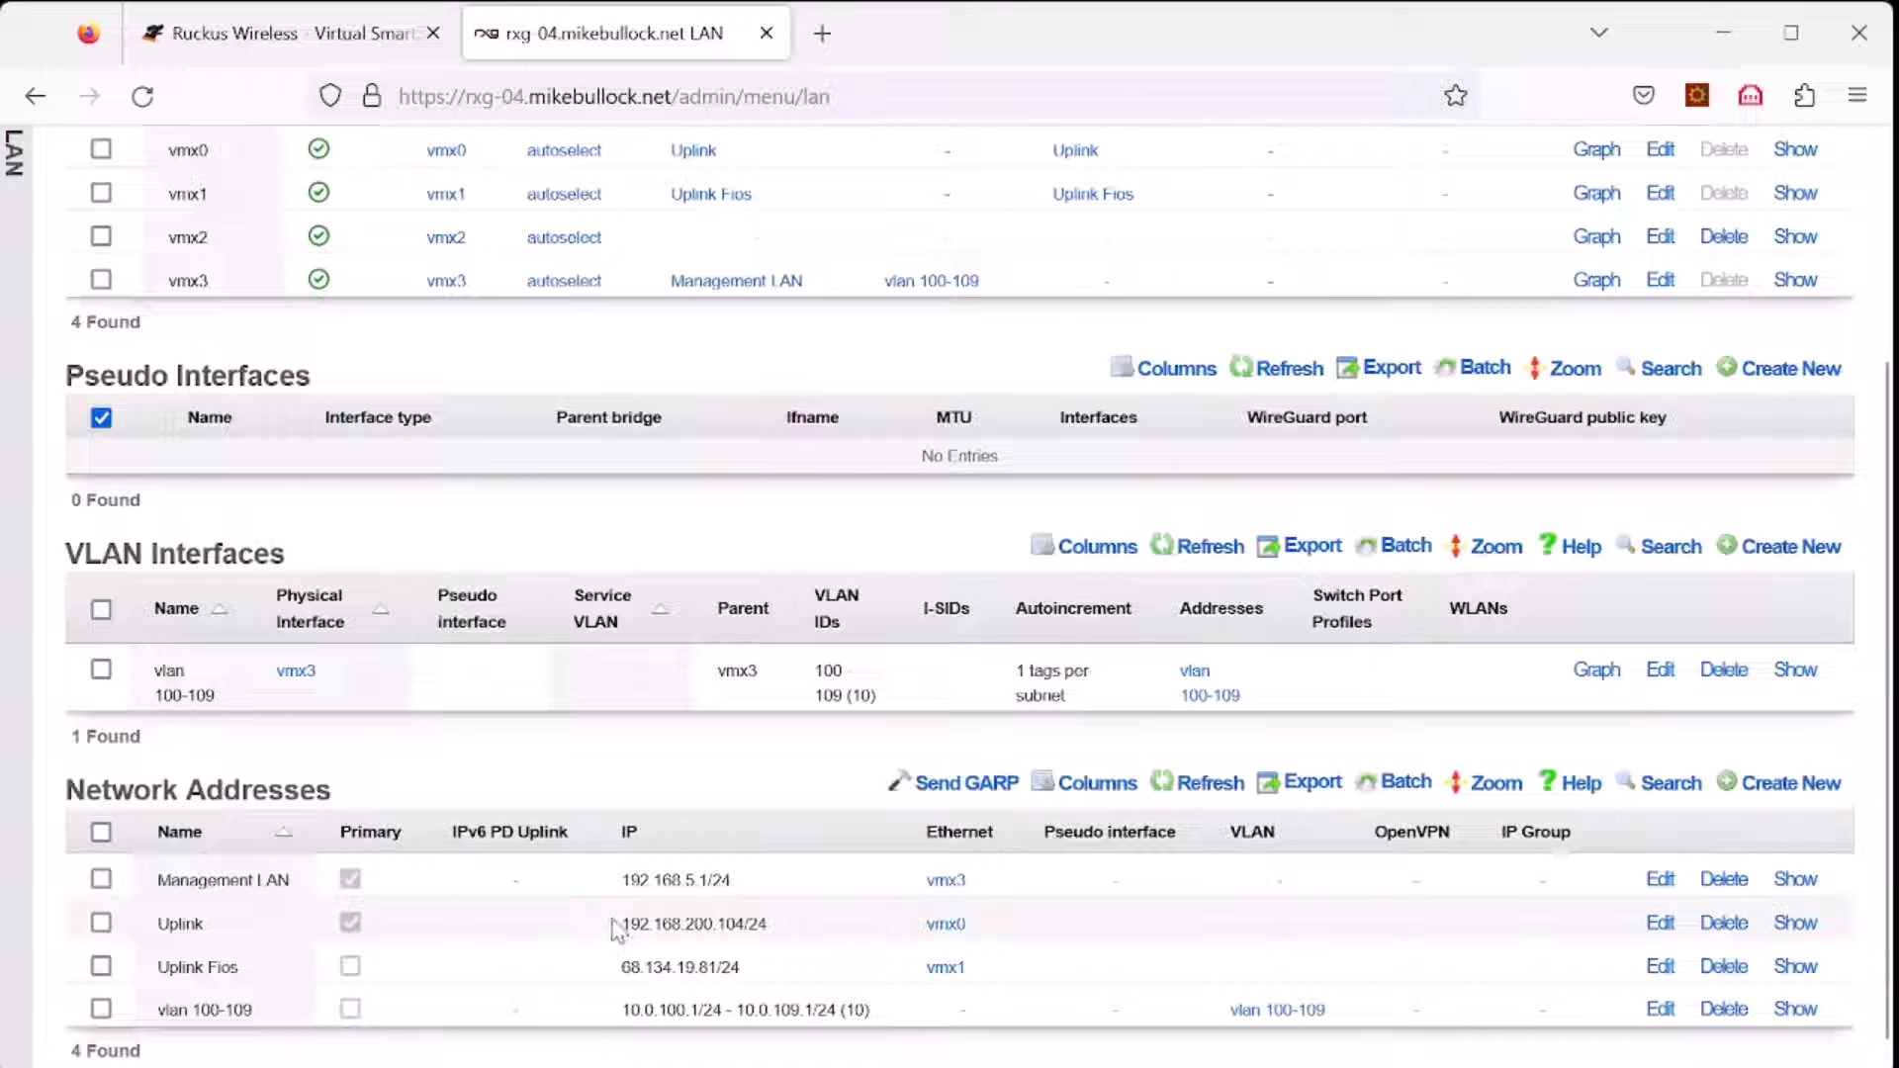
double_click(693, 922)
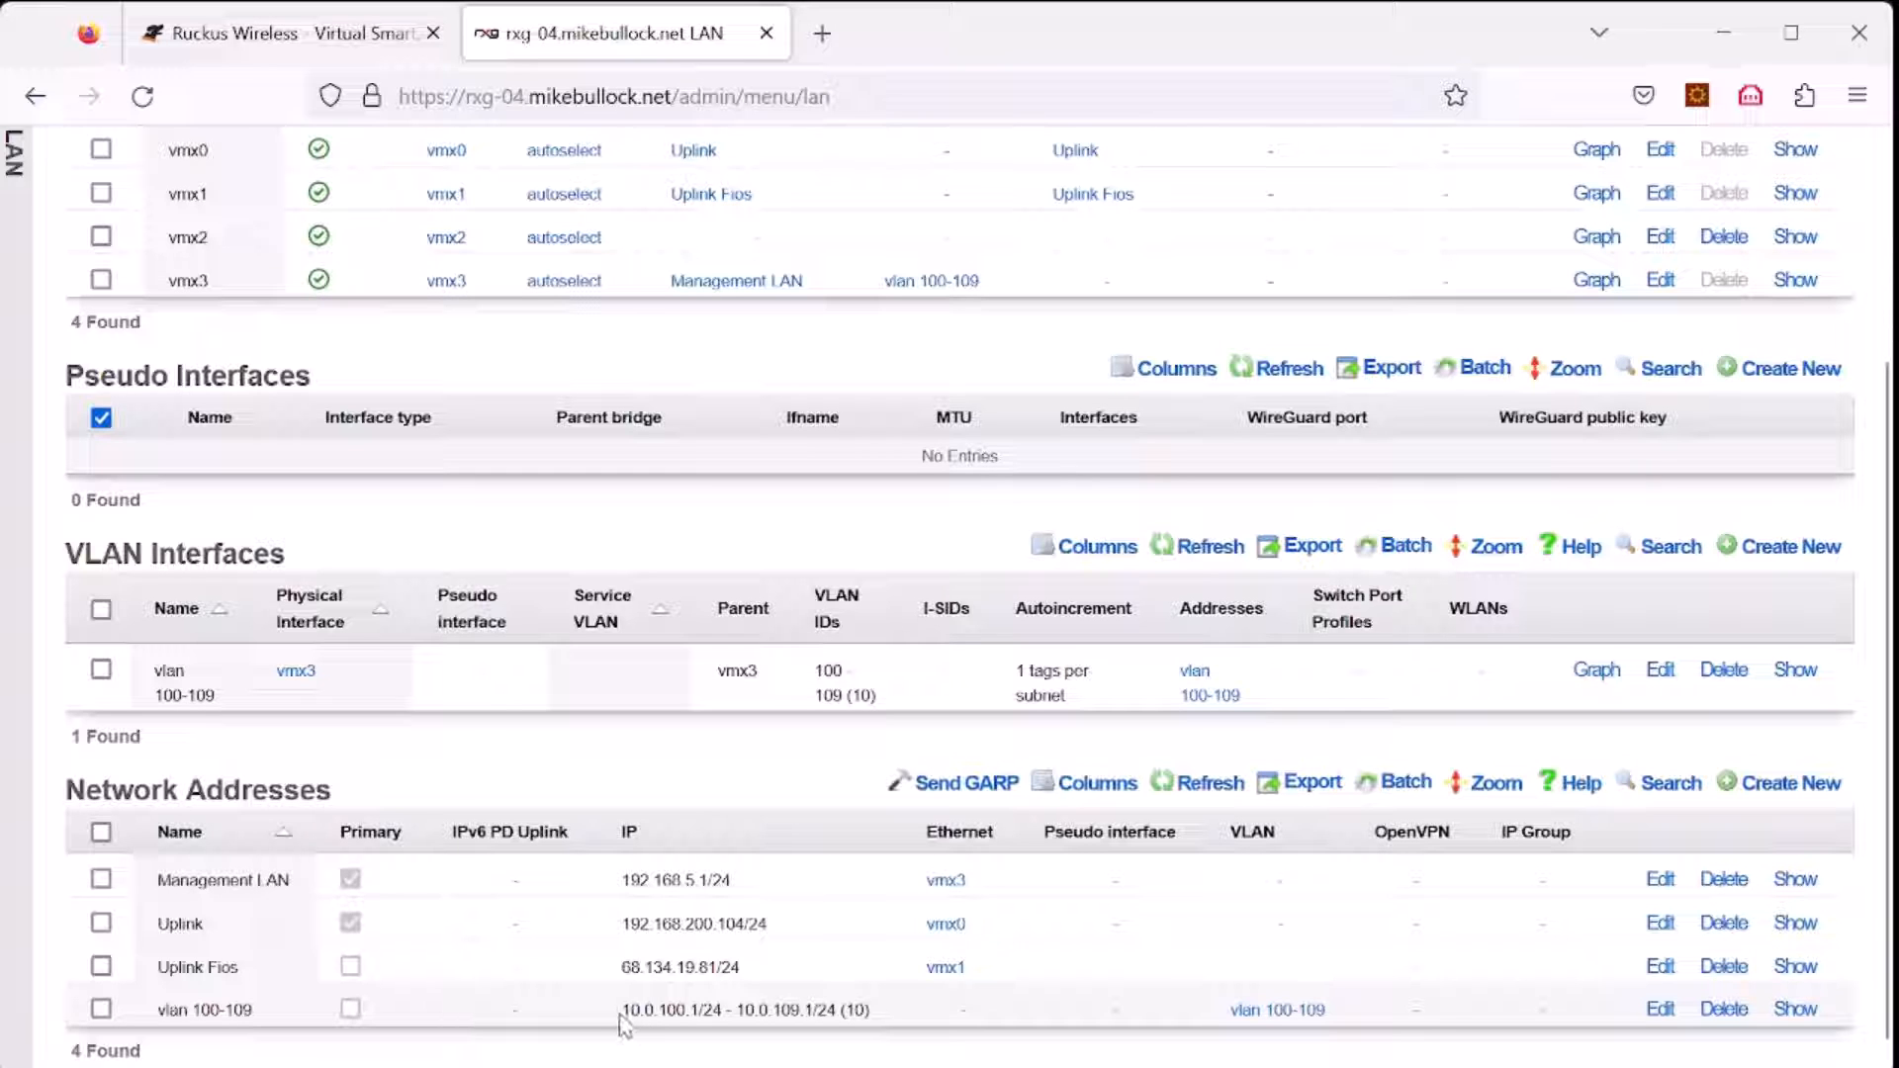
double_click(747, 1009)
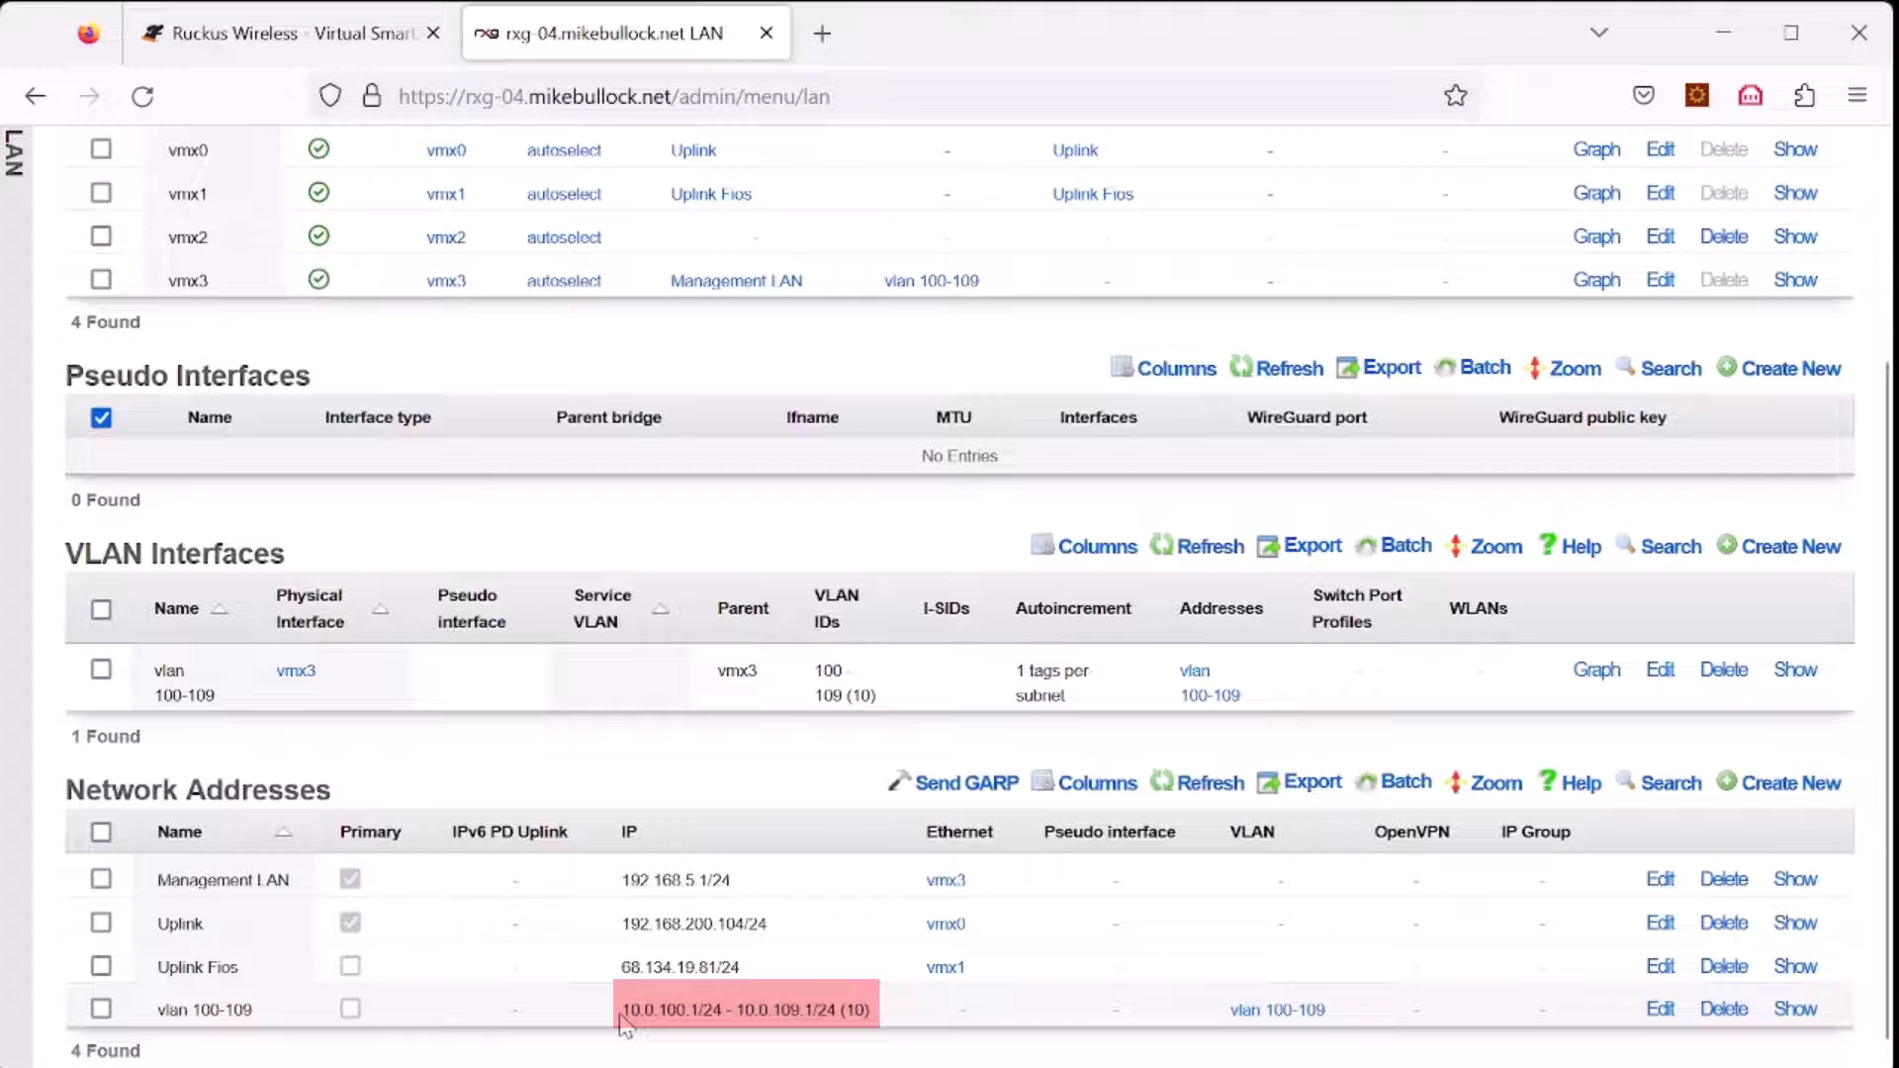
mouse_move(775, 1033)
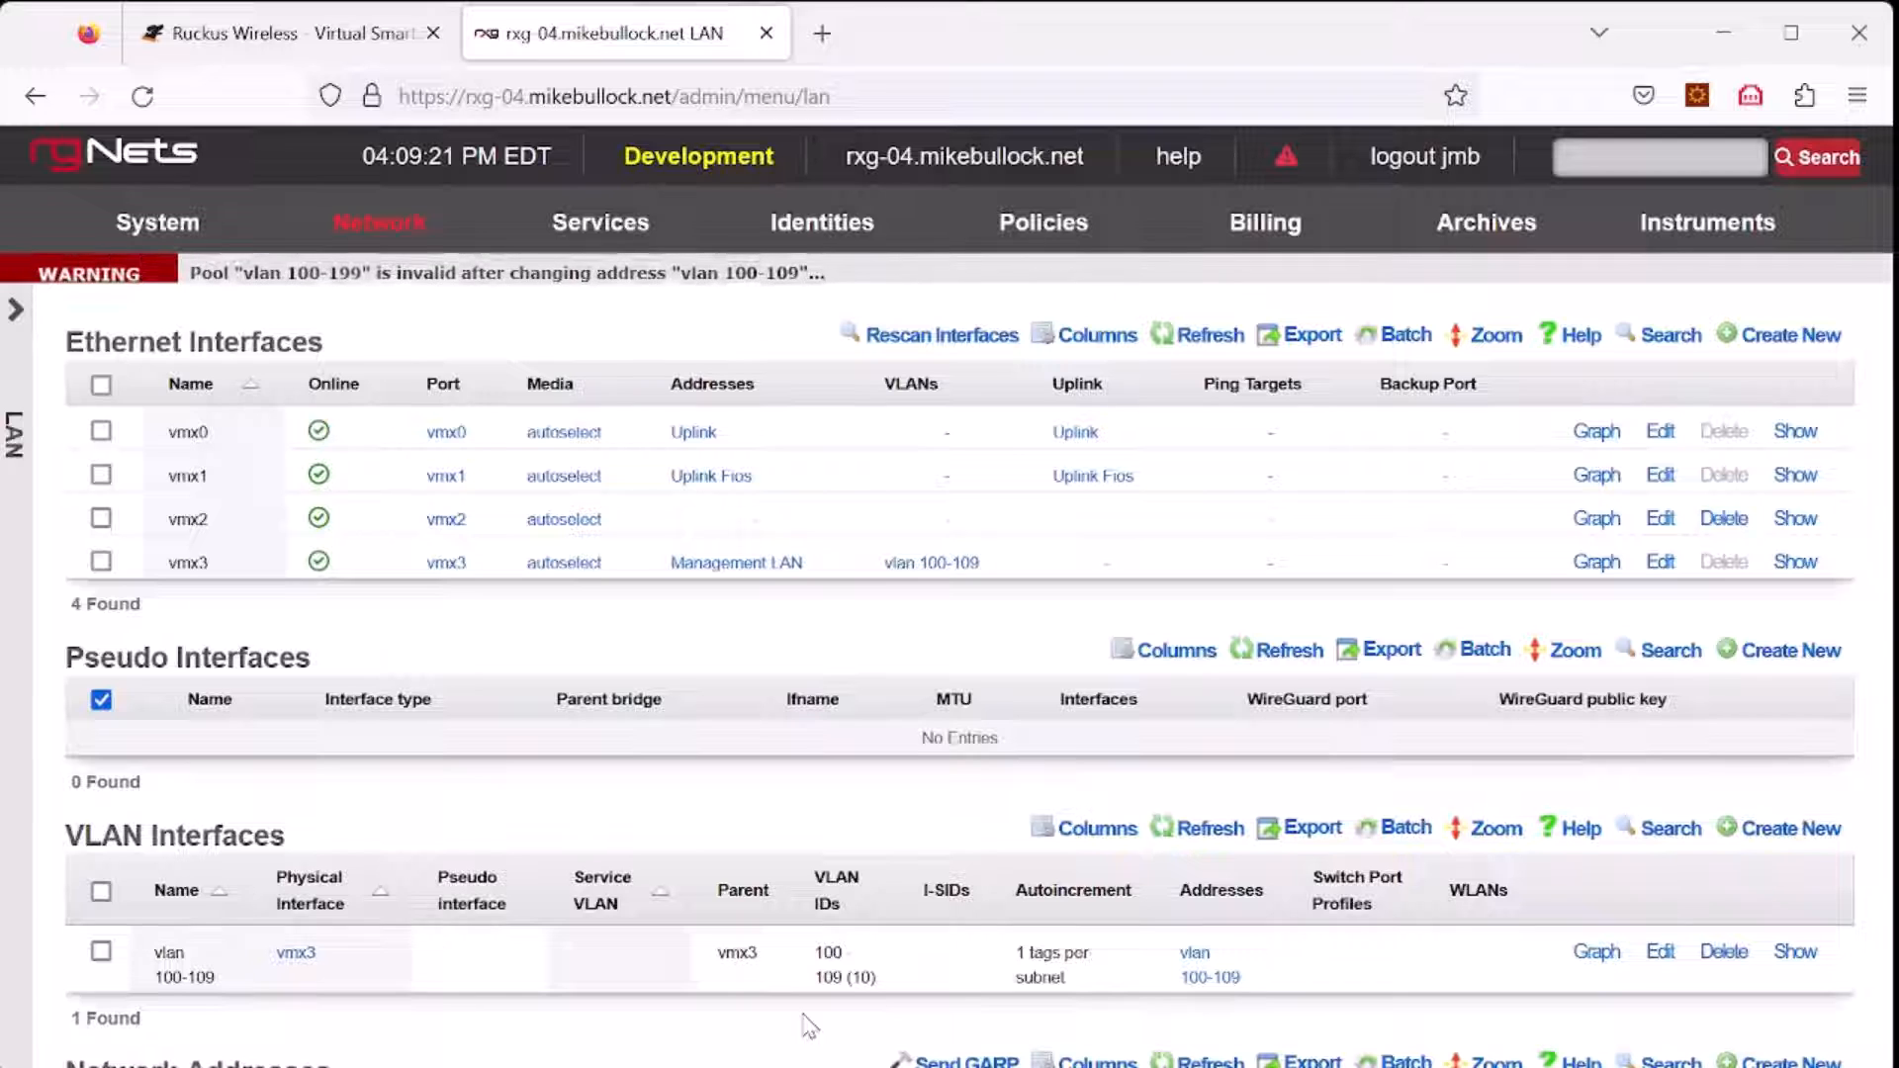
mouse_move(483, 969)
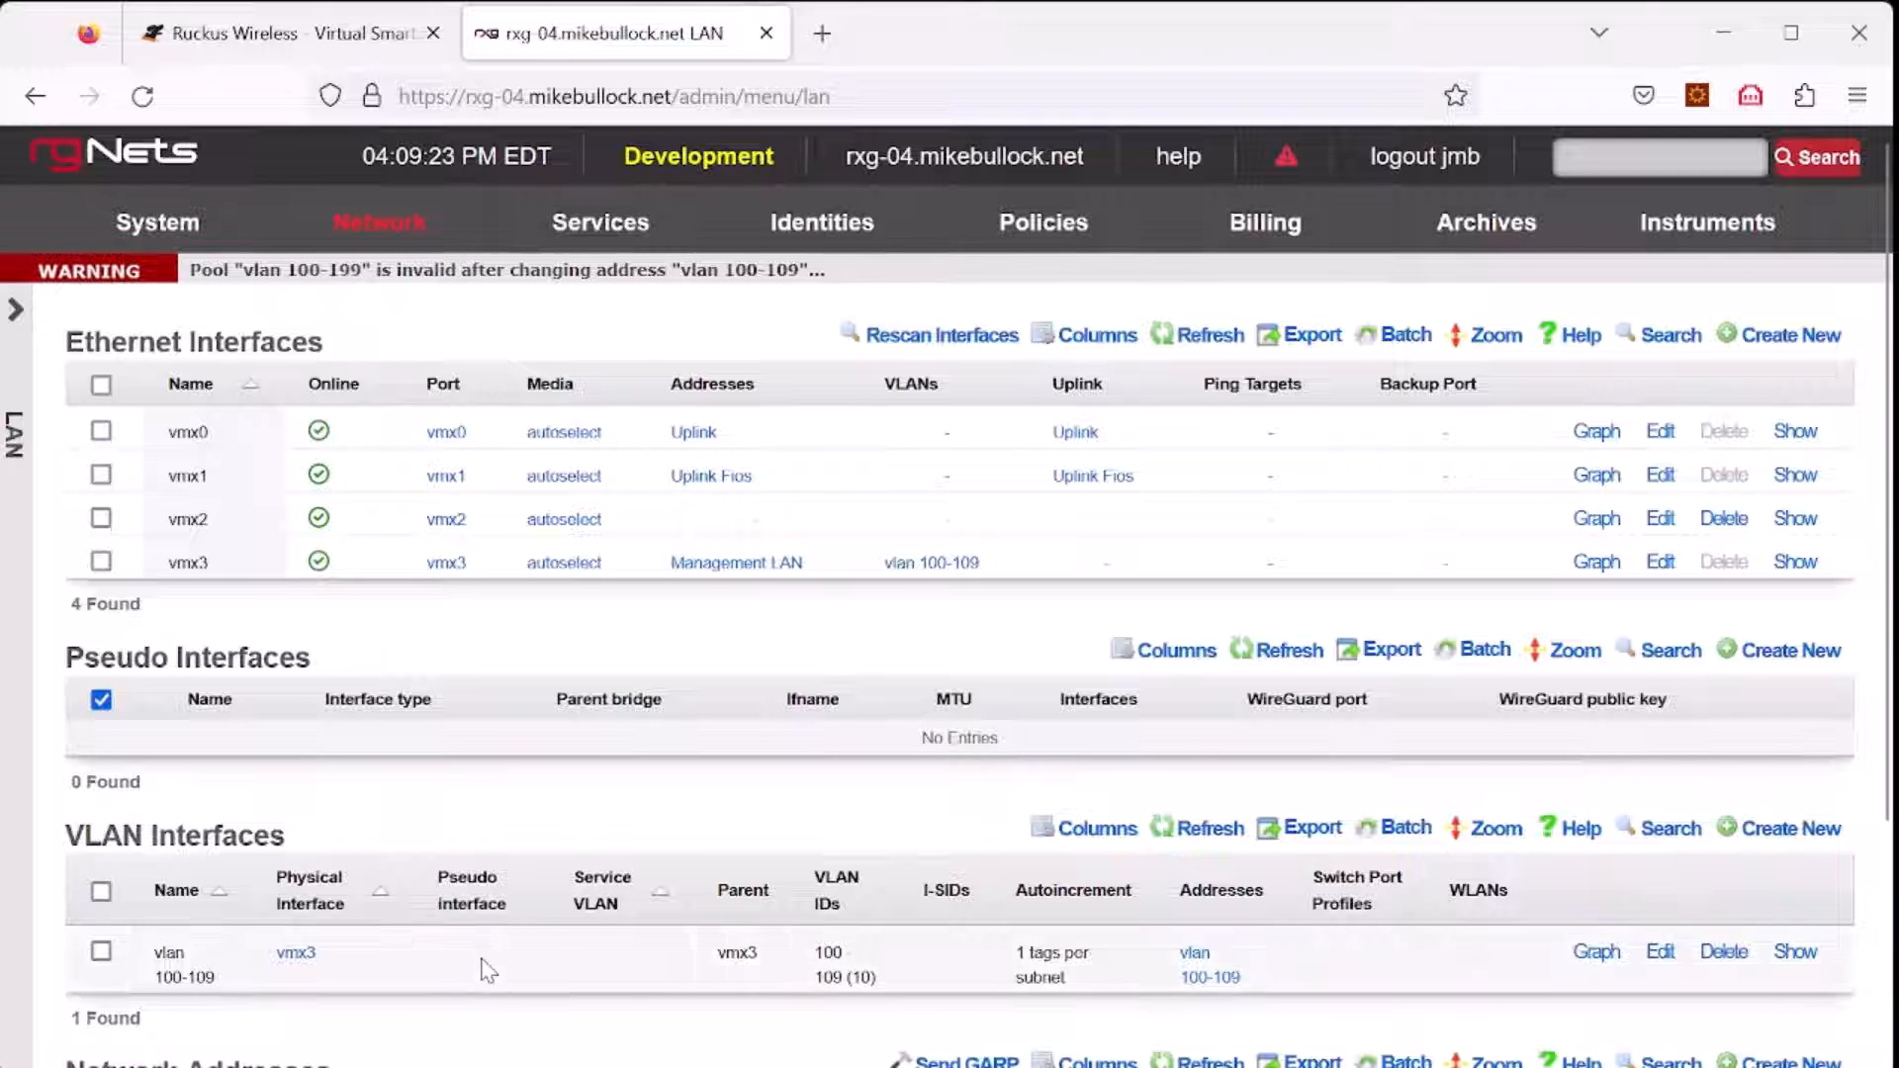
Step: Start a new WAN target from the Identities Definitions page
left_click(821, 222)
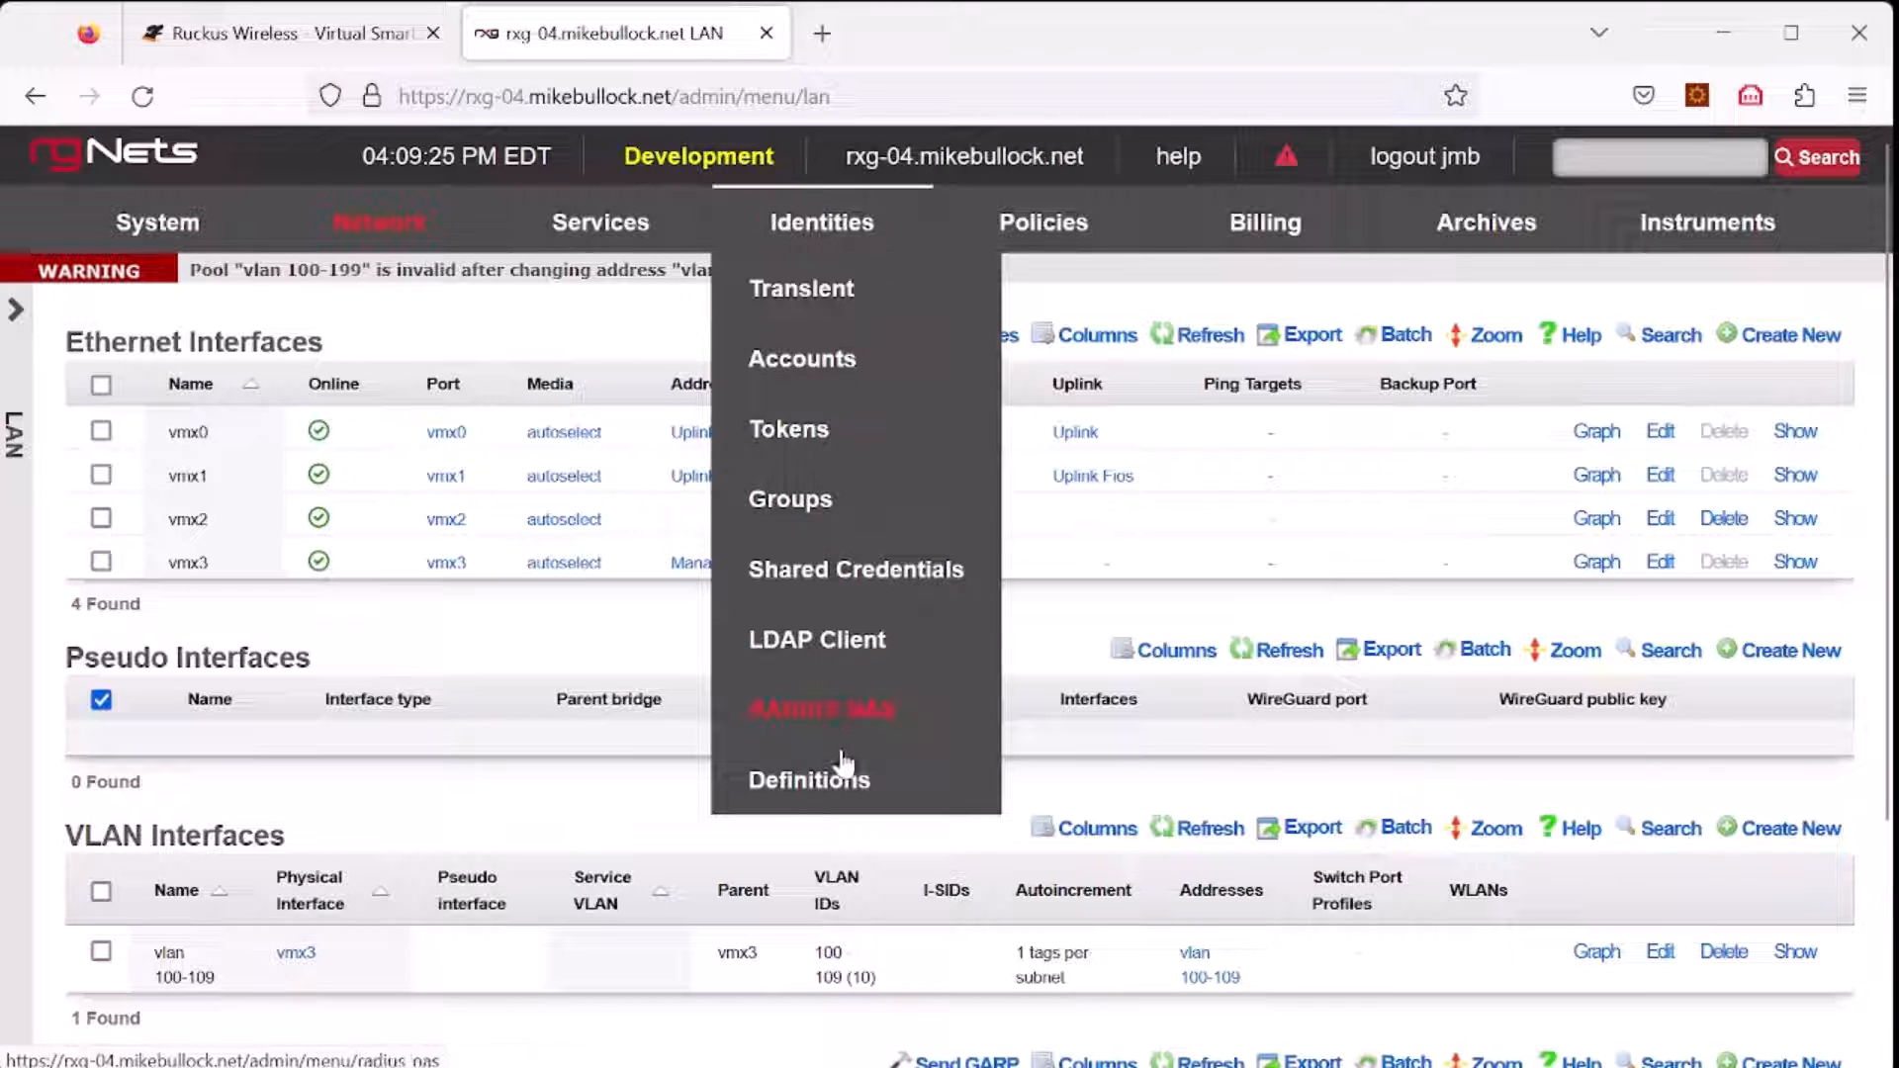
left_click(807, 779)
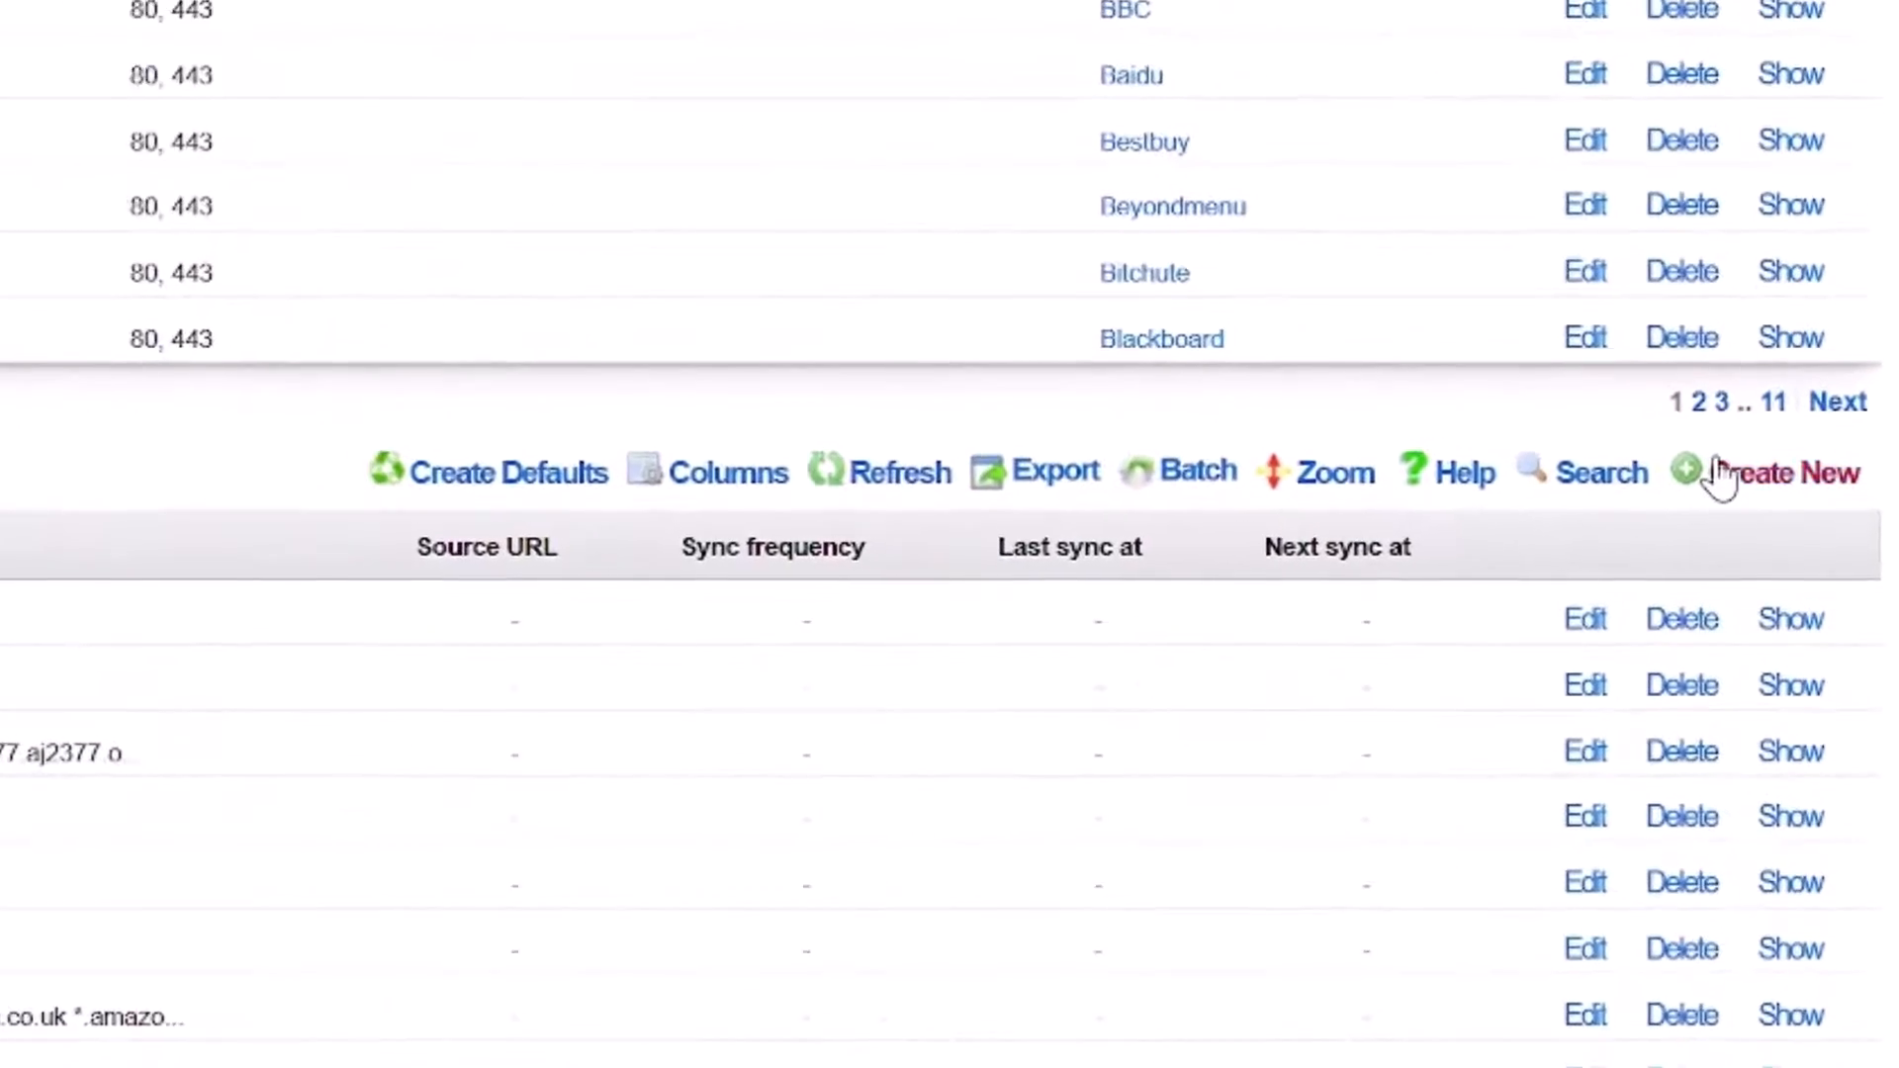
left_click(1789, 473)
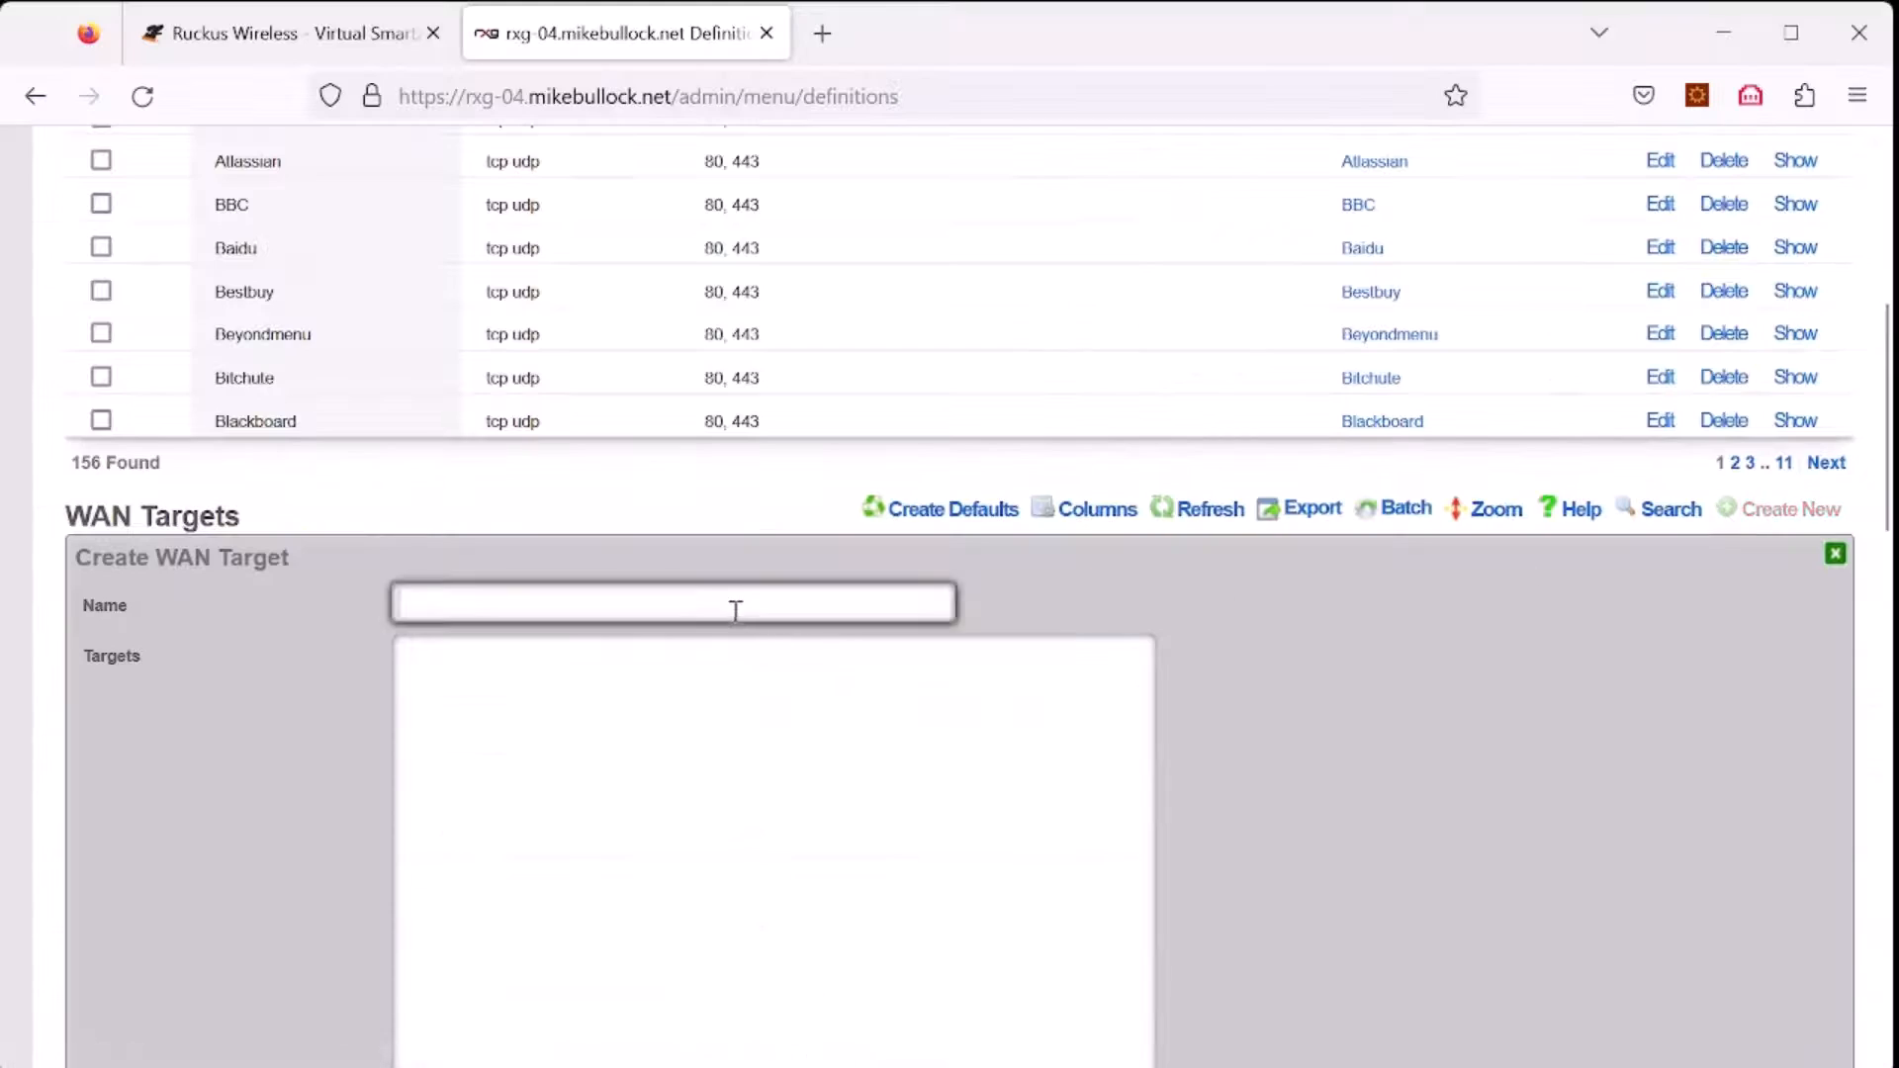
Step: Create WAN target AP1 with target 192.168.200.186
type("AP1")
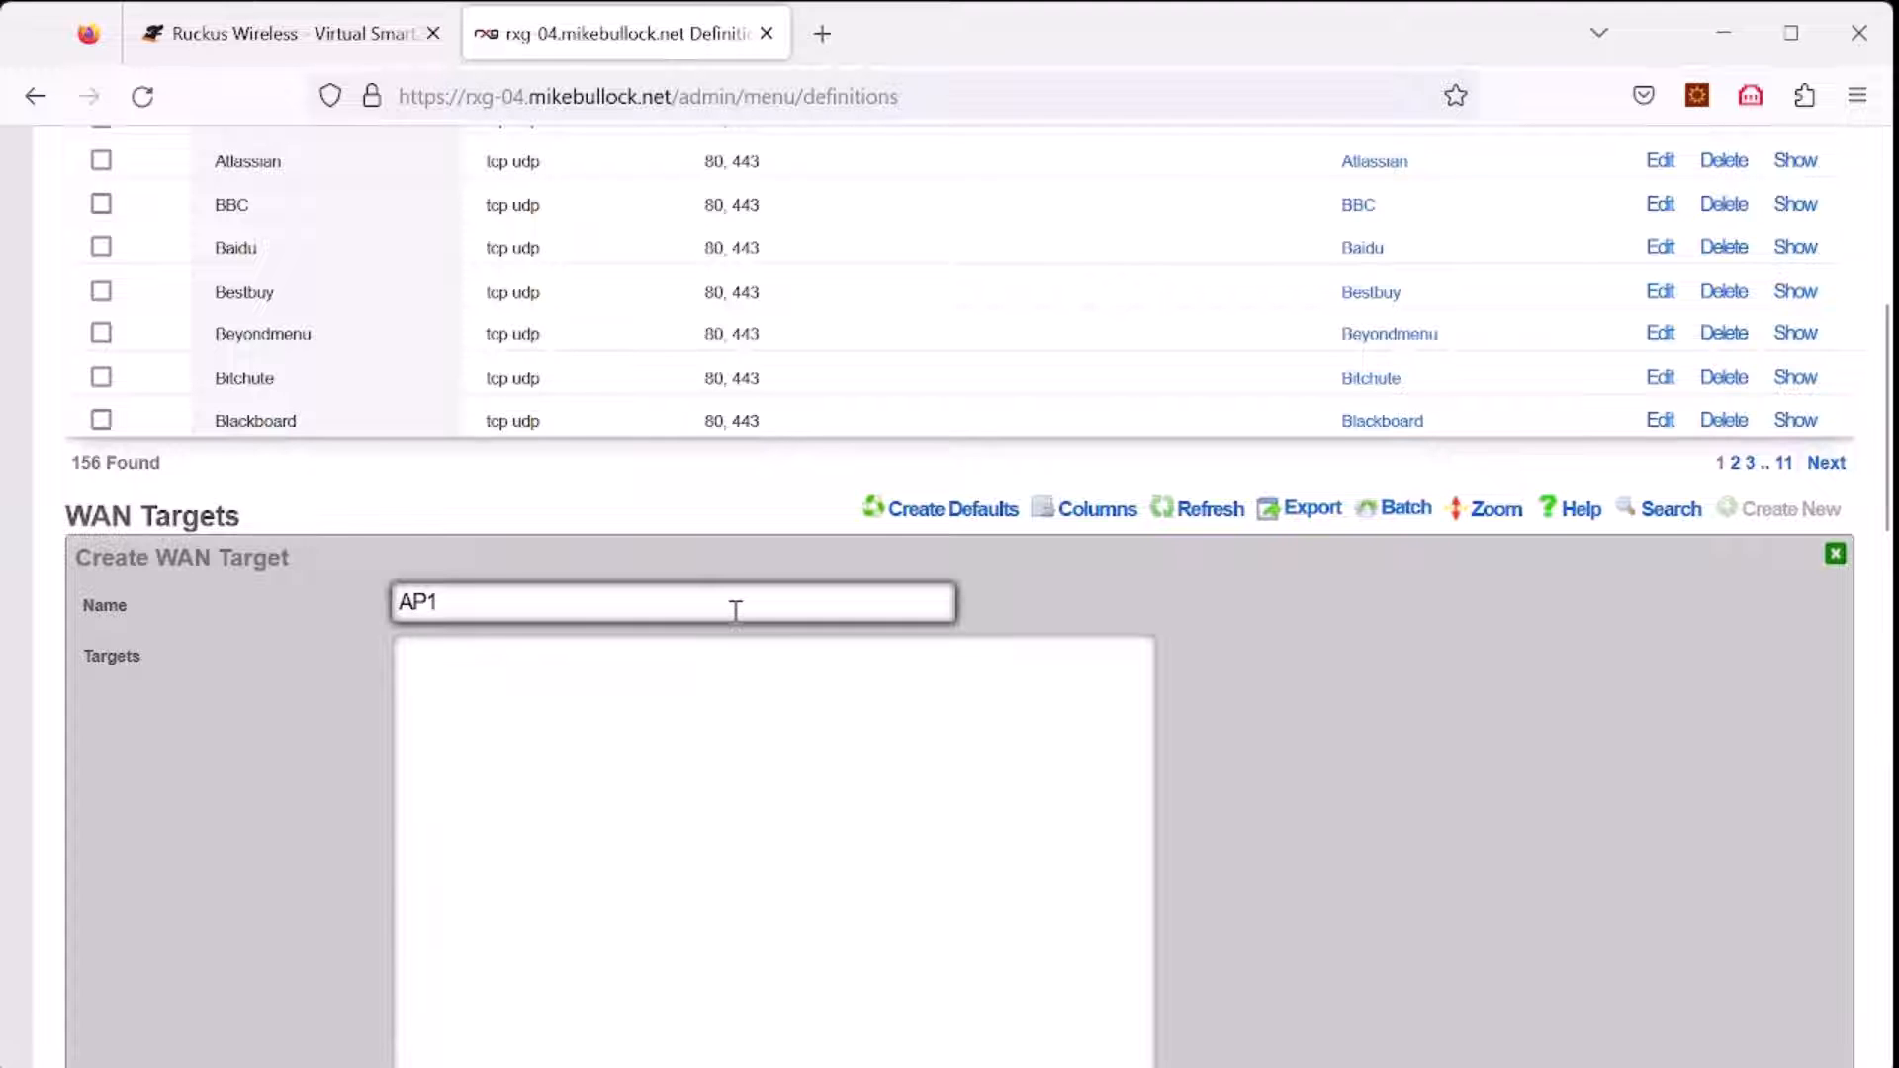
type("192.168.")
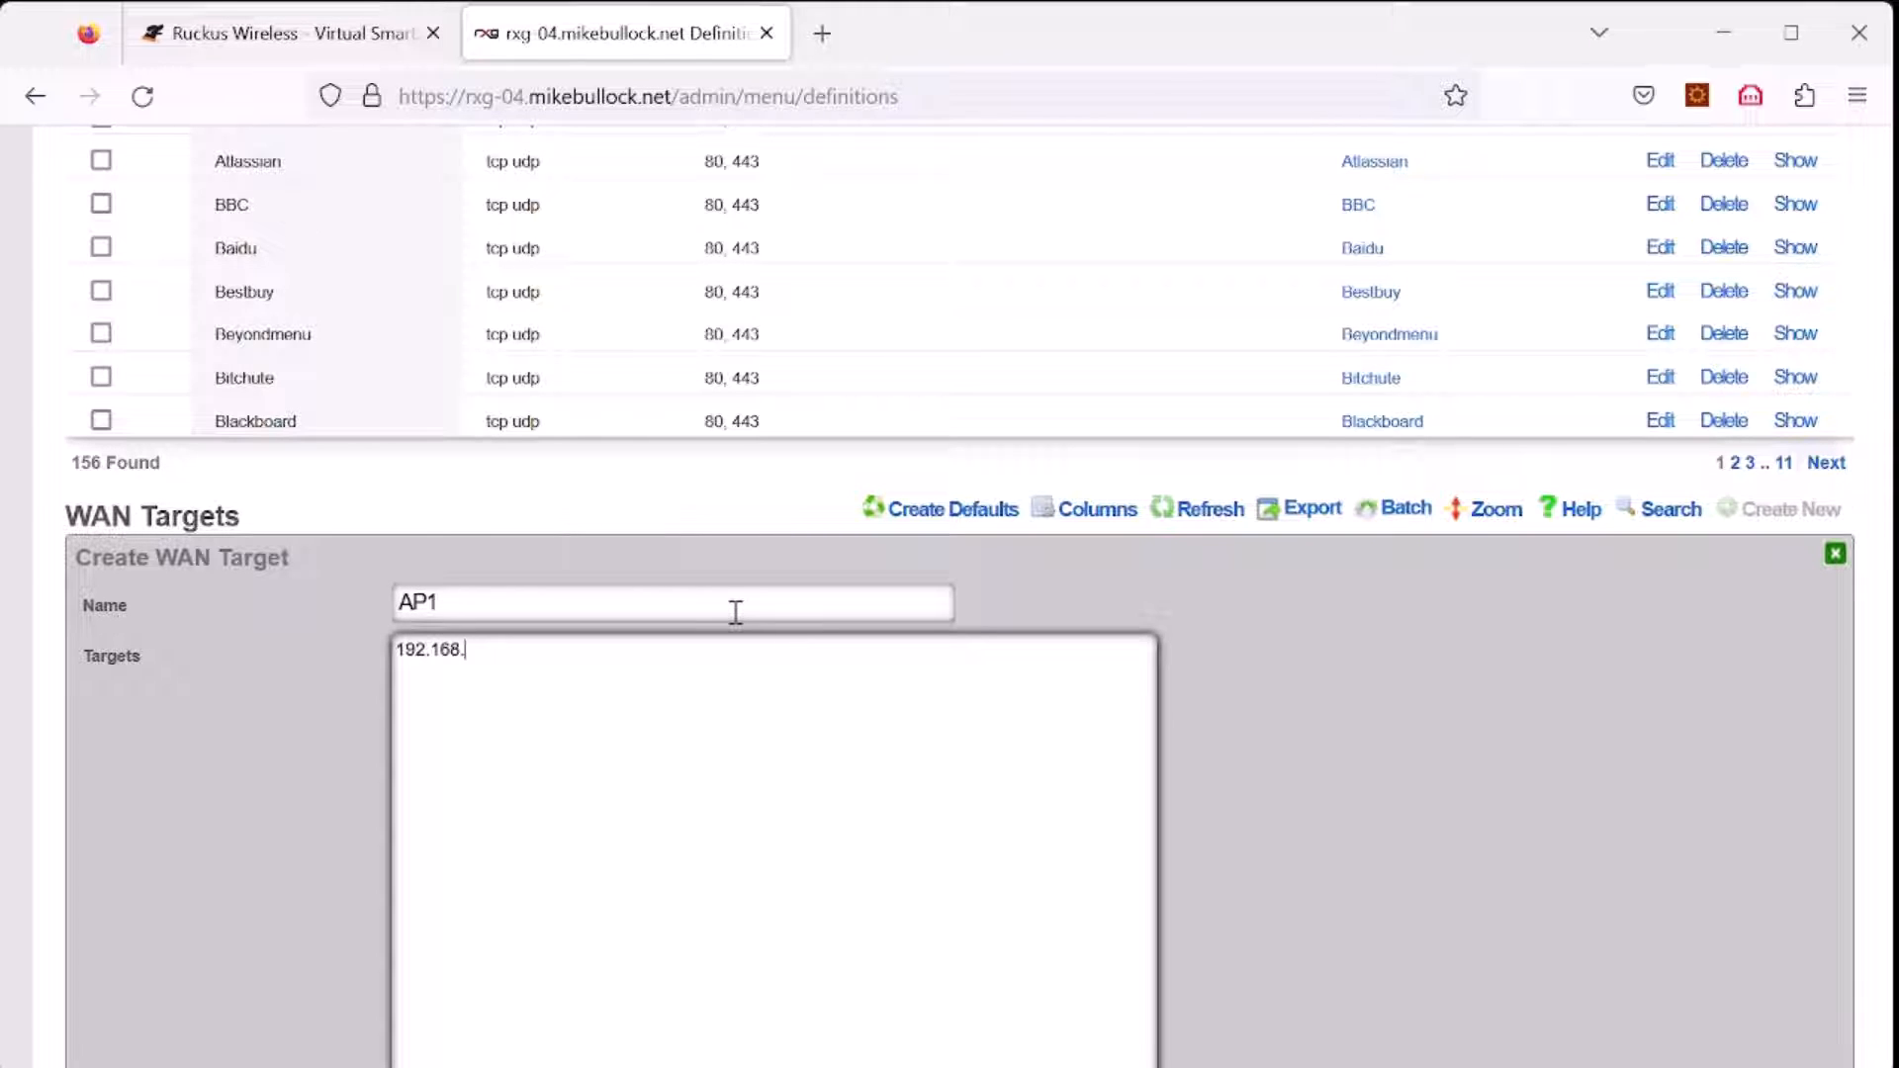
type("200.18")
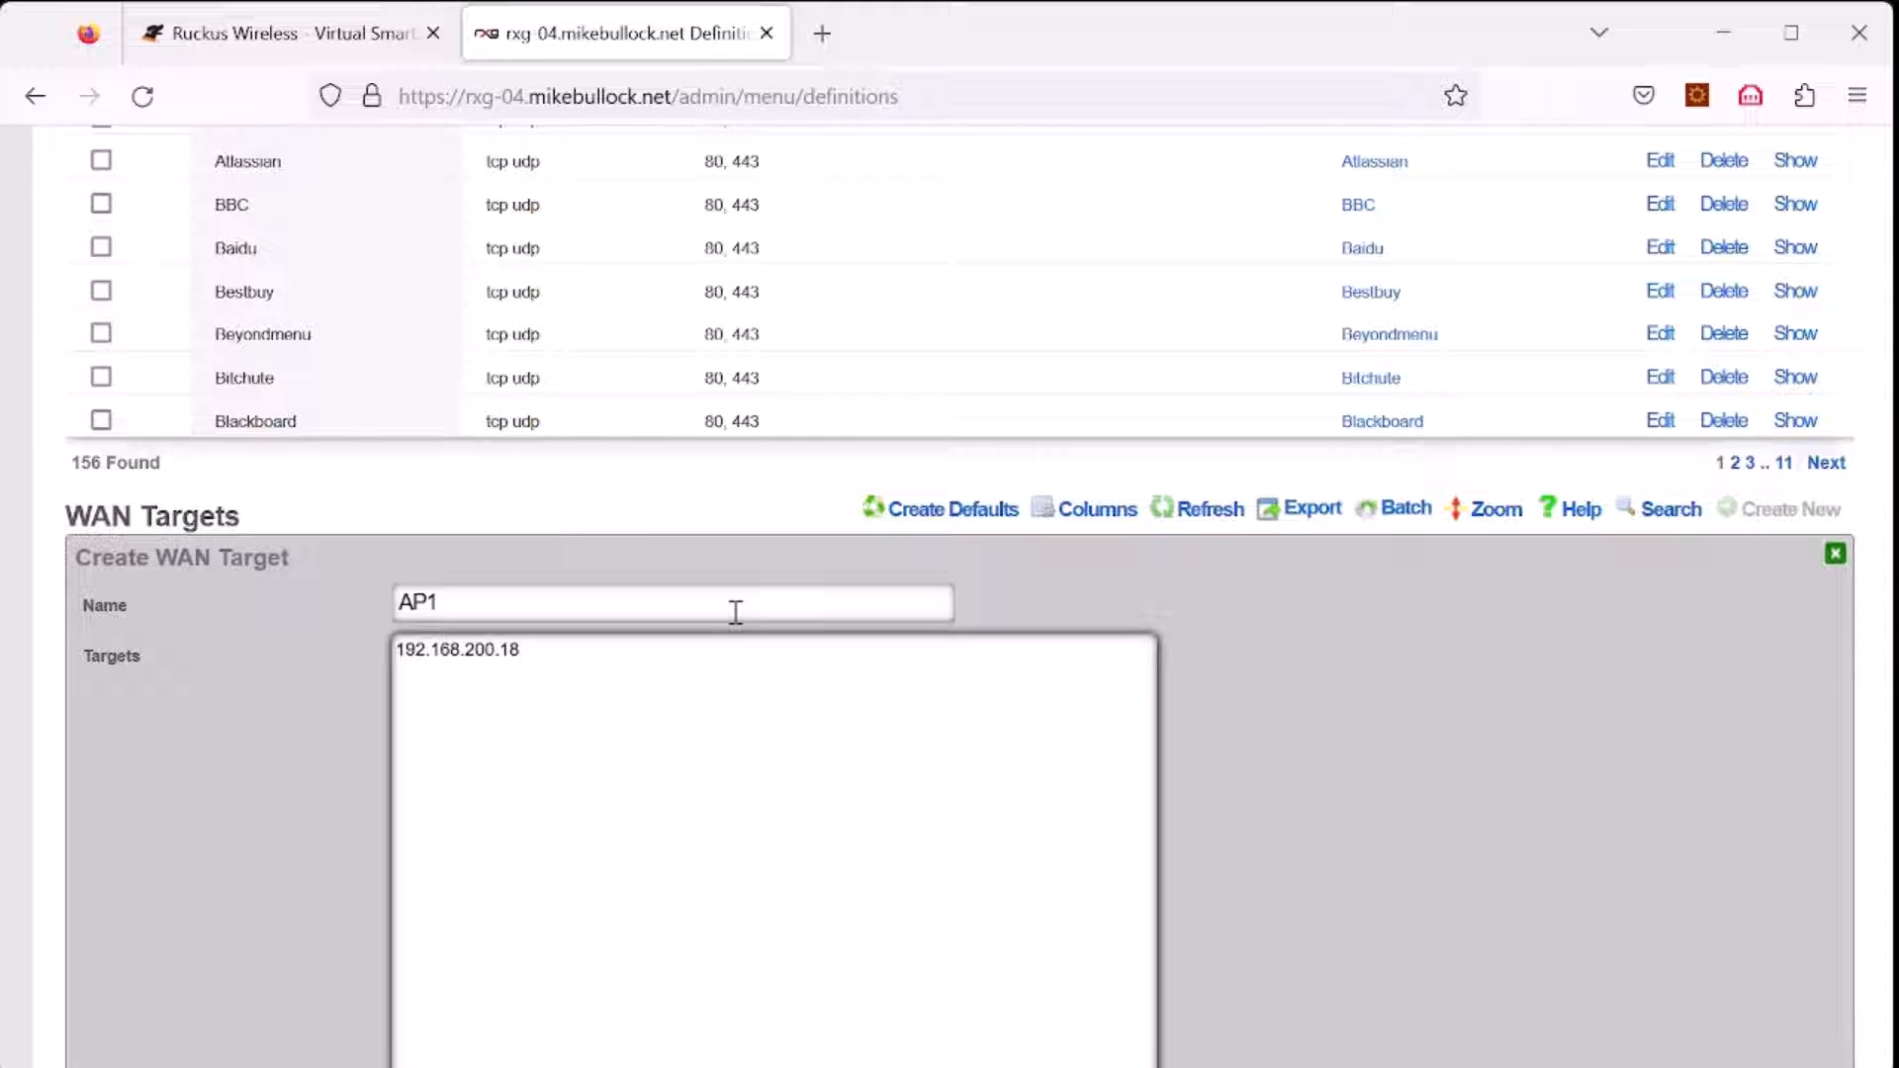
scroll("down", 3)
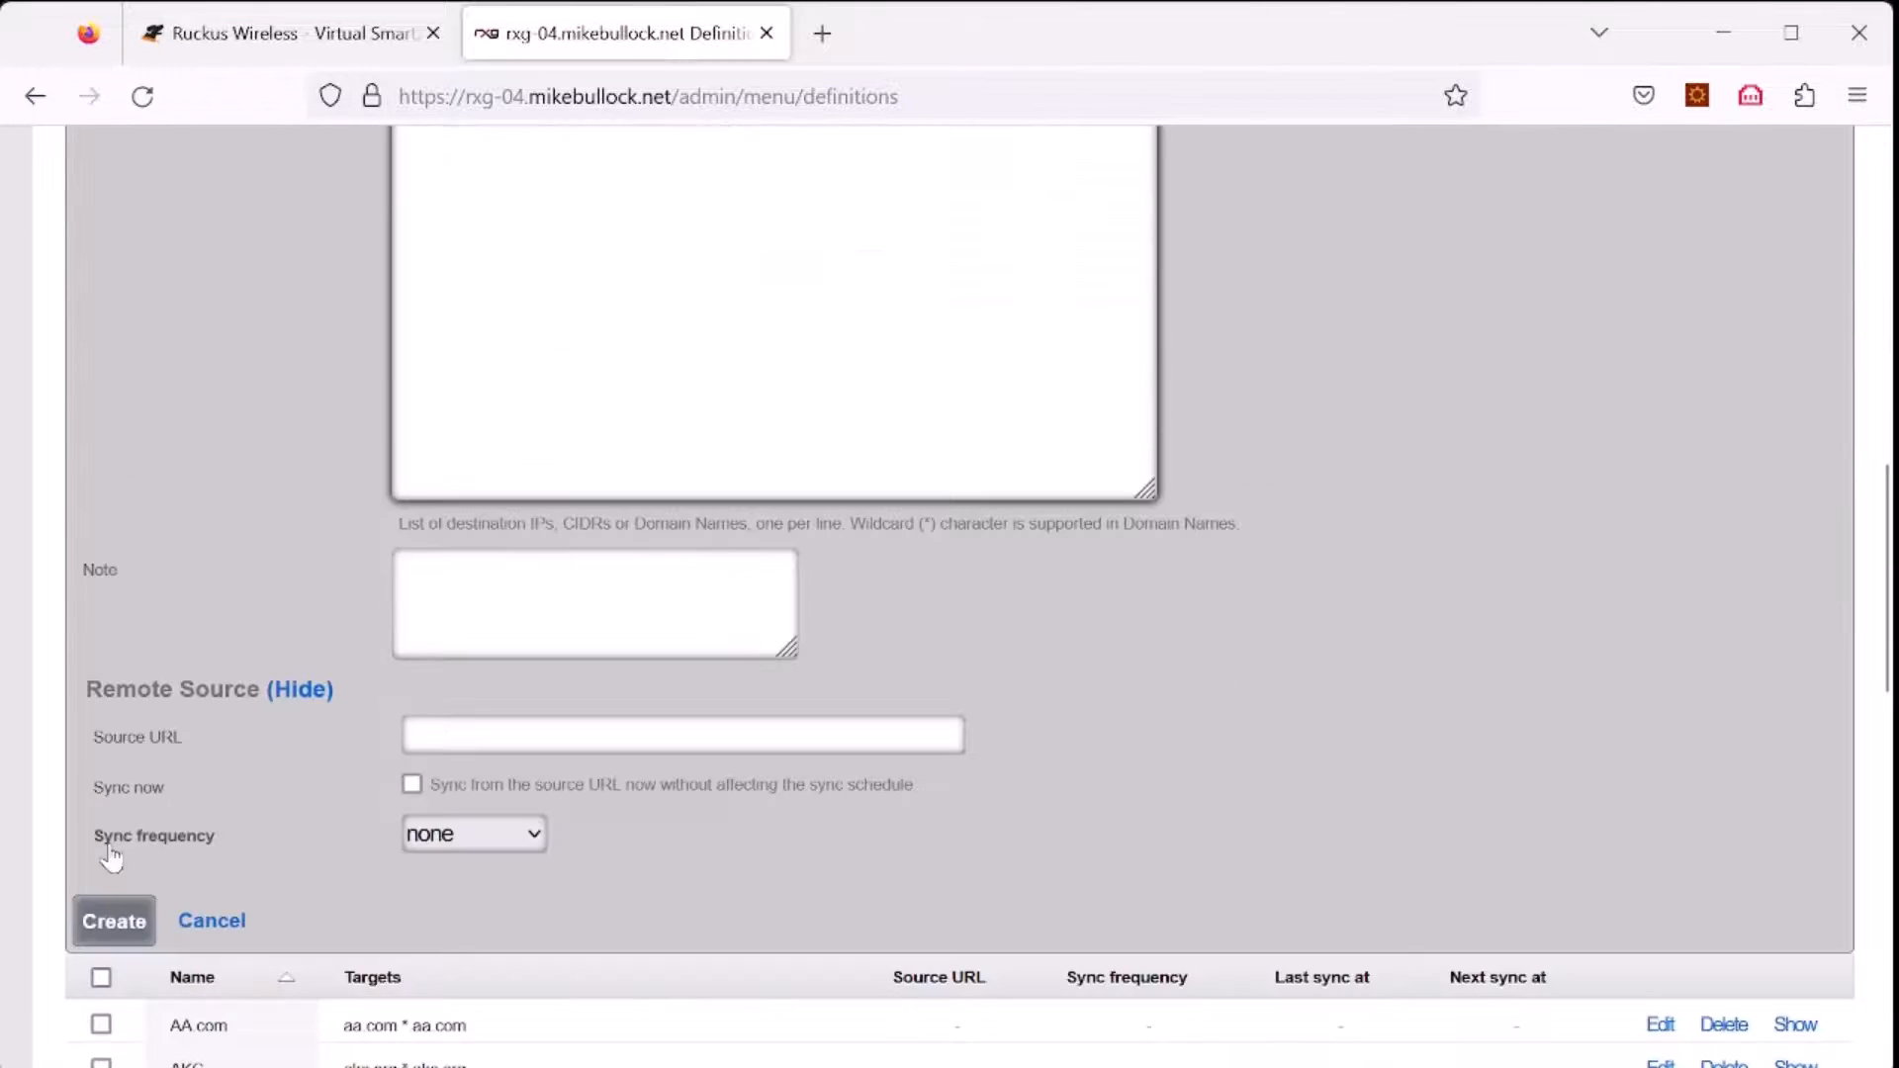
left_click(212, 920)
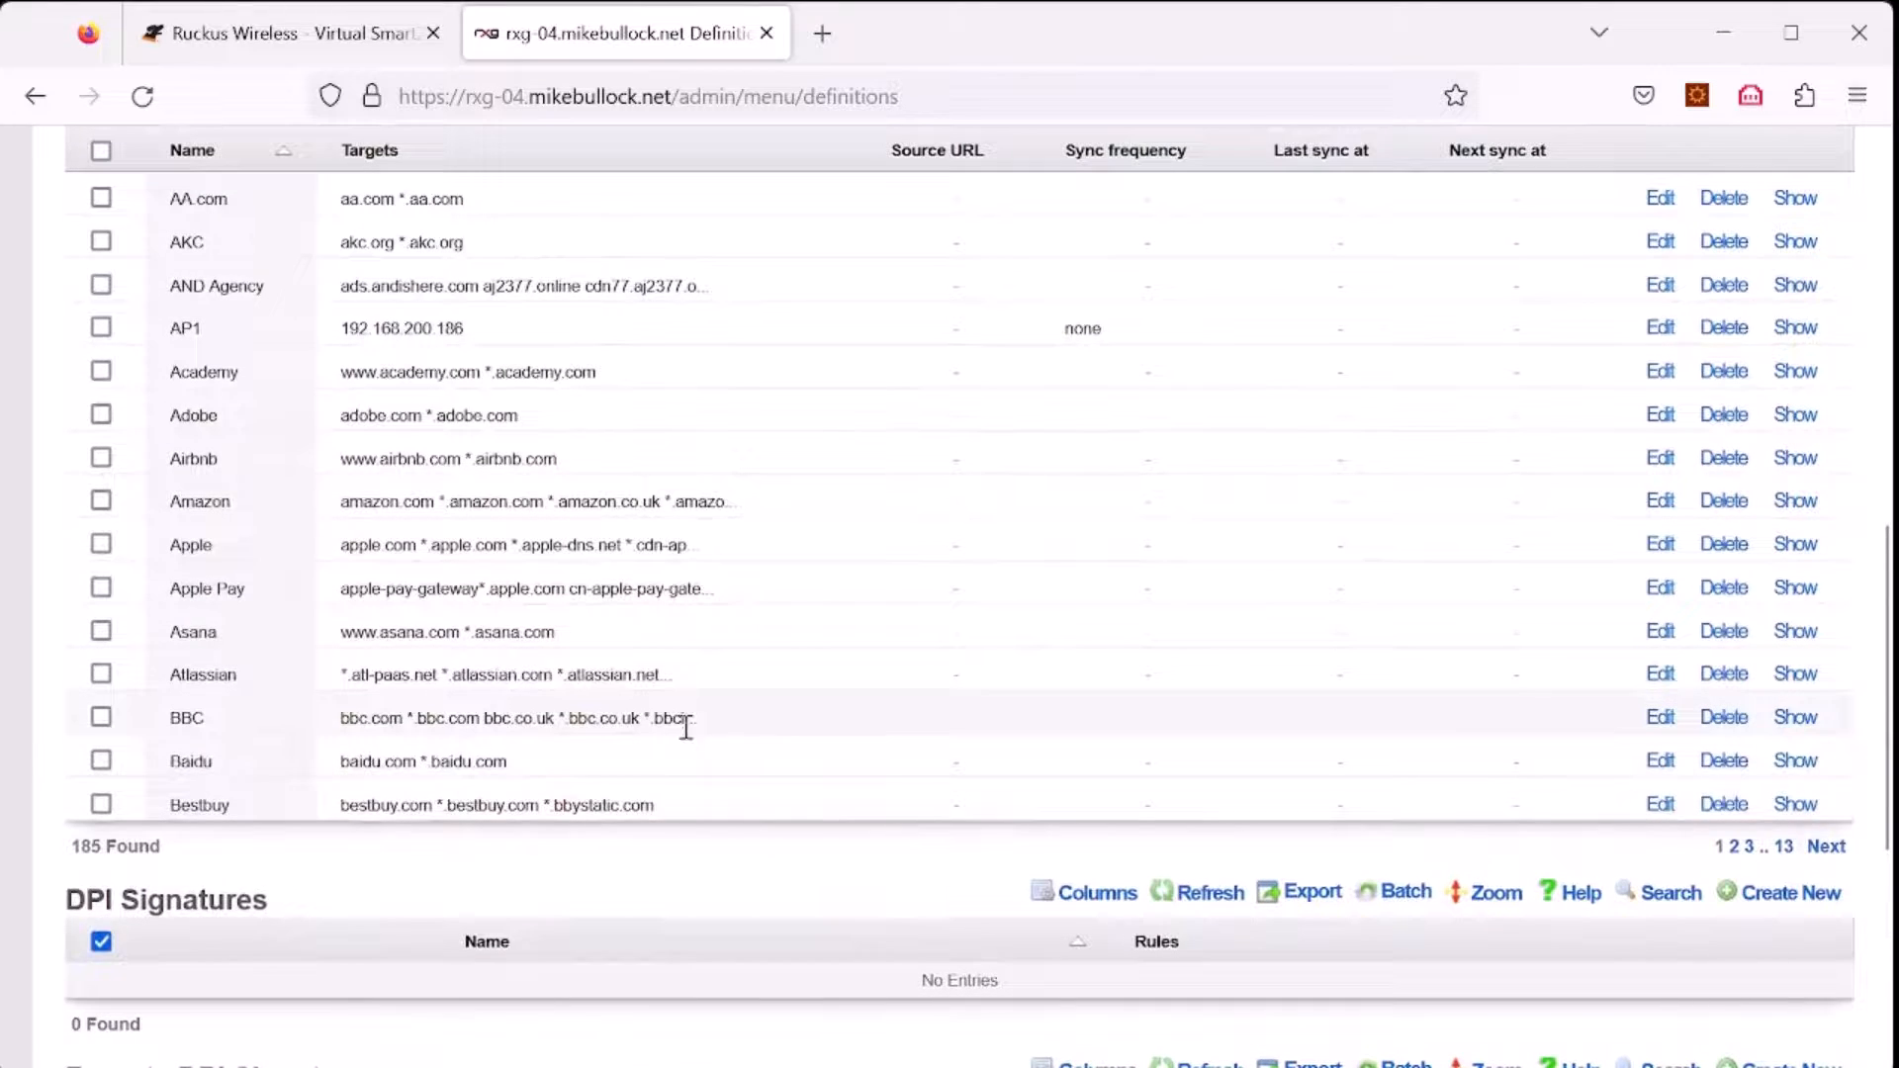
mouse_move(518, 352)
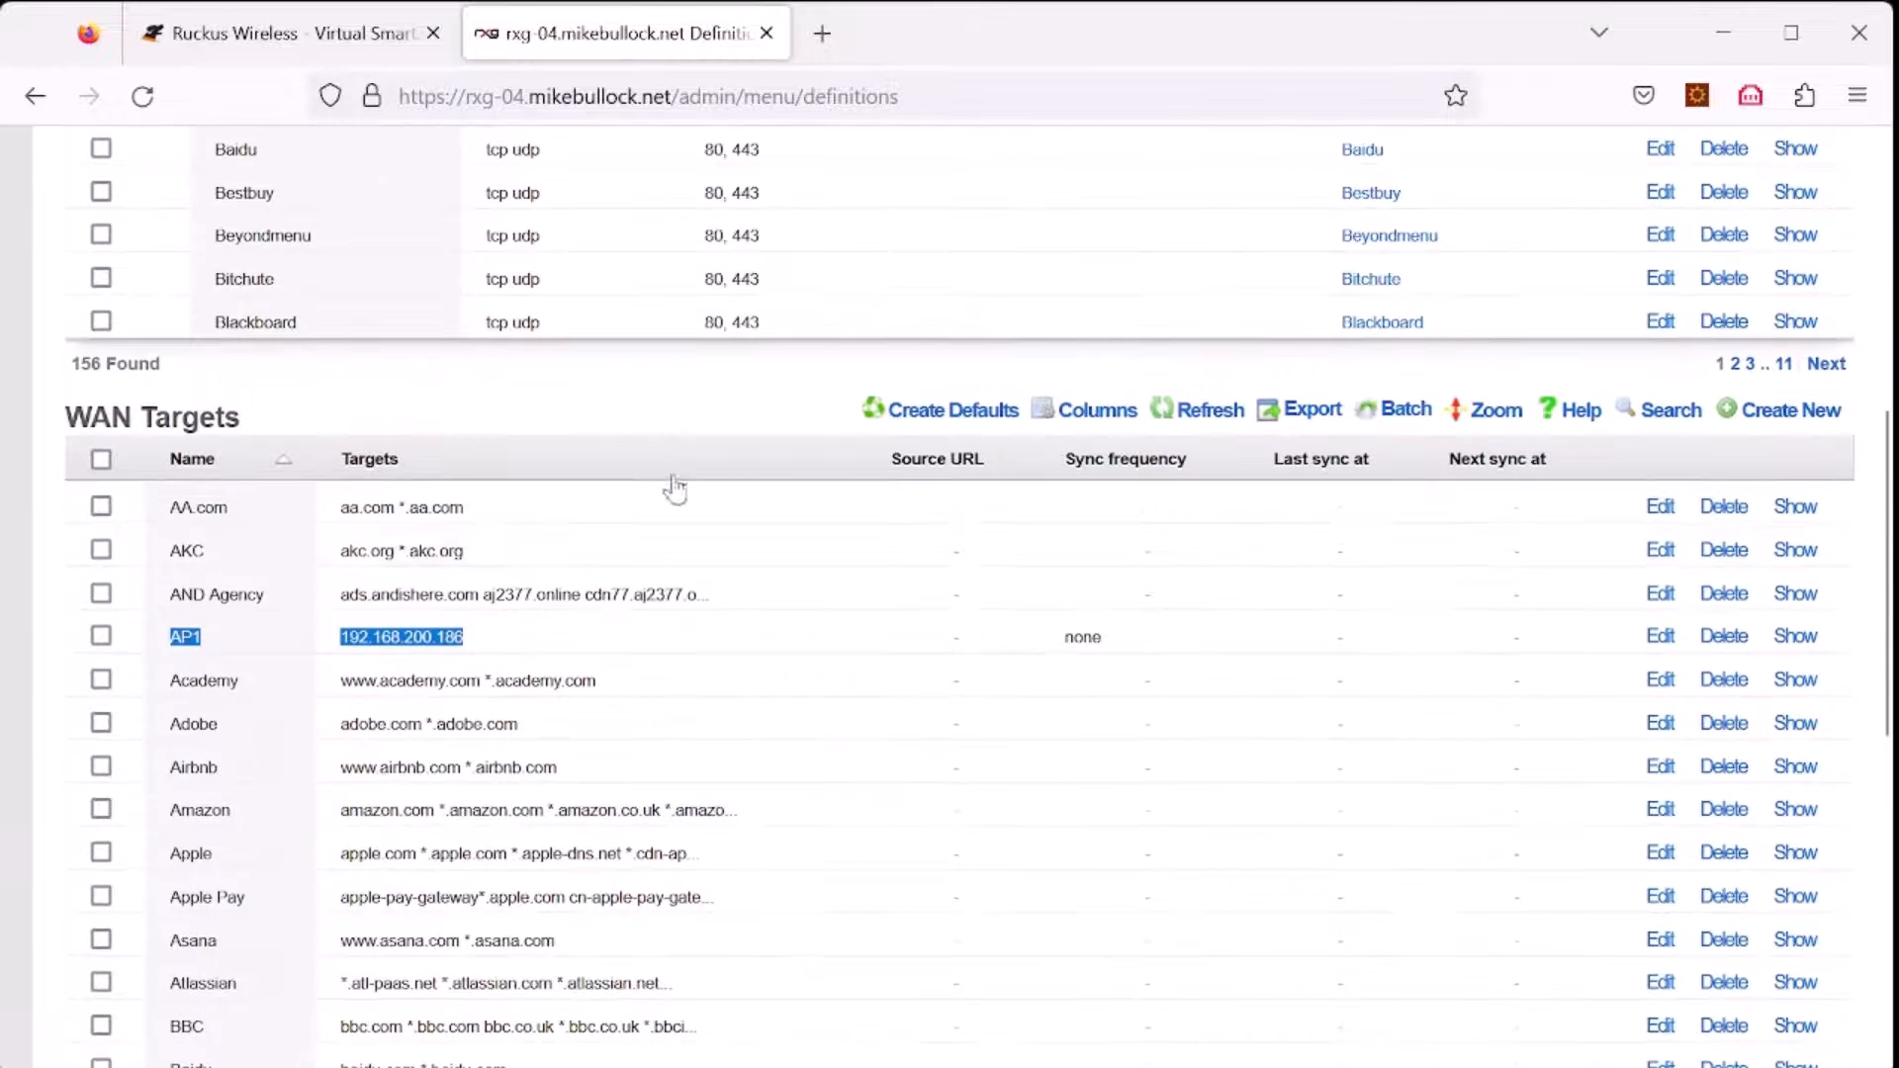
scroll("up", 3)
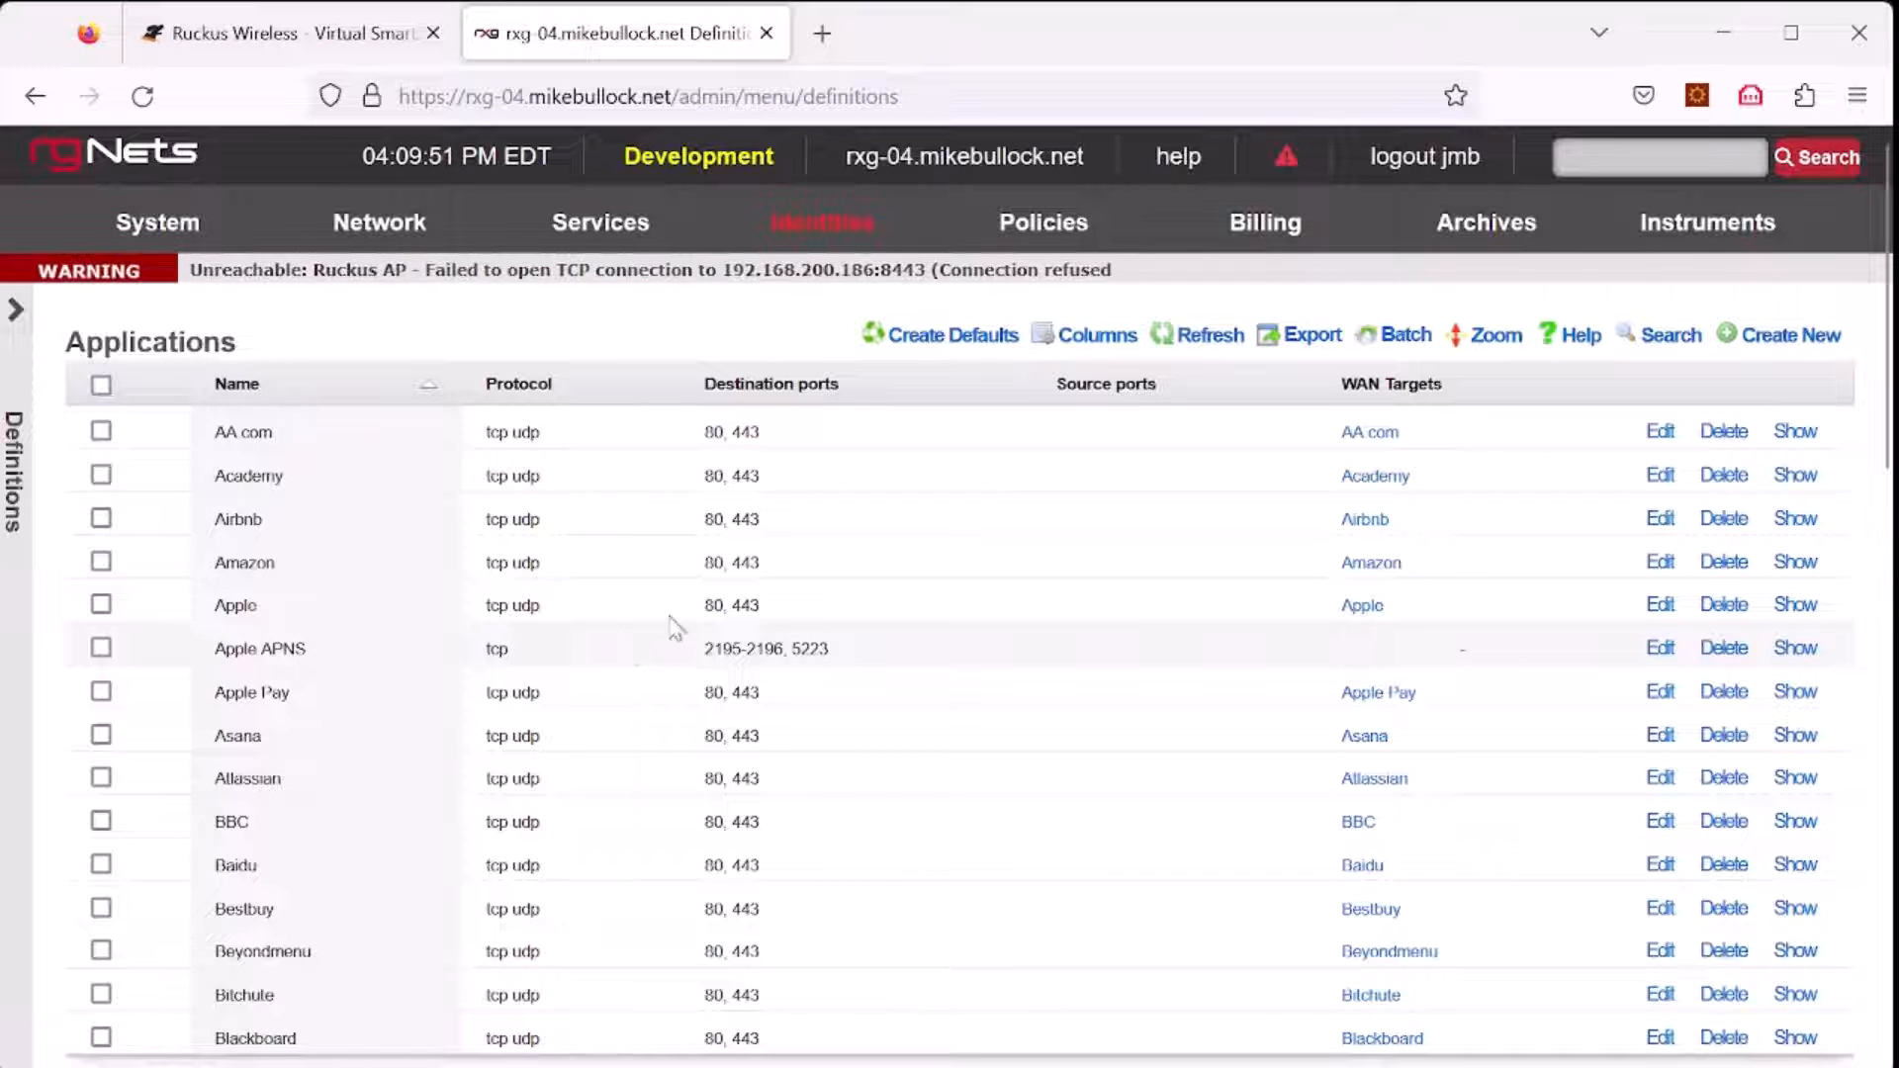
left_click(1043, 221)
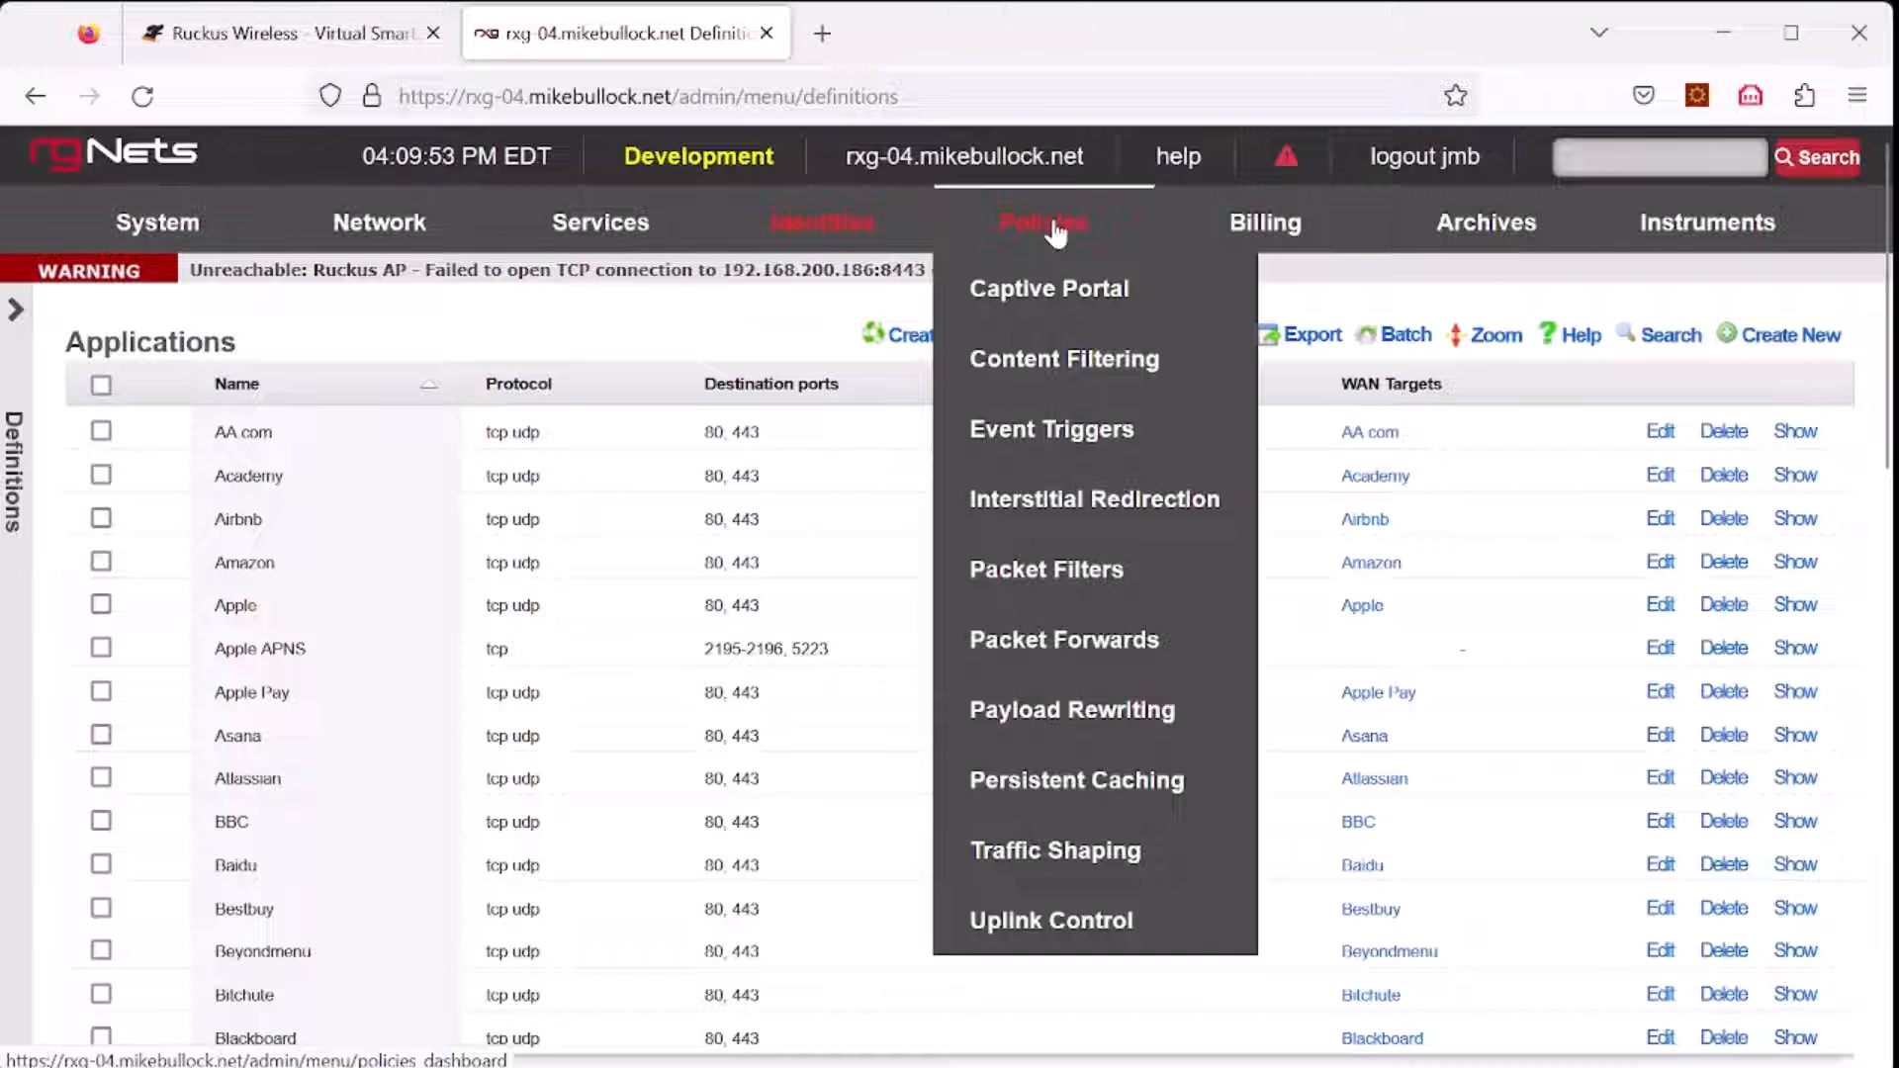
left_click(1043, 222)
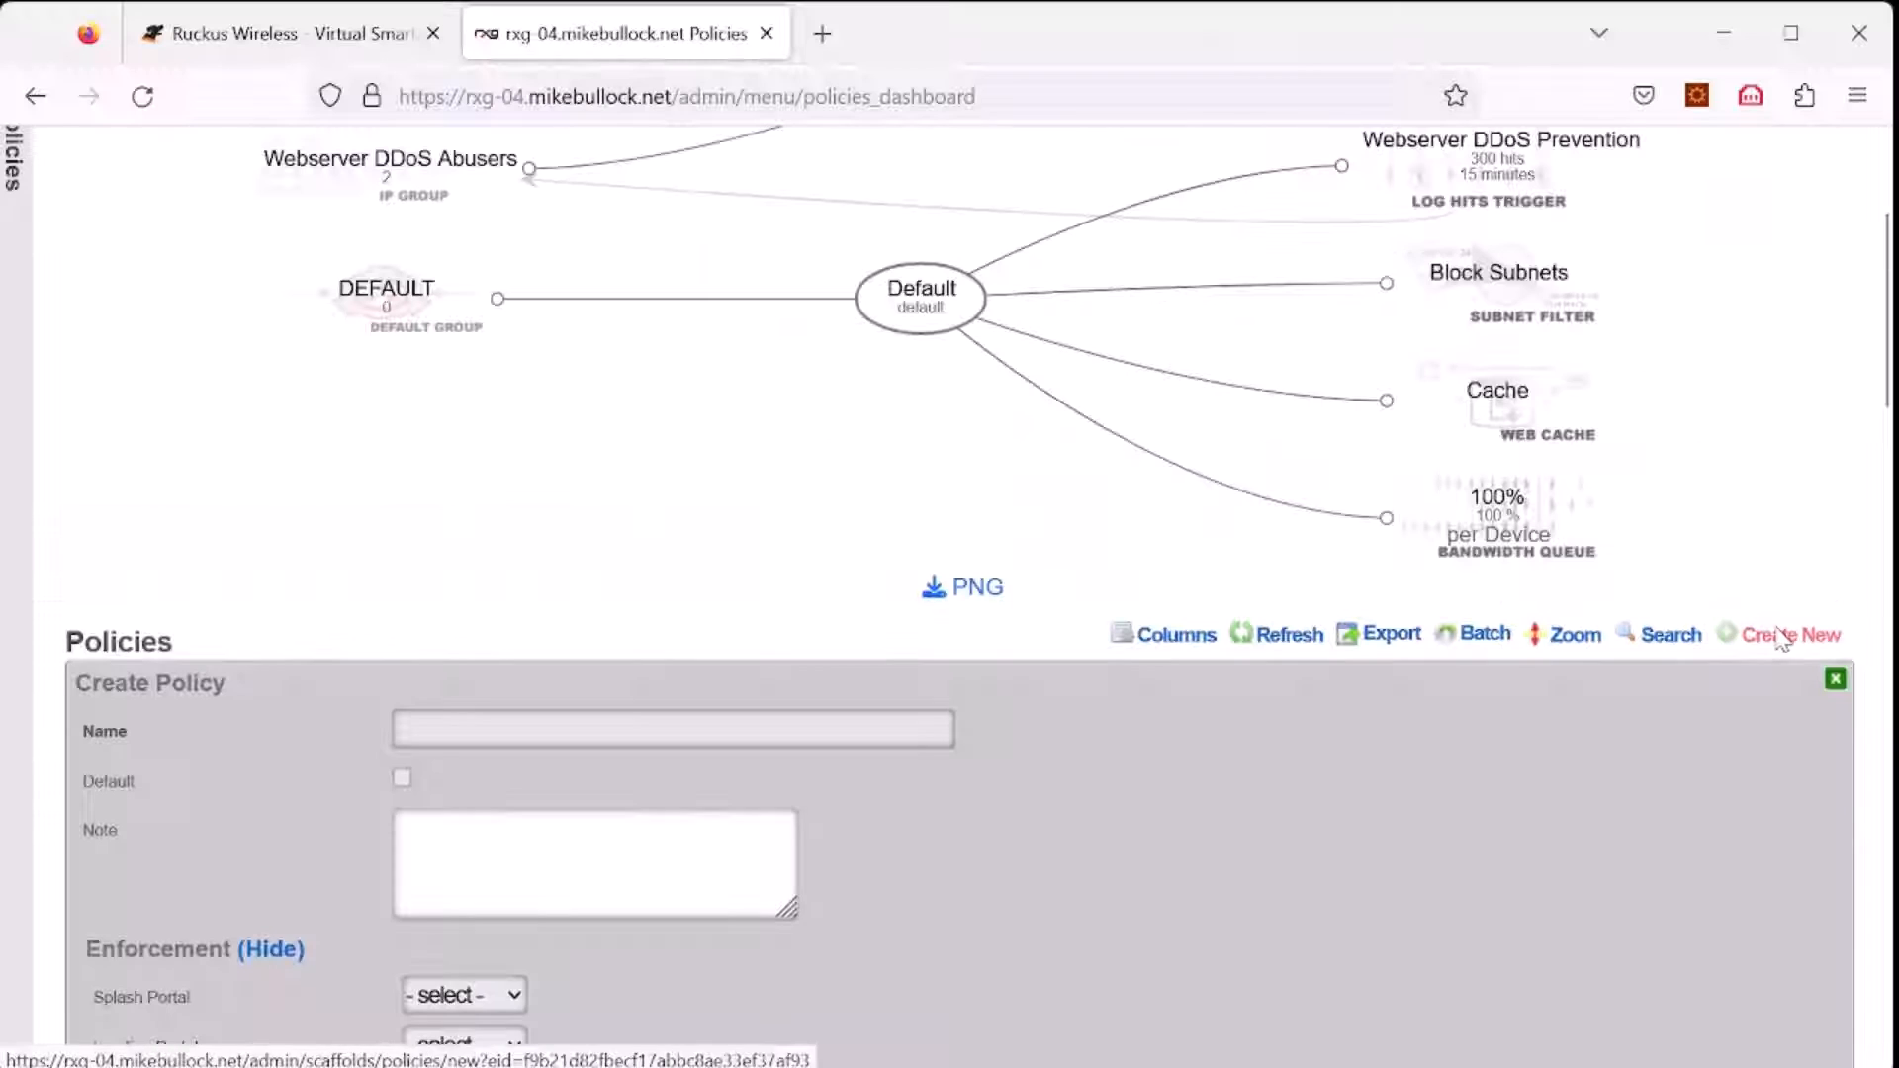
left_click(673, 728)
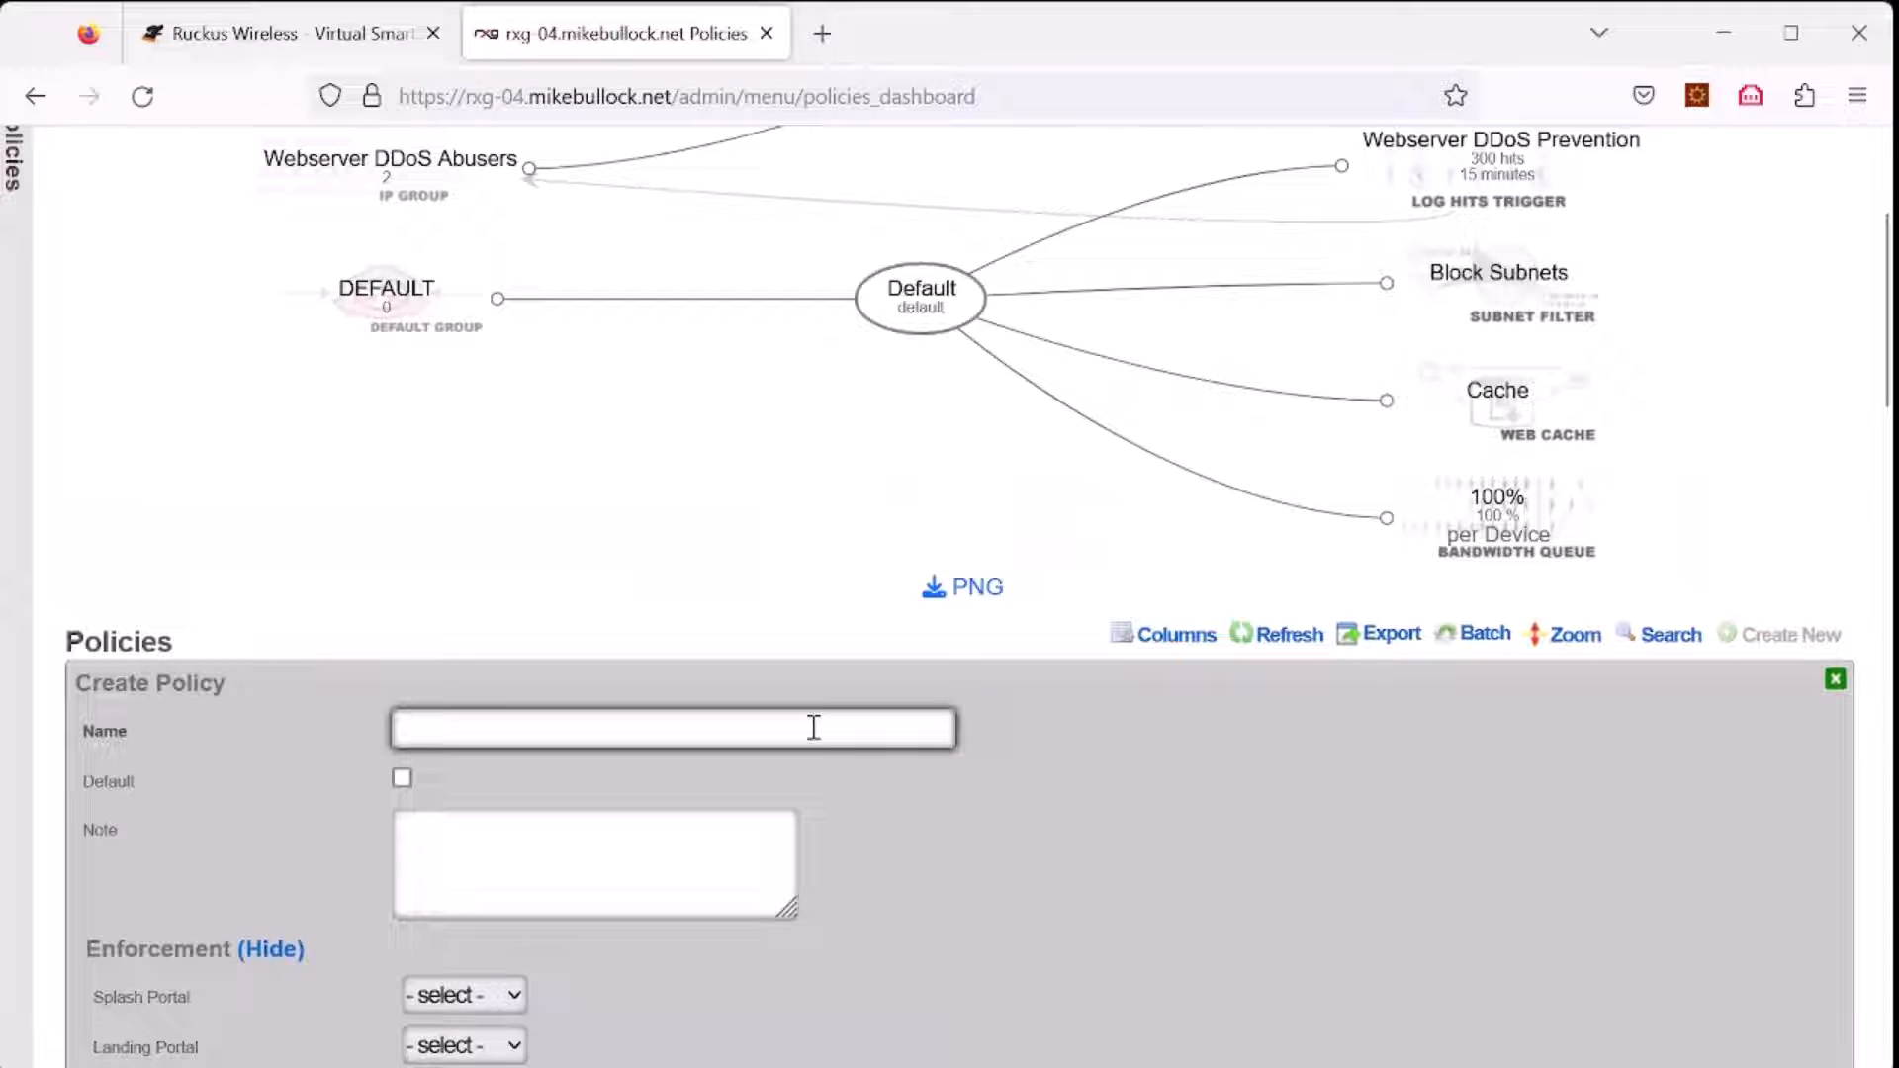
type("AP")
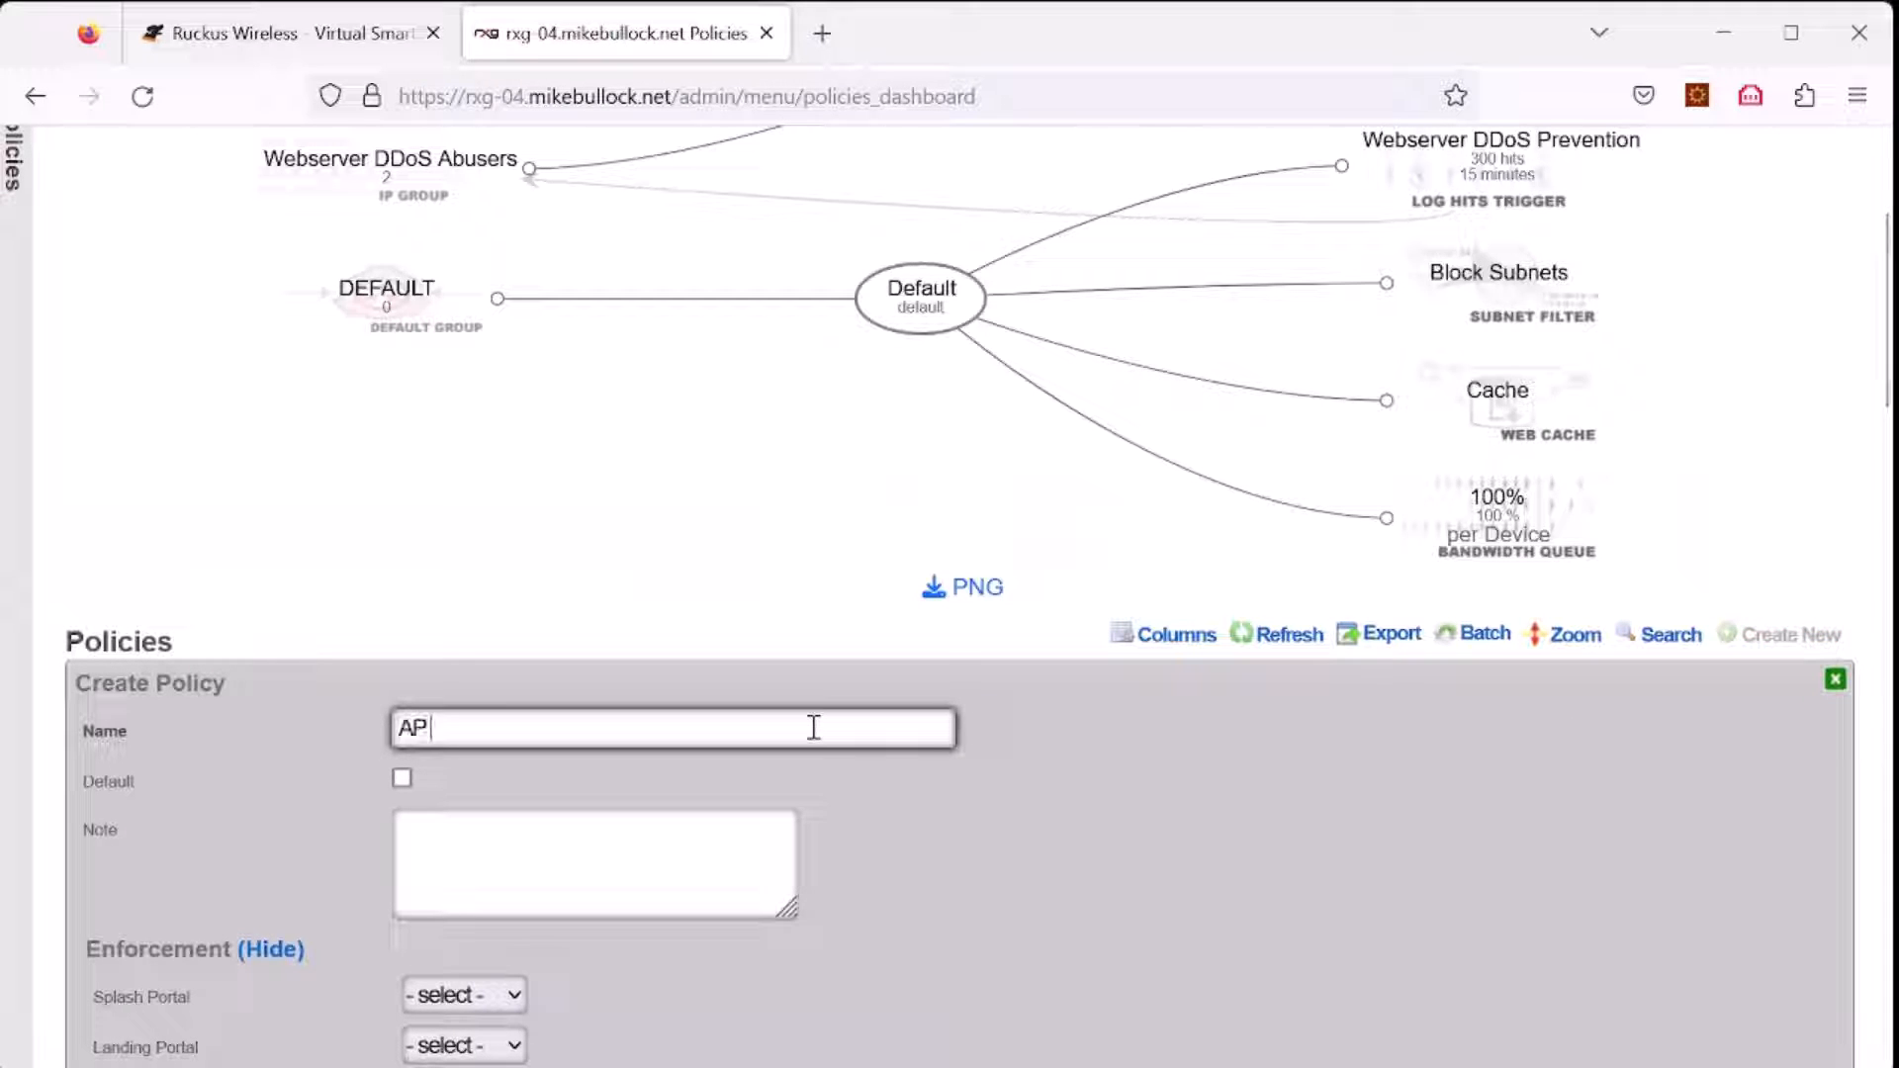
type("Ruckus")
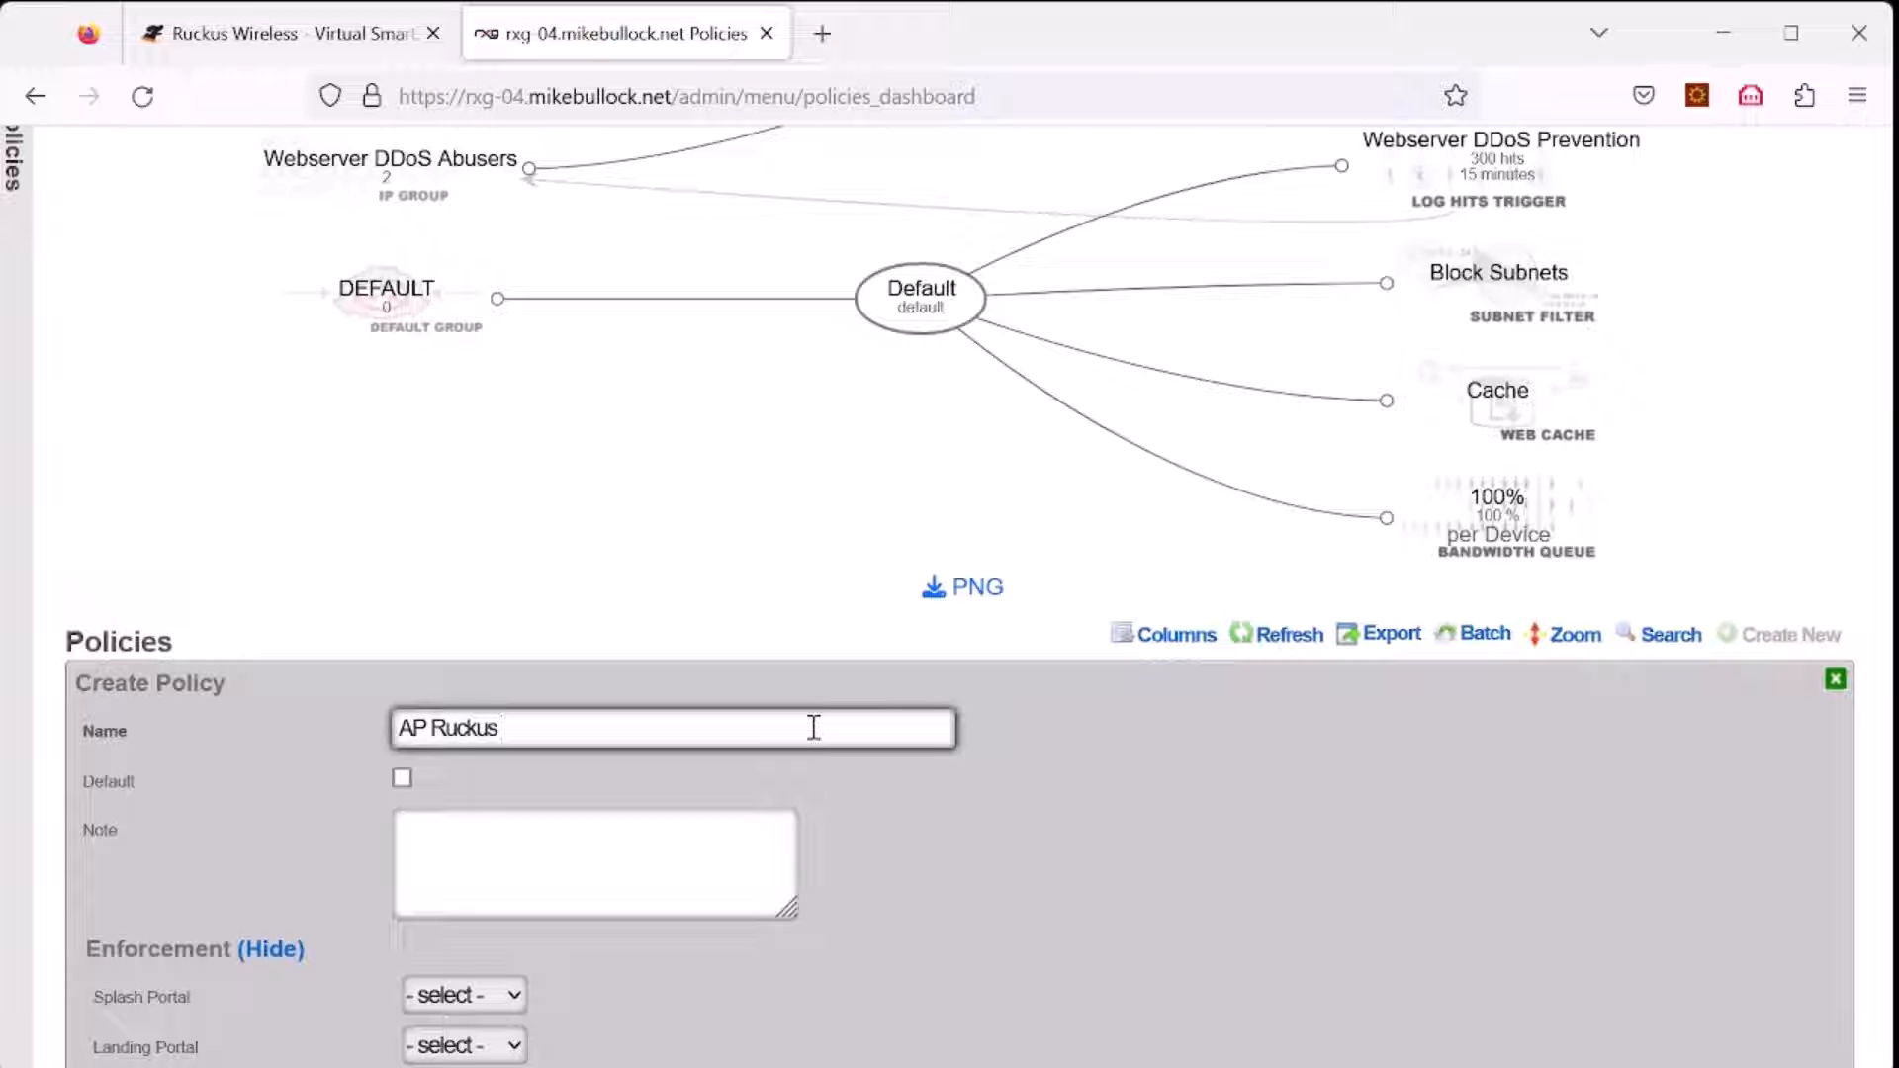
type("1")
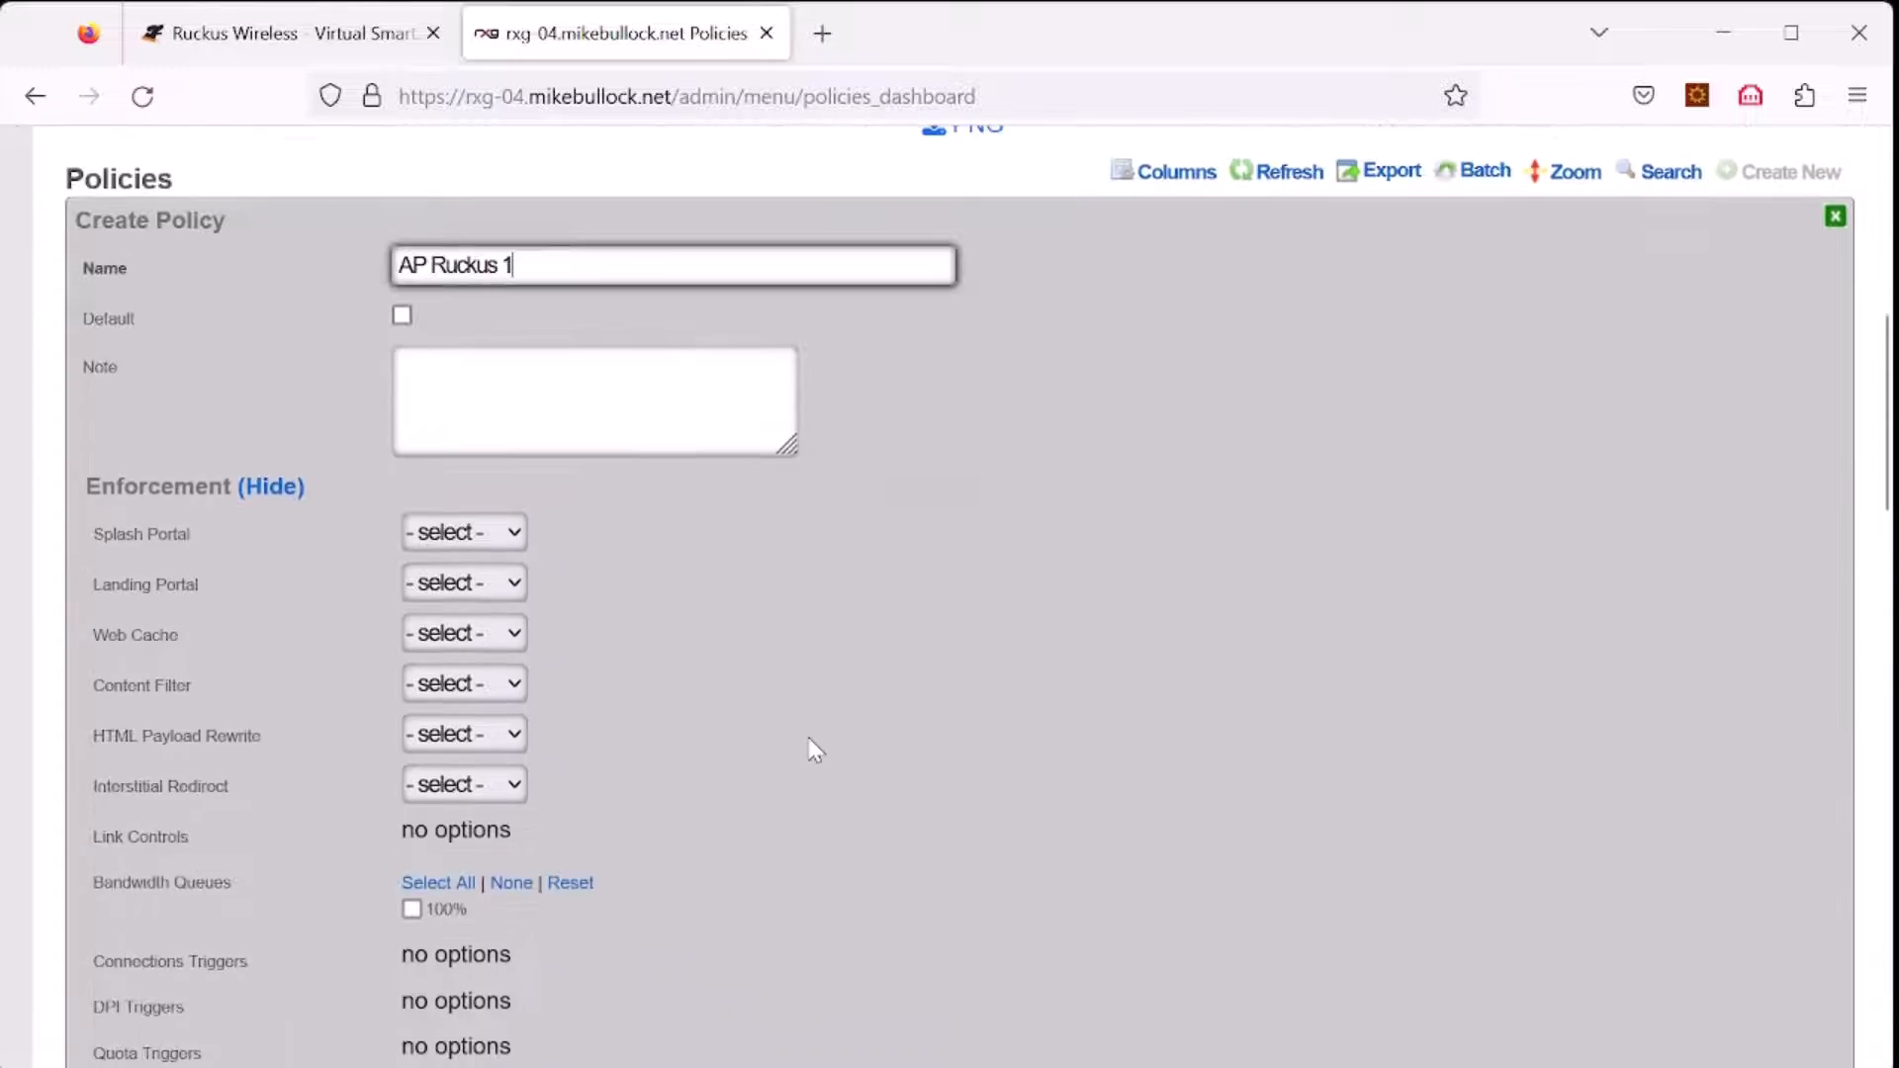
scroll("down", 3)
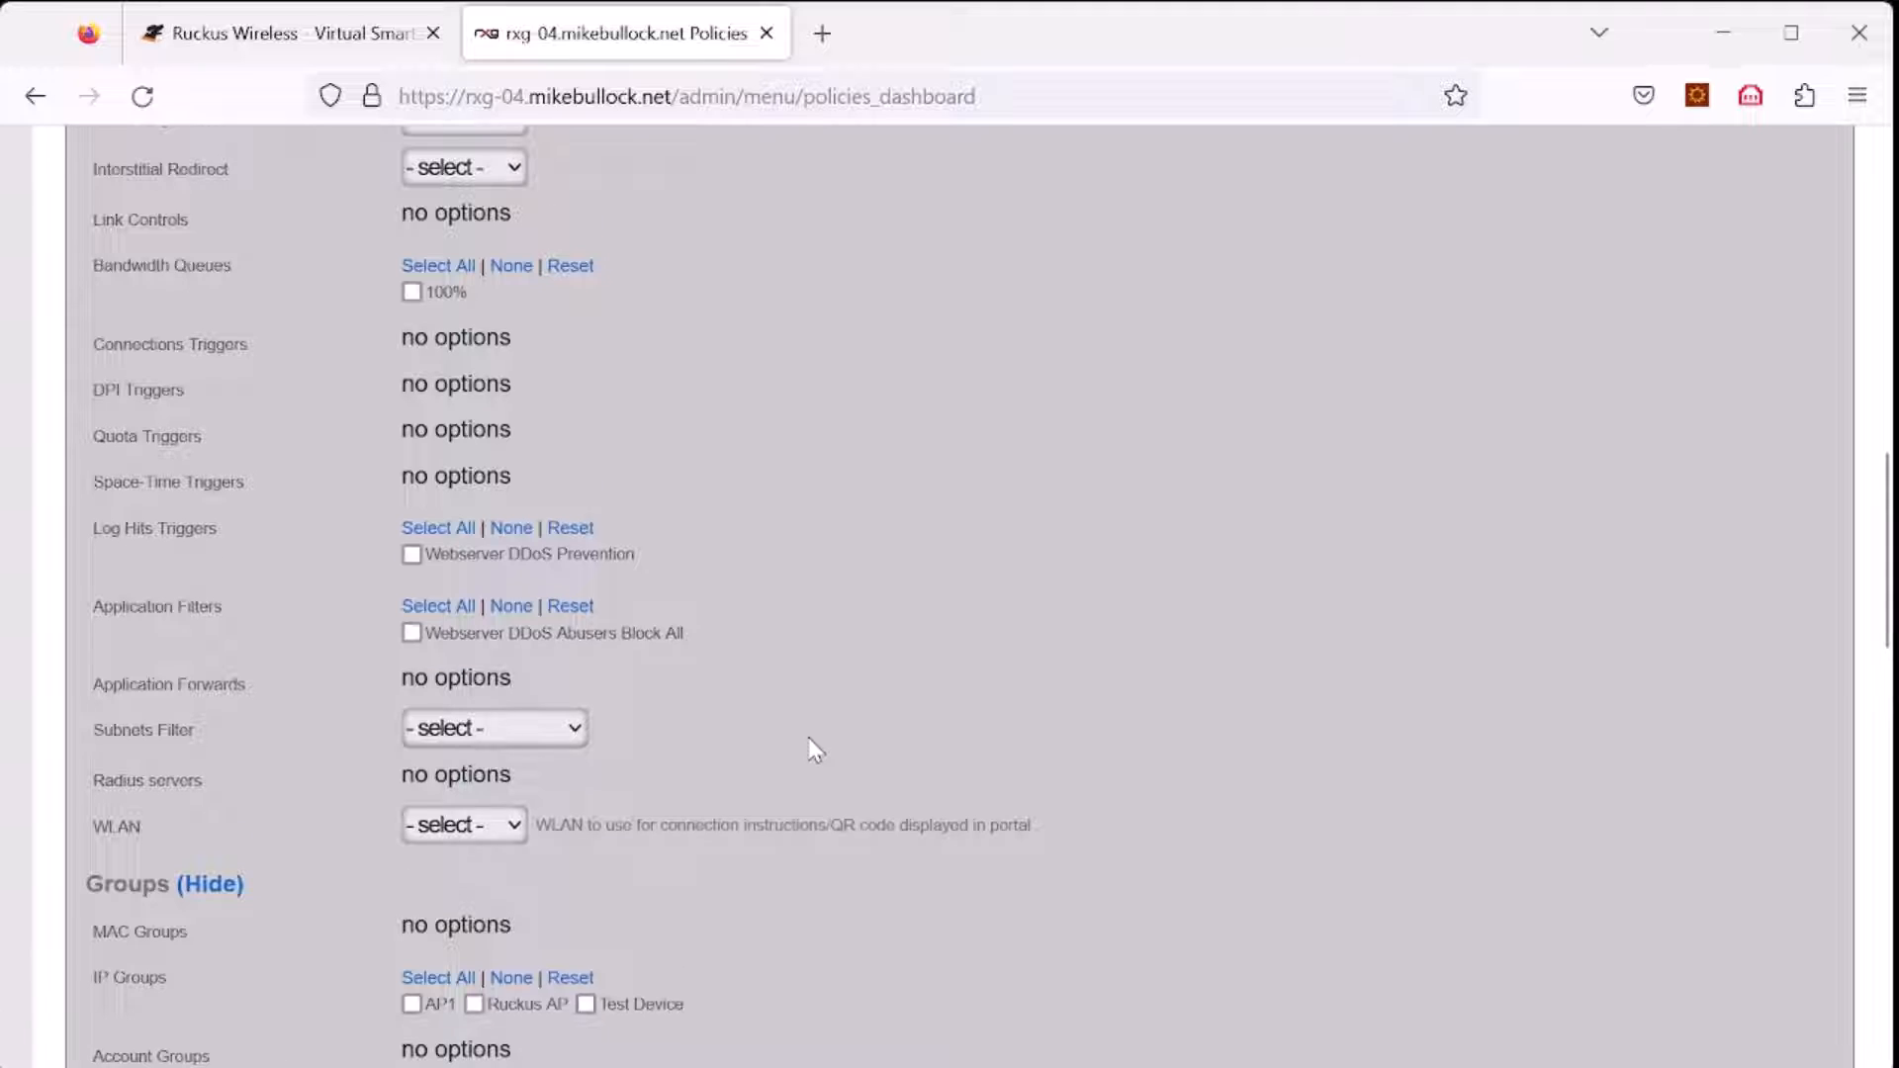
scroll("down", 3)
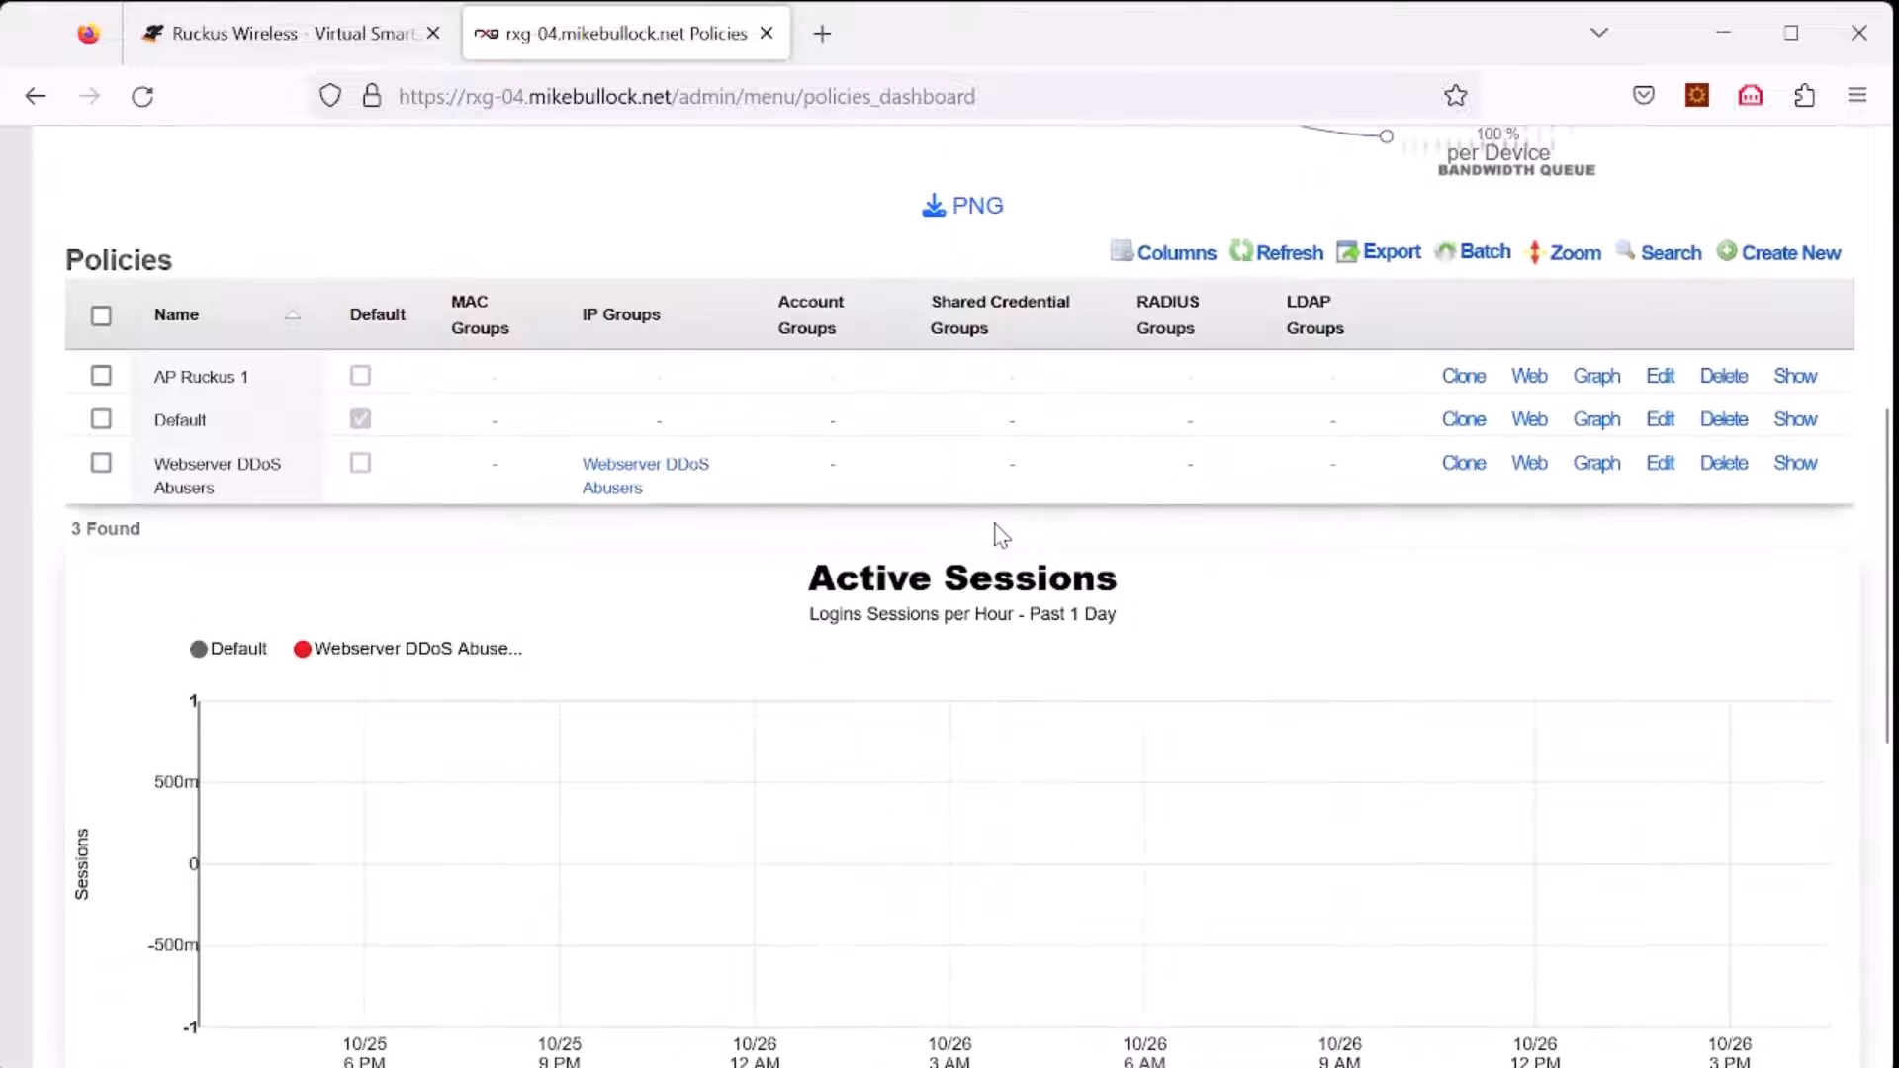
mouse_move(1288, 368)
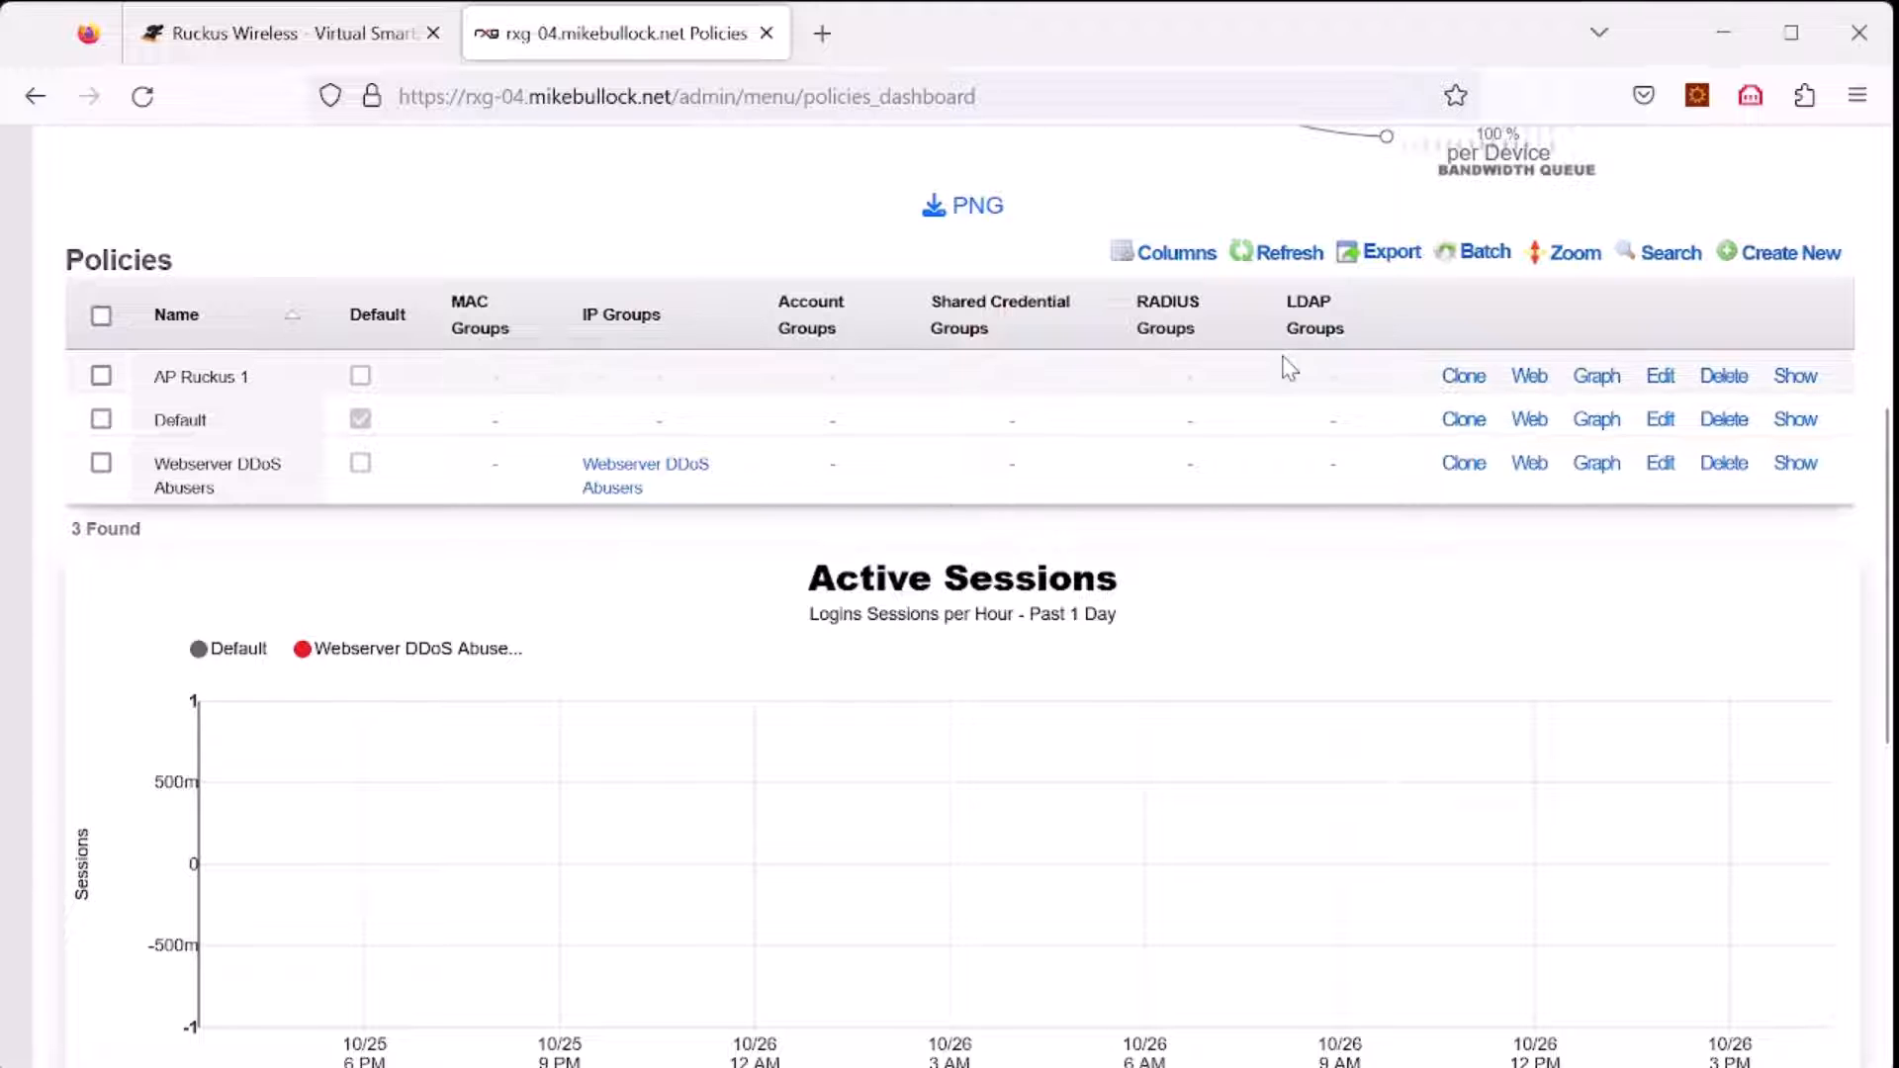
mouse_move(679, 400)
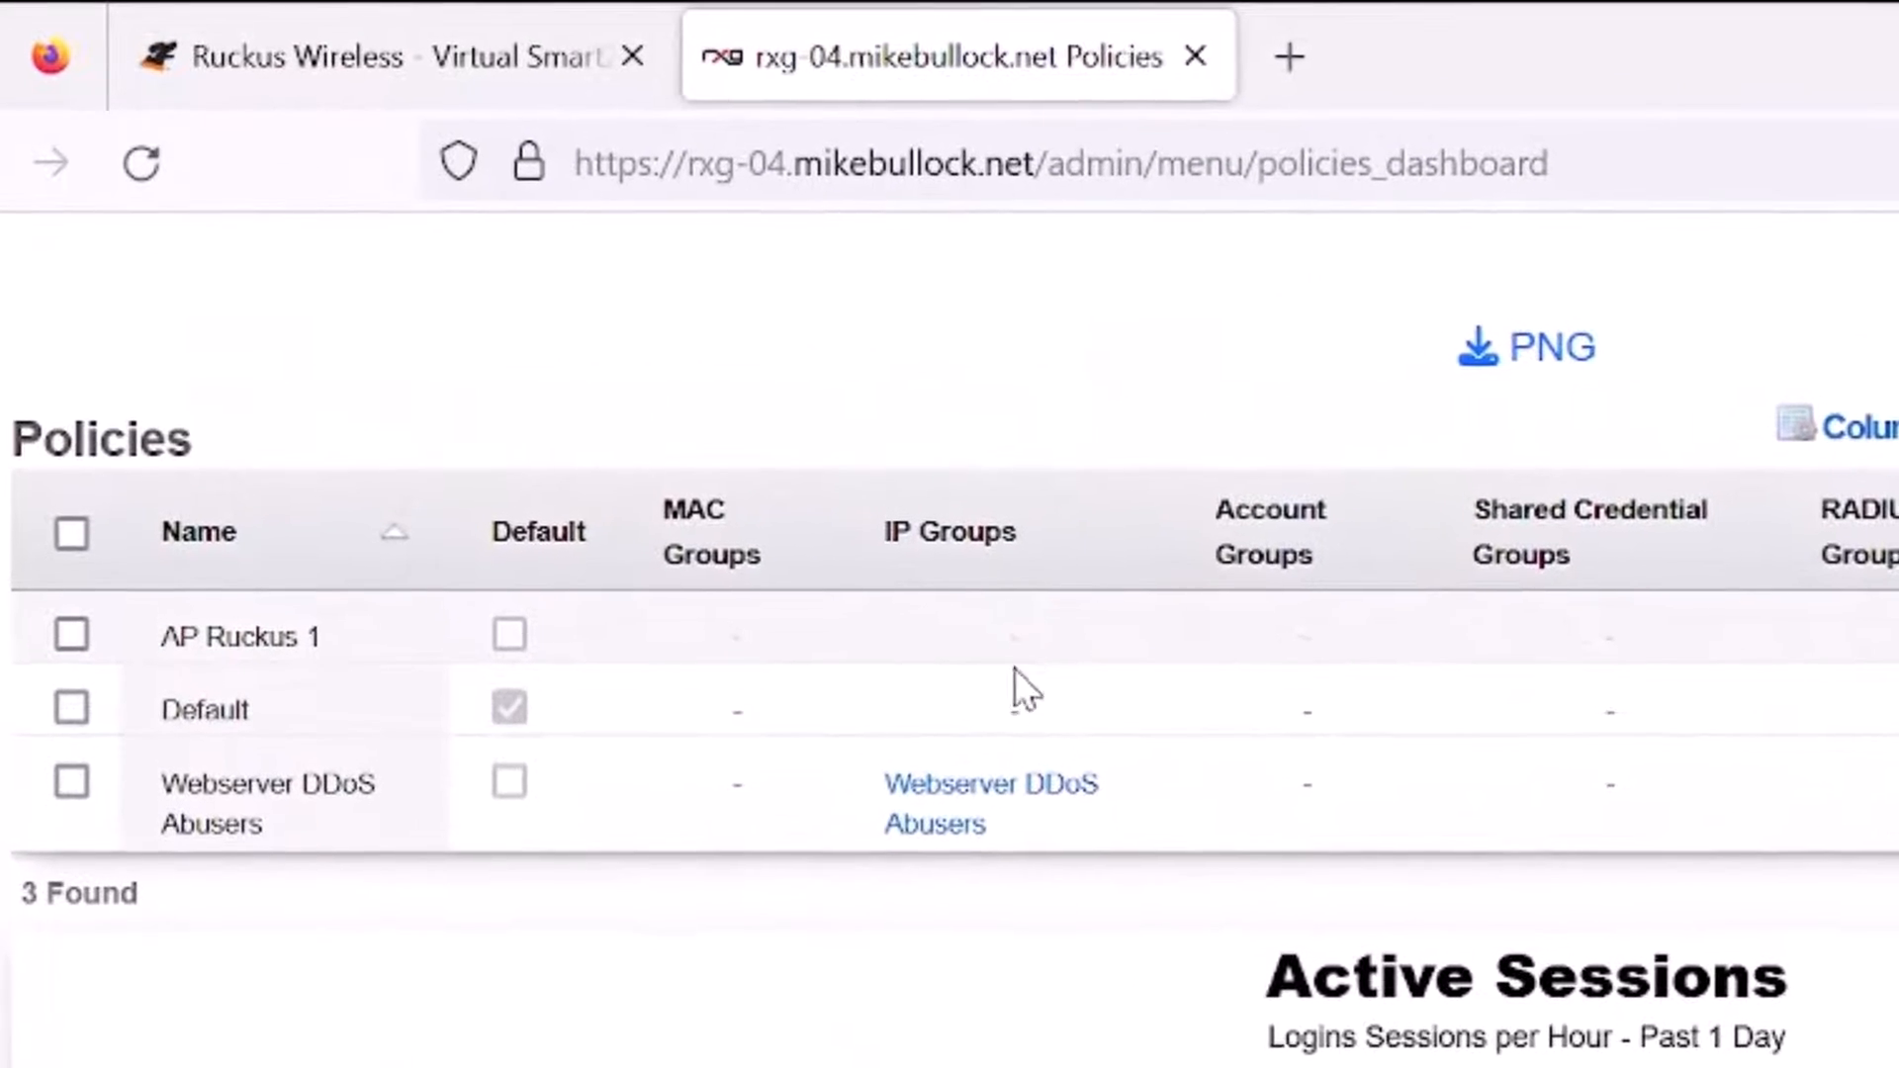
Step: Start a new IP group for AP Ruckus 1 named AP Ruckus 1 IP Group
left_click(239, 635)
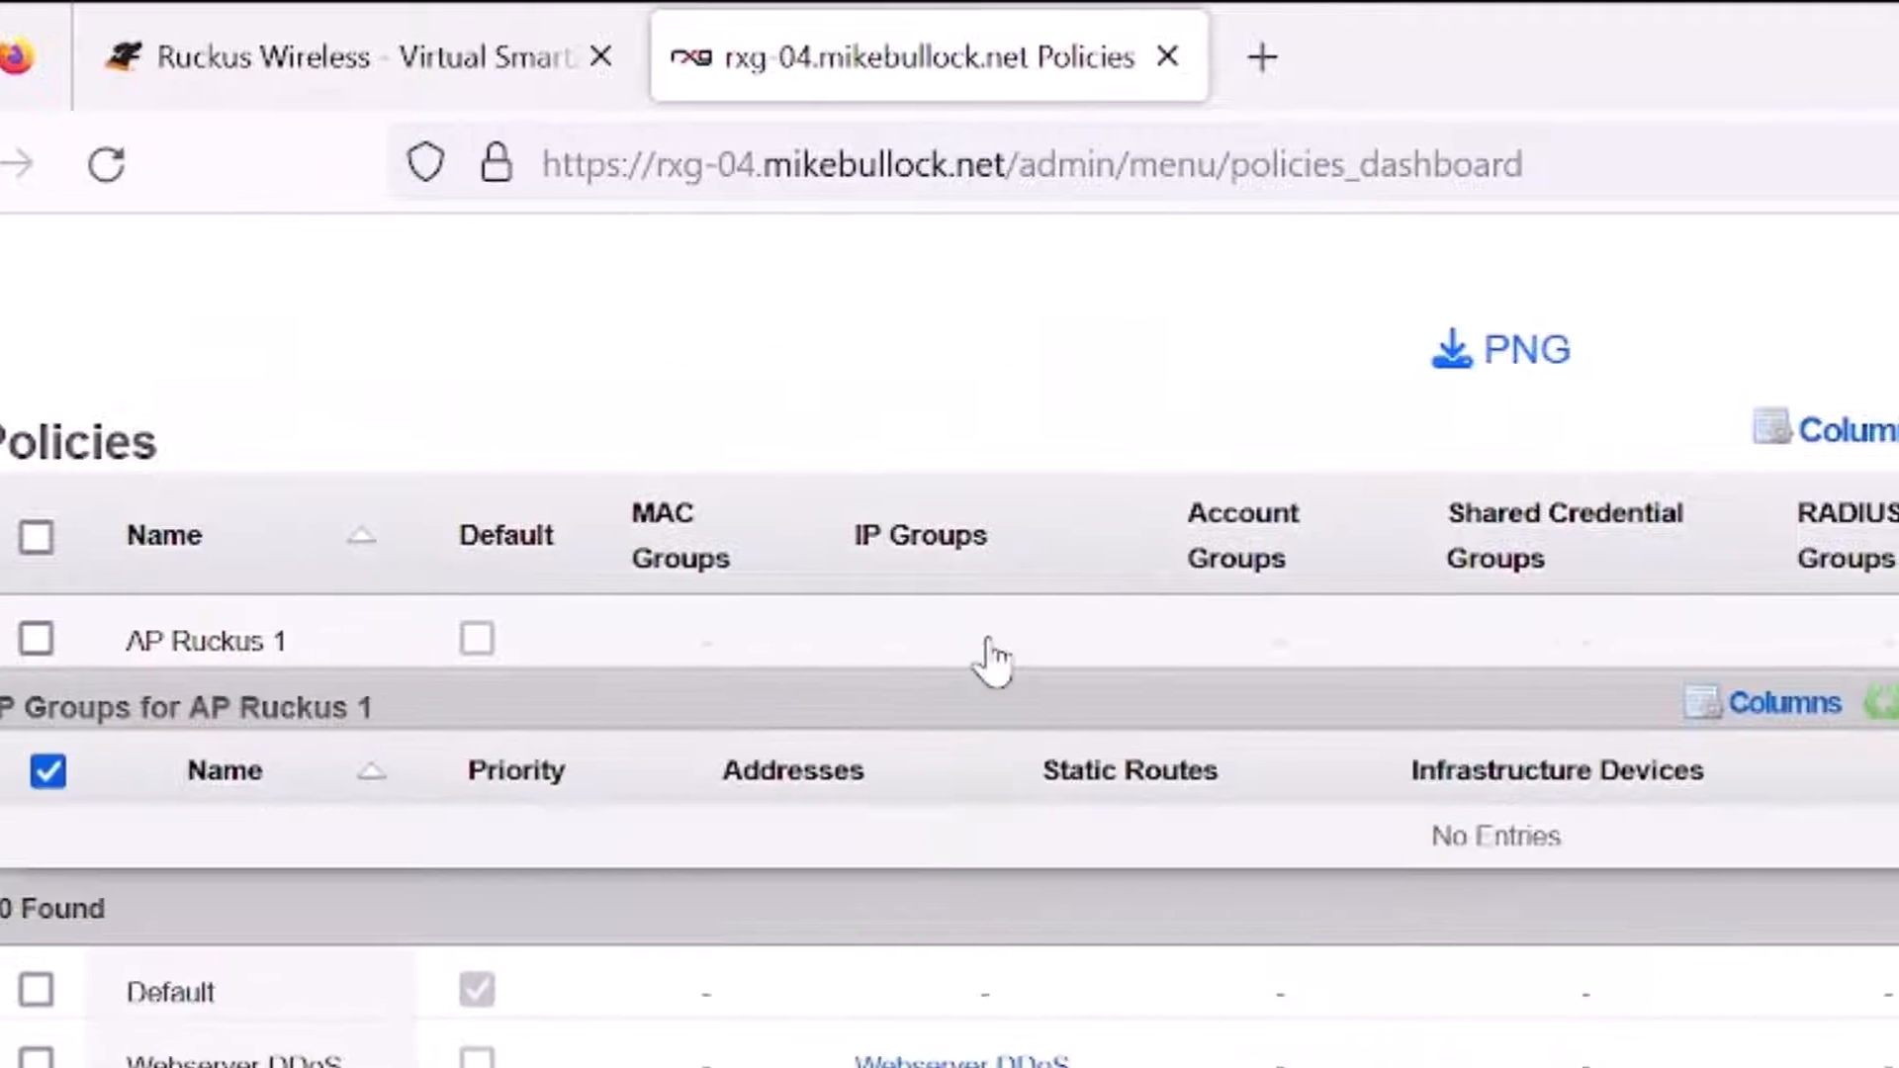
left_click(1753, 413)
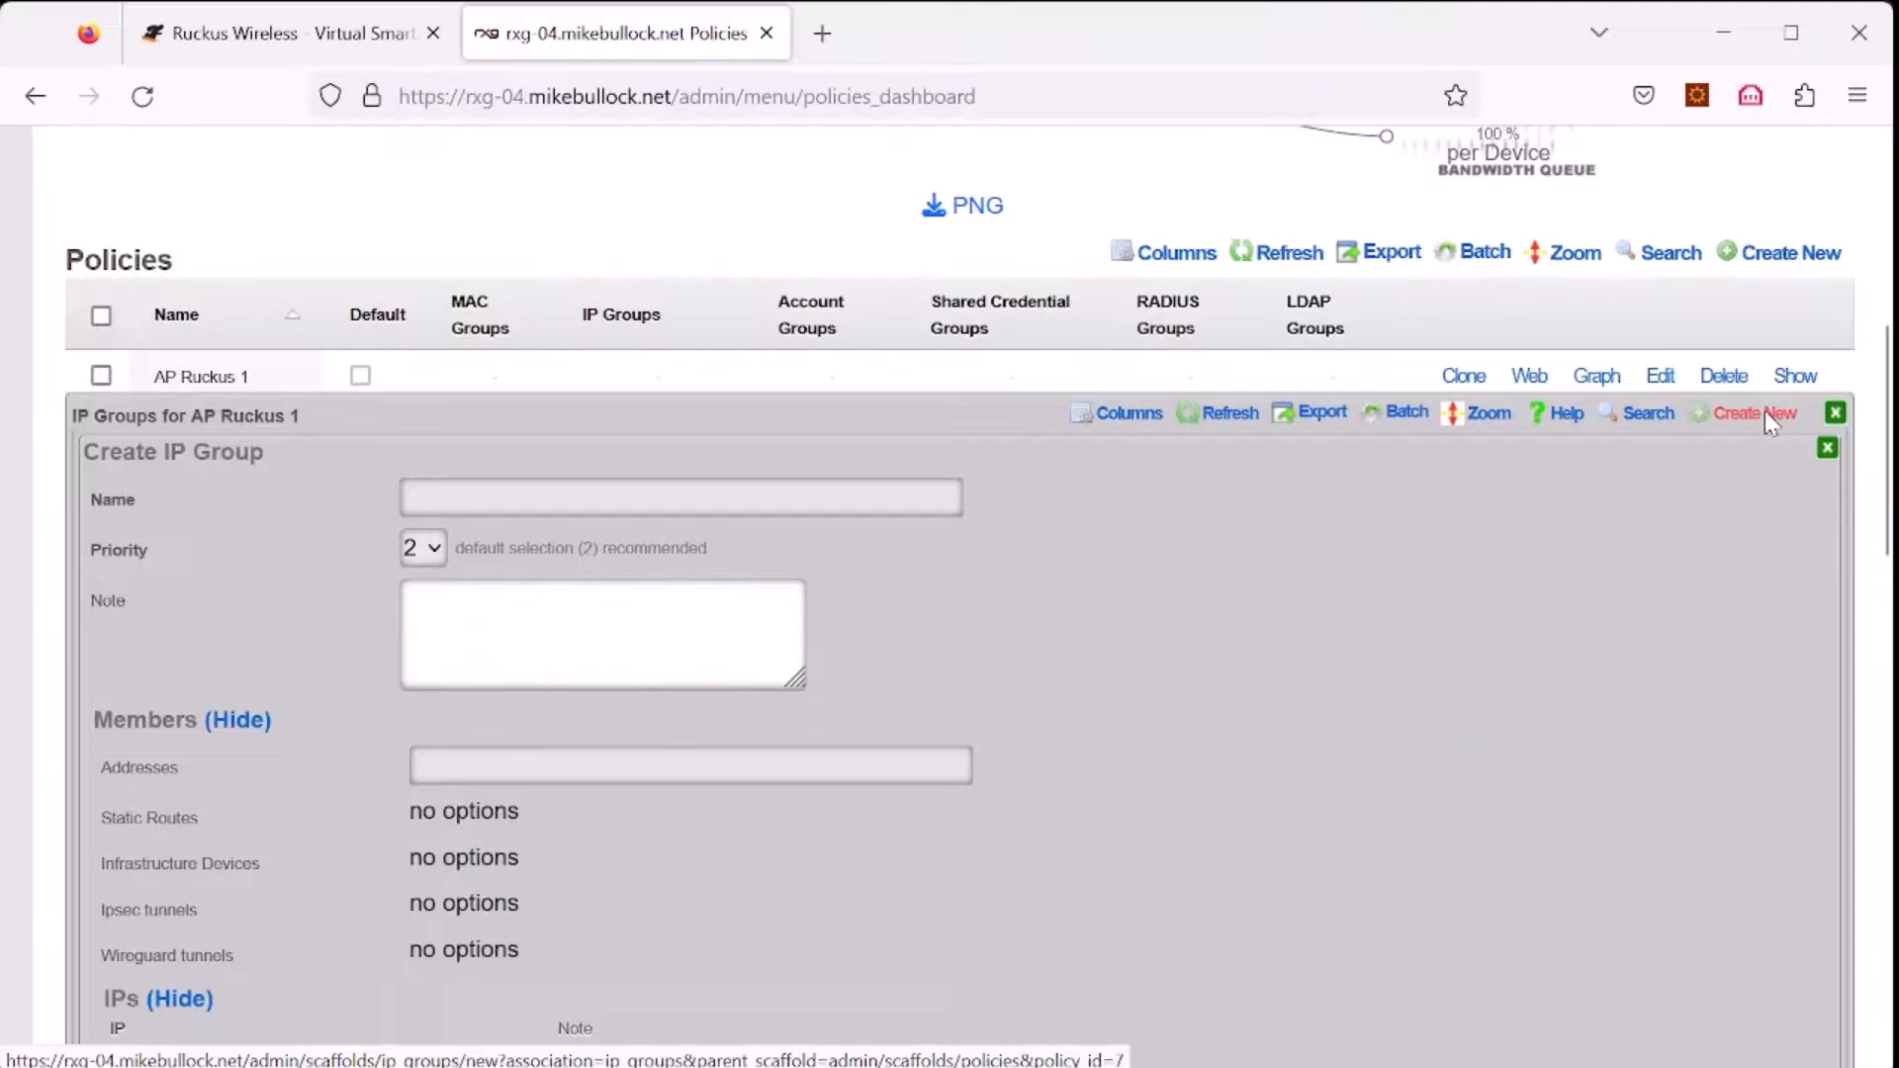
left_click(679, 497)
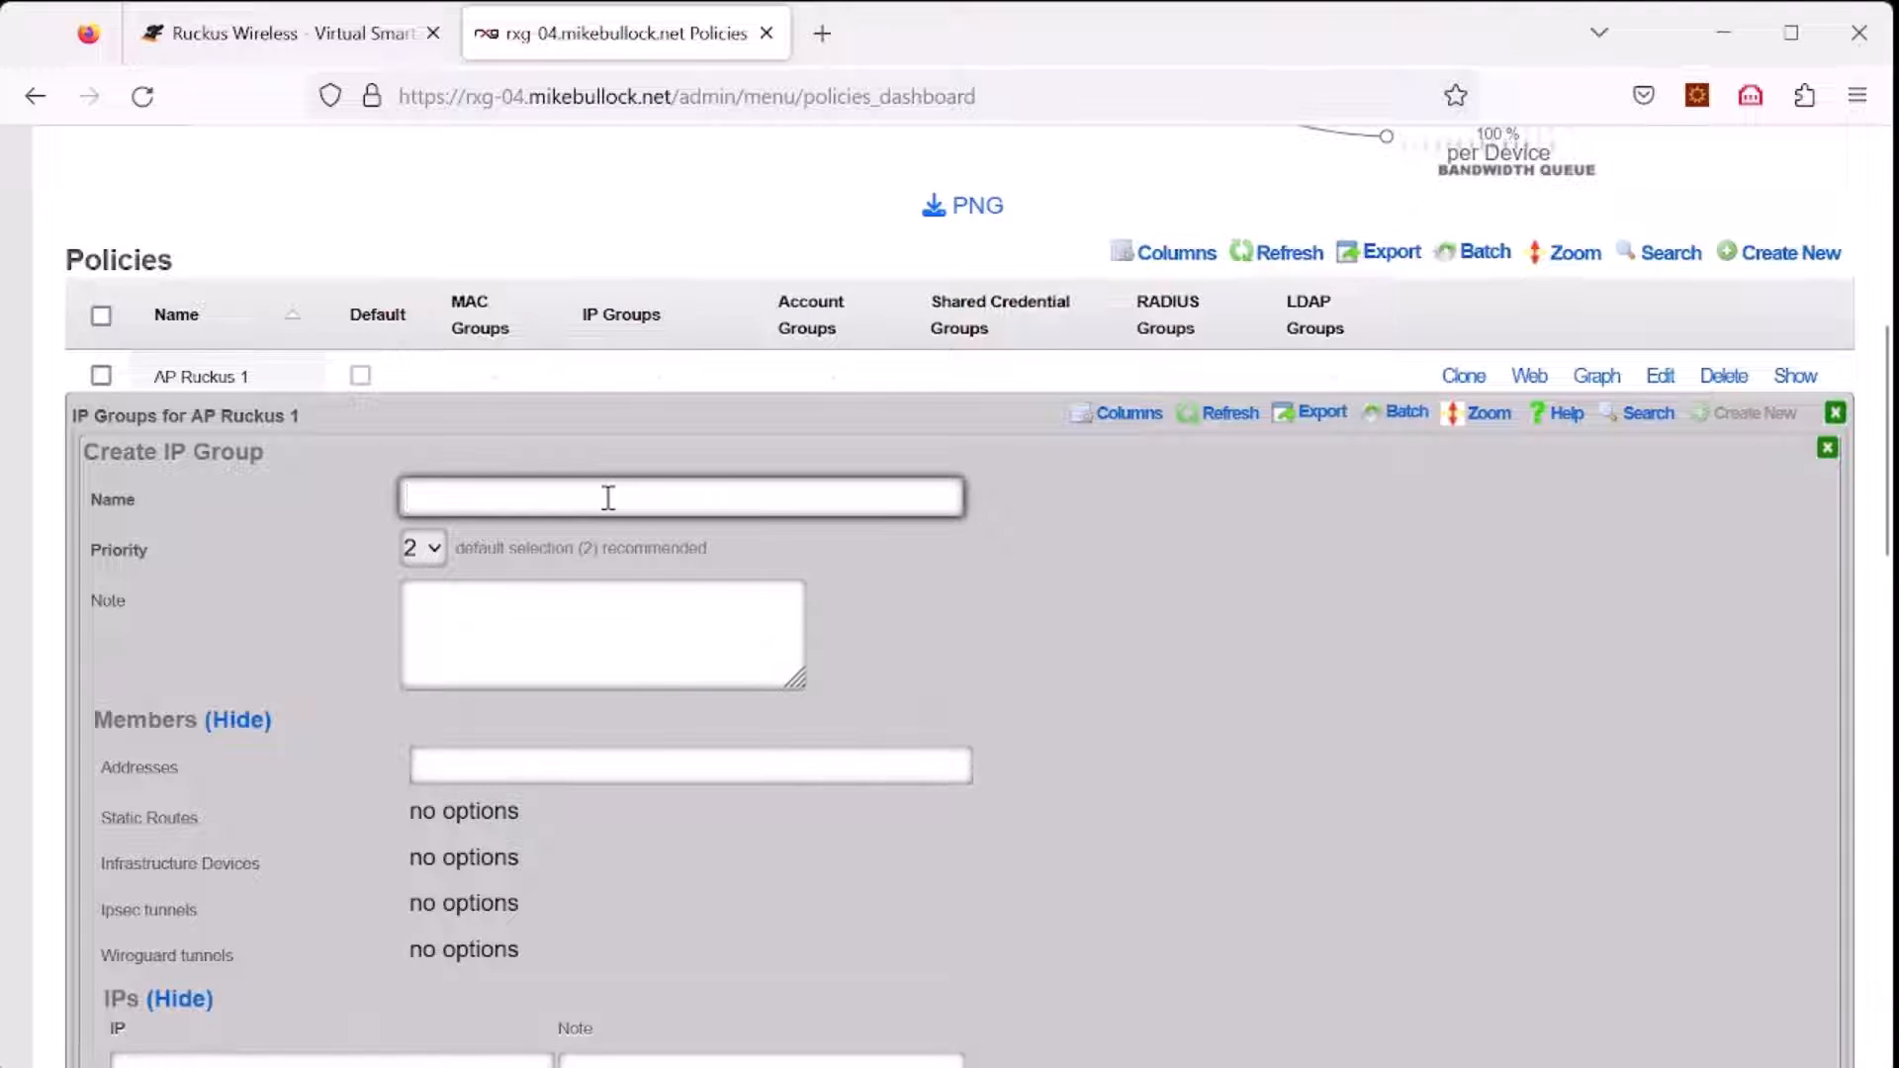
type("AP Ruc")
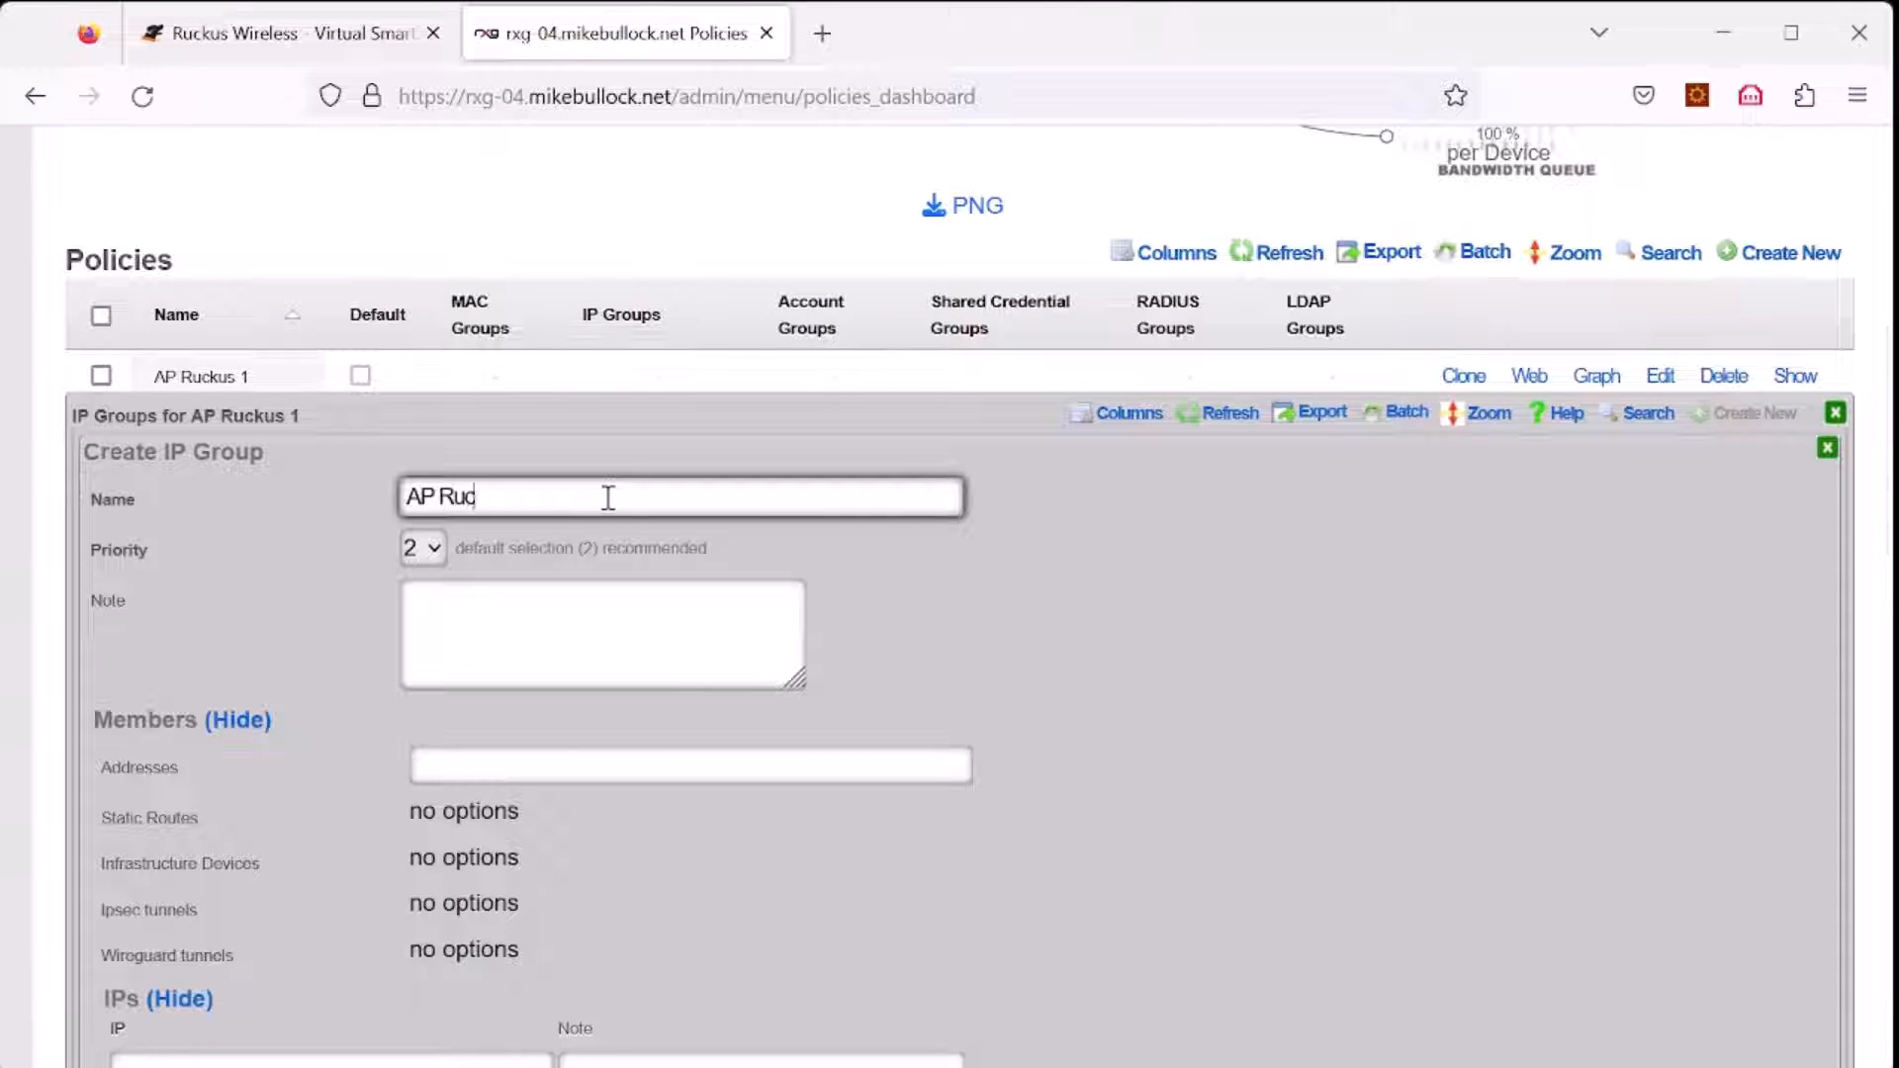
type("kus 1 AP")
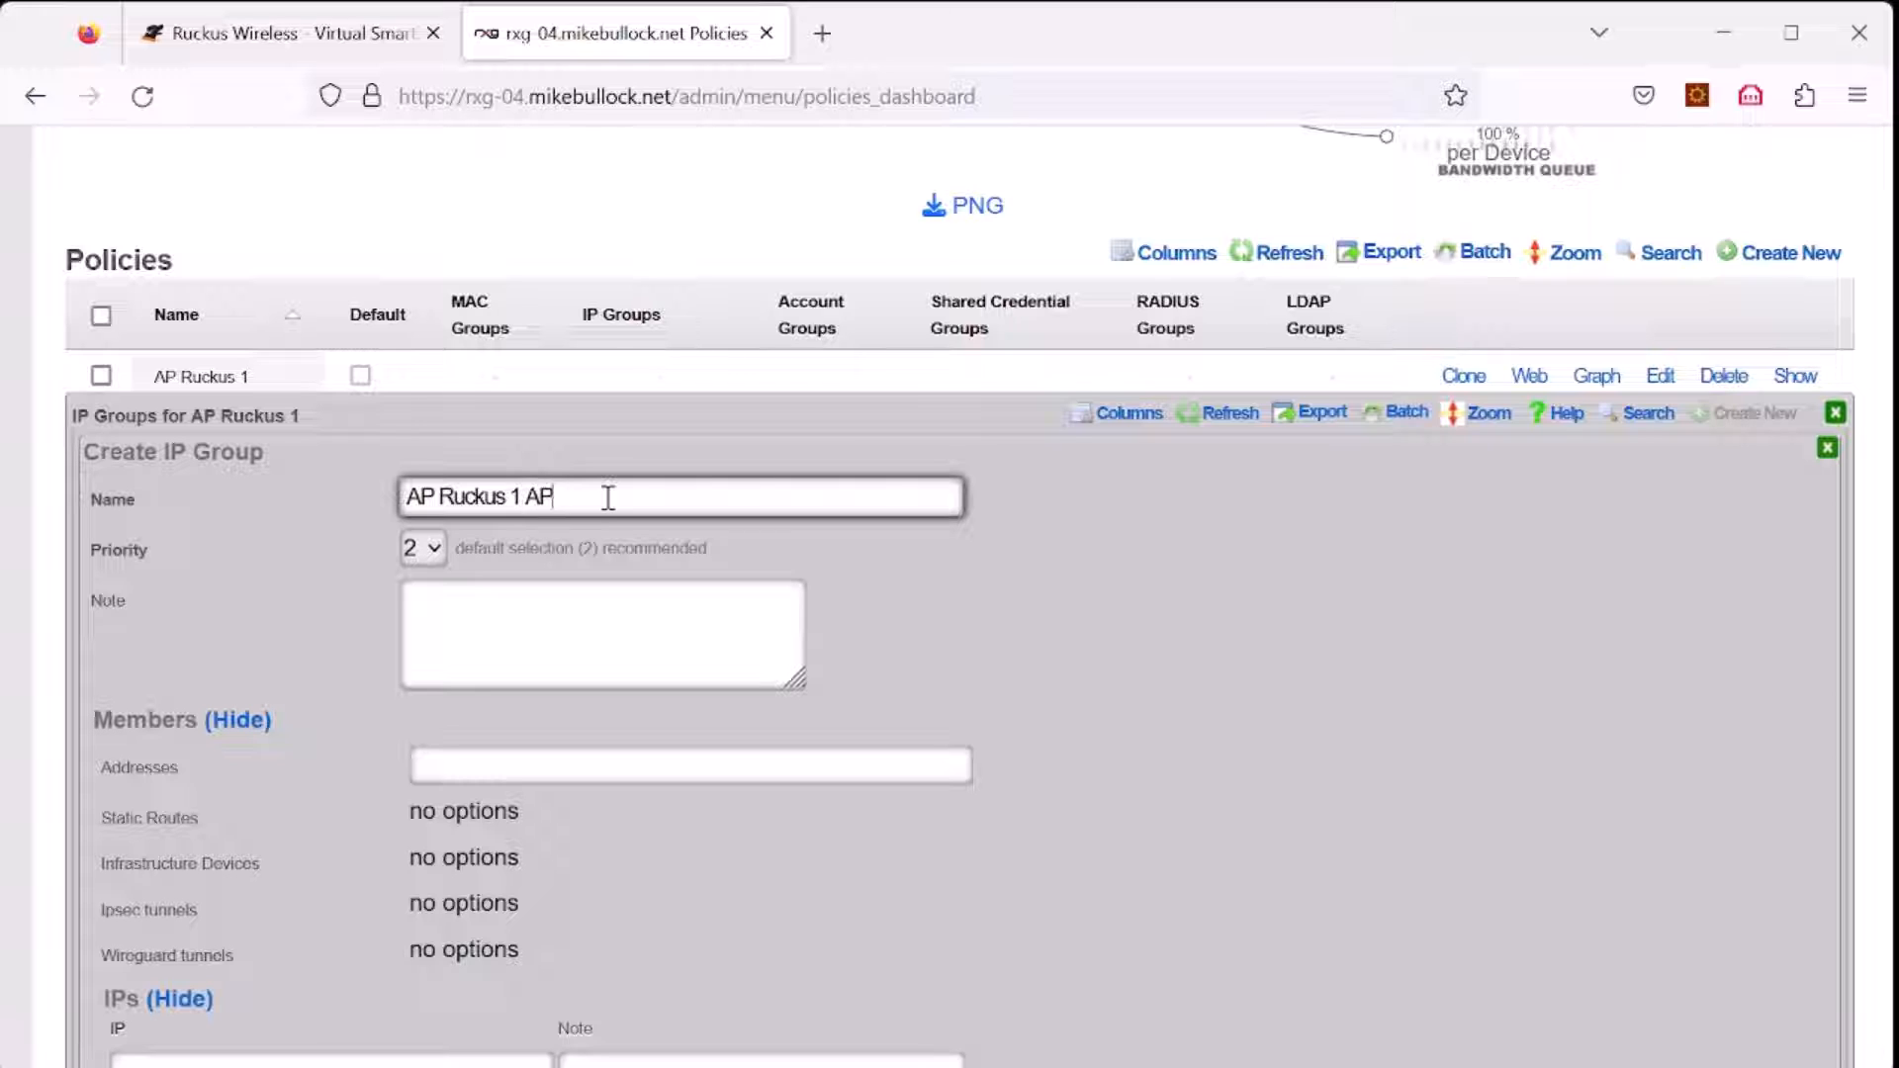
type("IP Group")
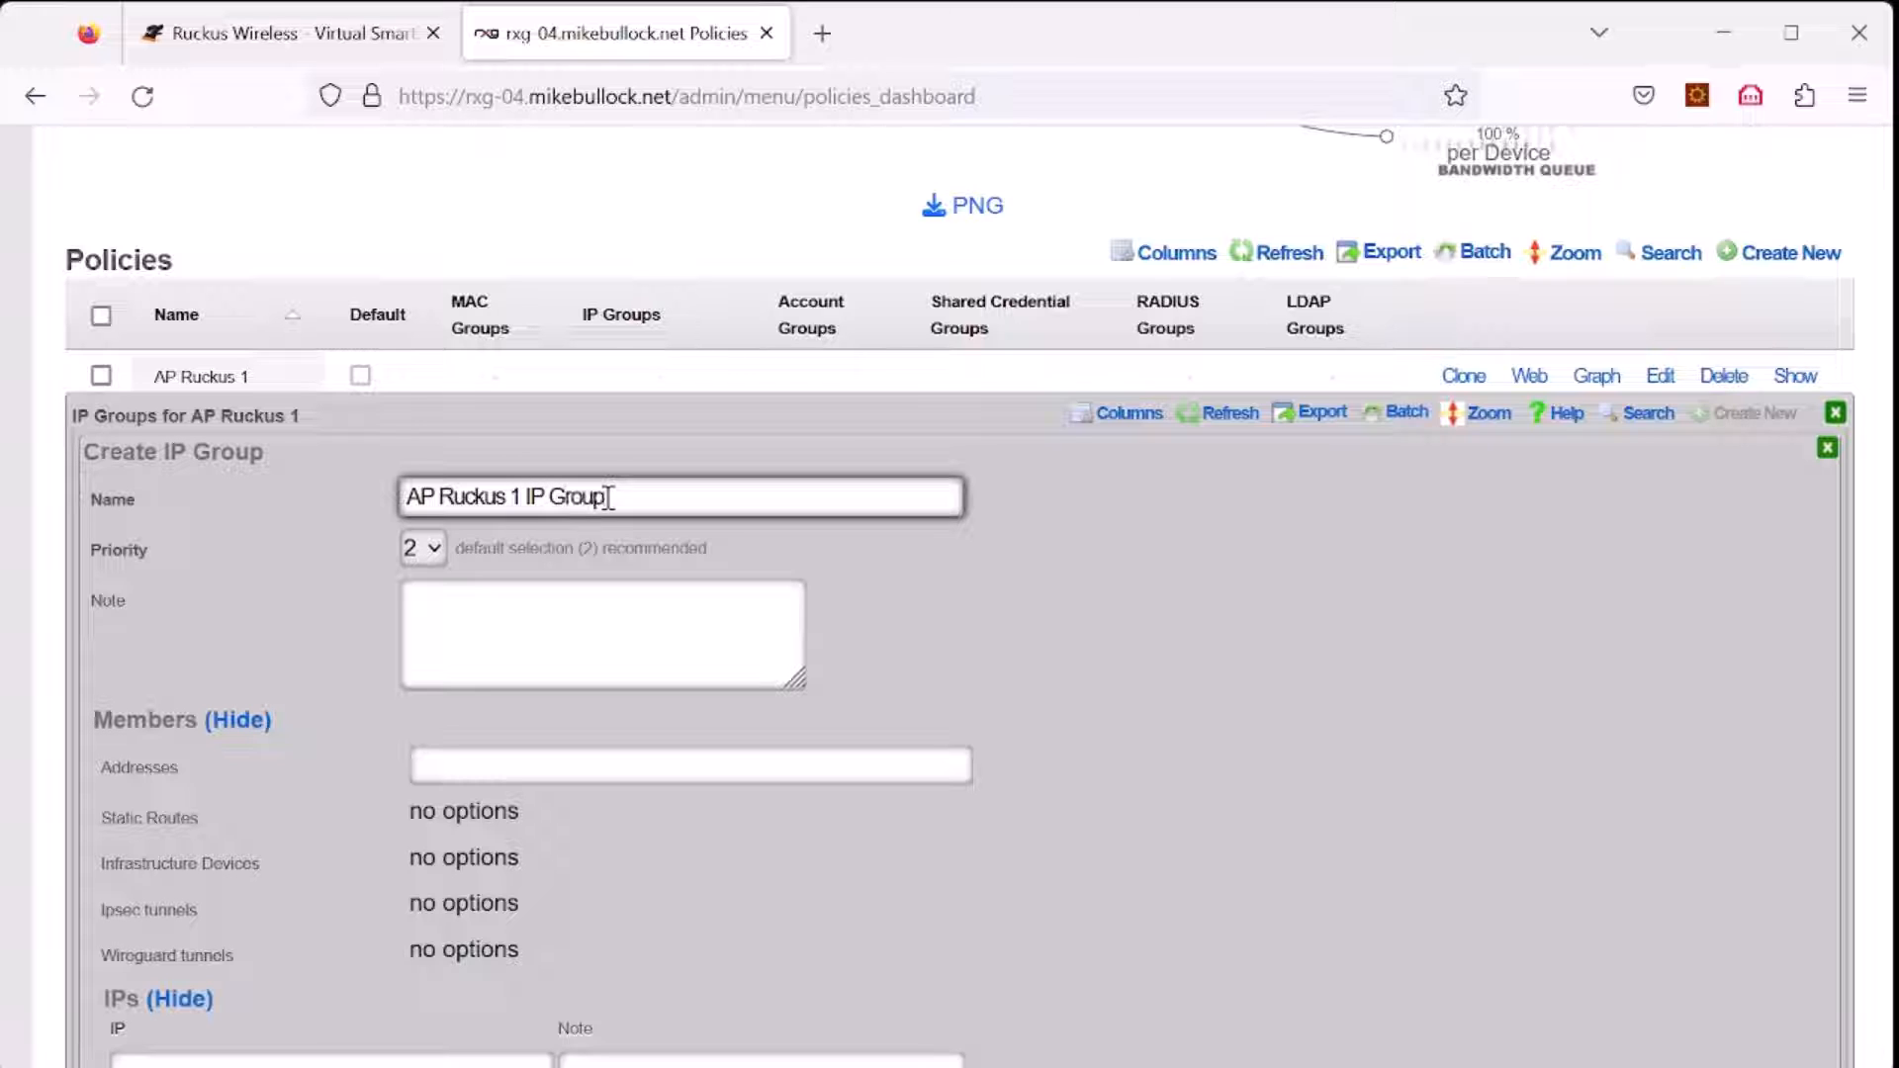
Step: Add member IP 192.168.5.100 and create the IP group
left_click(688, 764)
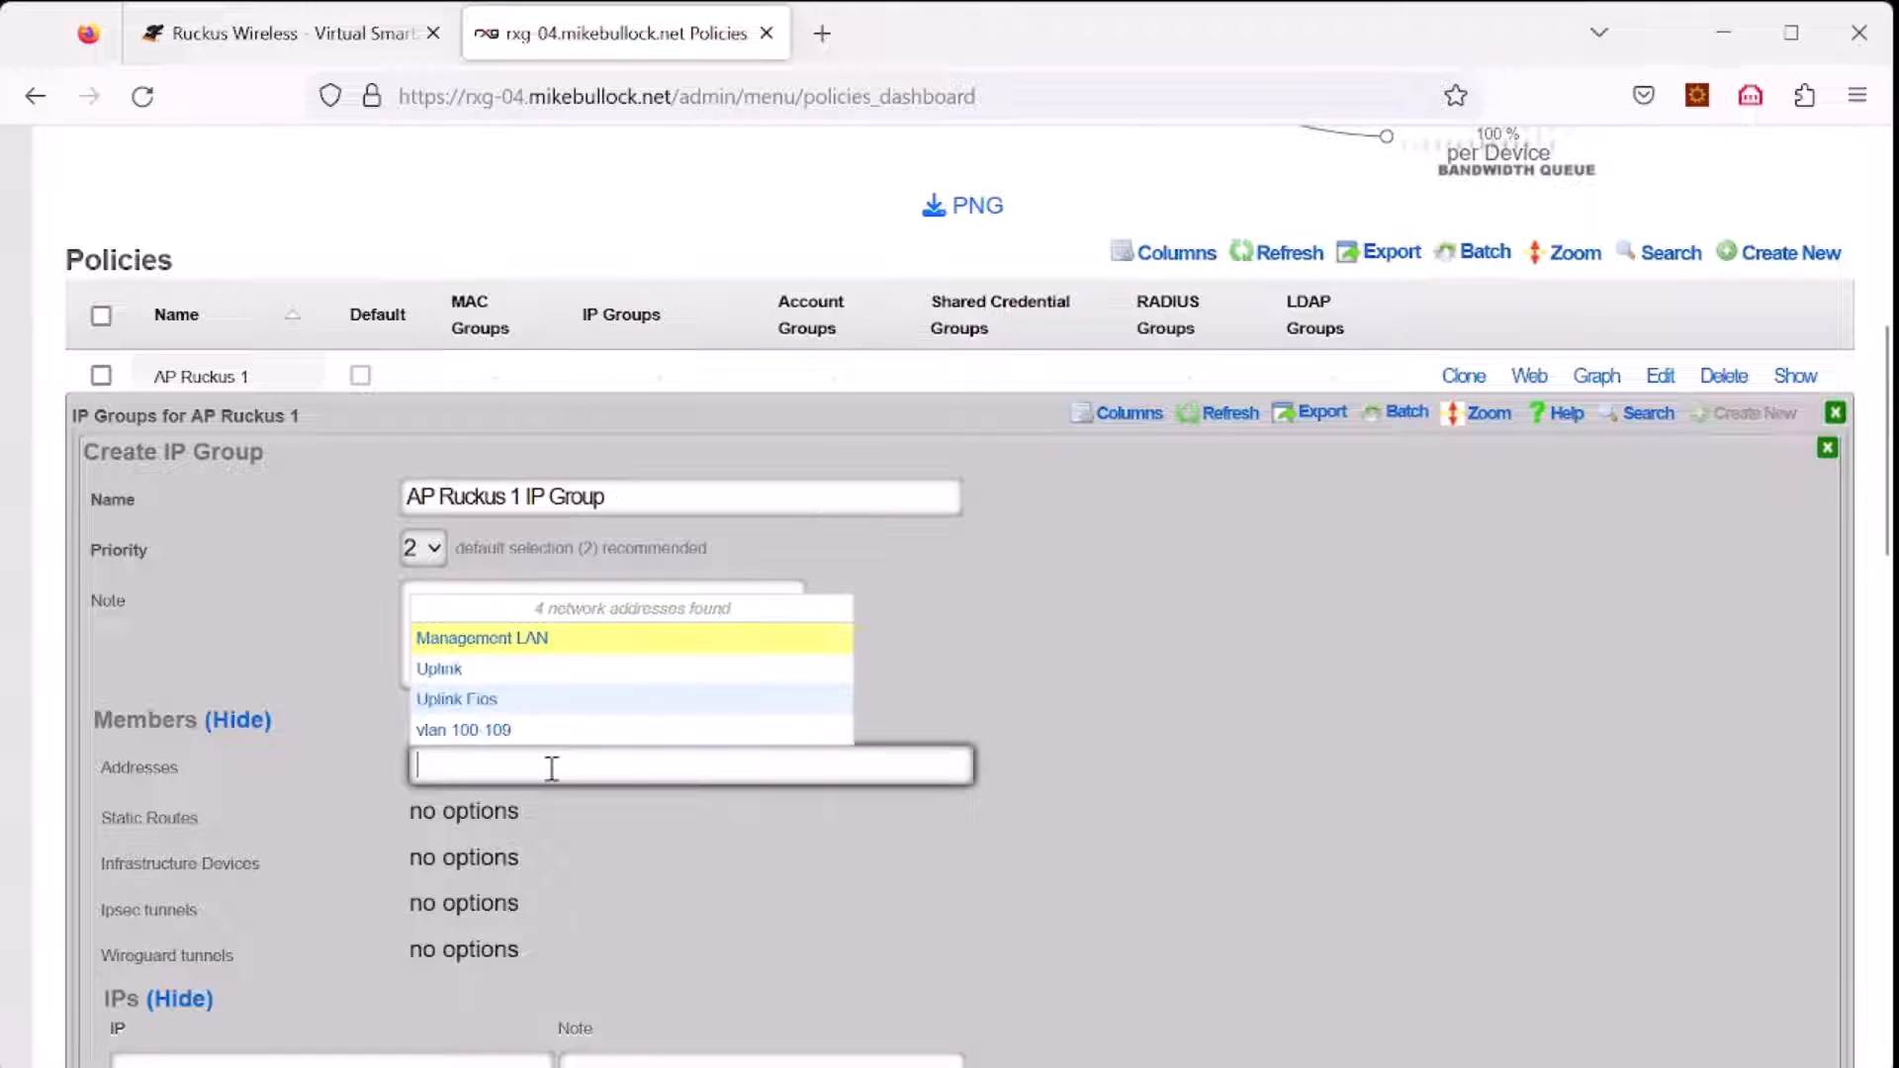
type("192.168.")
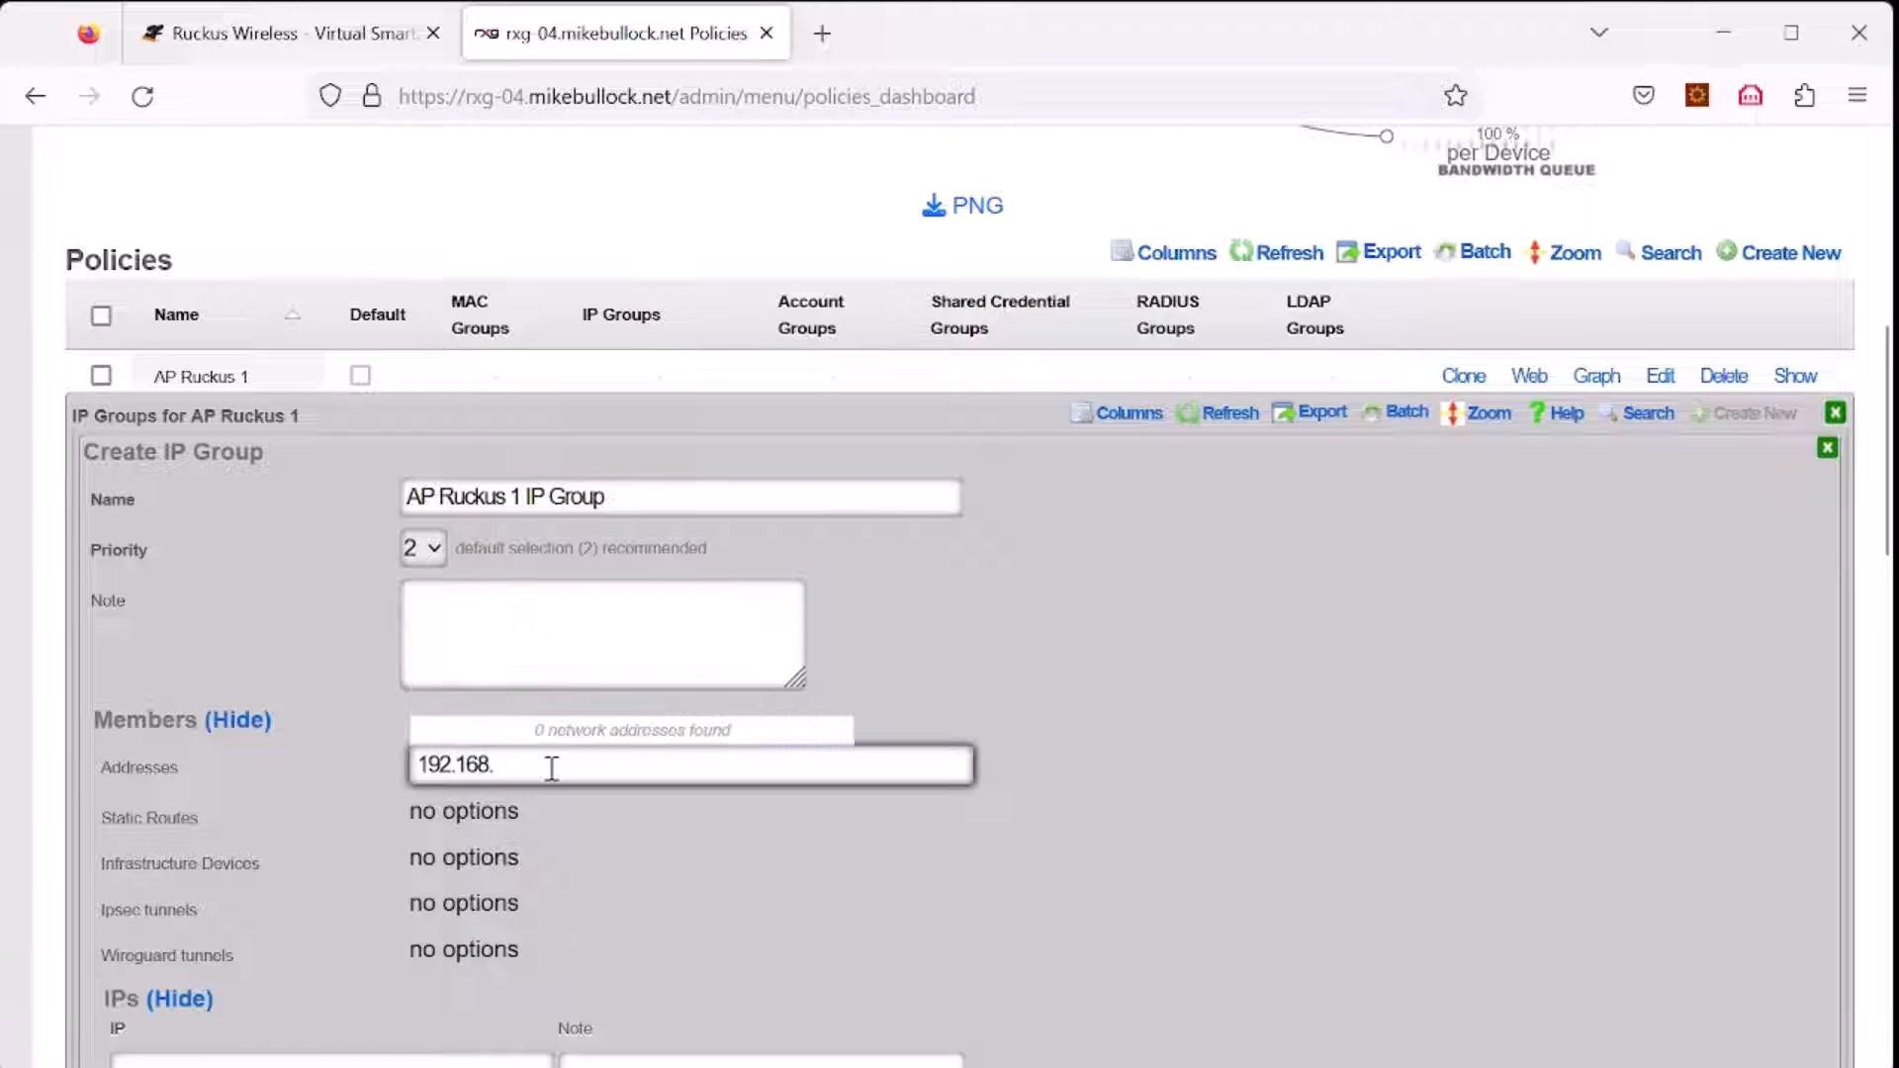
type("5.100")
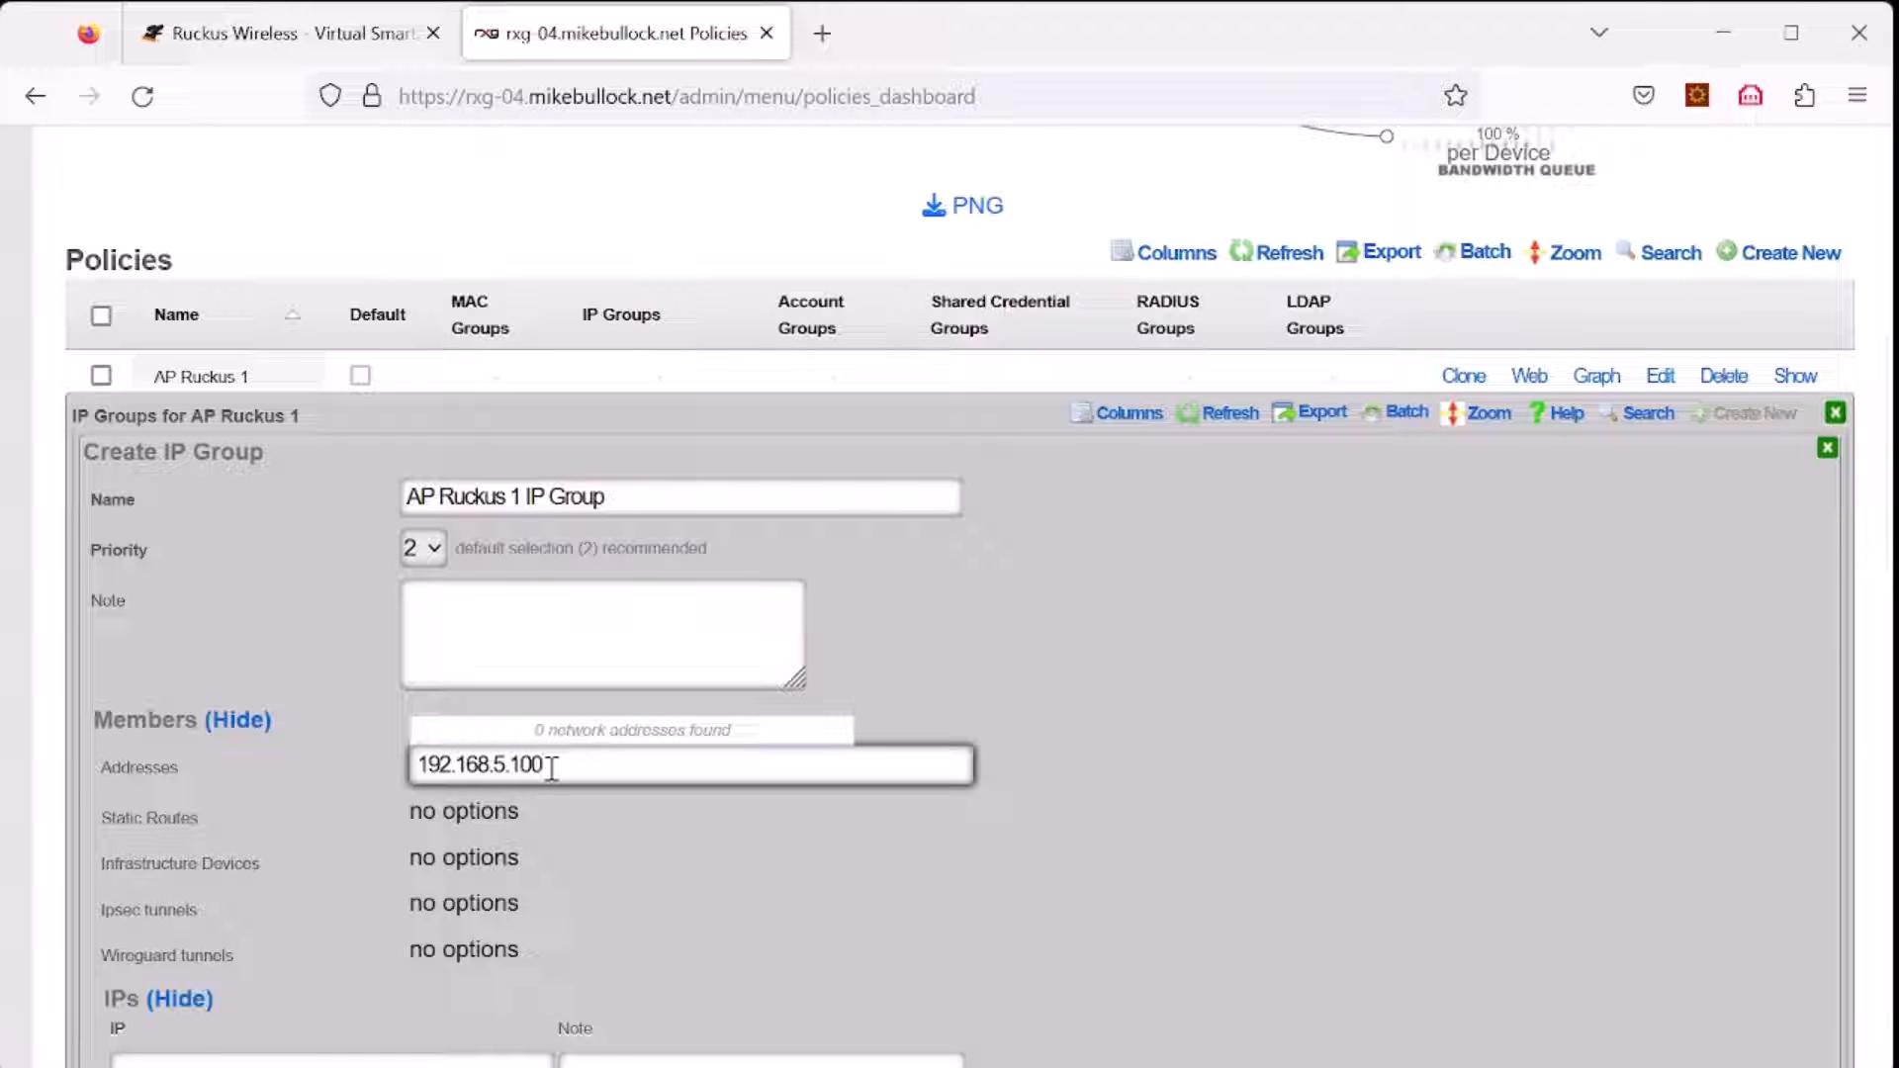
scroll("down", 3)
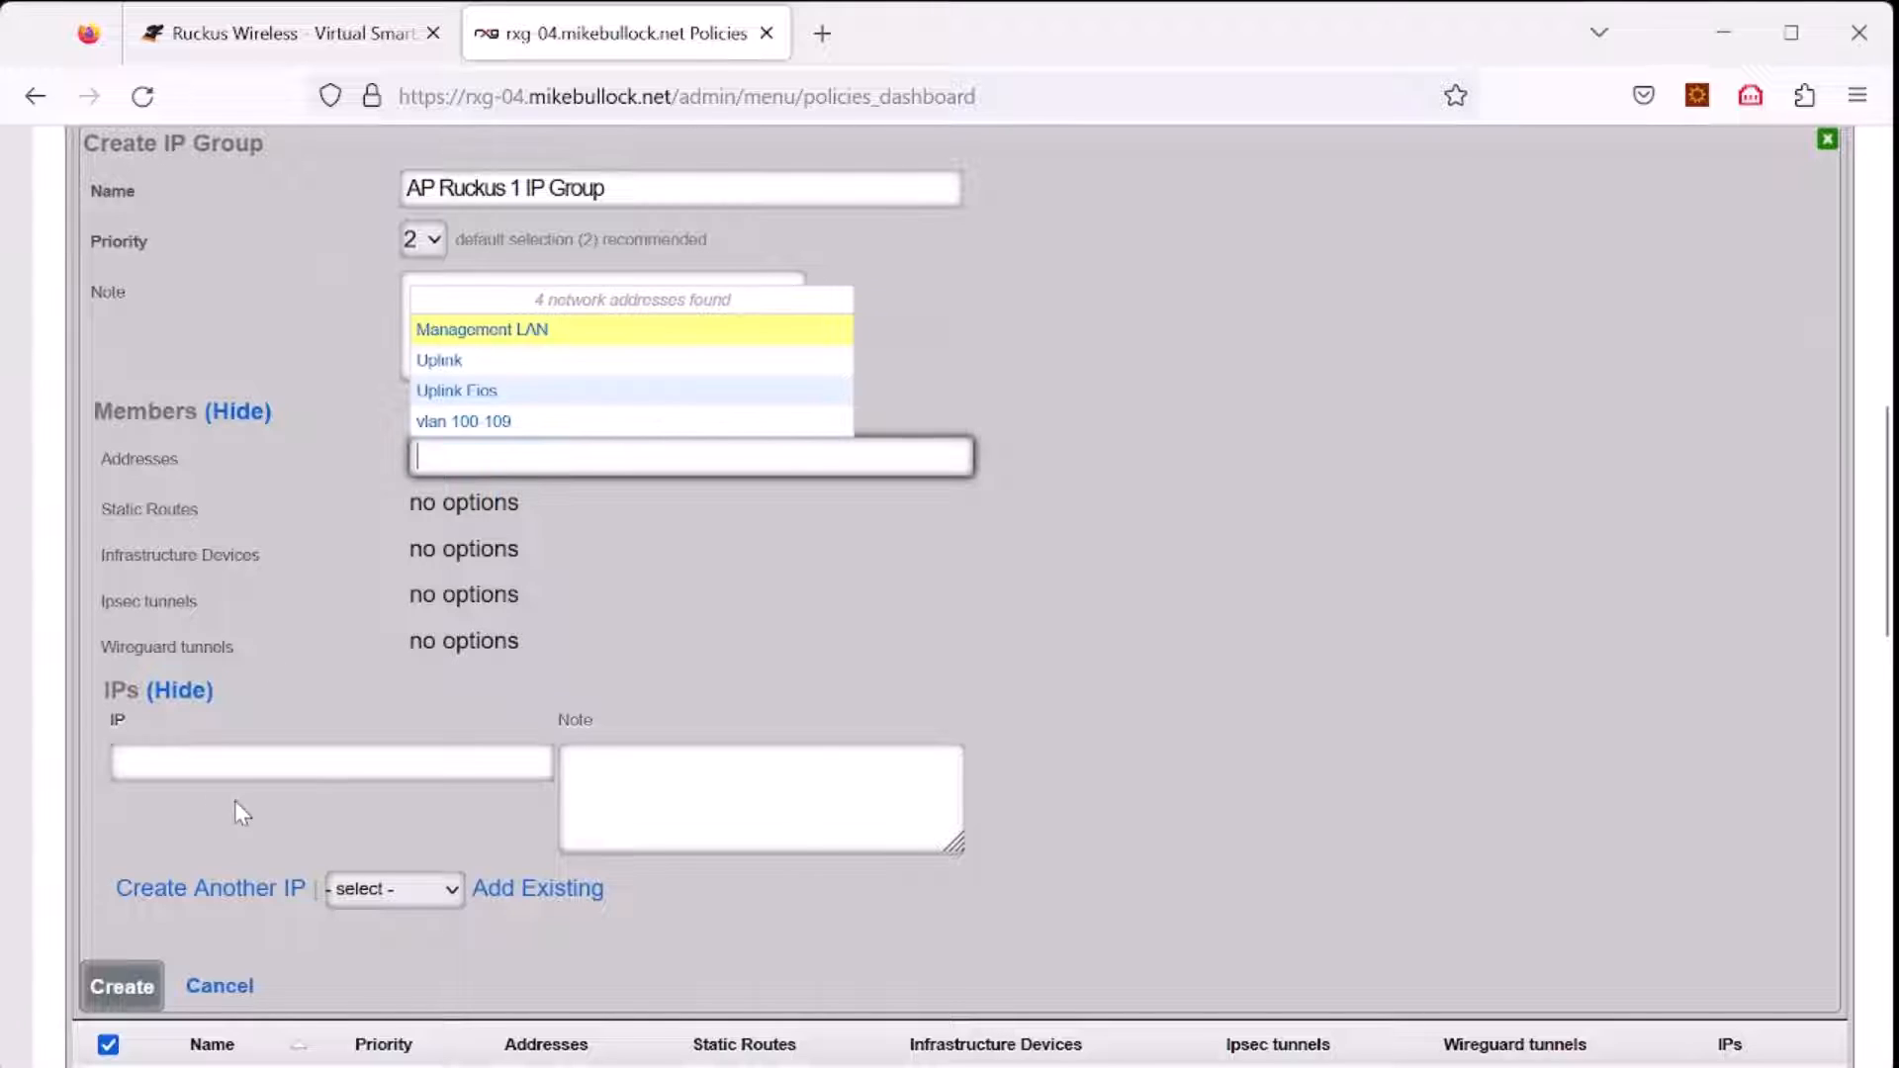
type("192.168.5.100")
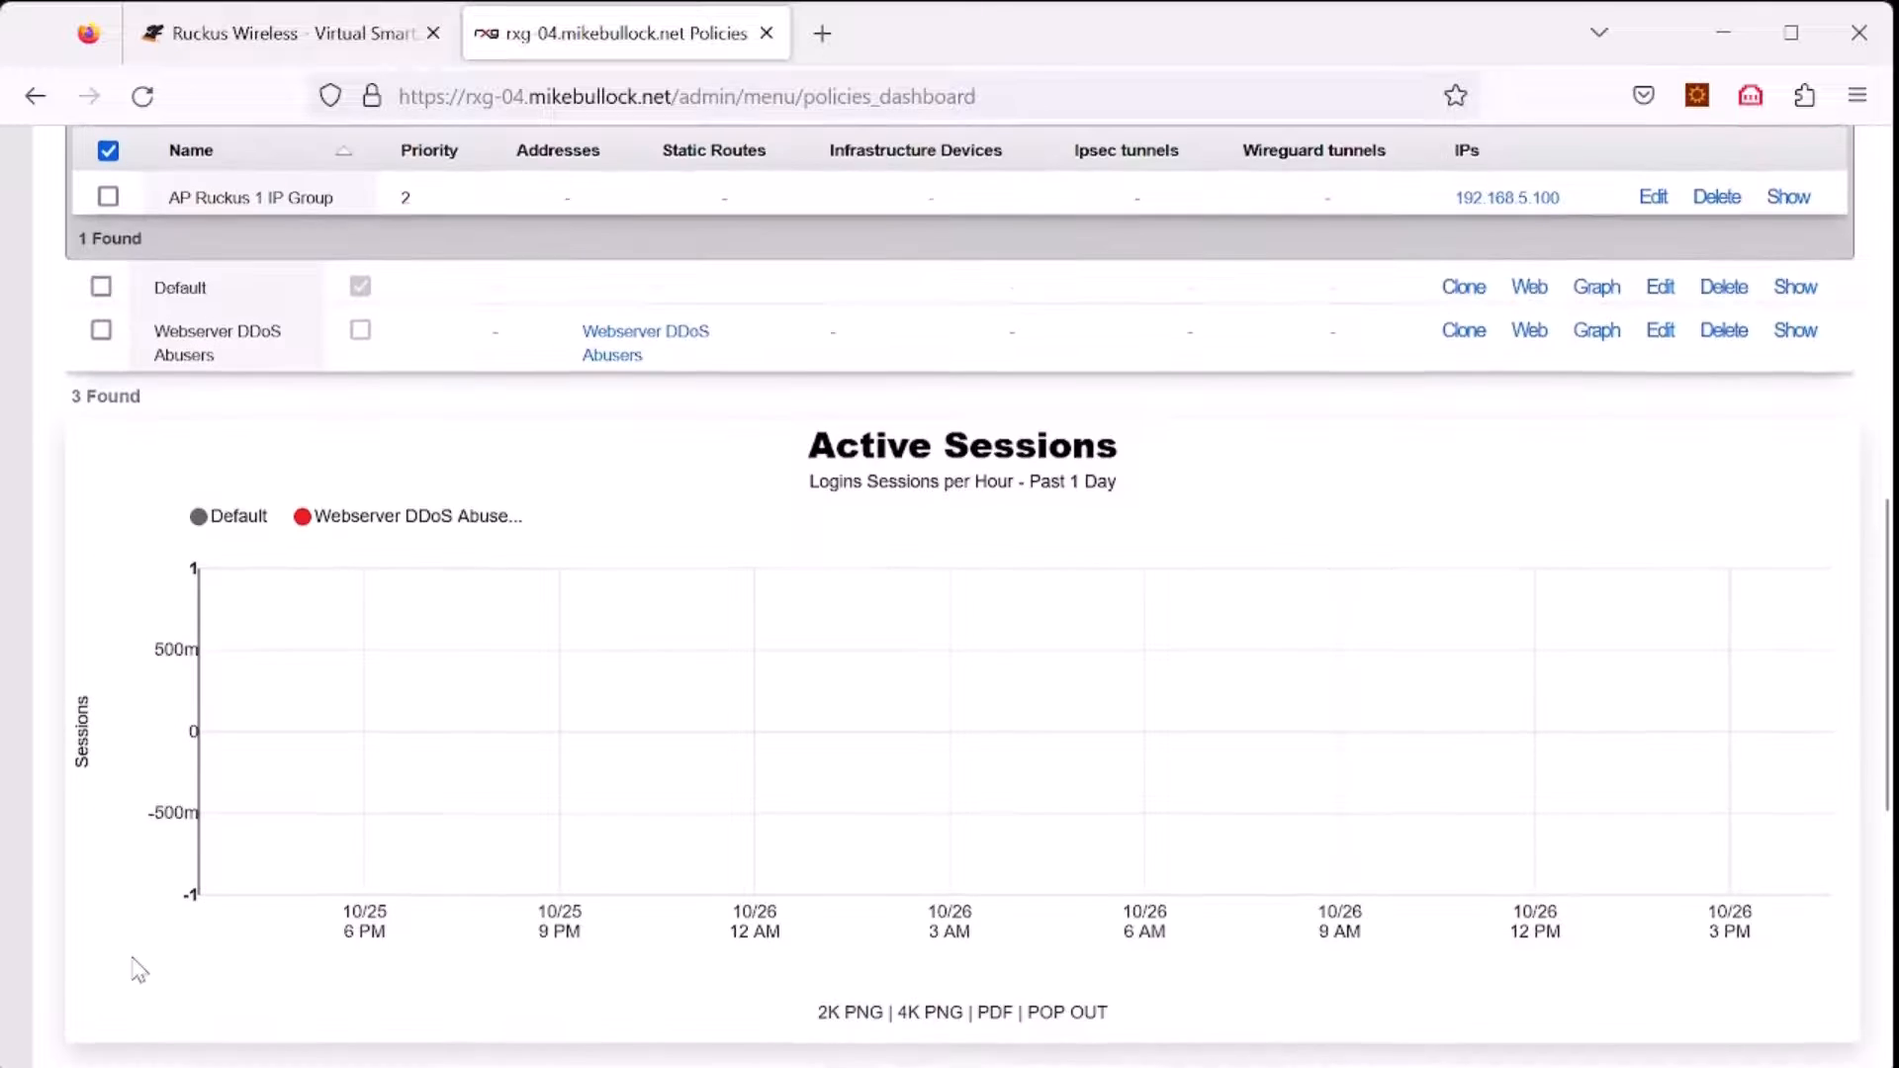
scroll("up", 3)
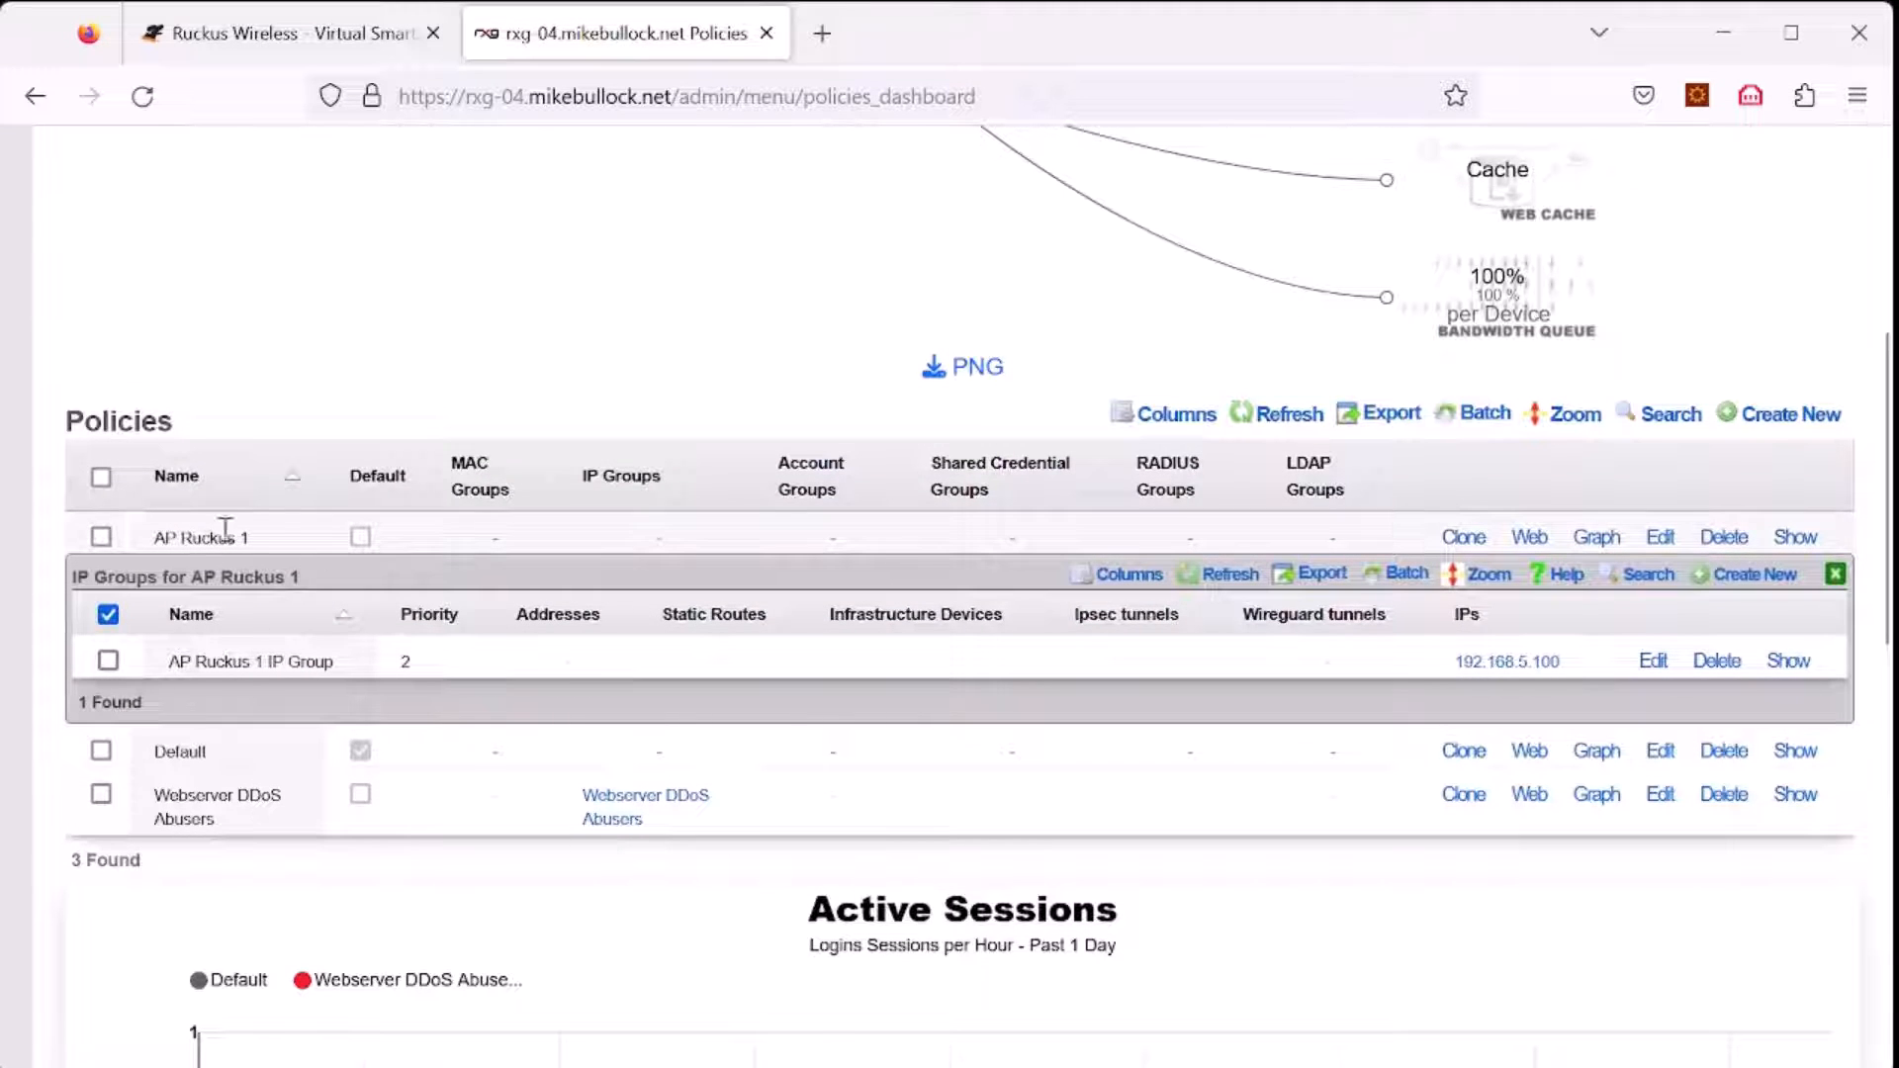
double_click(202, 536)
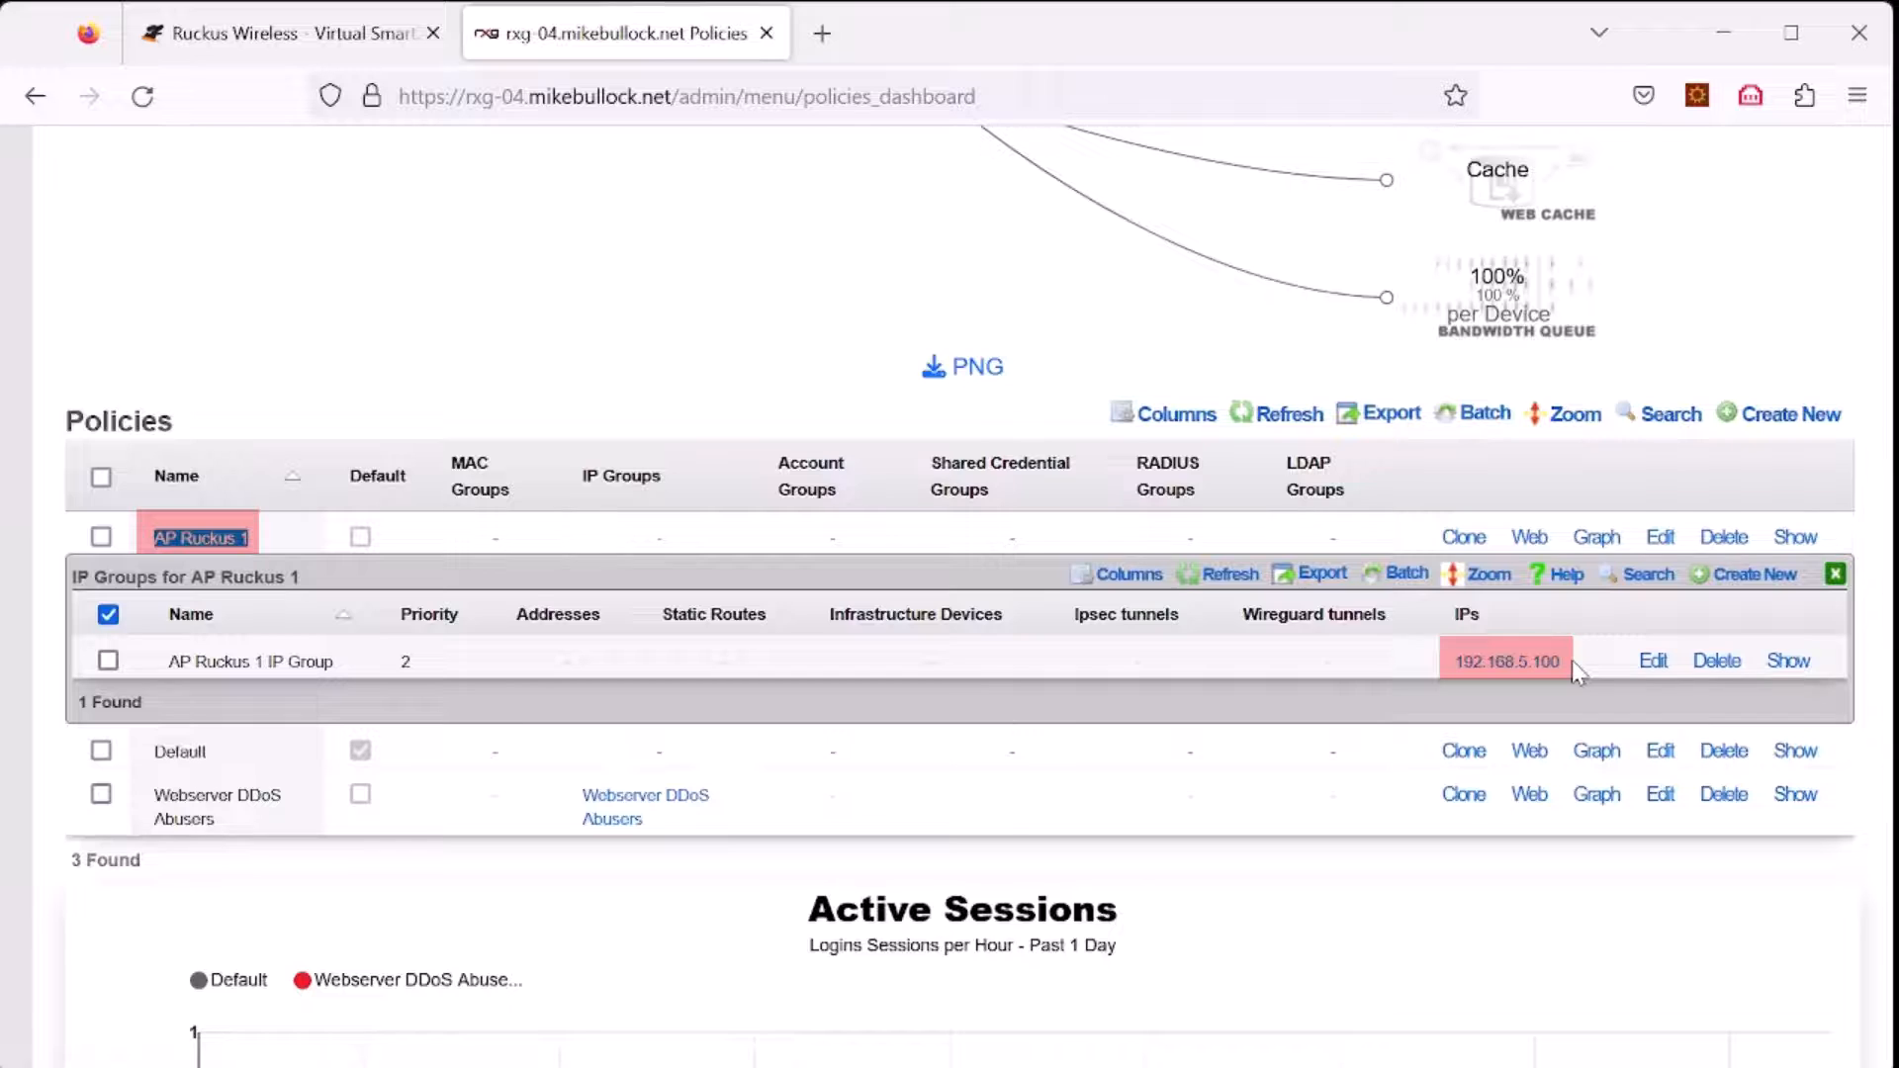
Step: Start a new pseudo interface from the Network LAN page
left_click(376, 222)
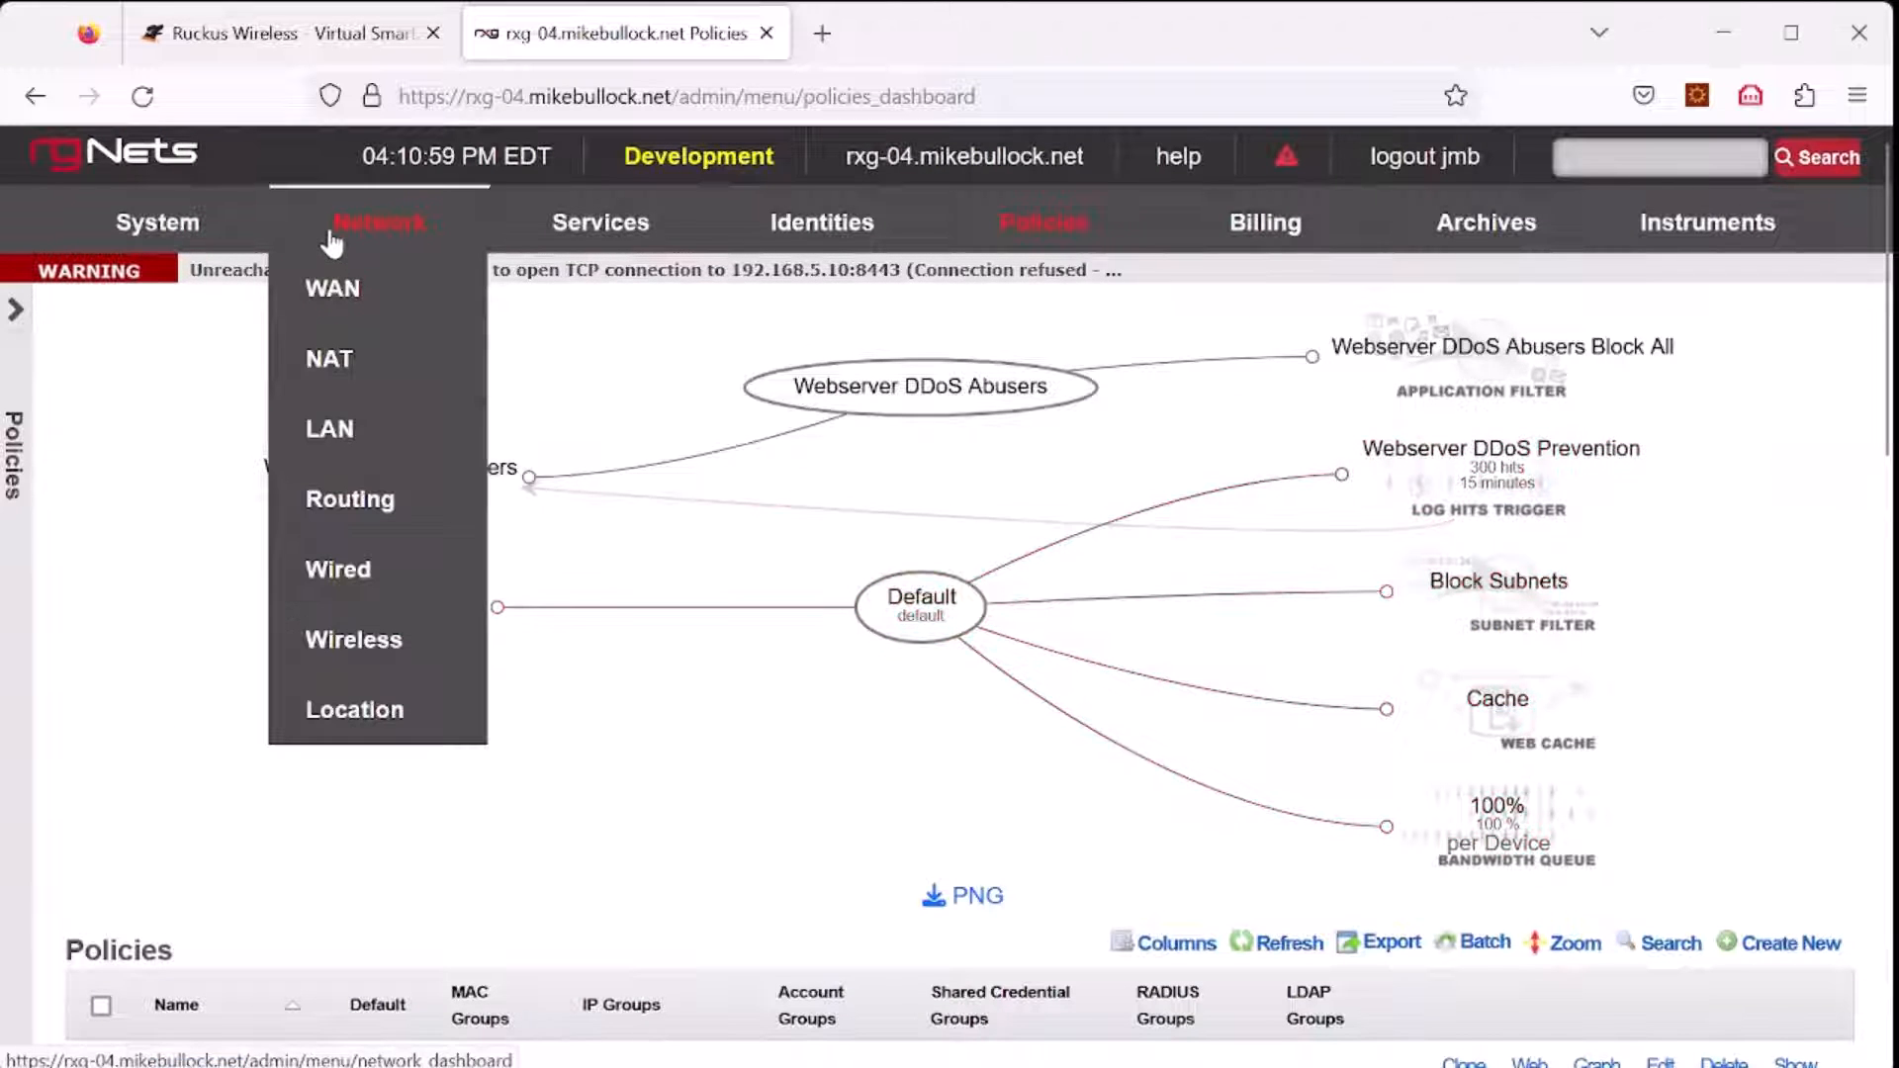
left_click(328, 429)
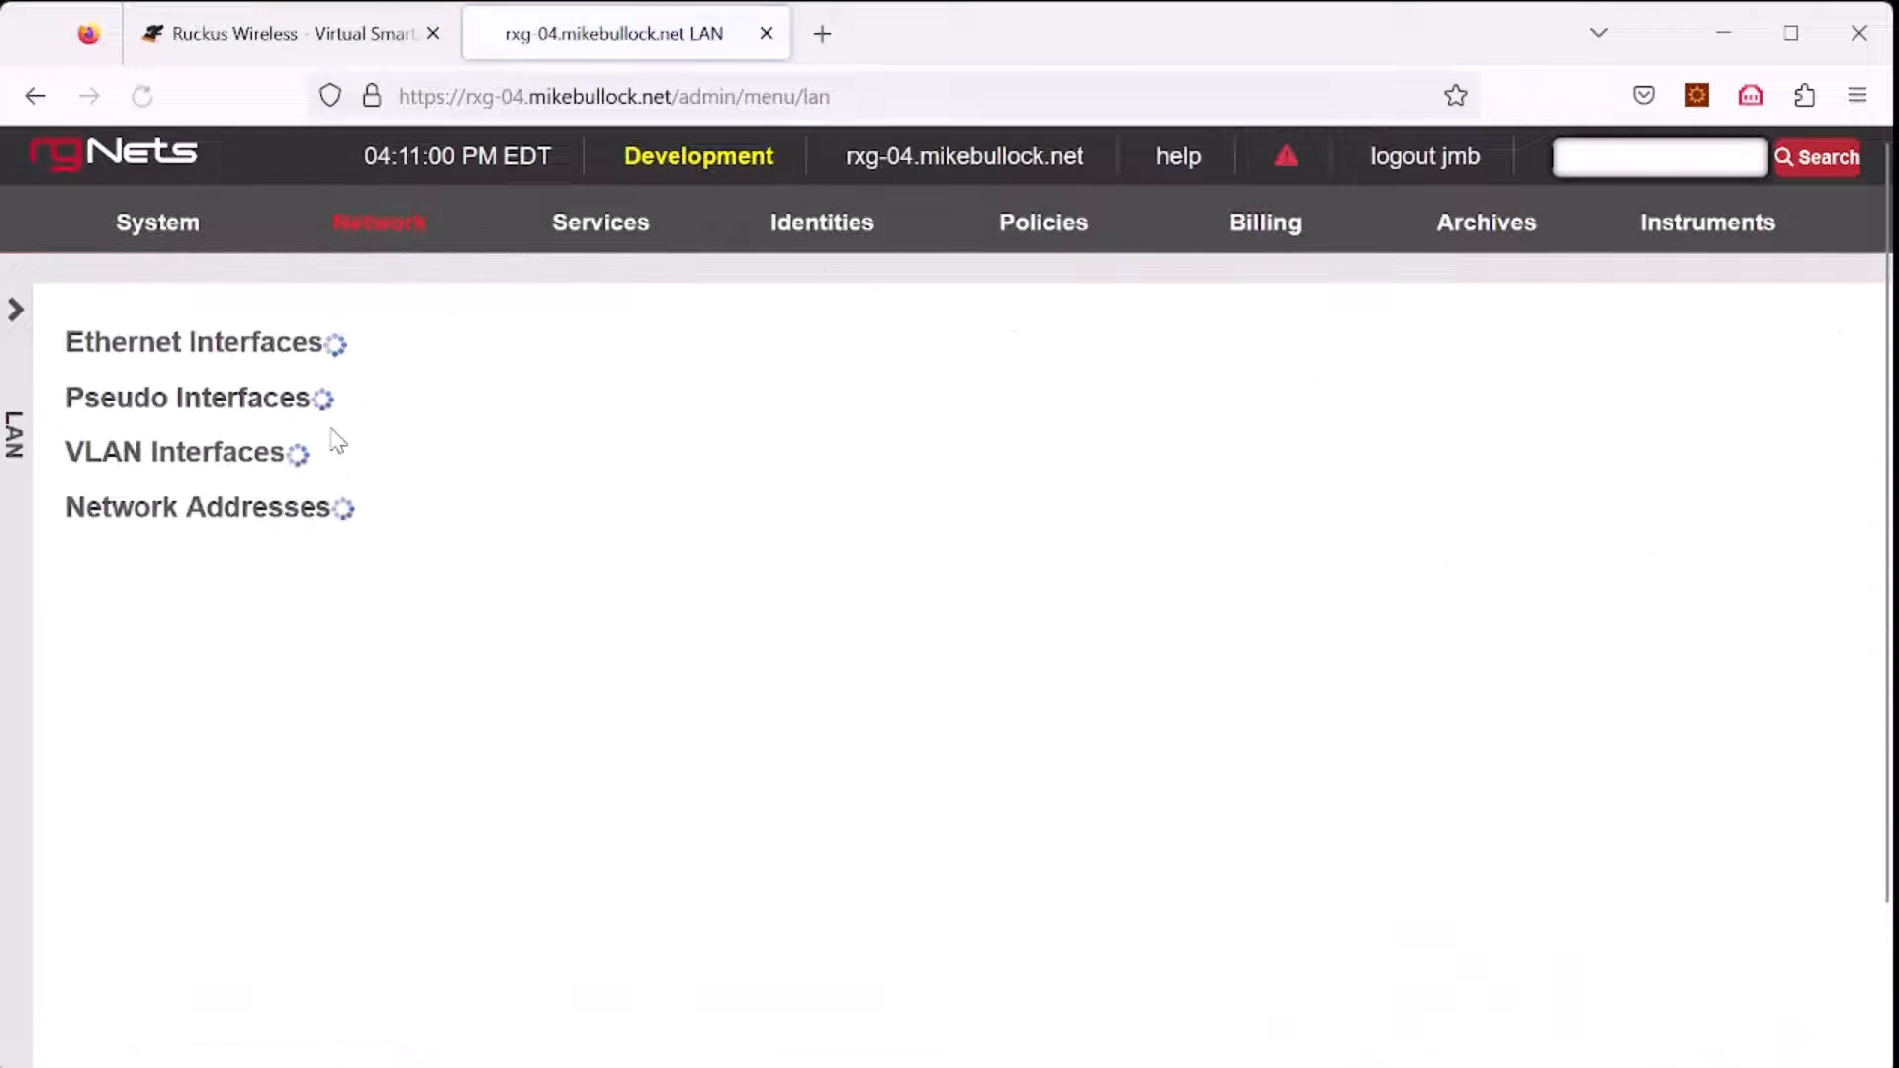
left_click(190, 342)
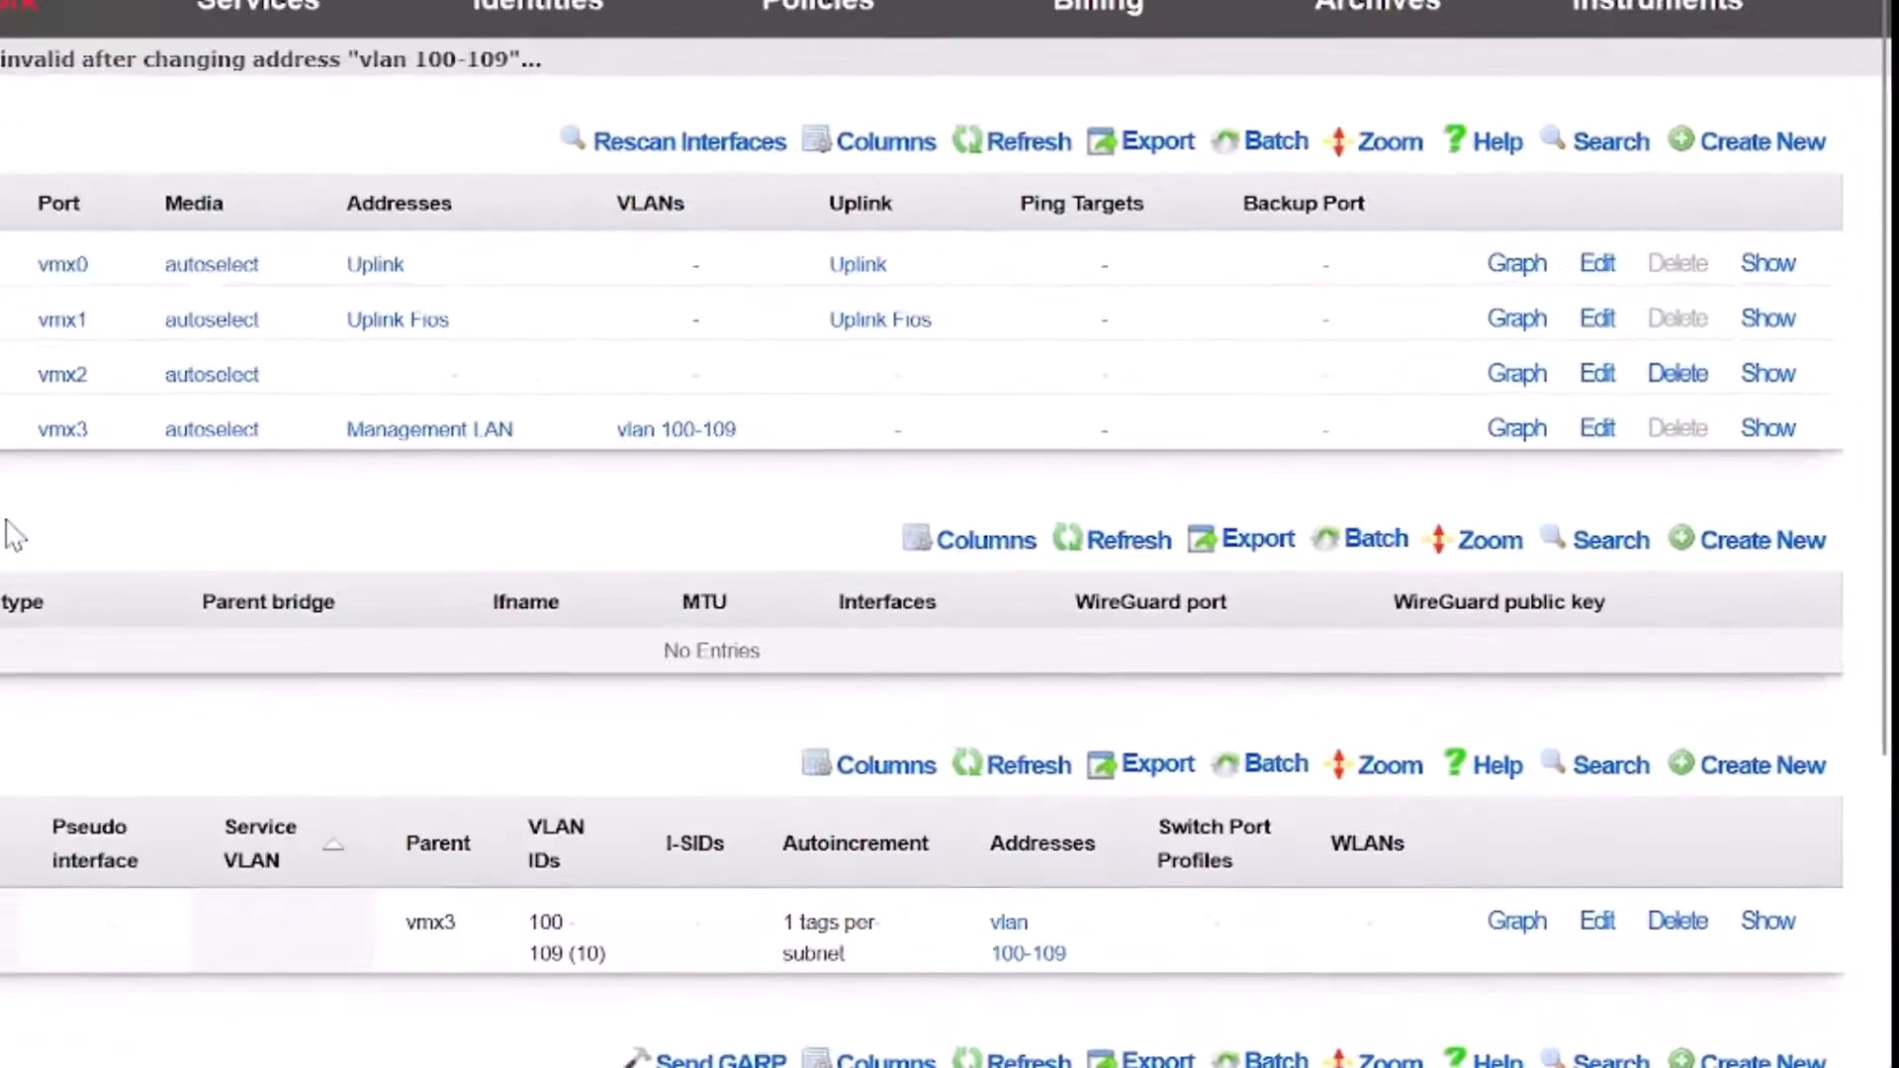
left_click(1761, 651)
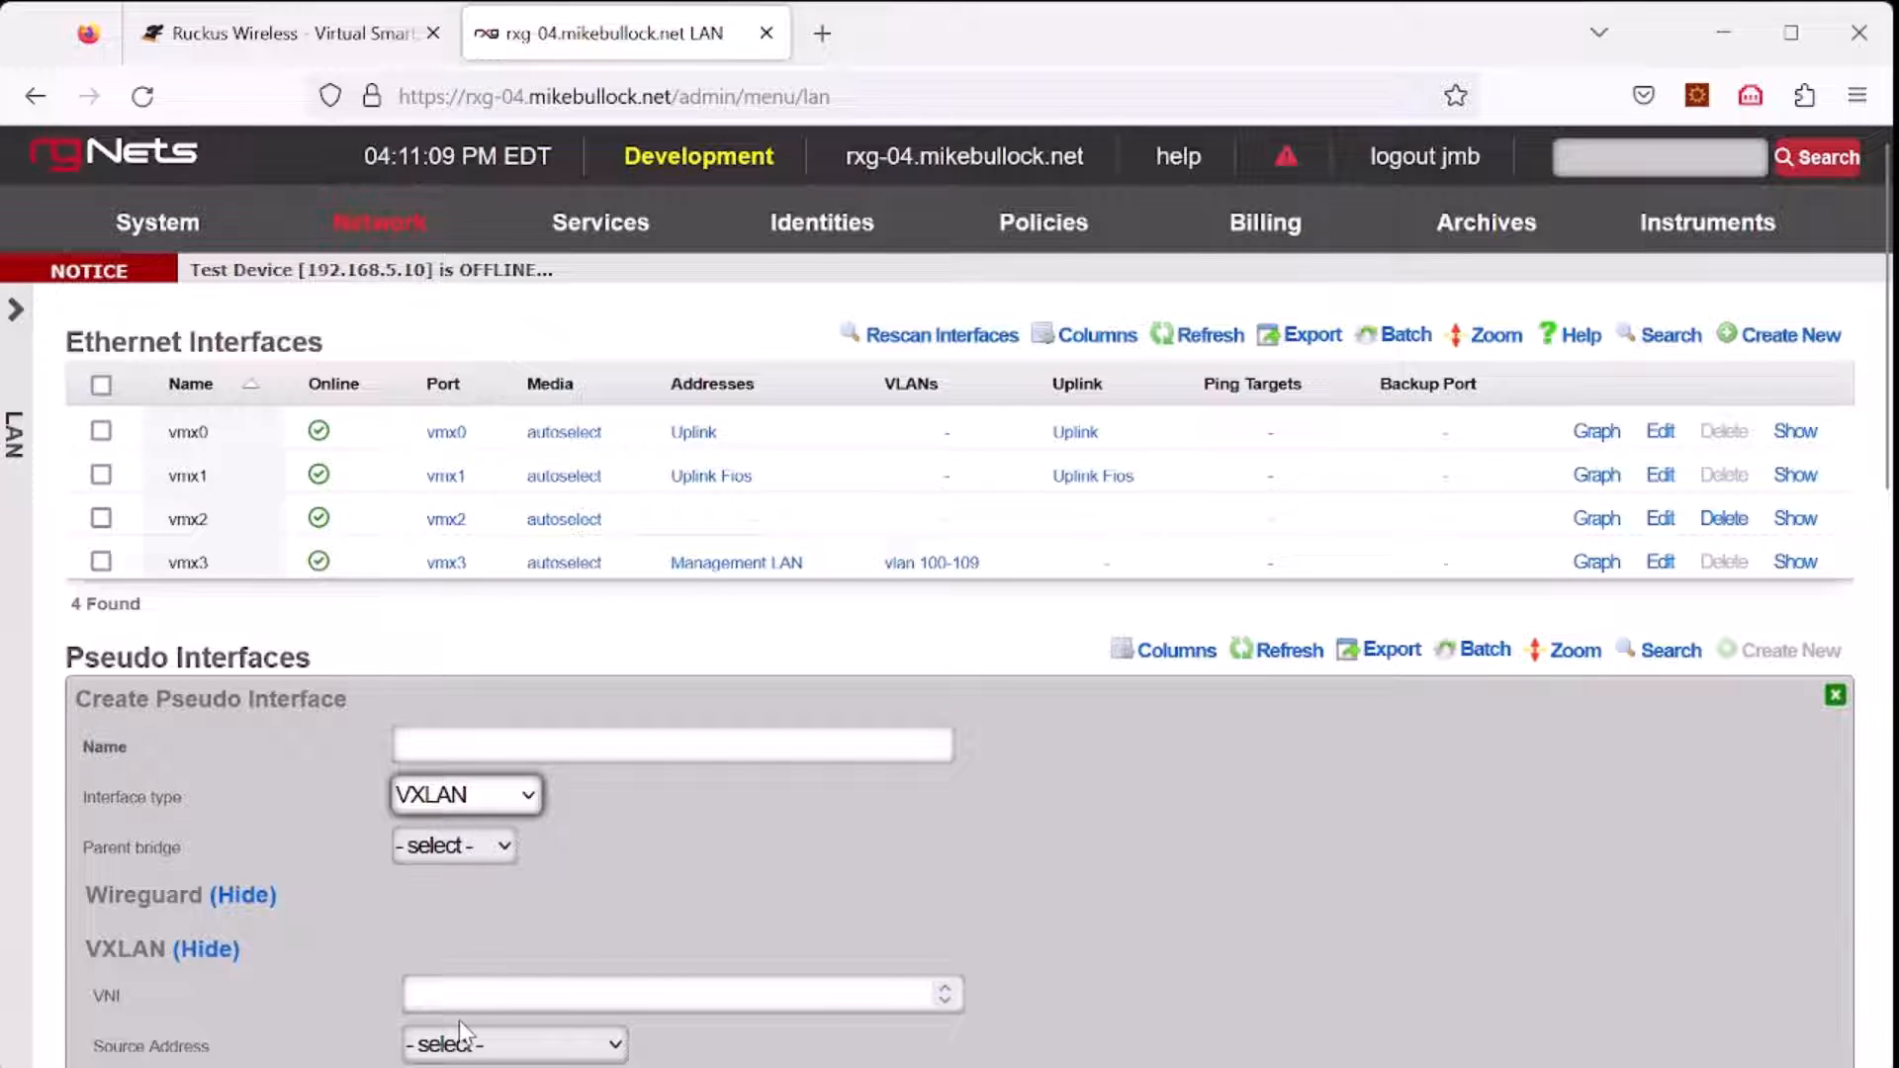
Step: Name the new pseudo interface SoftGRE with SoftGRE as its type
left_click(465, 795)
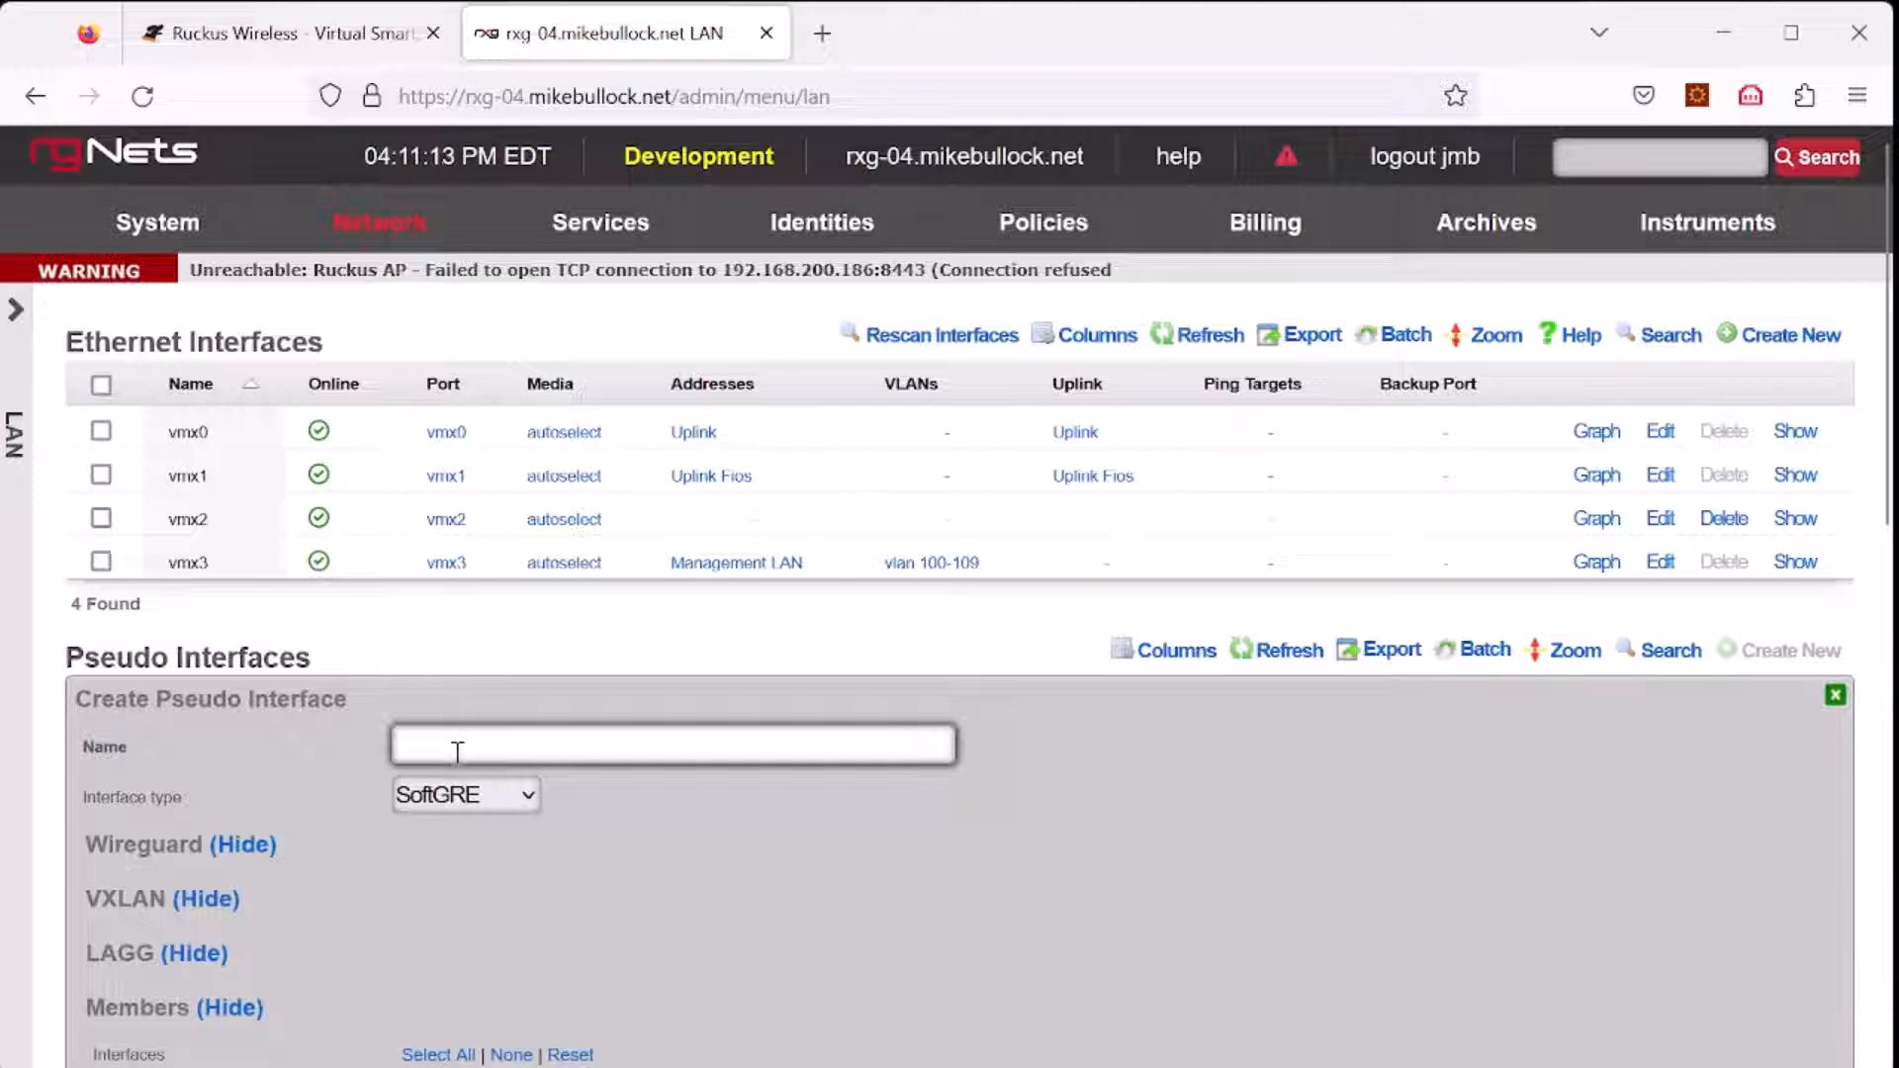
type("SoftG")
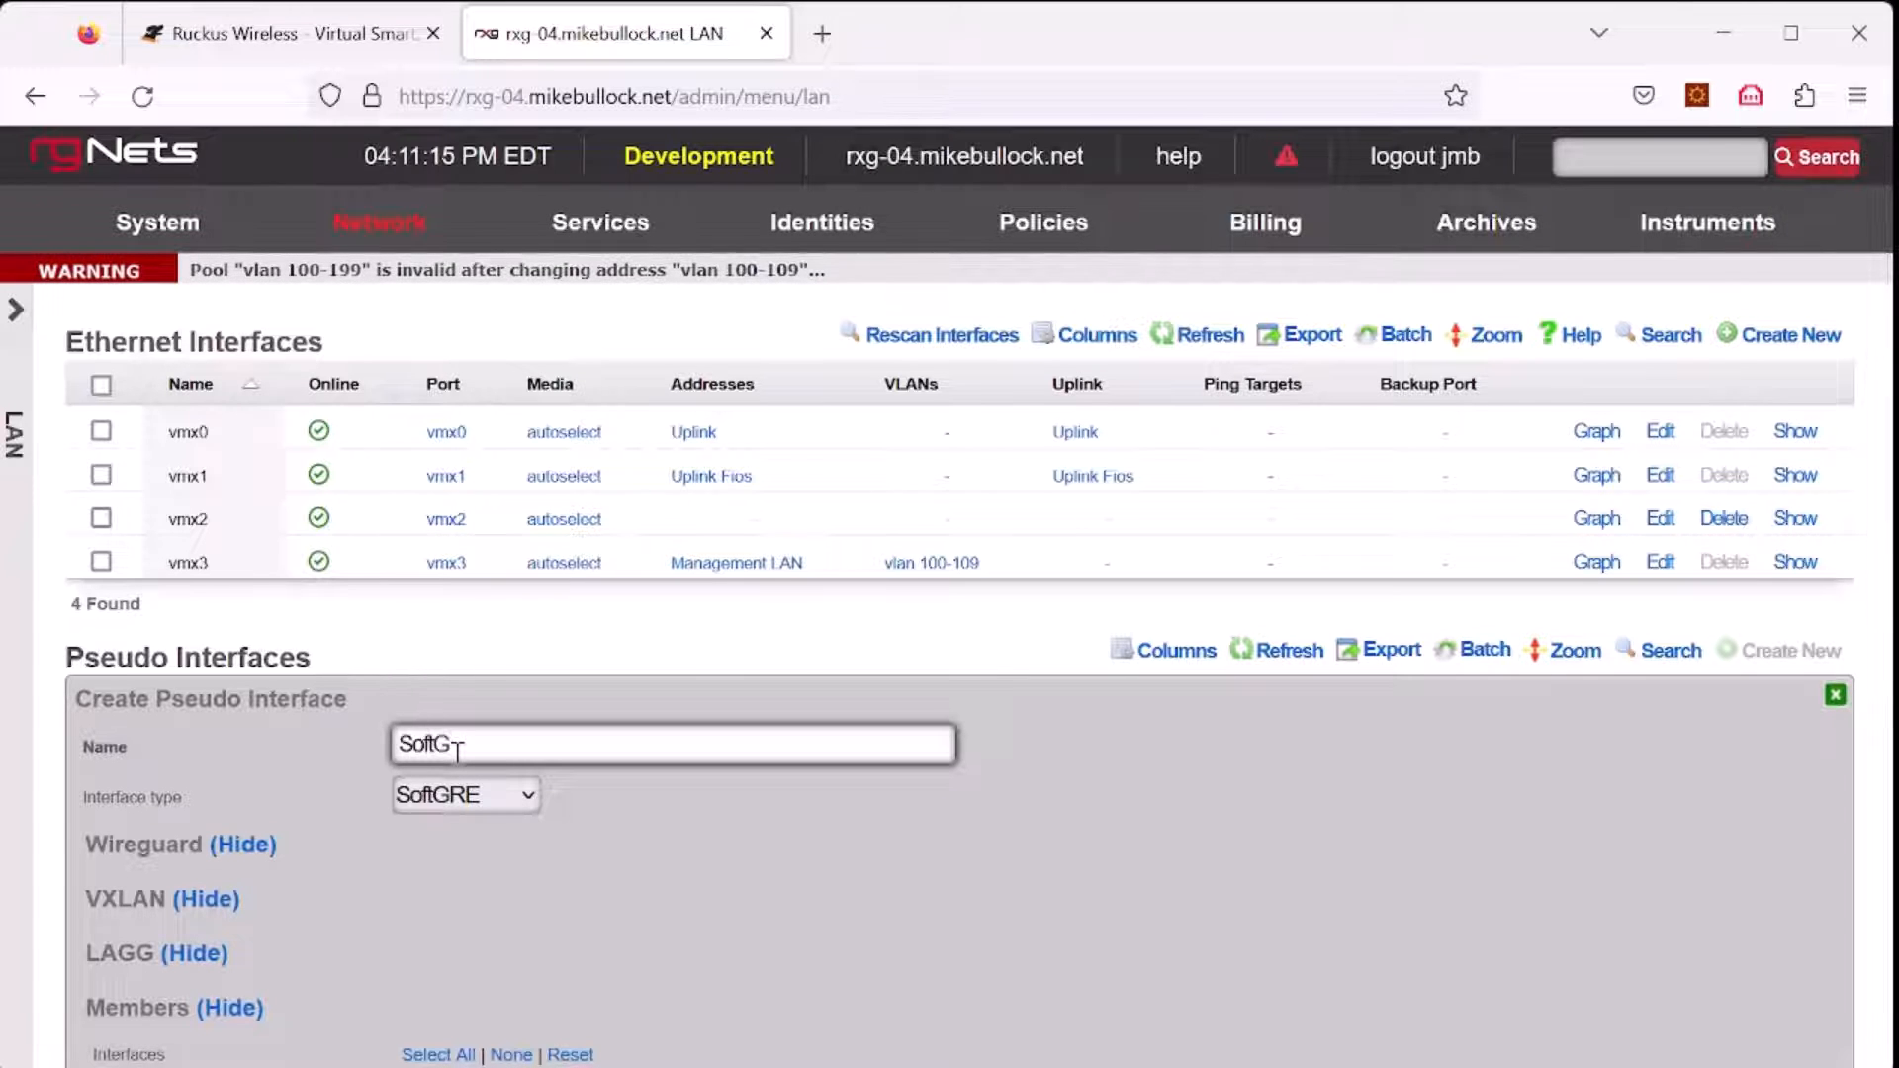
type("RE")
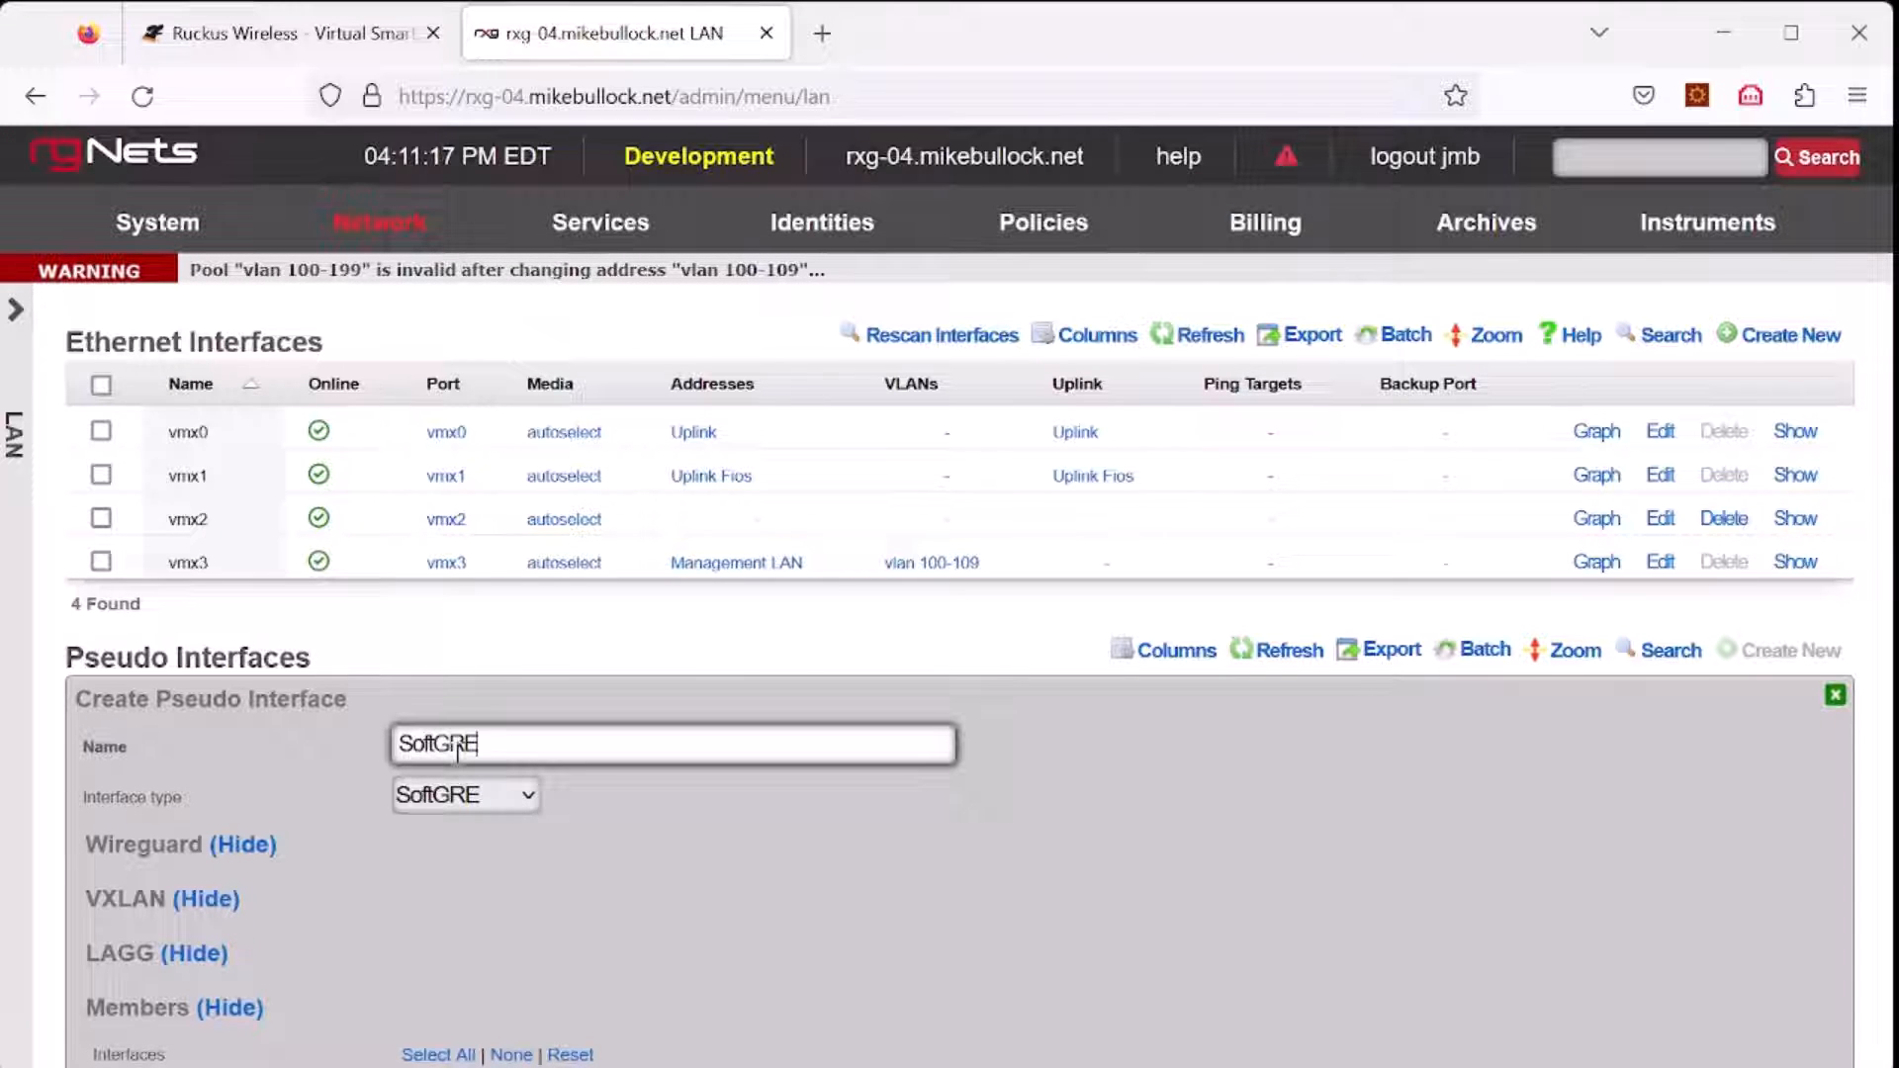
scroll("down", 3)
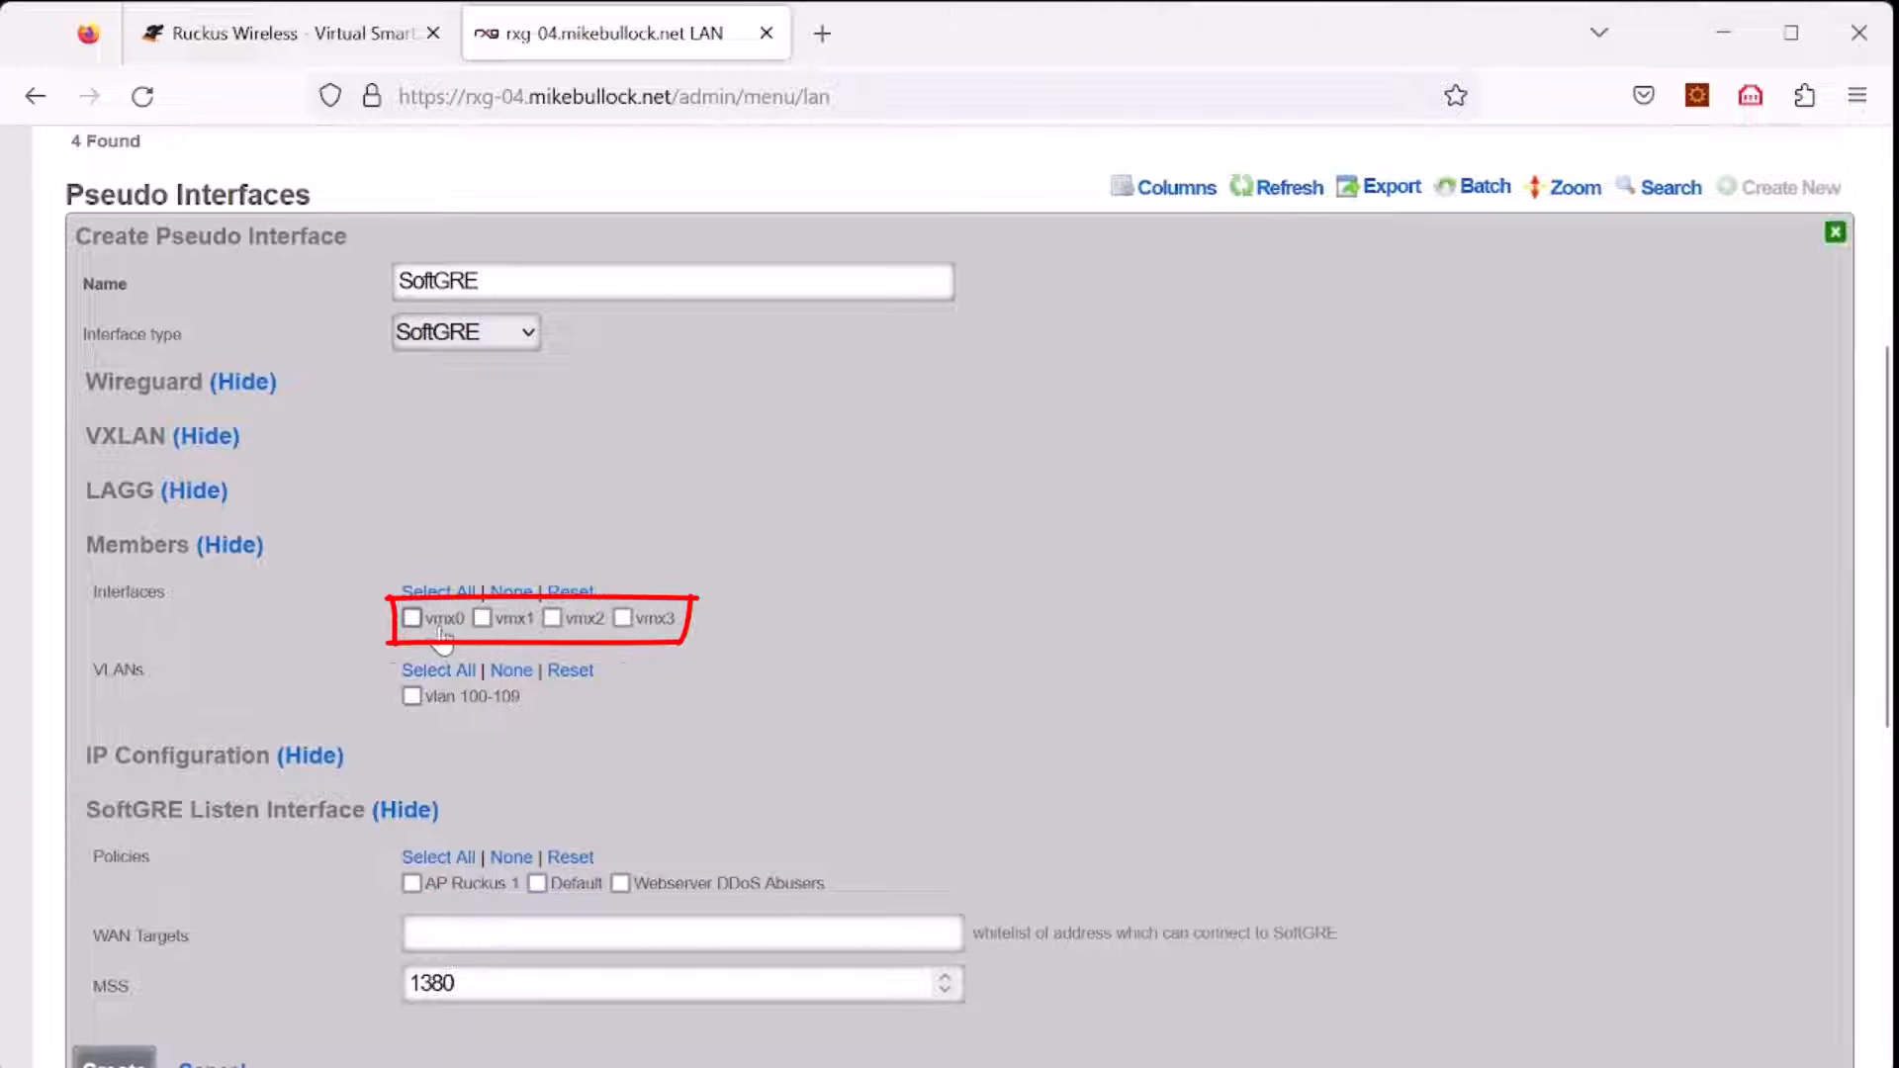
mouse_move(508, 630)
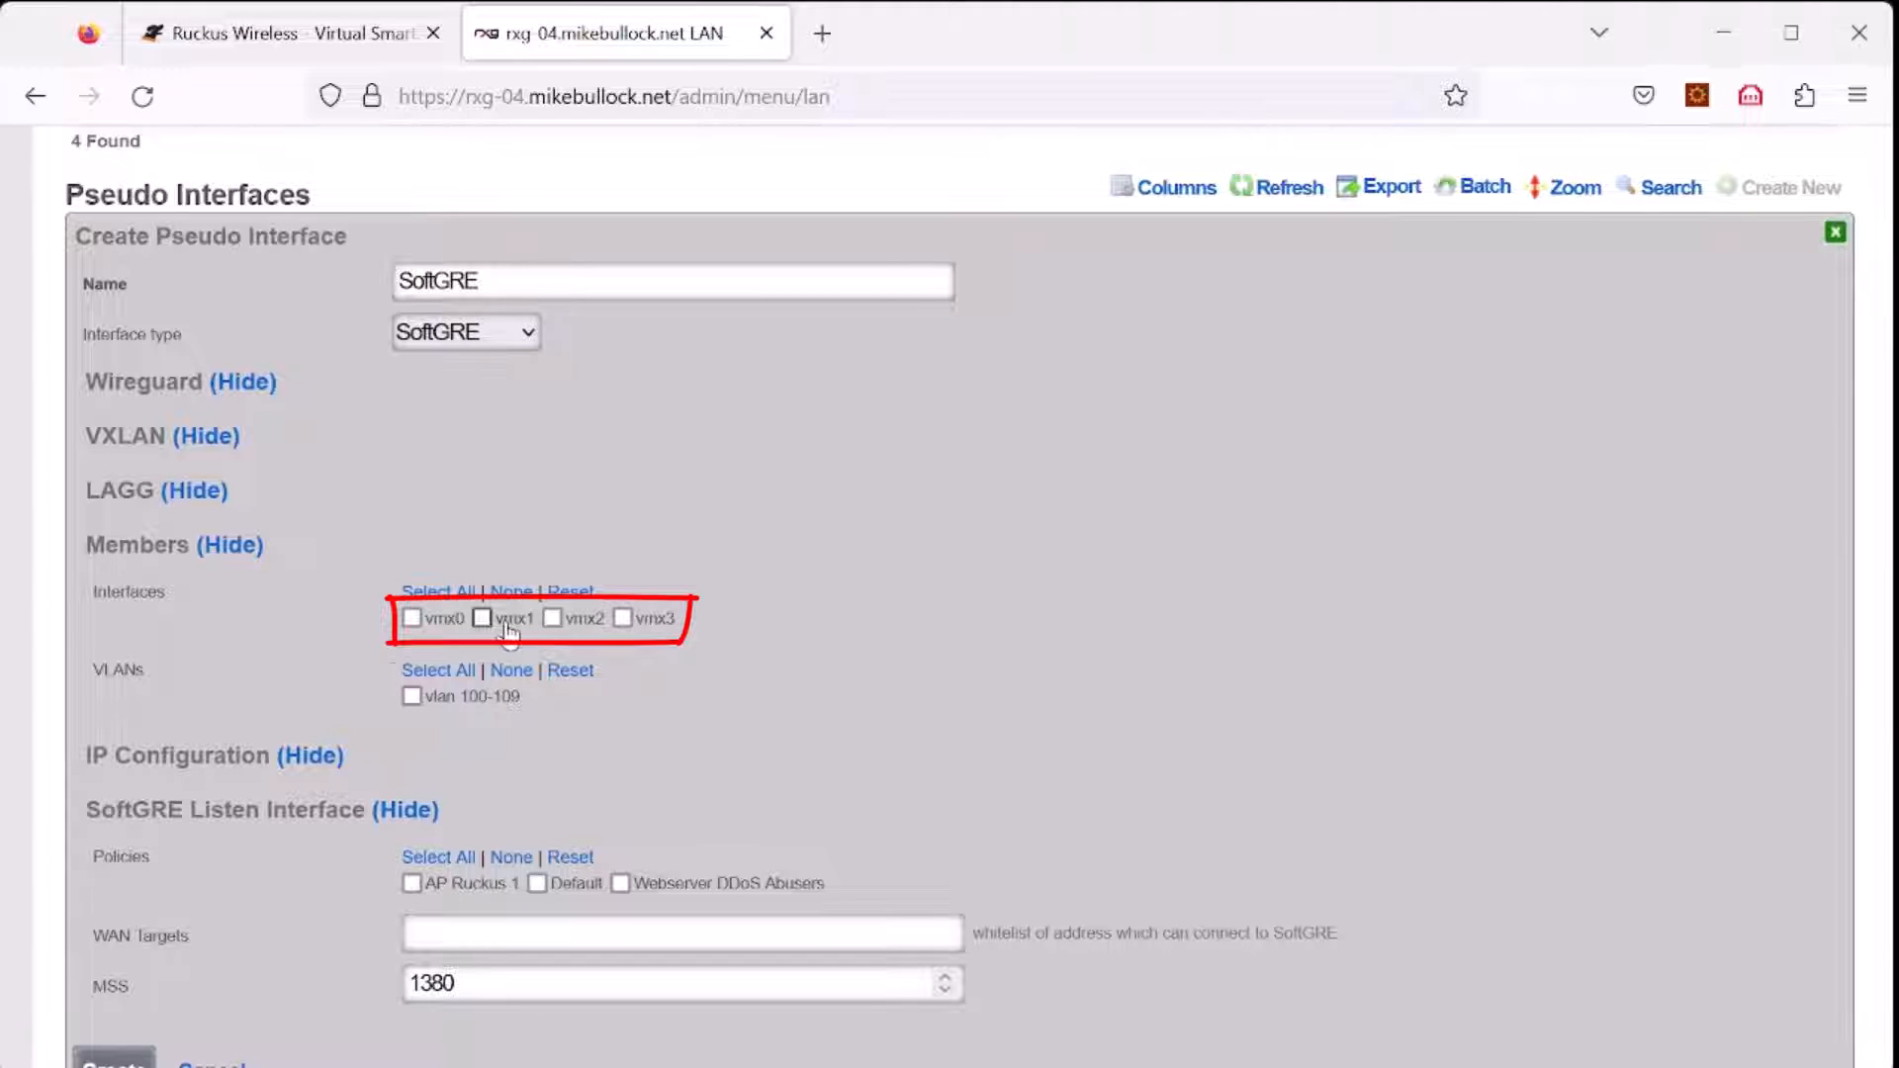
mouse_move(629, 619)
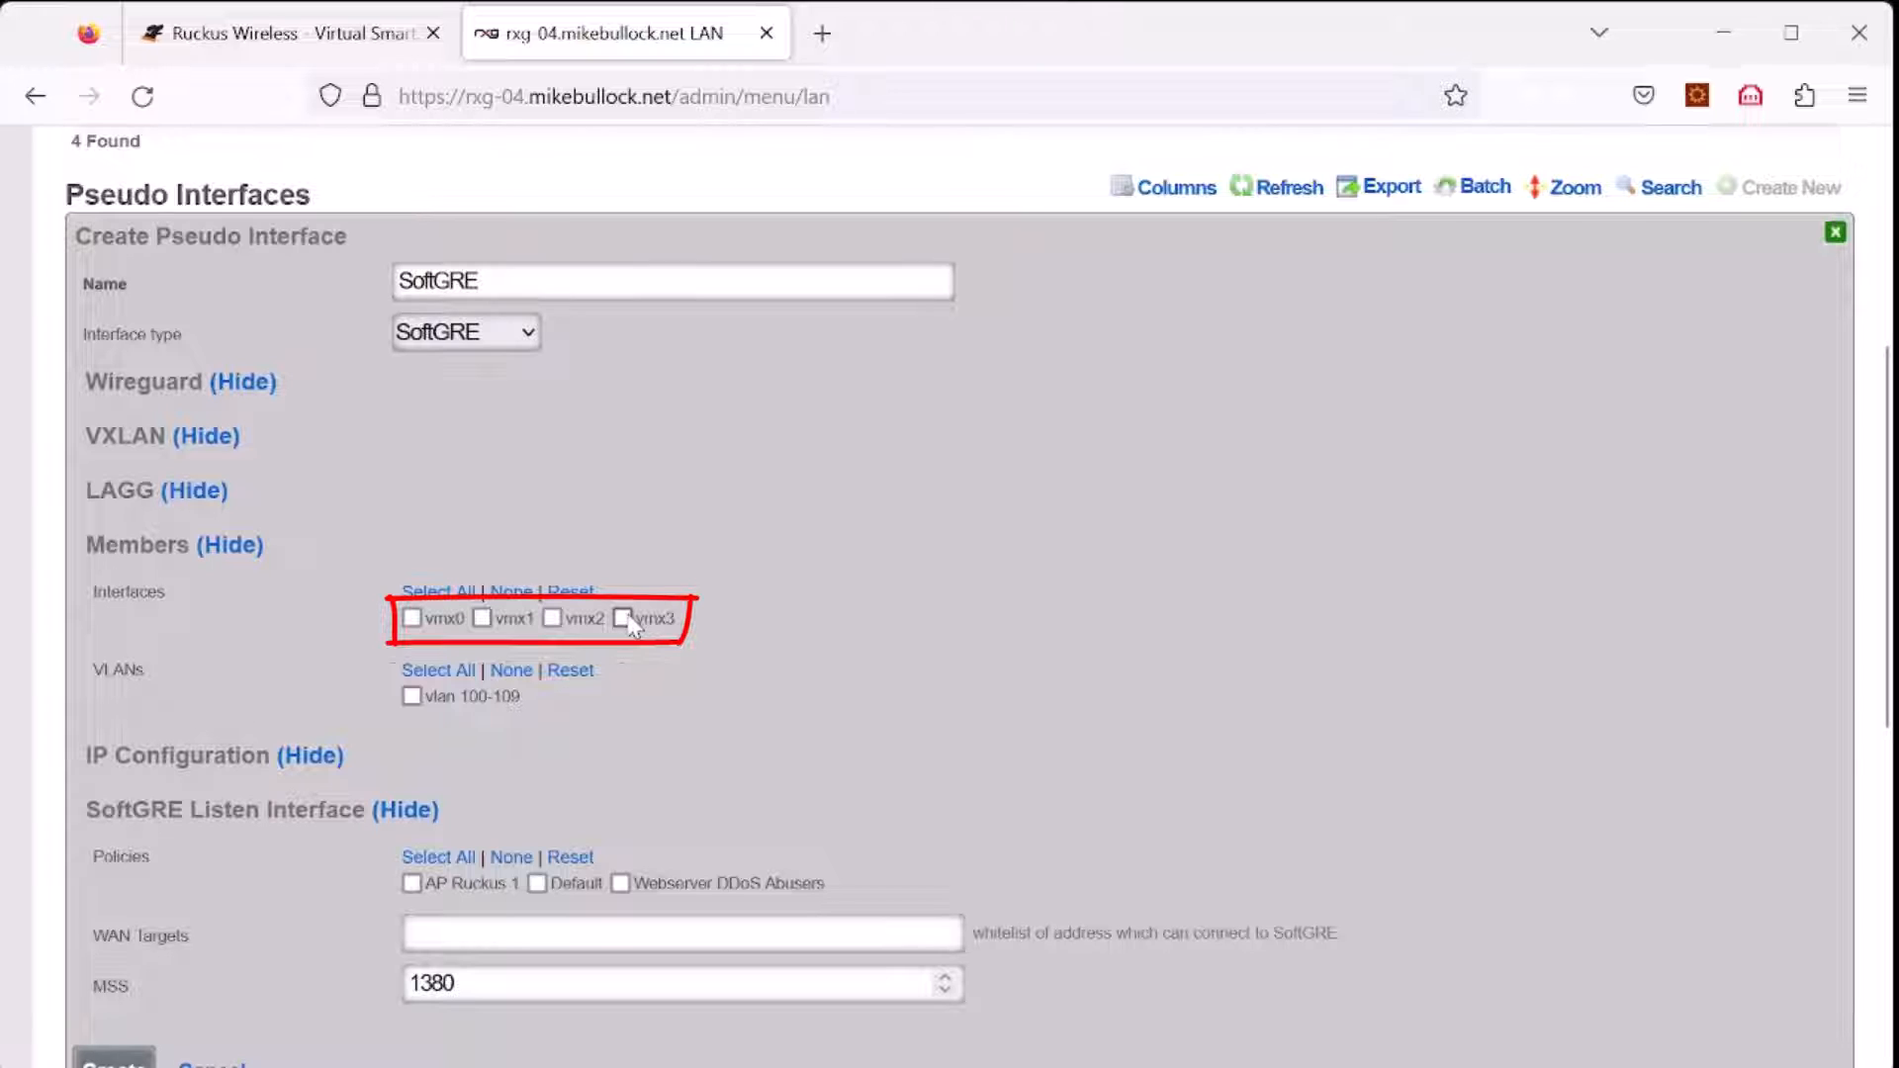
Step: Make vmx3 and vlan 100-109 members of the SoftGRE pseudo interface
left_click(623, 619)
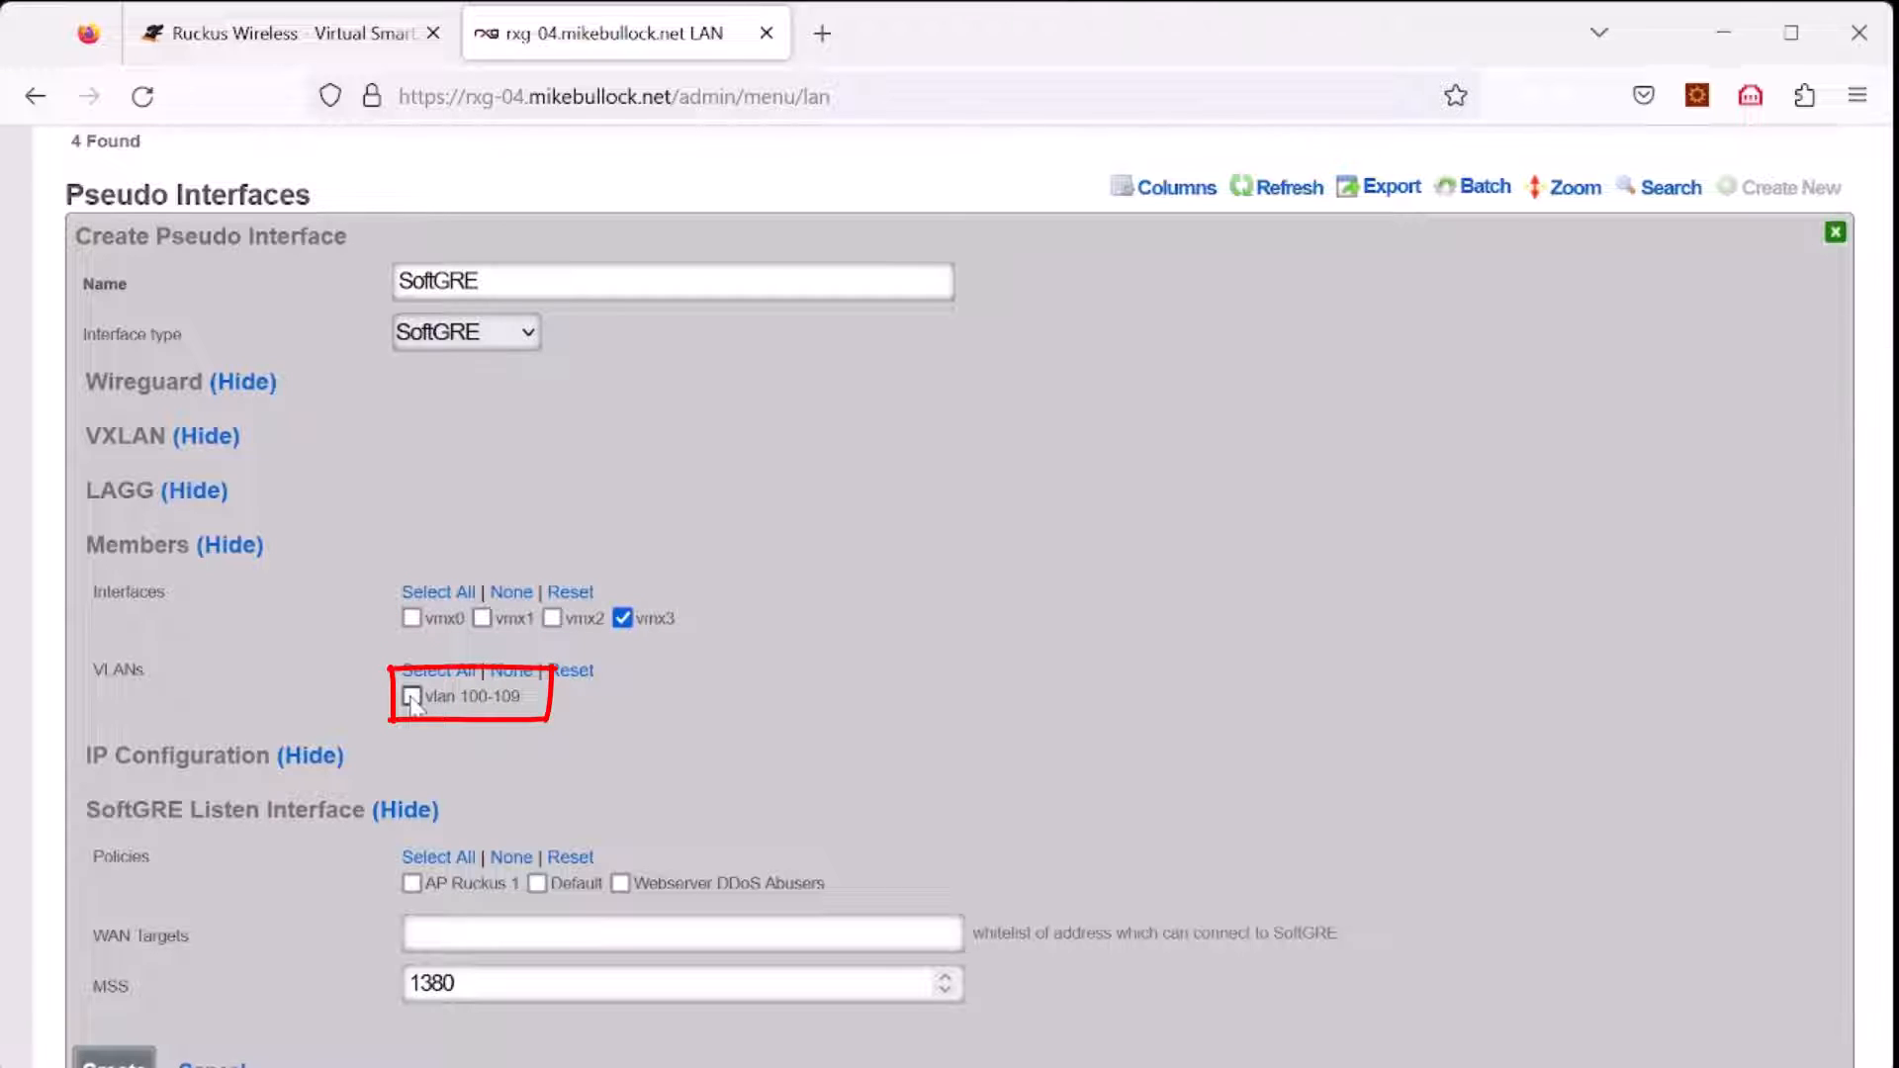
left_click(410, 696)
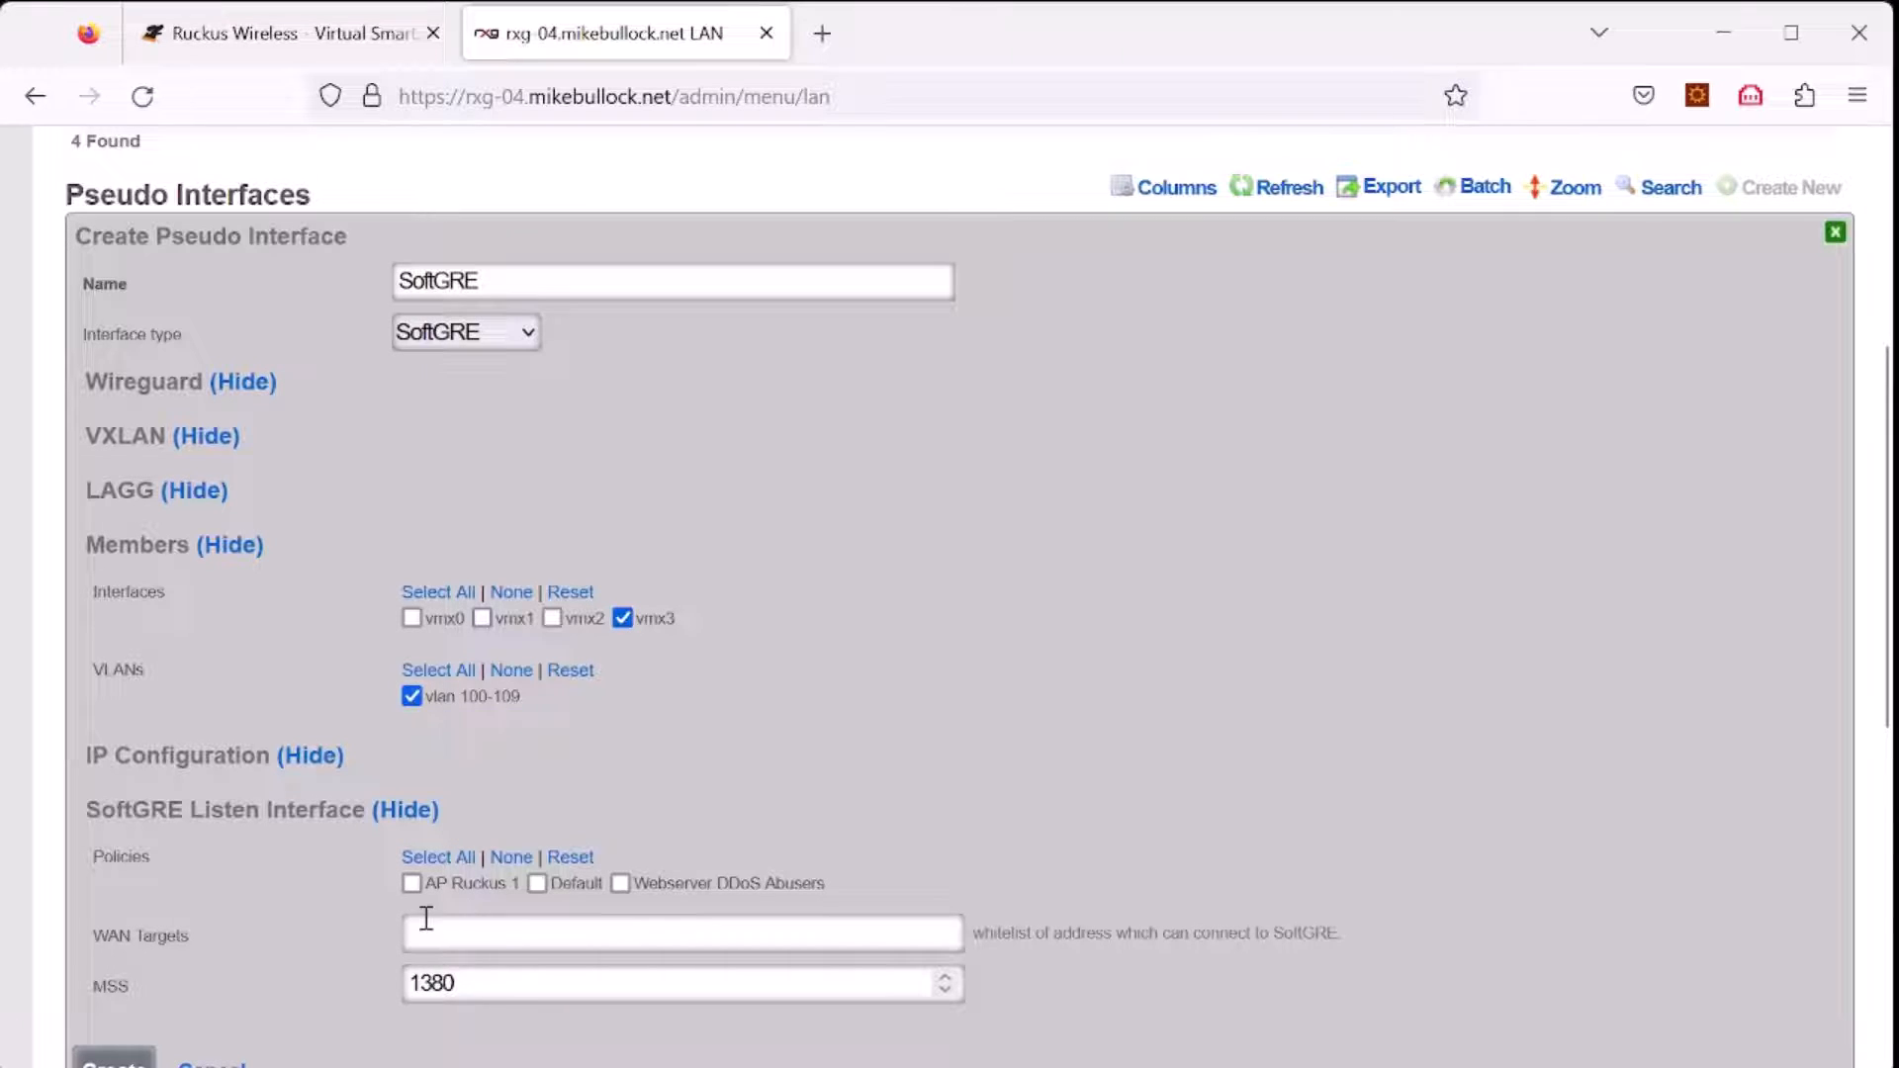
Step: Assign policy AP Ruckus 1 and WAN target AP1, create the interface, and return to SmartZone
scroll("down", 3)
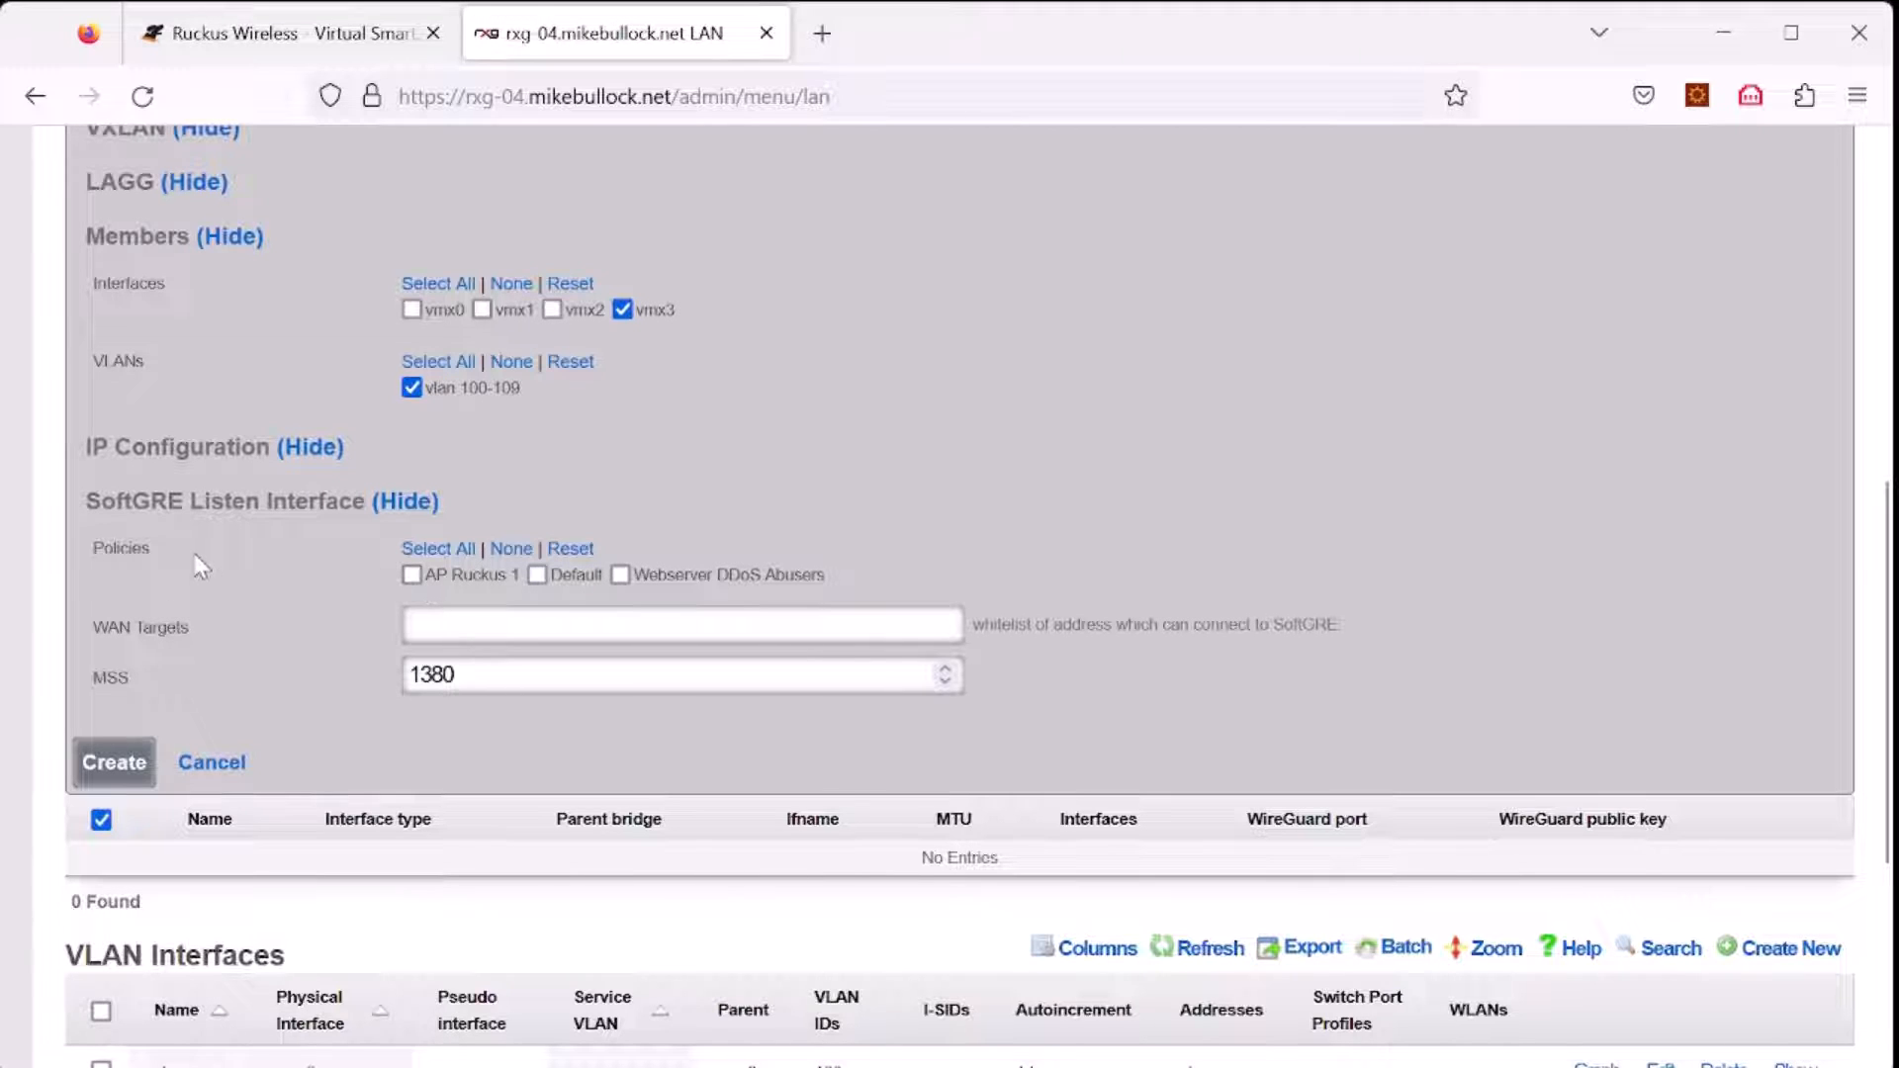
mouse_move(373, 608)
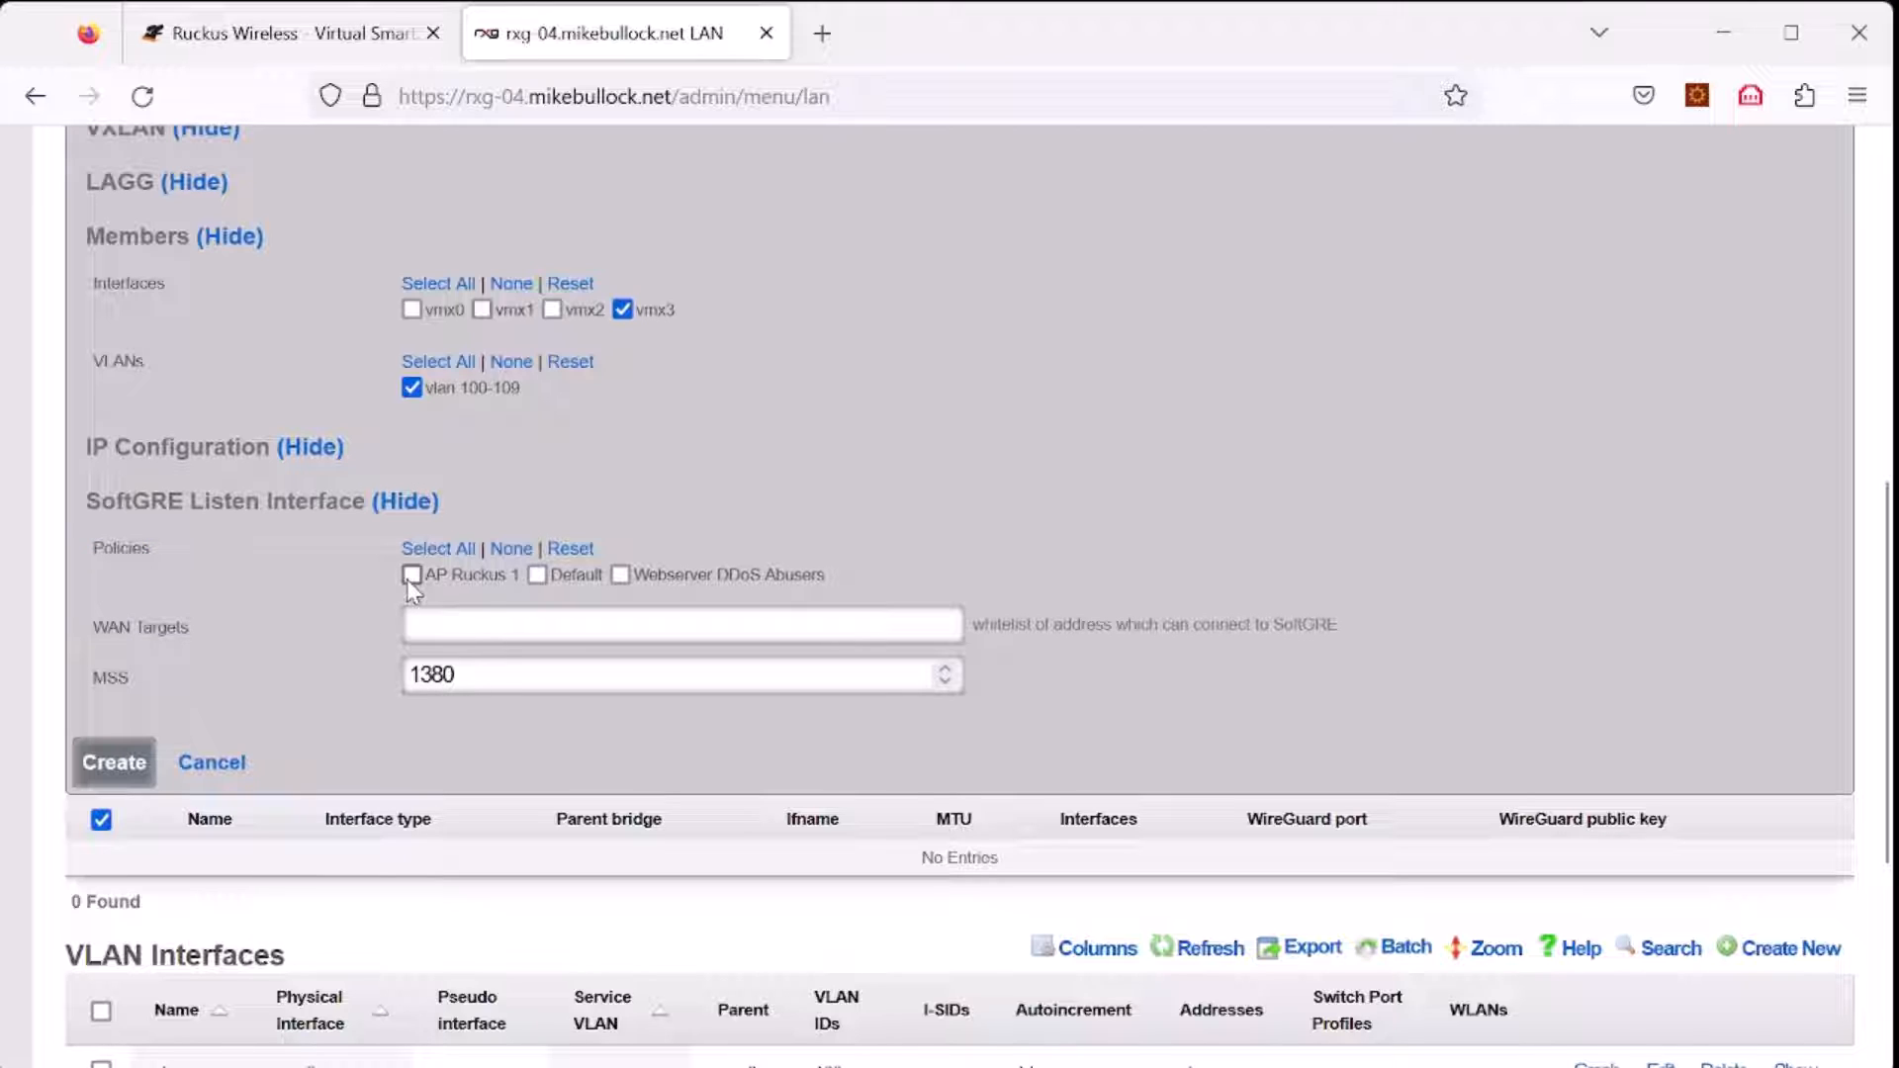
left_click(414, 574)
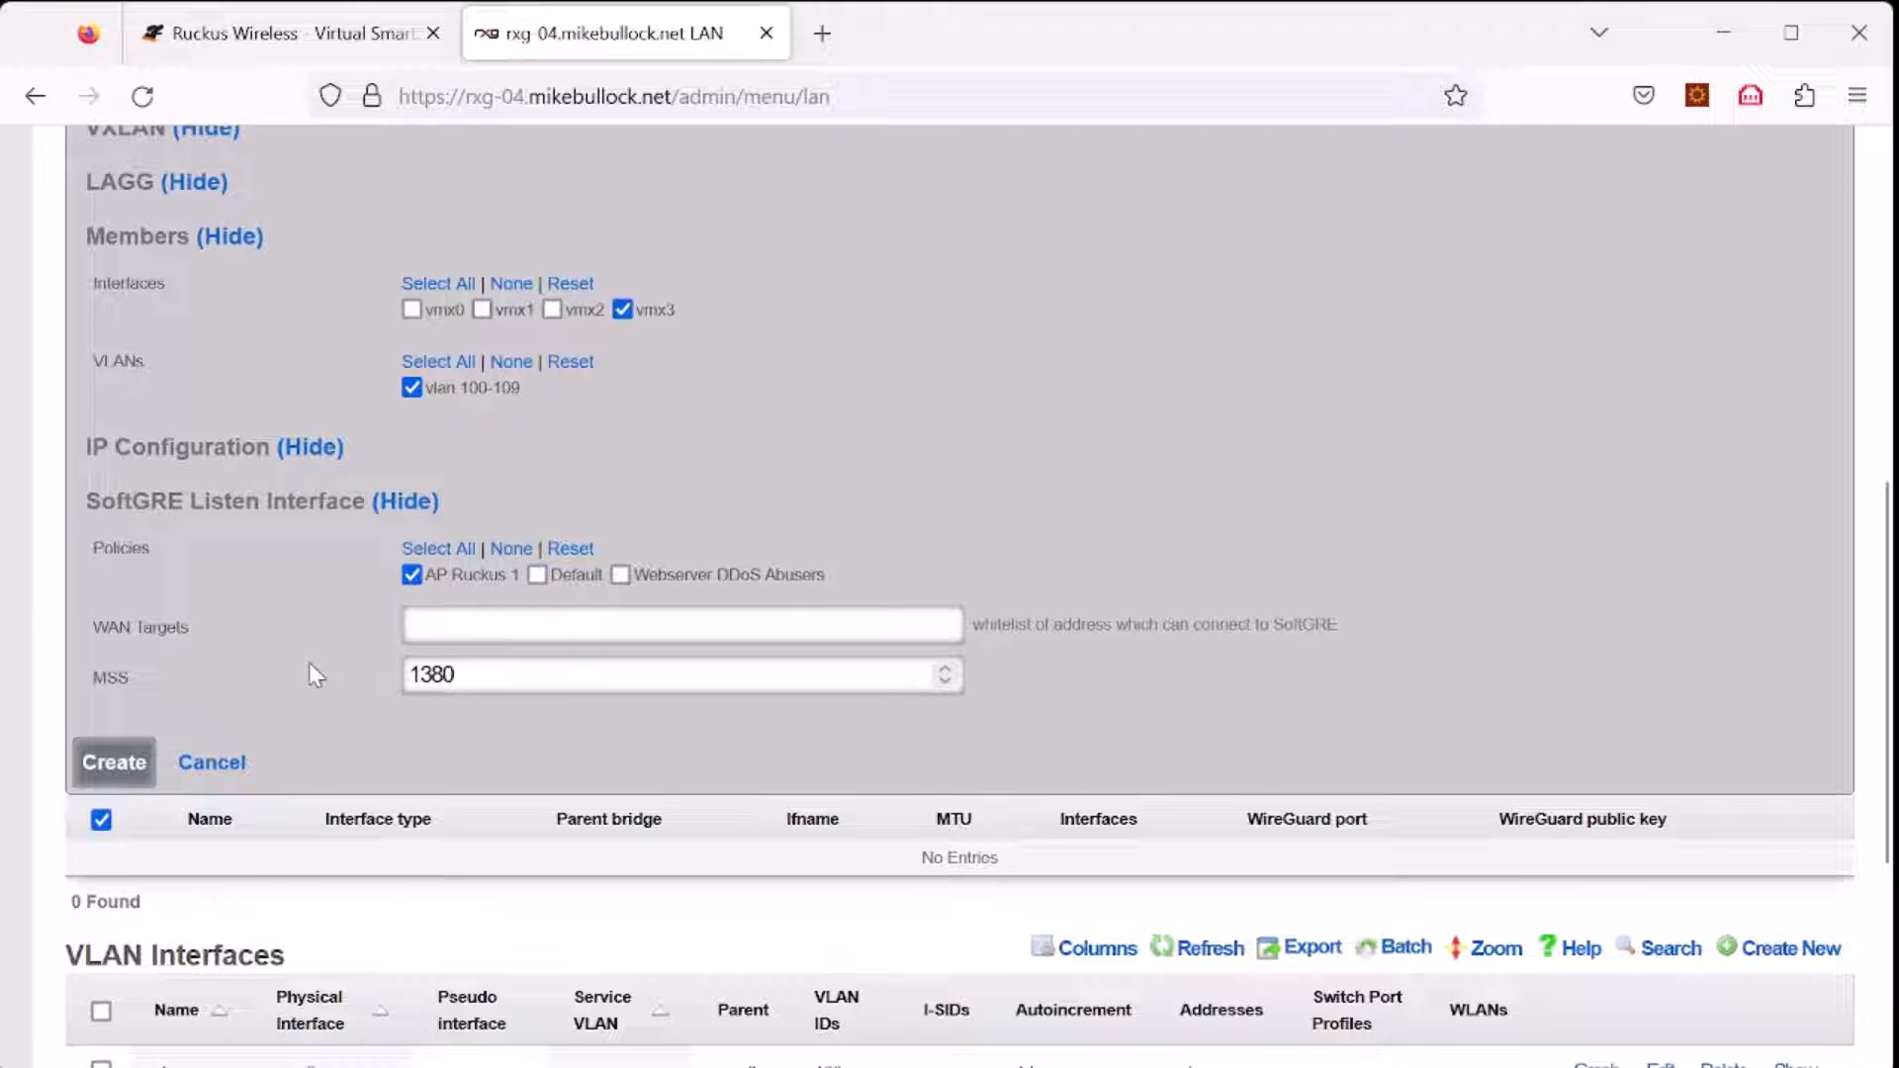
left_click(679, 625)
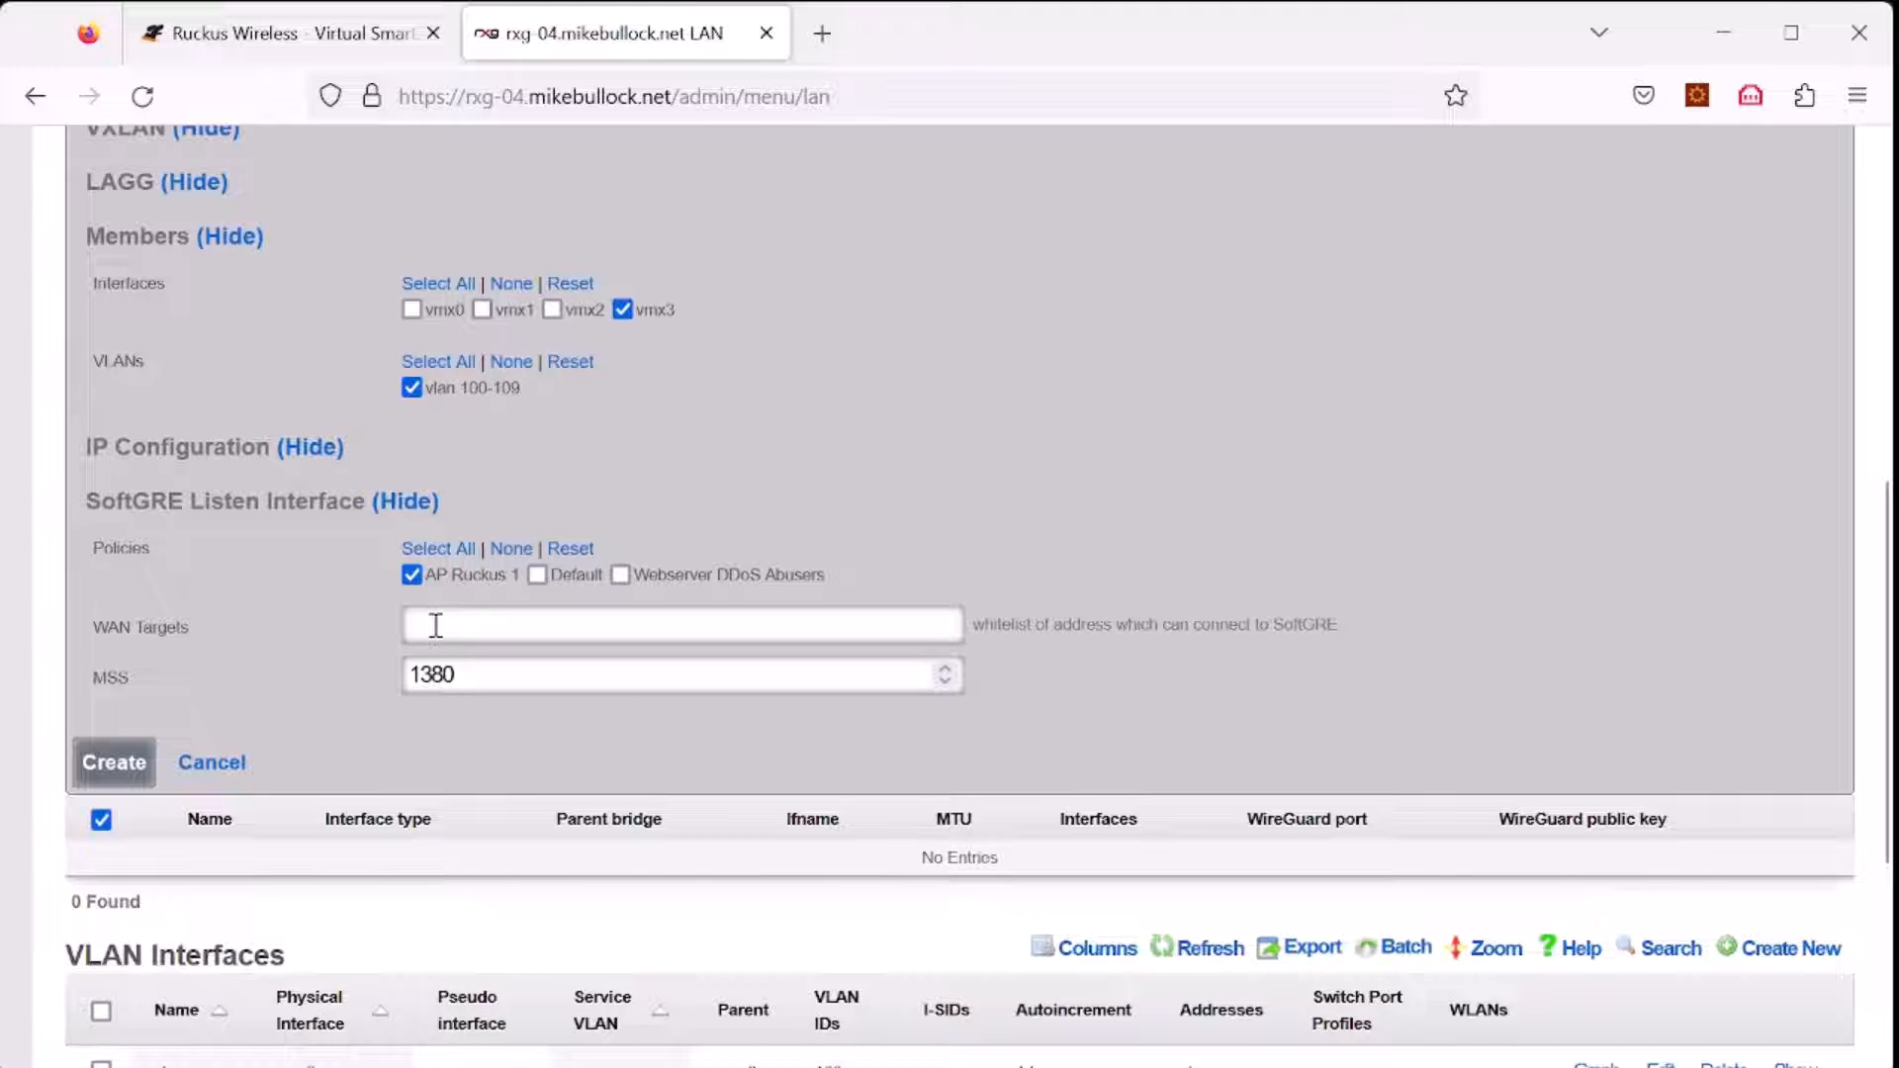
left_click(680, 625)
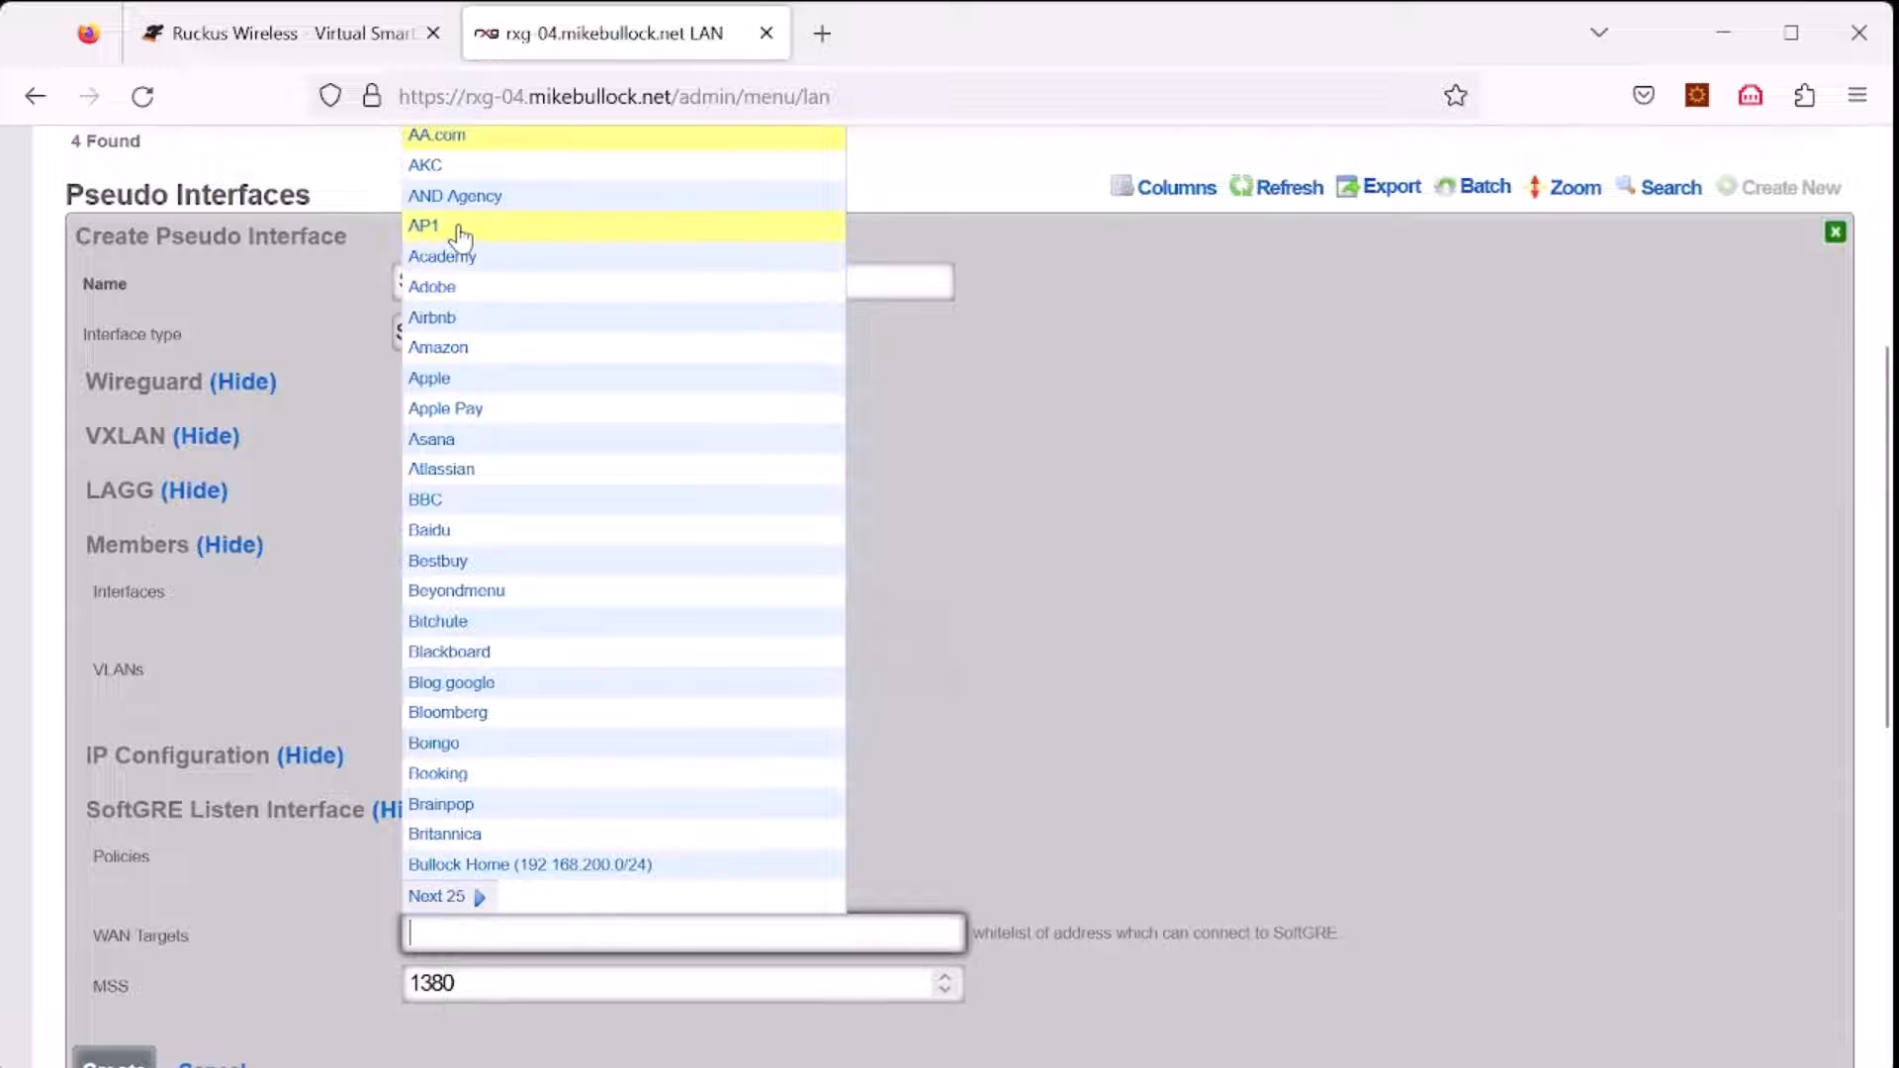
left_click(423, 225)
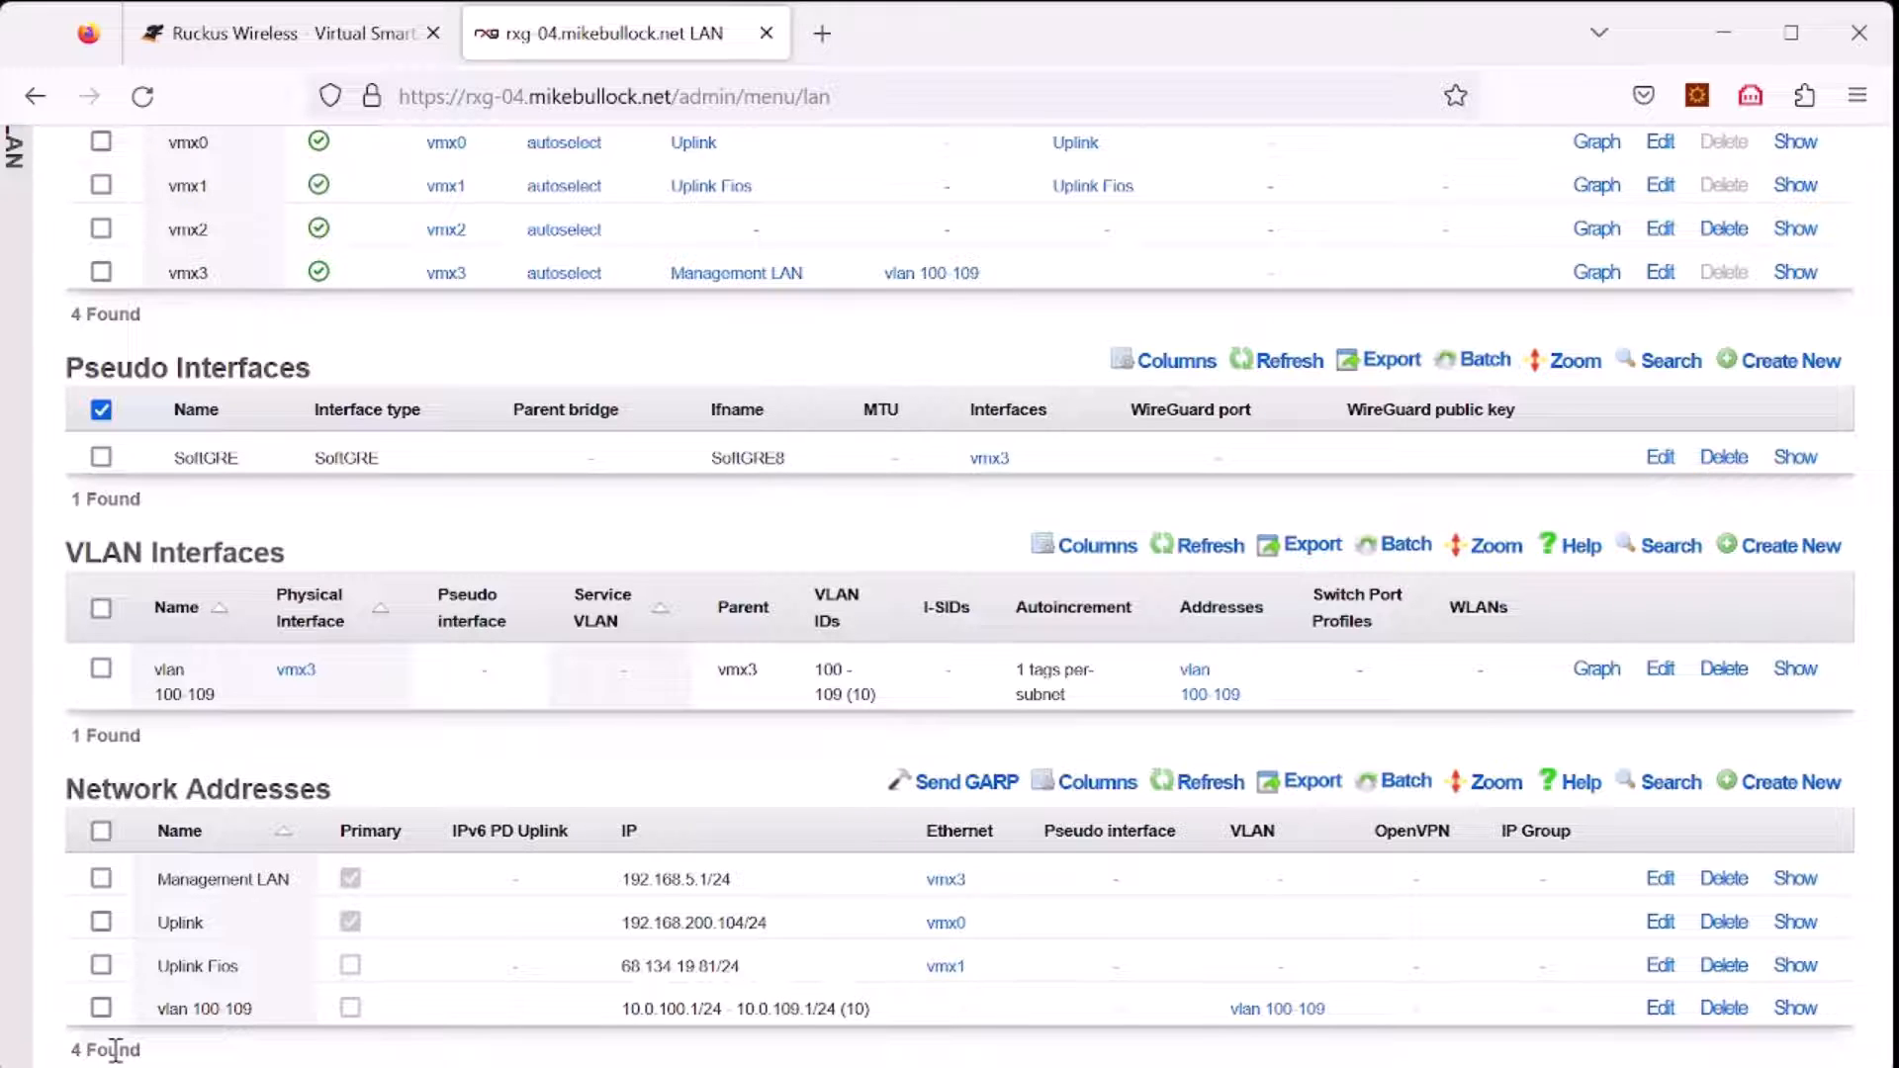
left_click(291, 34)
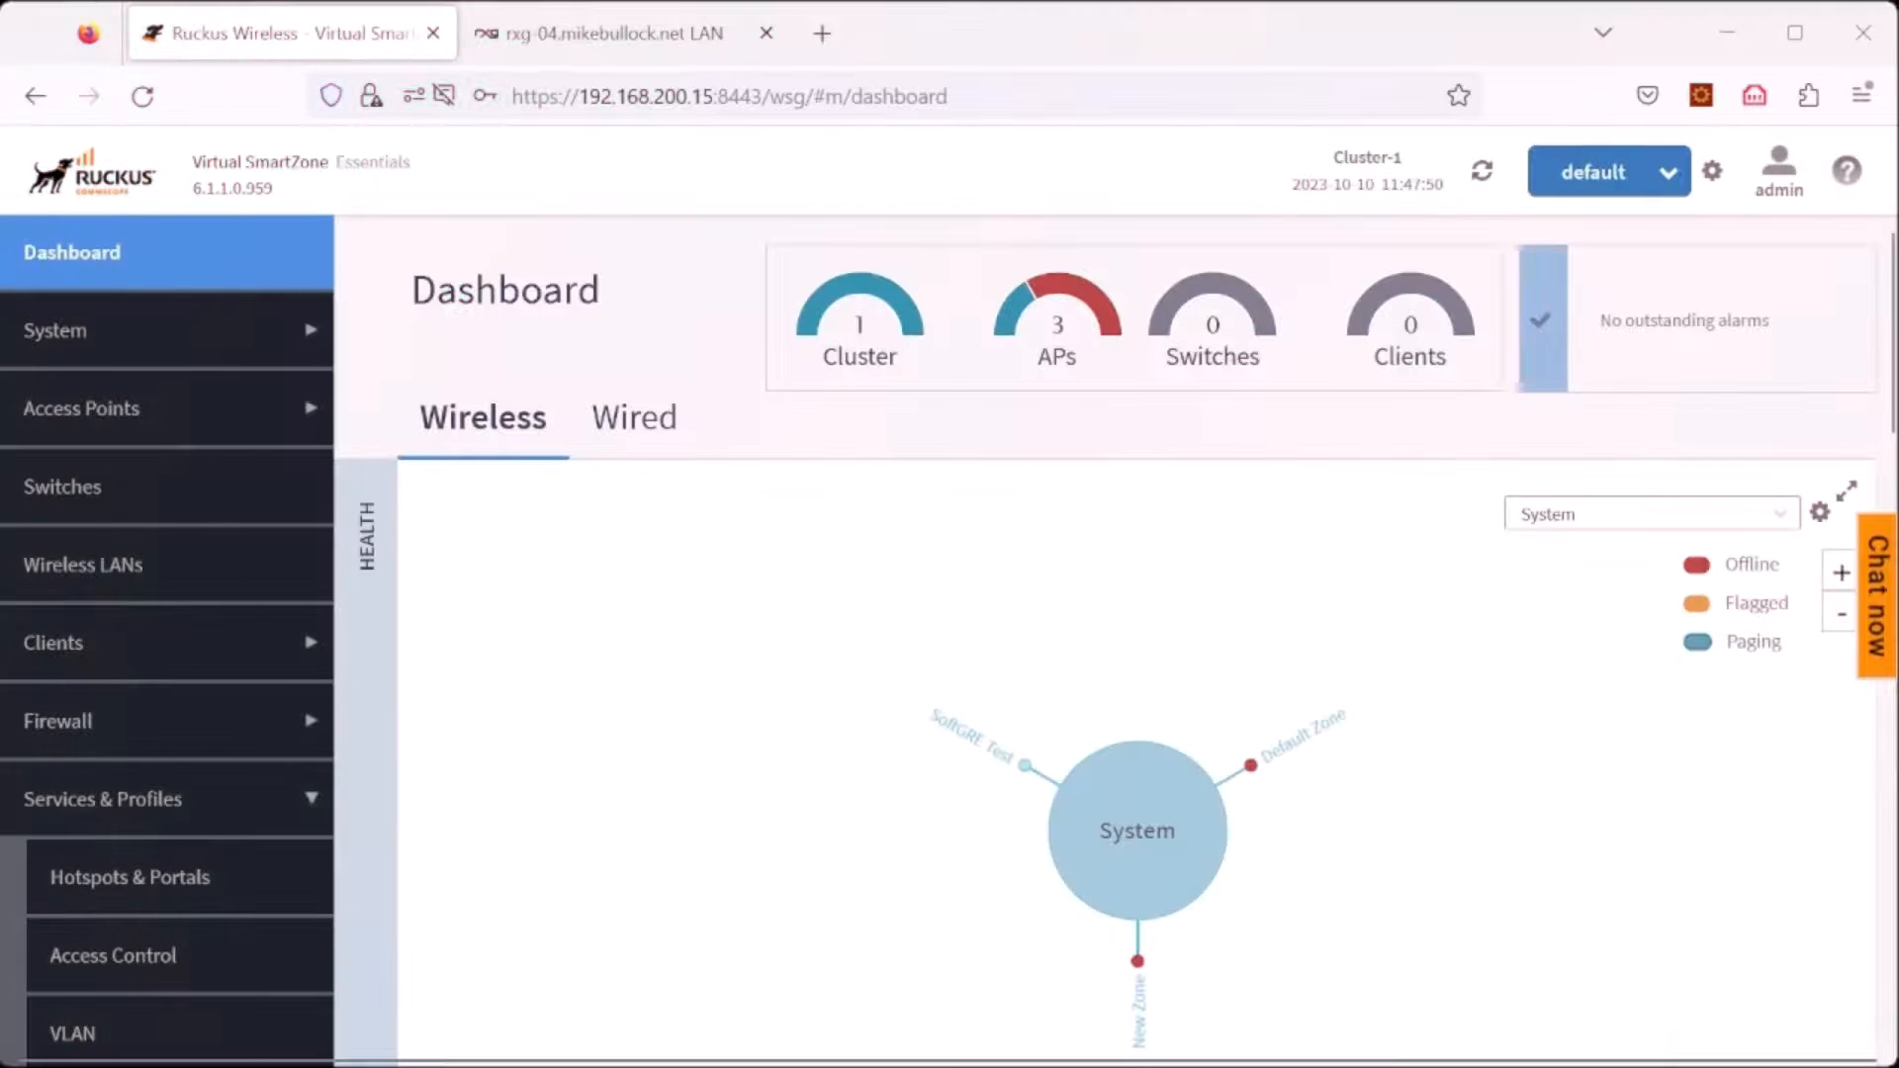
mouse_move(508, 851)
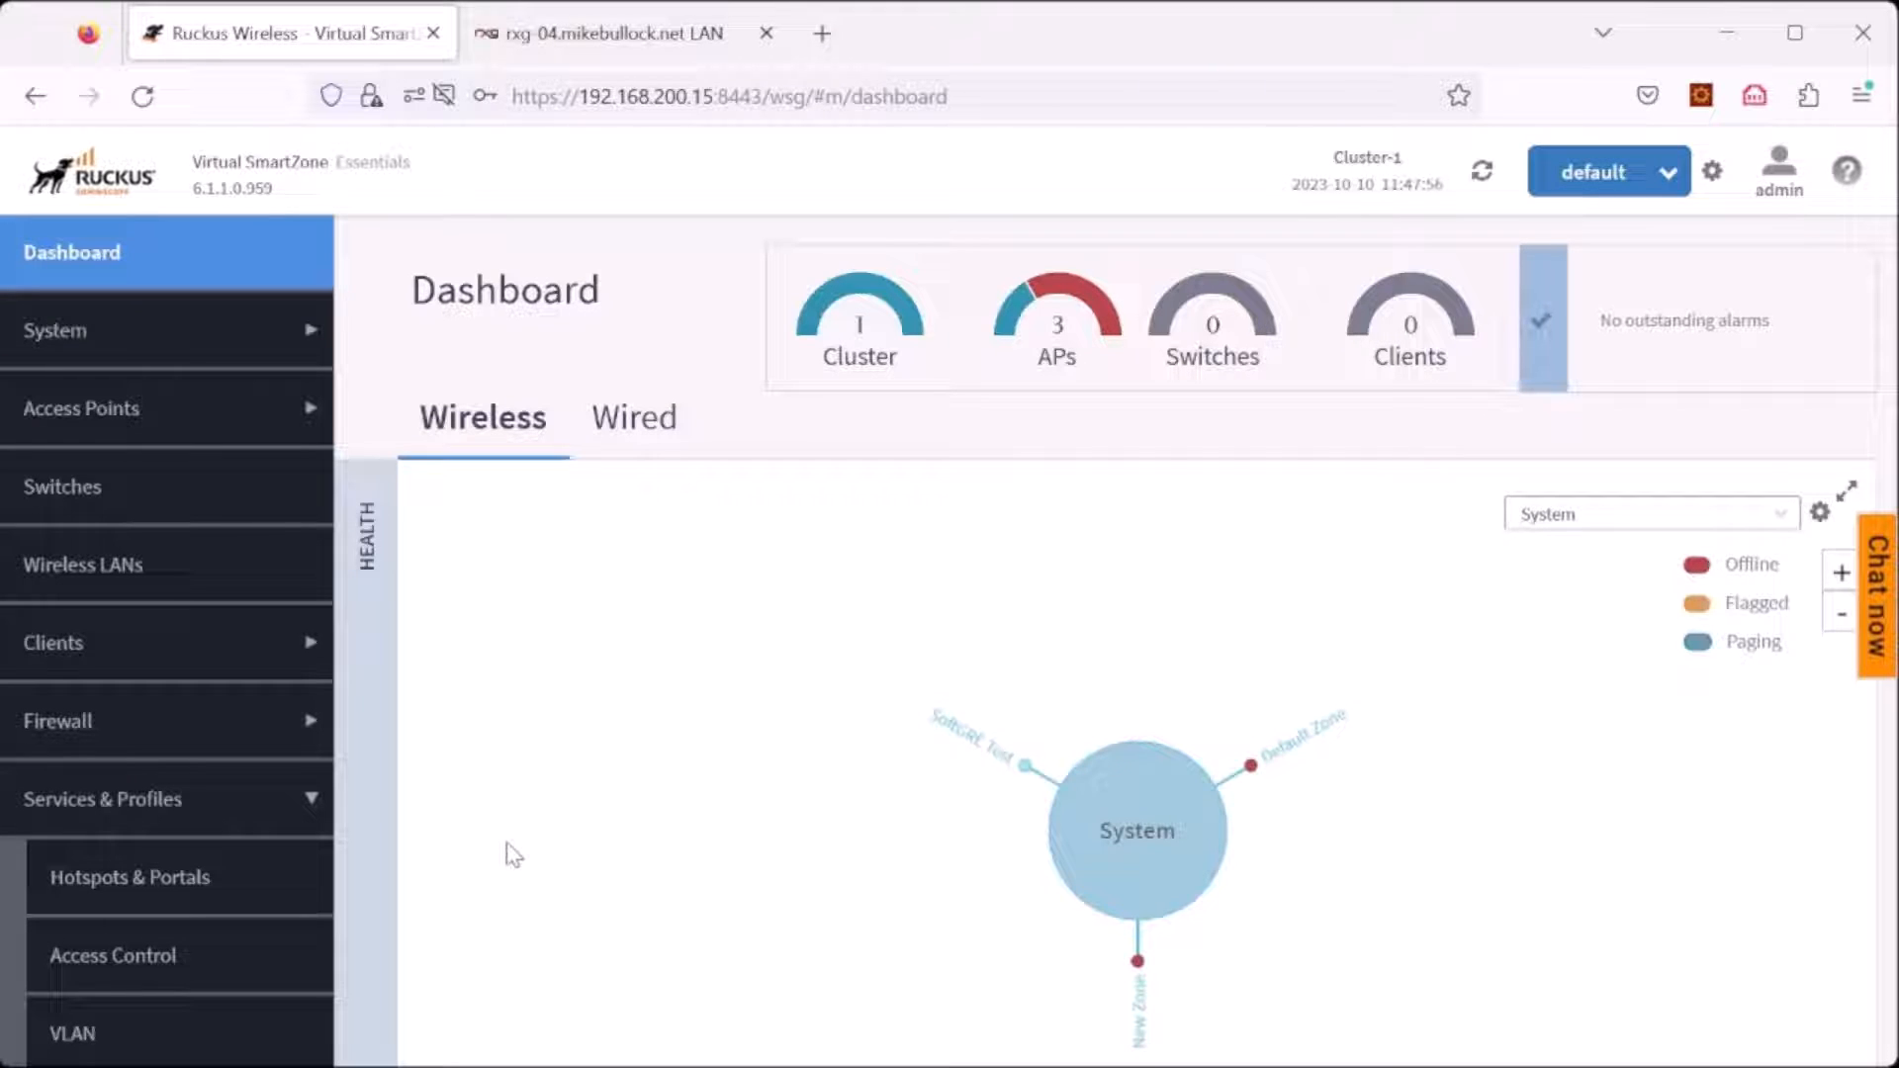
mouse_move(196, 730)
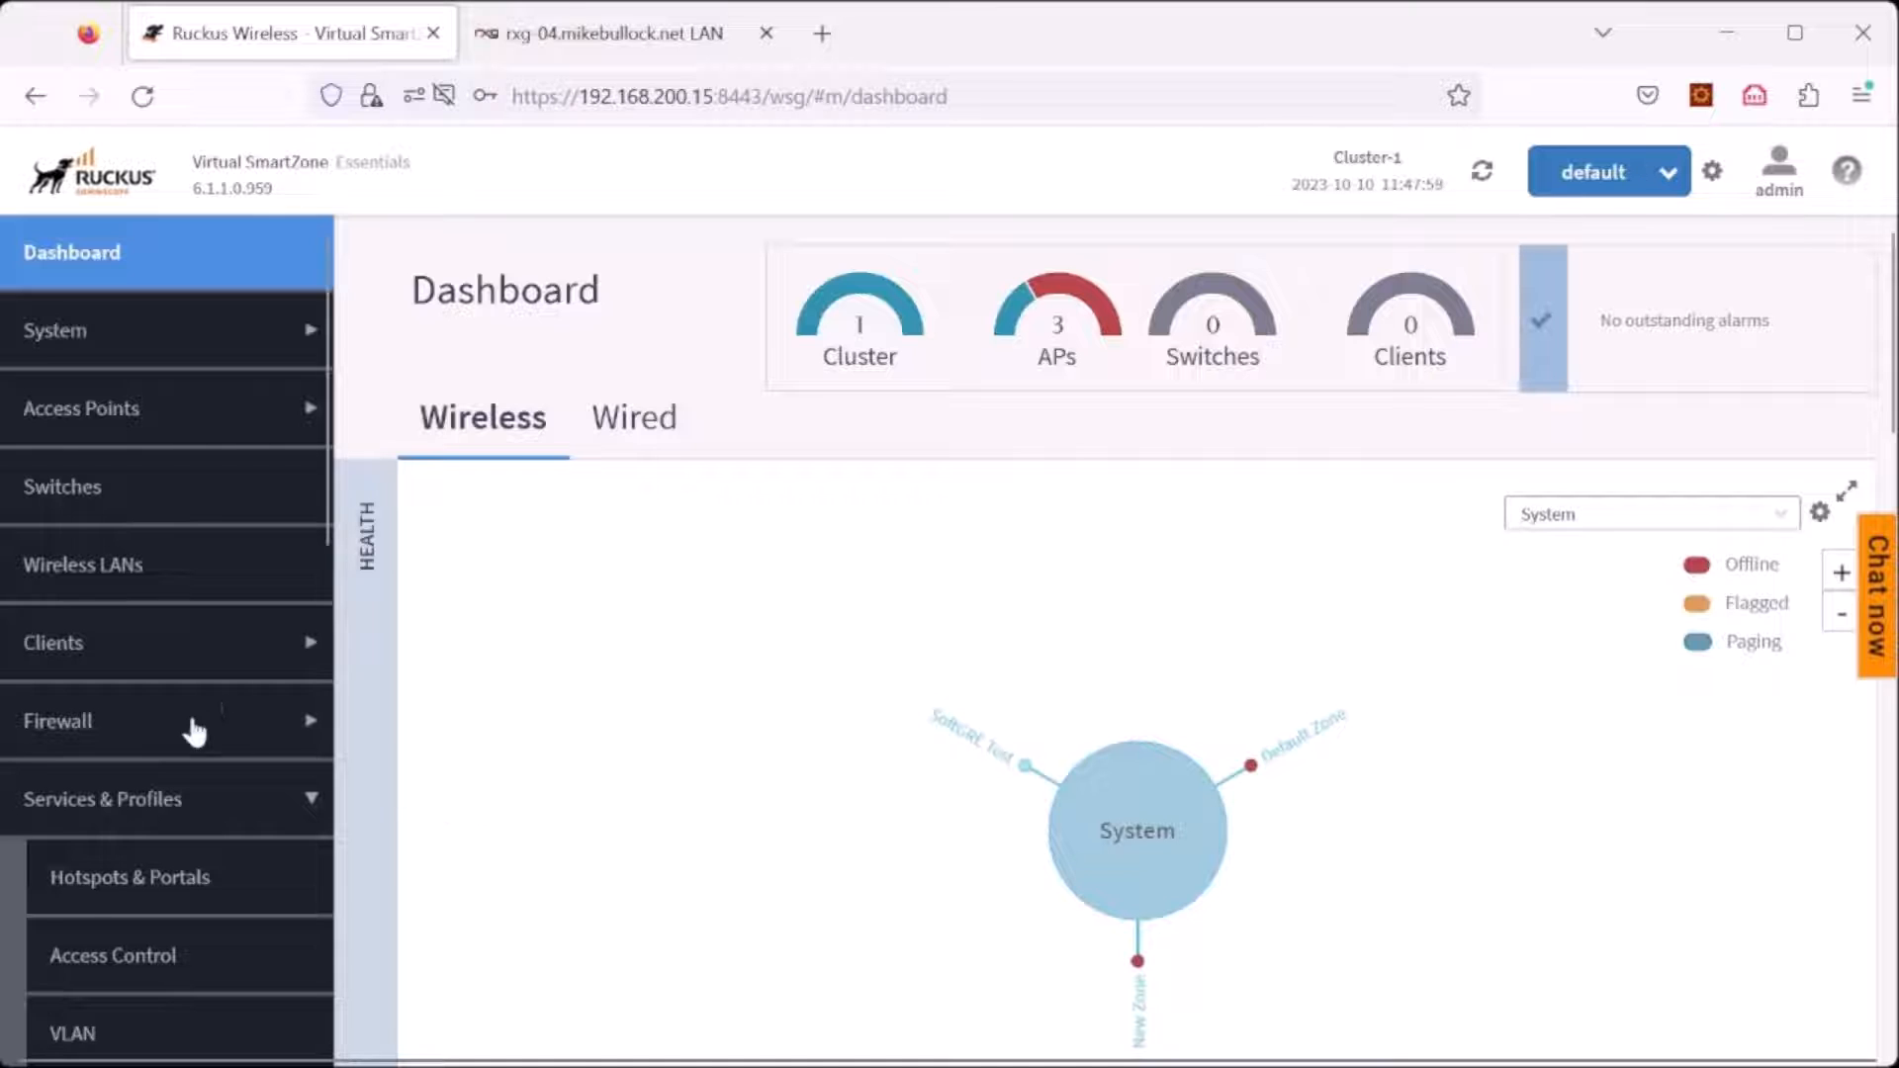
Step: Start a new SoftGRE profile under Services & Profiles > Tunnels & Ports
scroll("down", 3)
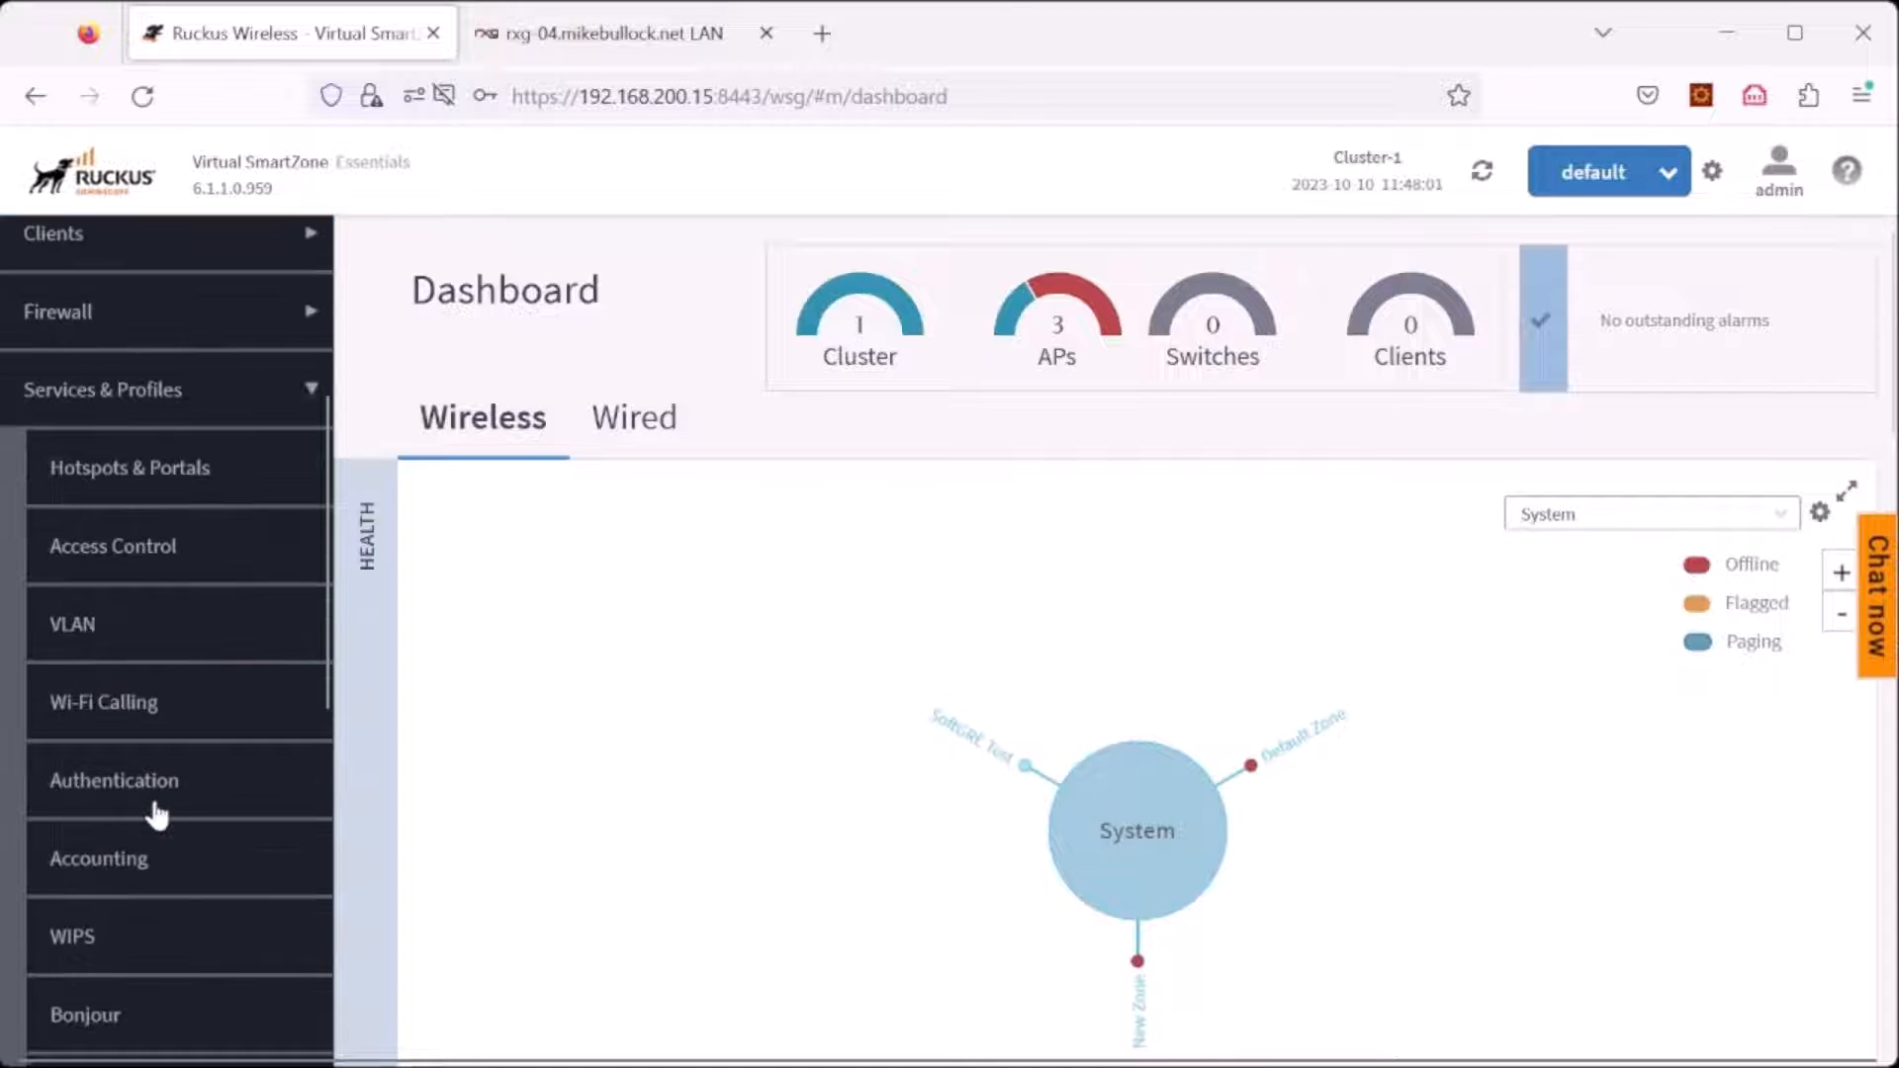
left_click(121, 833)
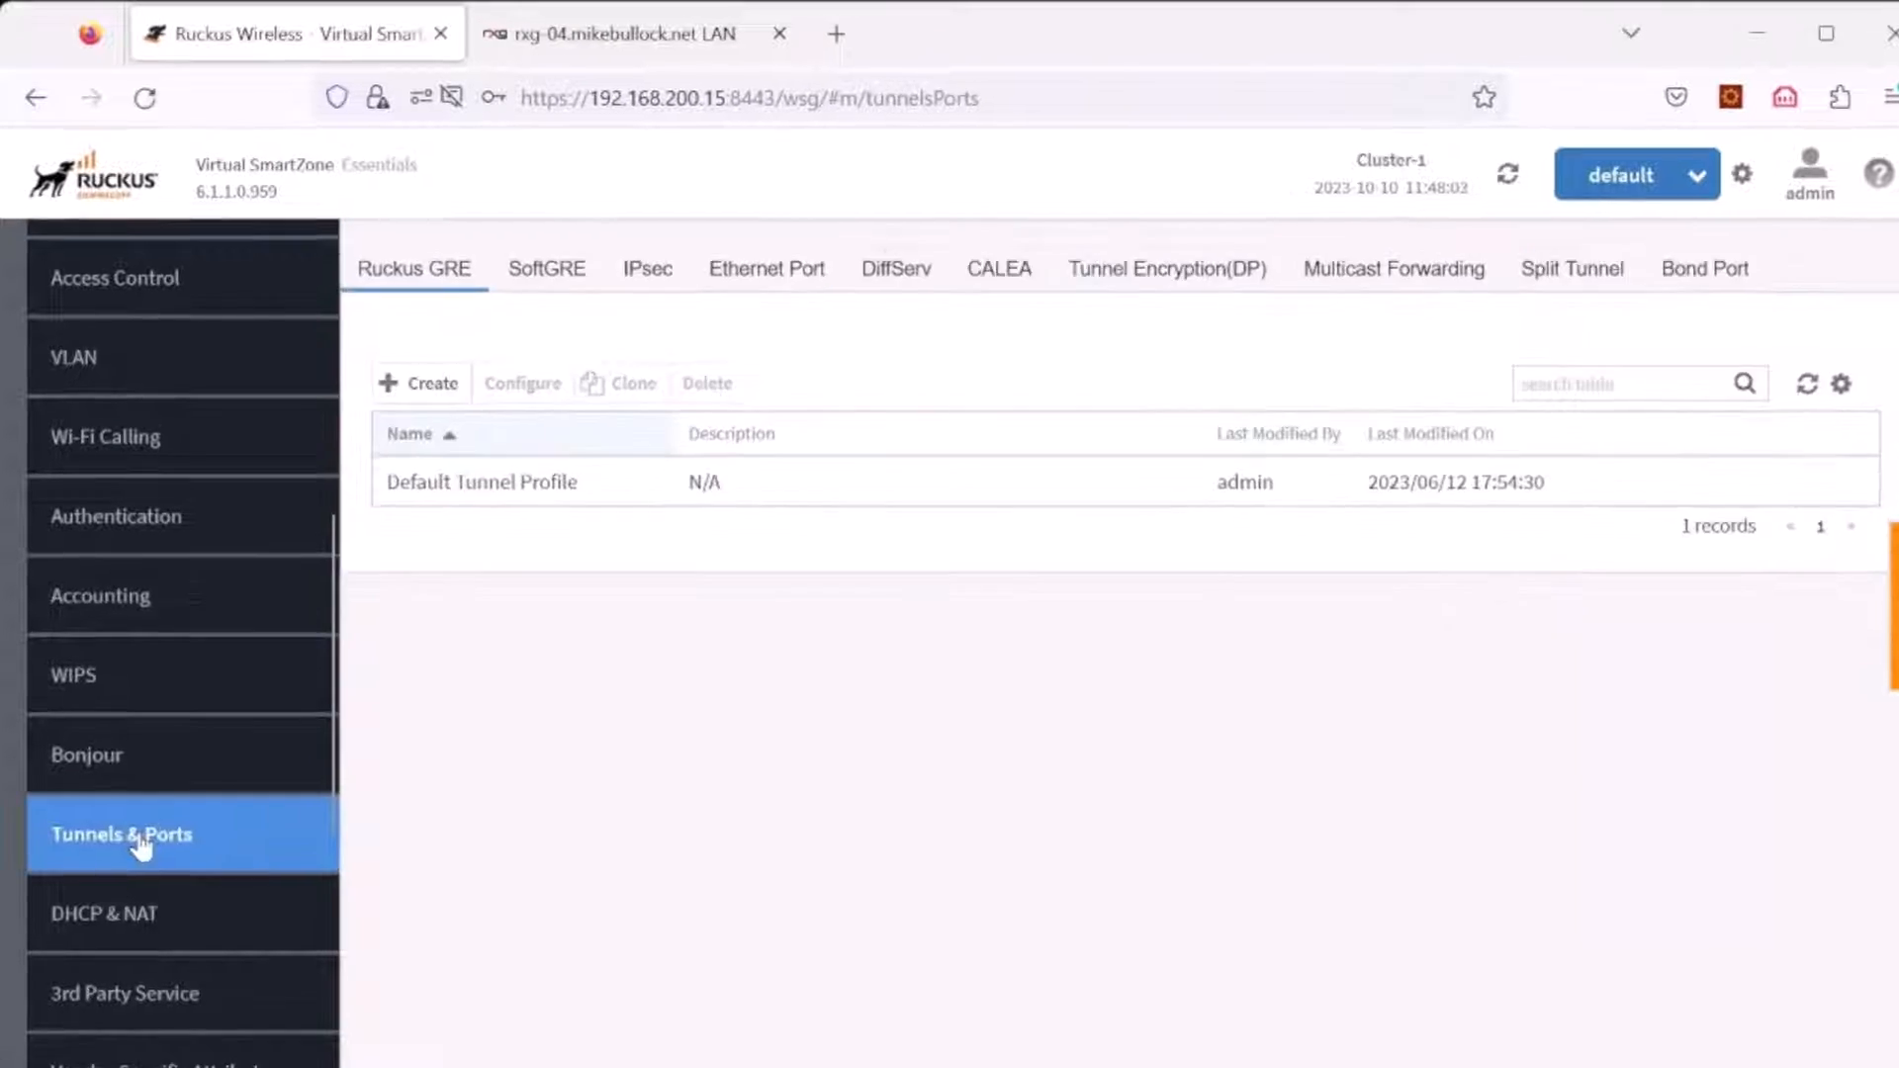
left_click(546, 267)
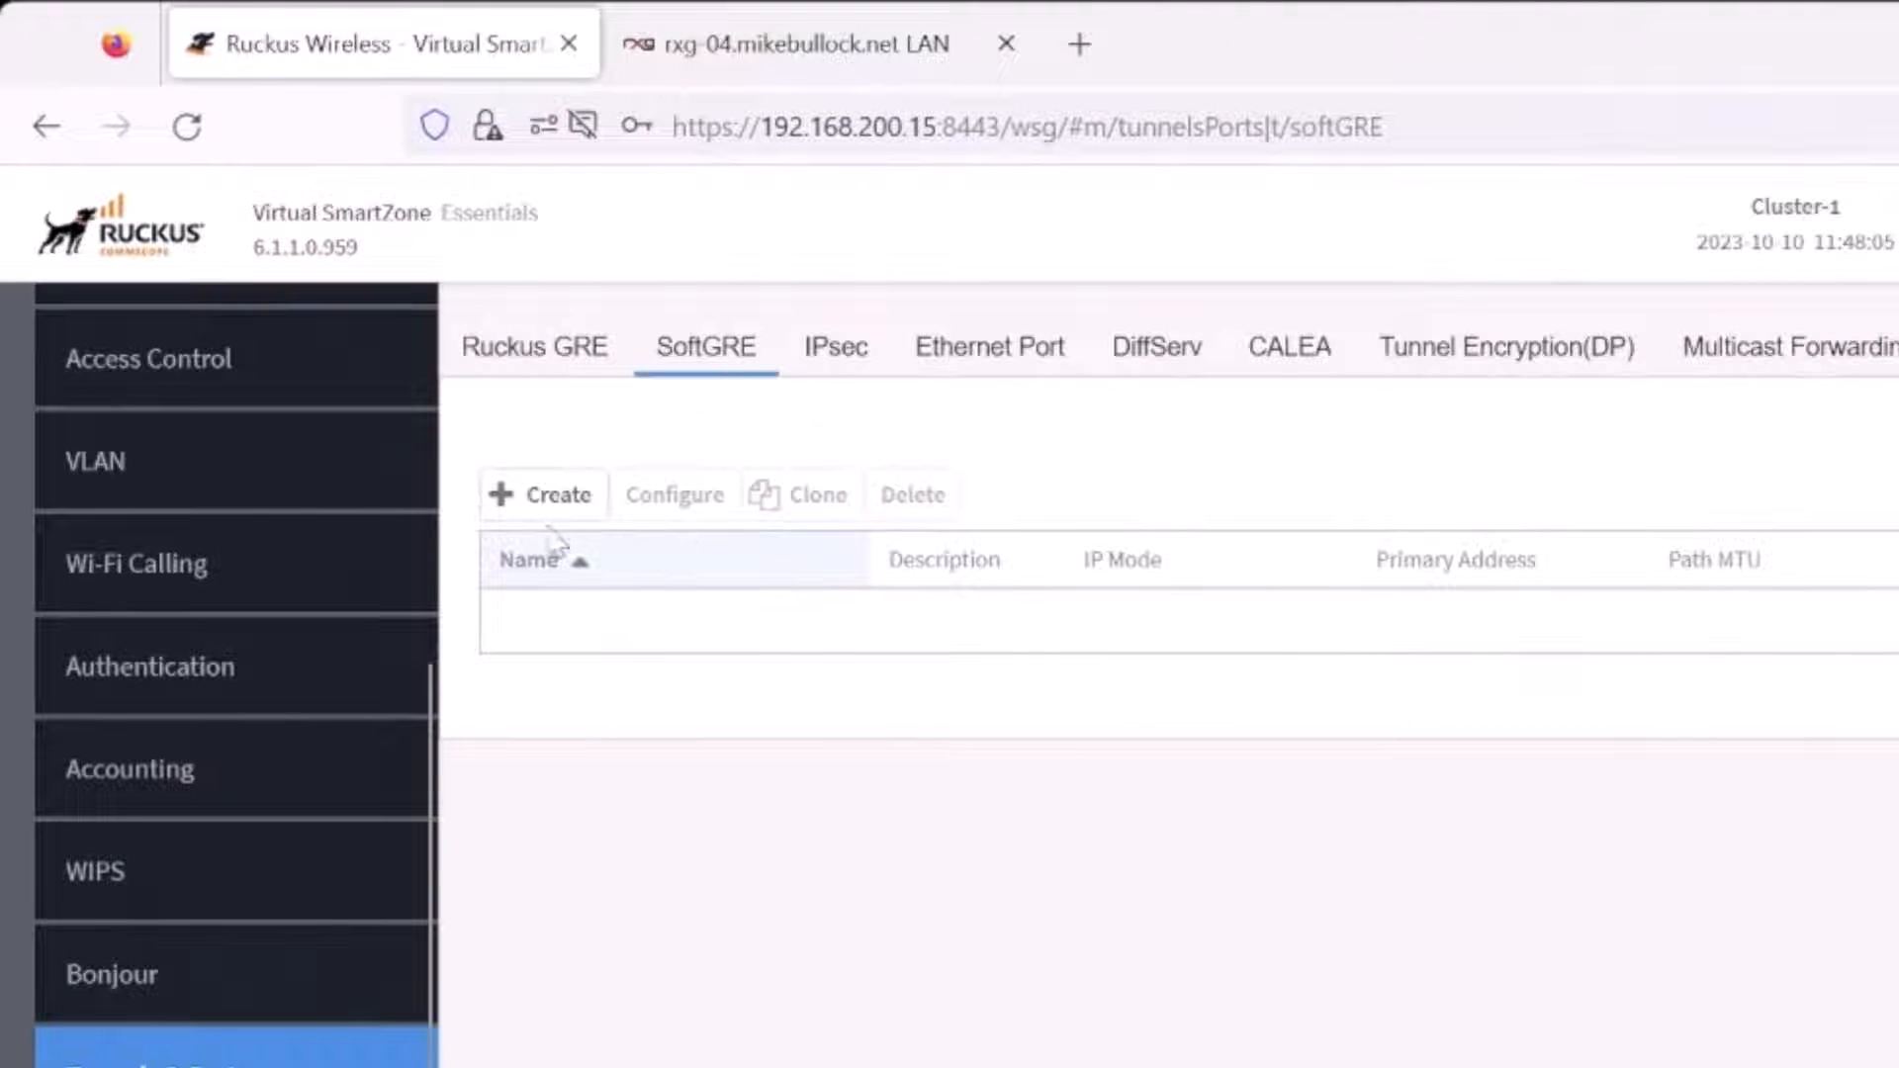
left_click(542, 493)
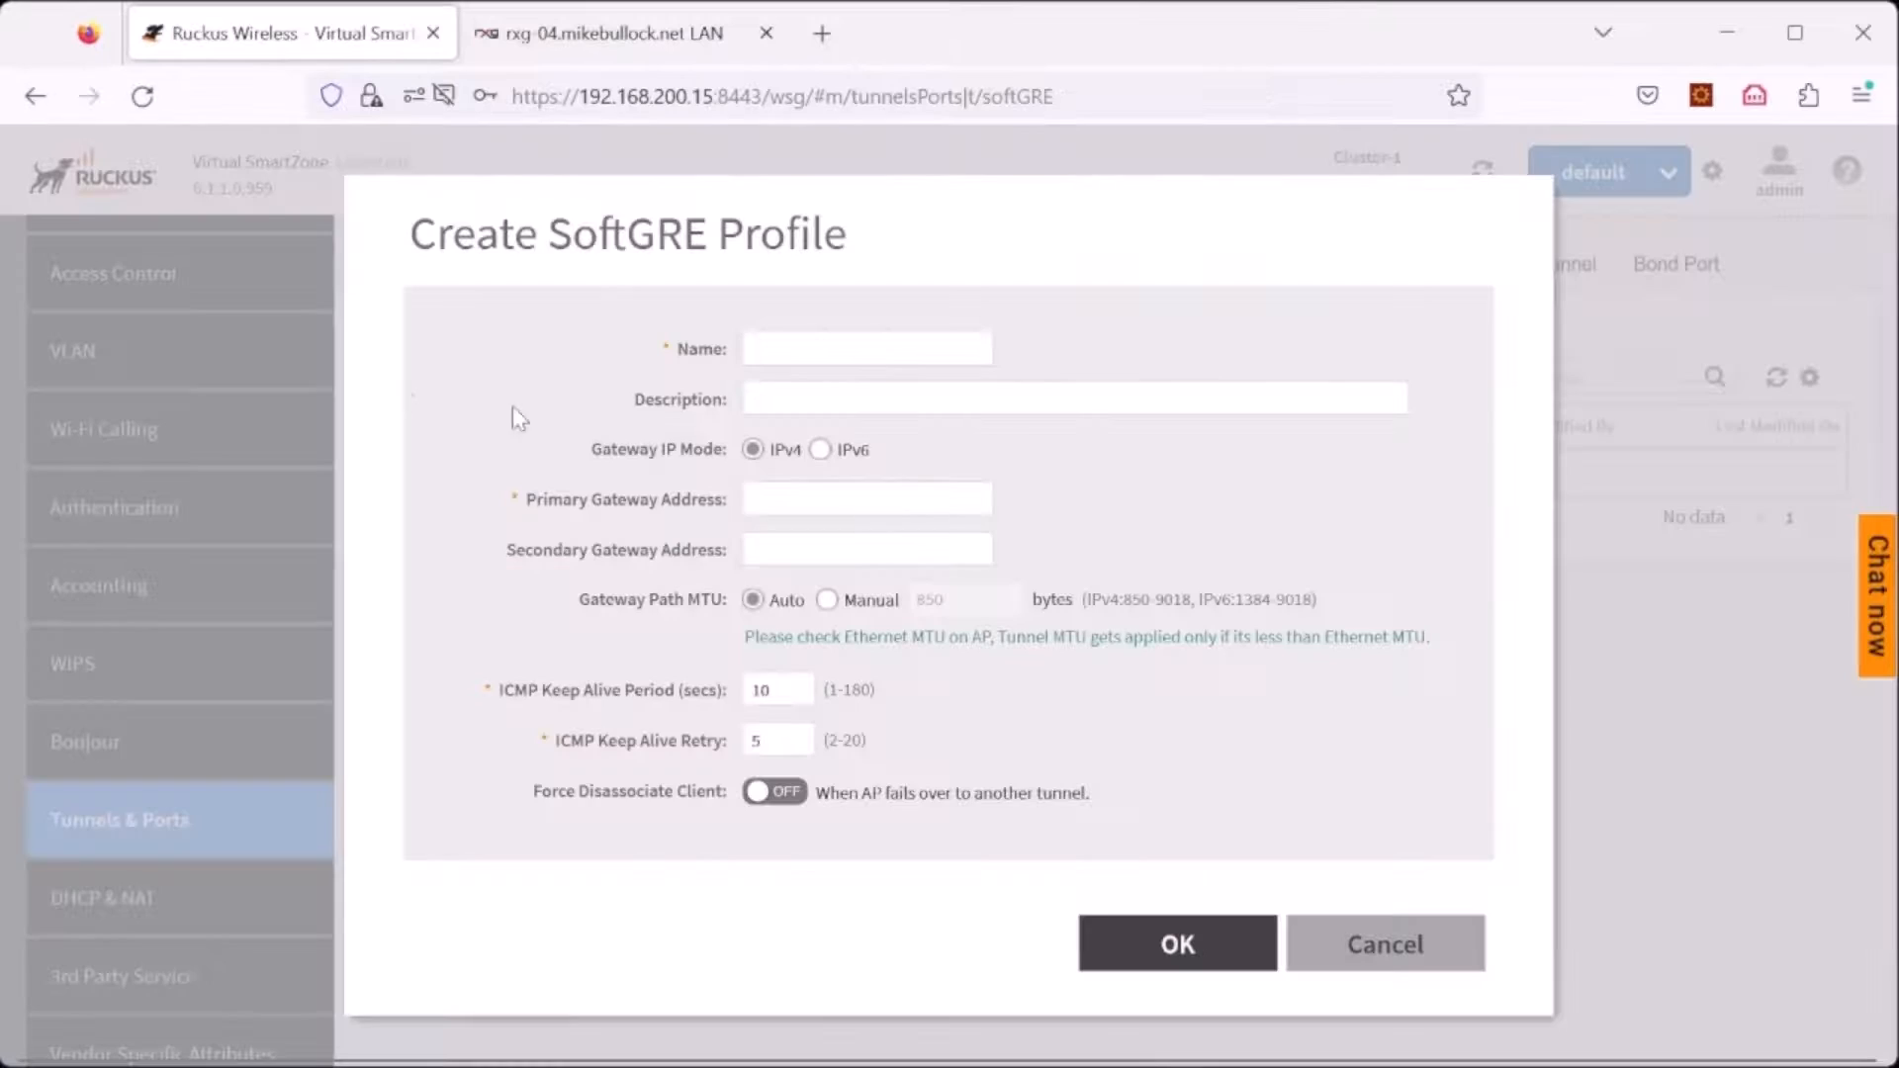
Step: Save SoftGRE profile rXg-04 (192.168.200.104) with primary gateway 192.168.200.104
left_click(866, 348)
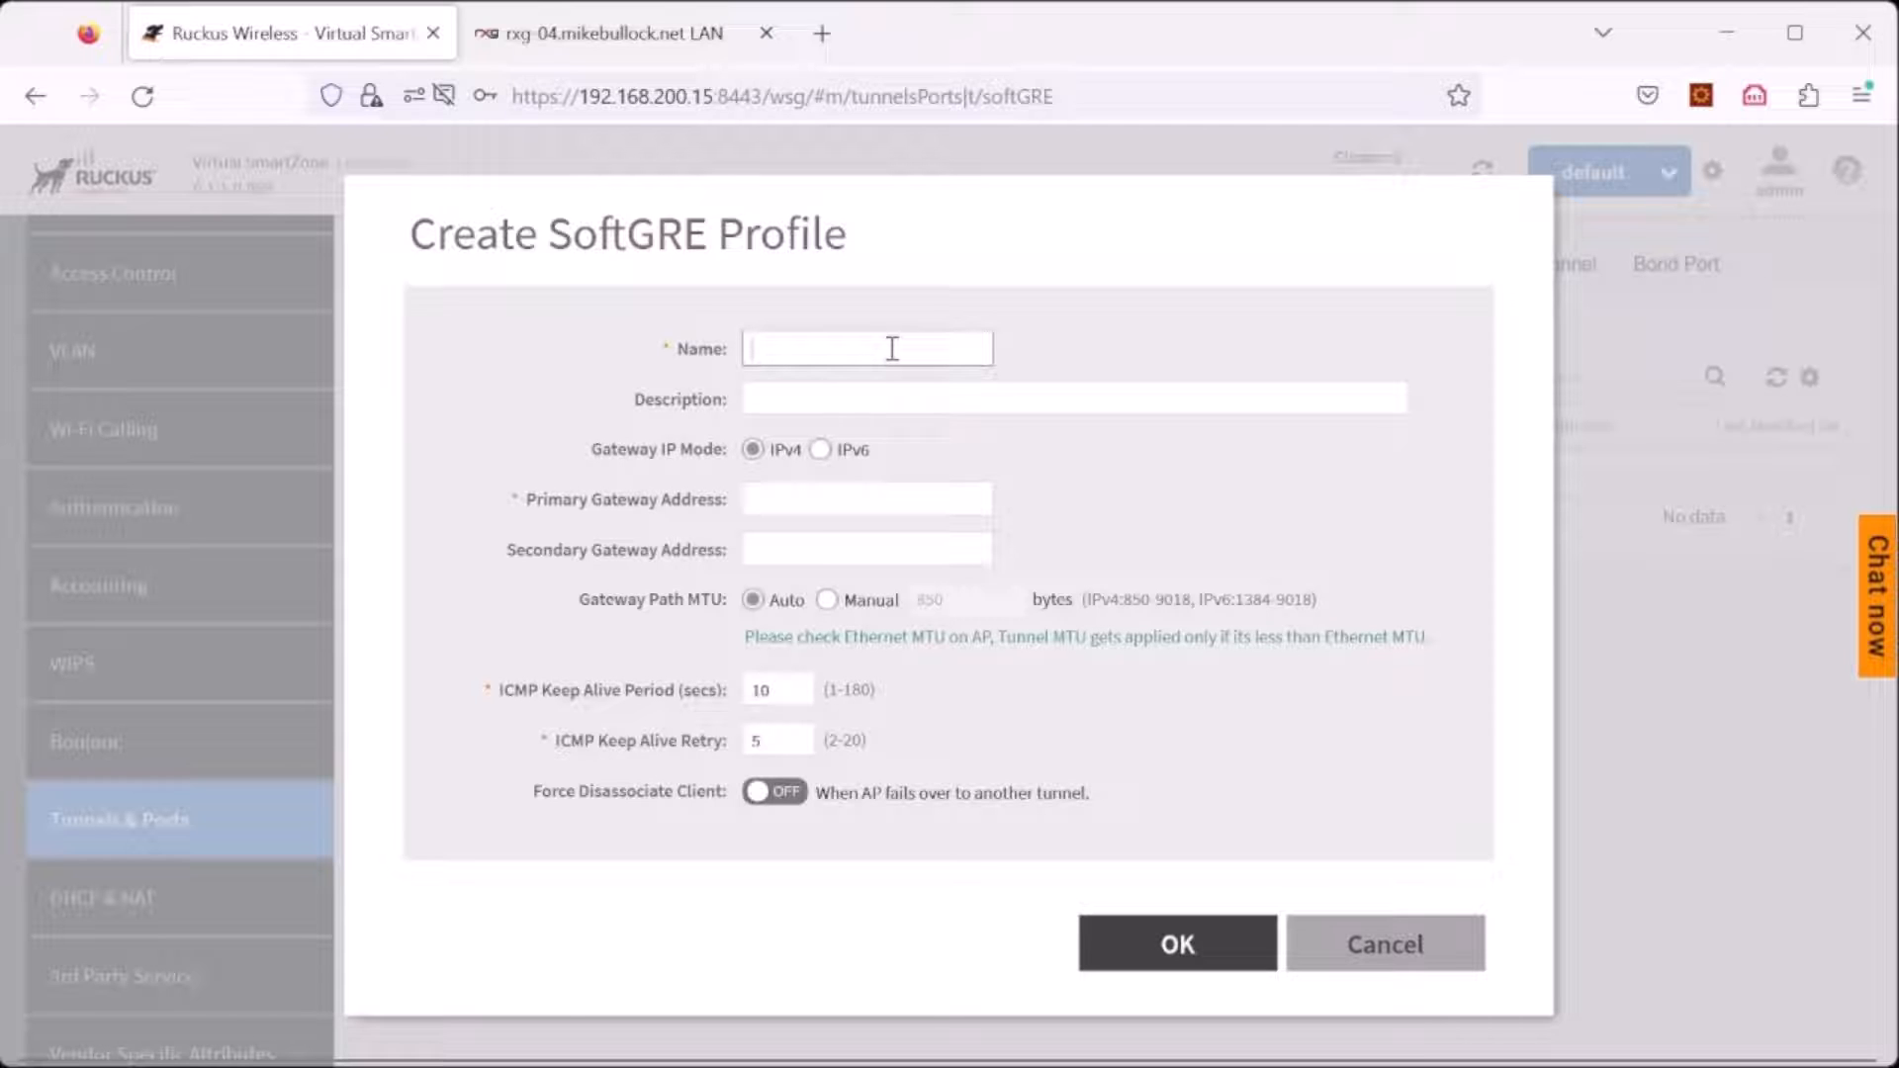
type("rXg-04")
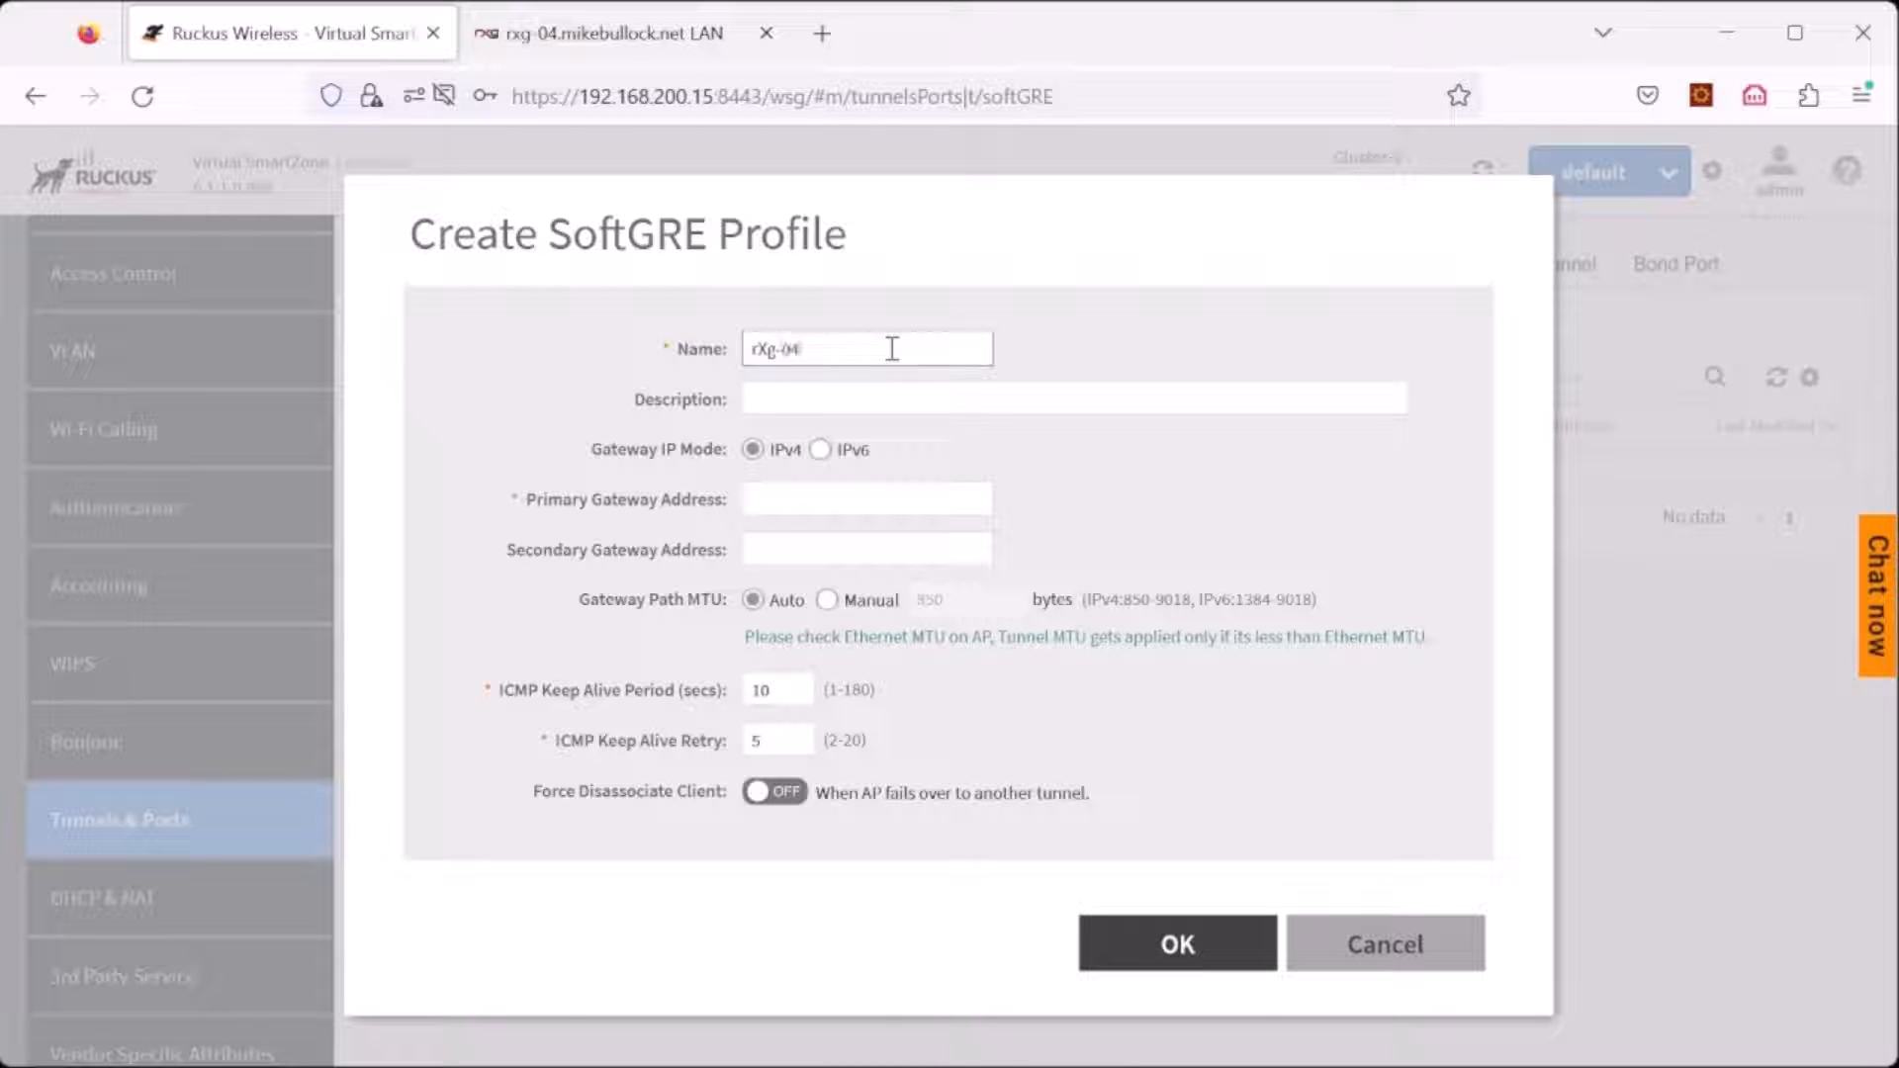
type("(192.168")
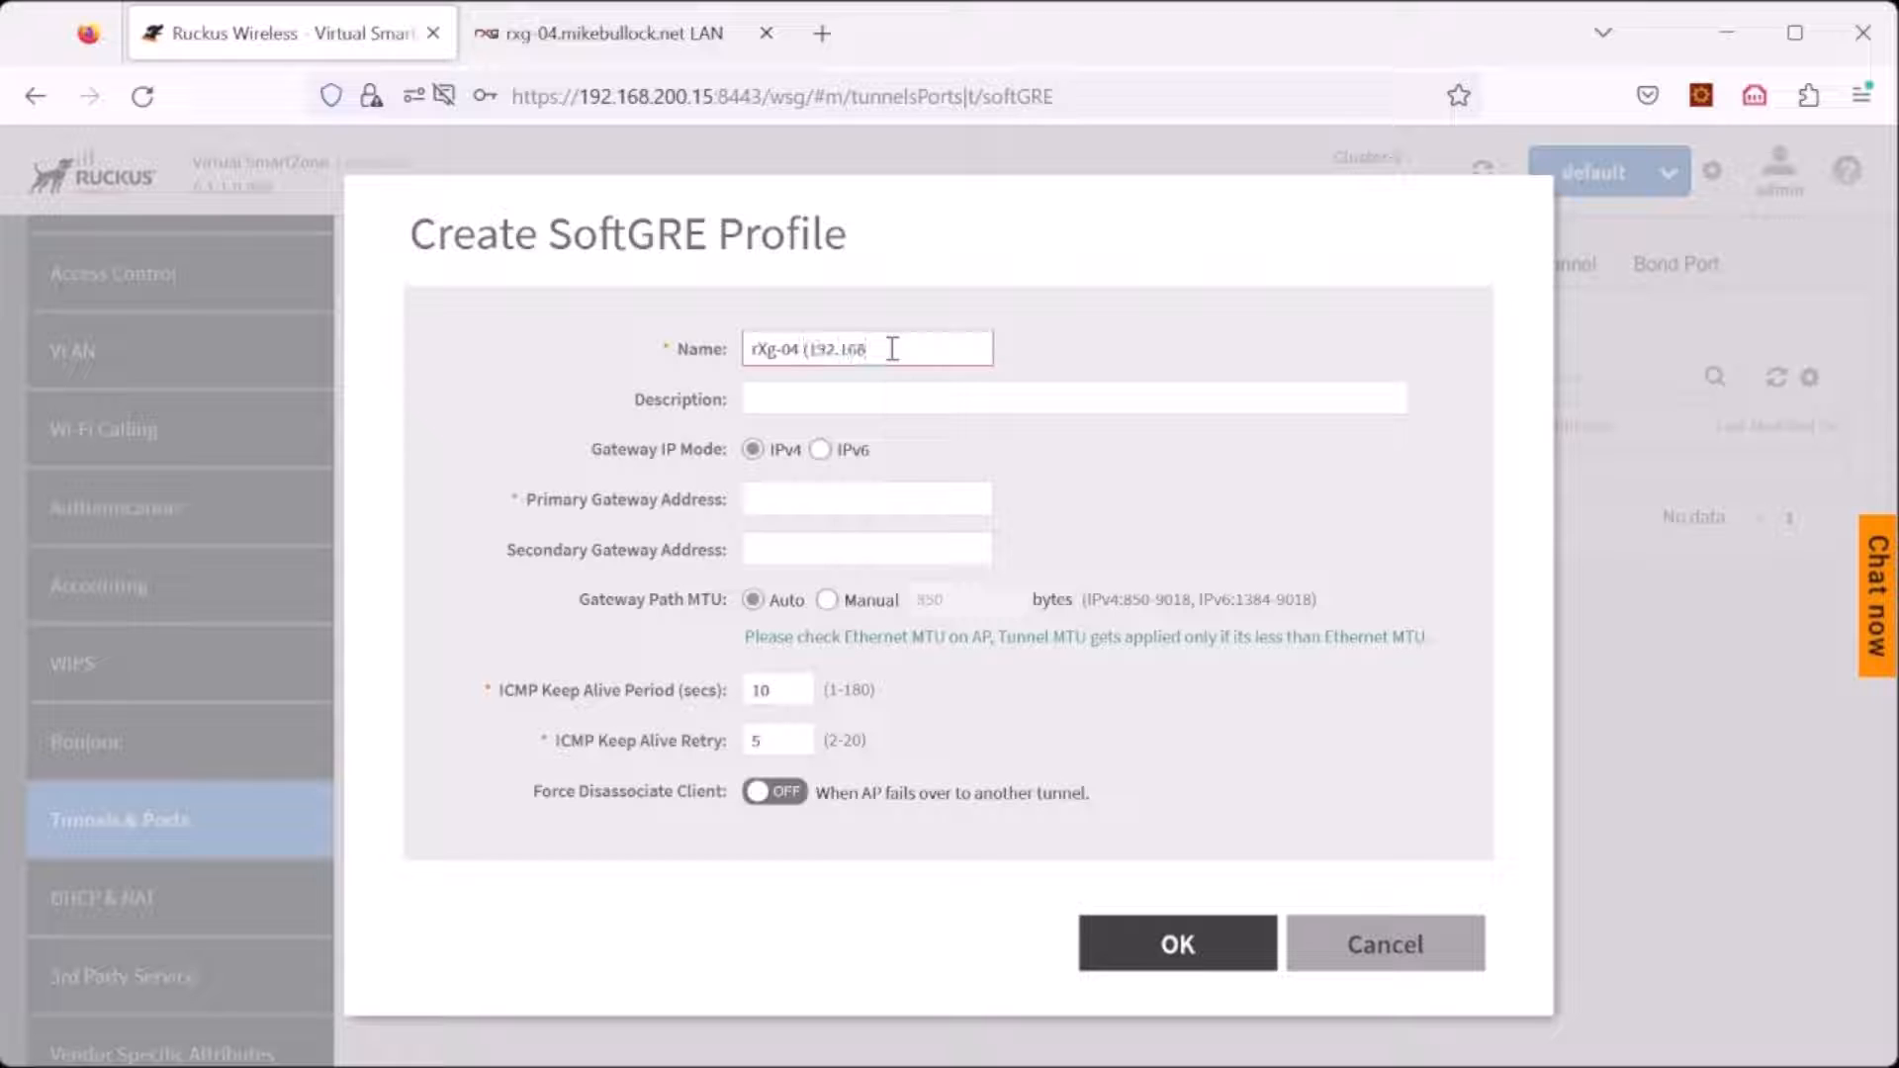
type(".200.104")
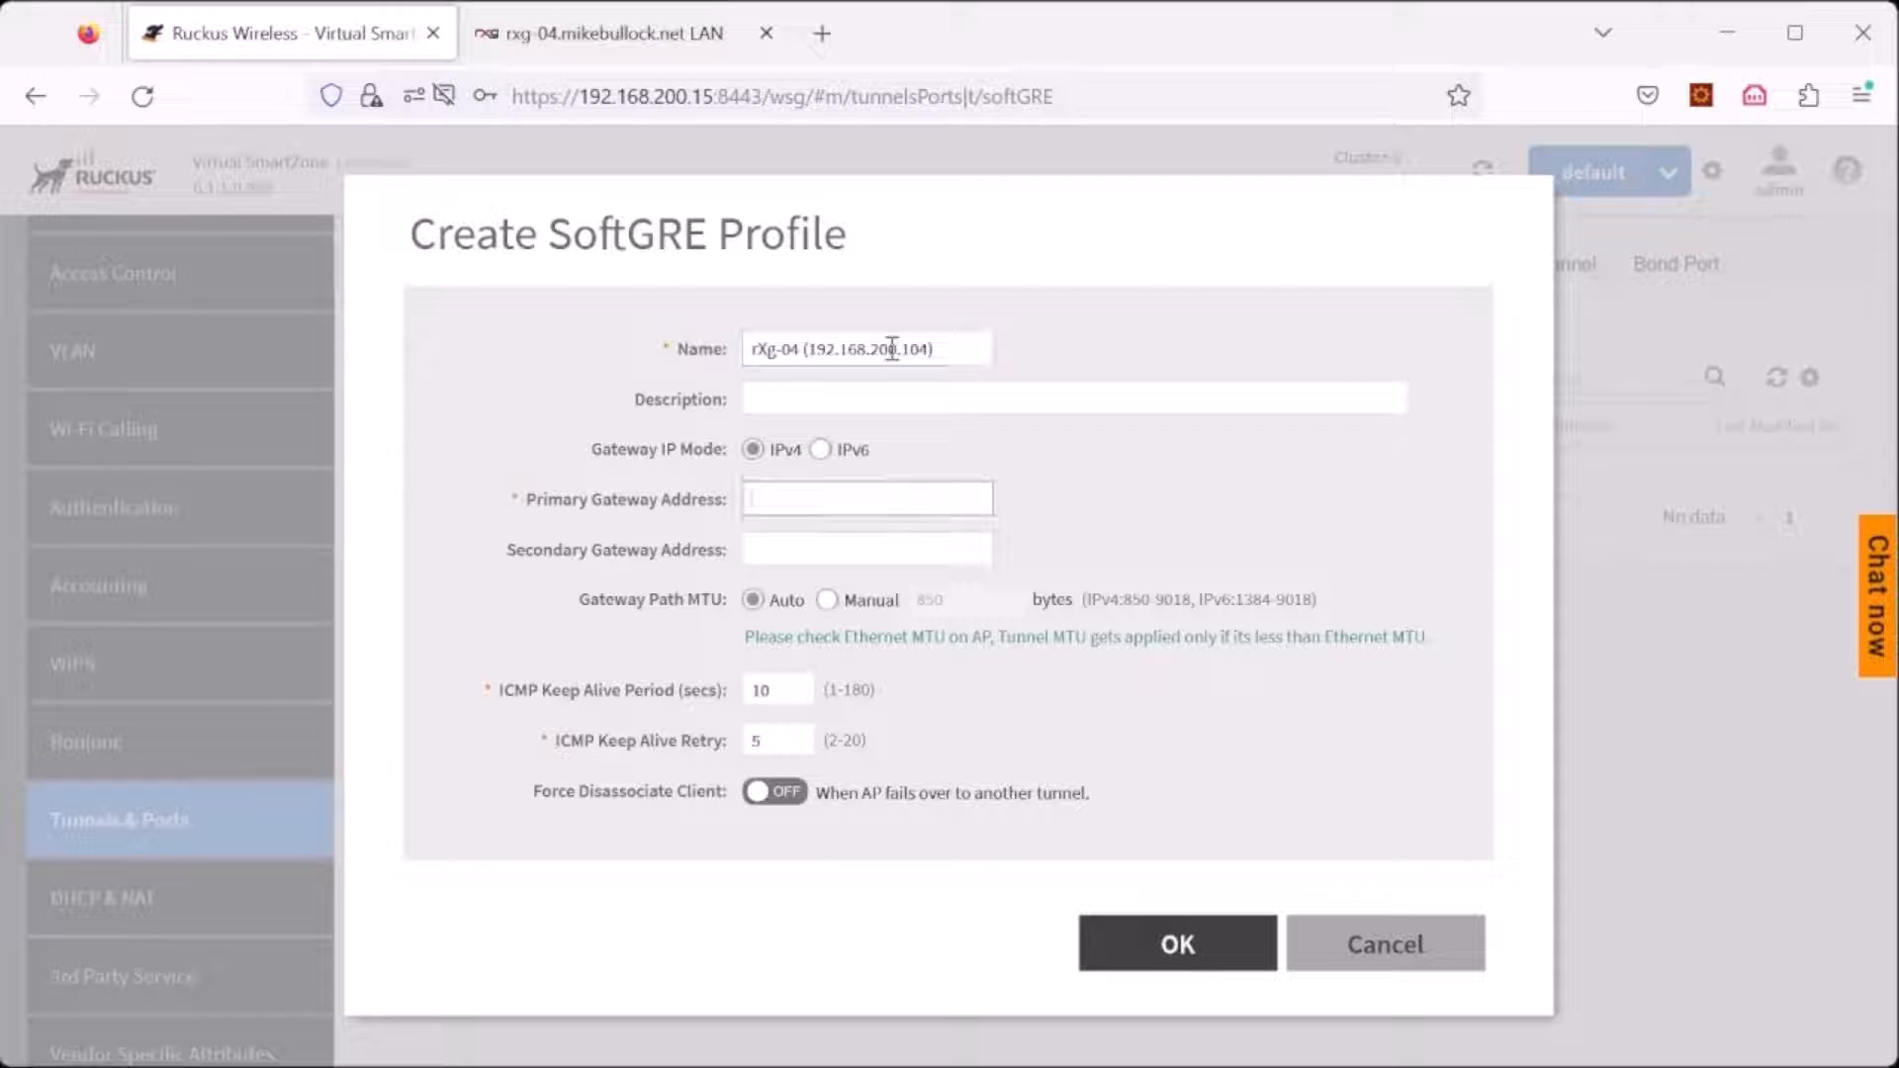
type("192.168.200.10")
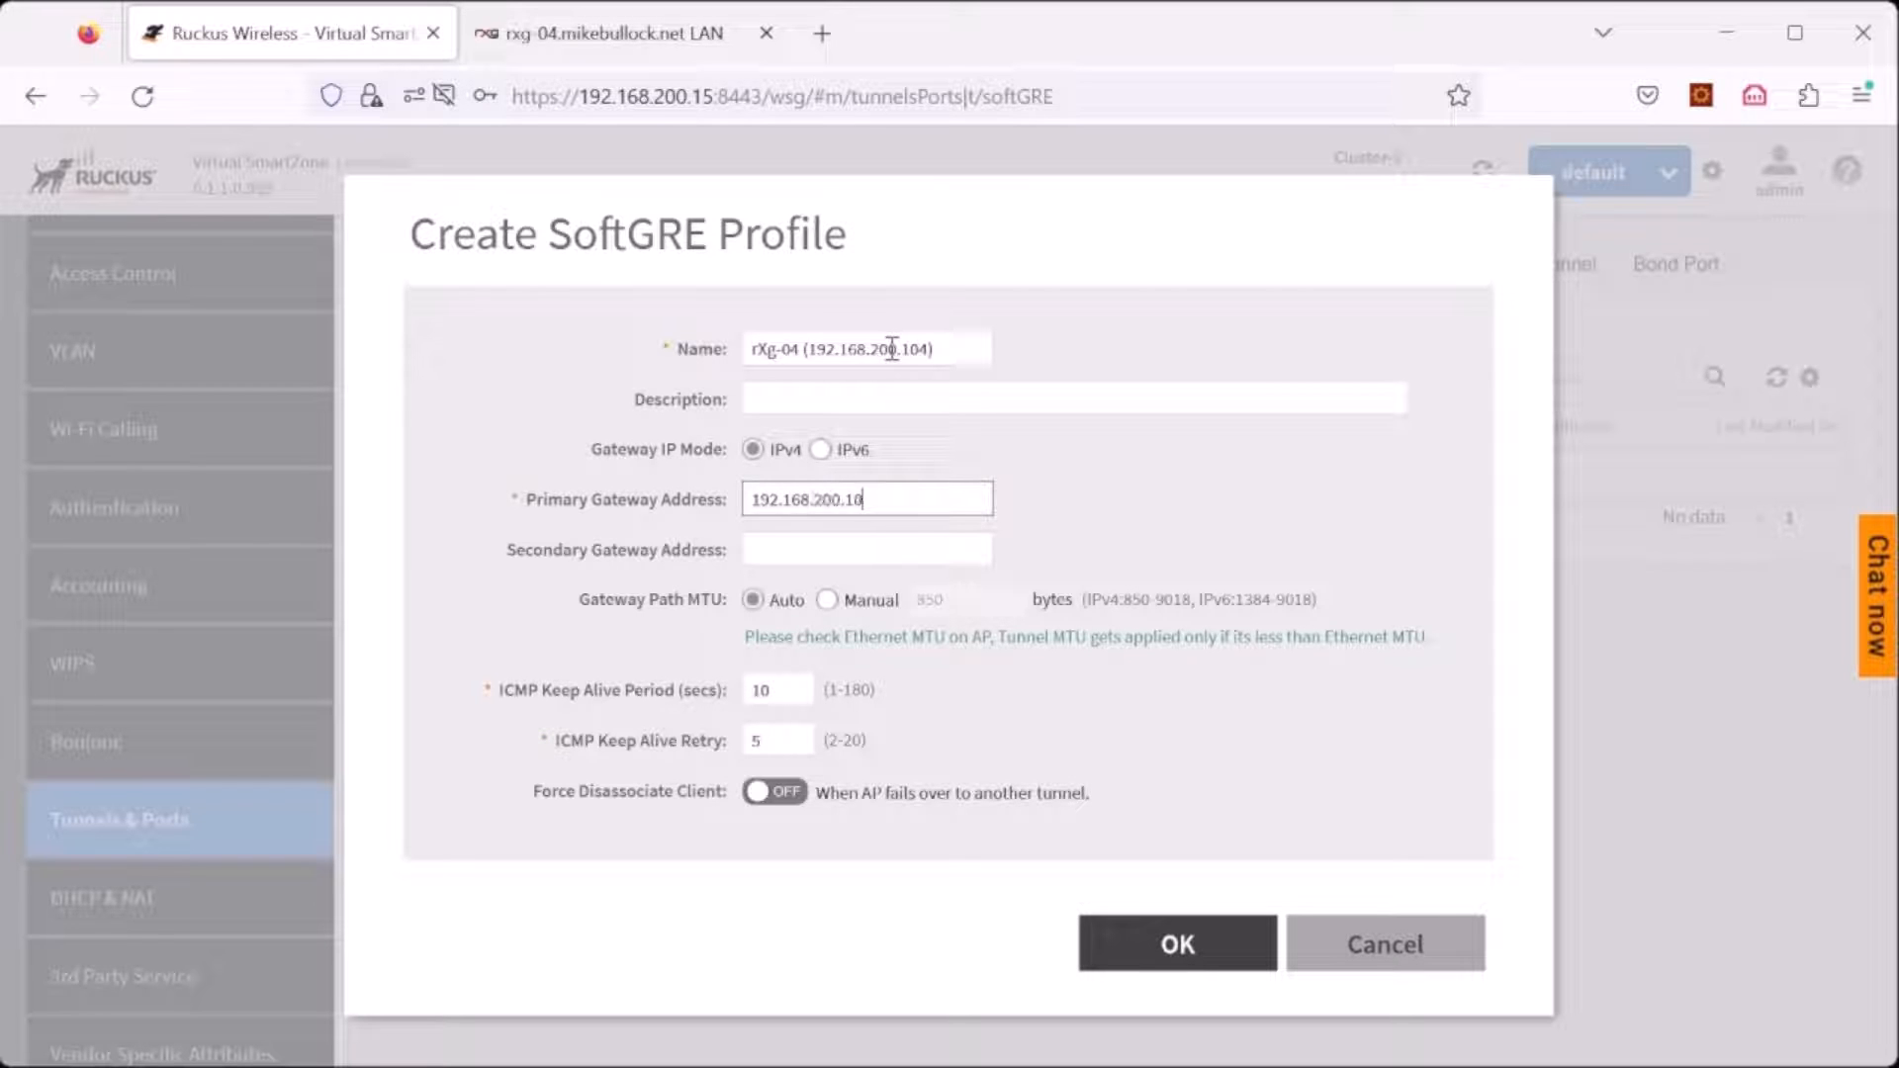
type("4")
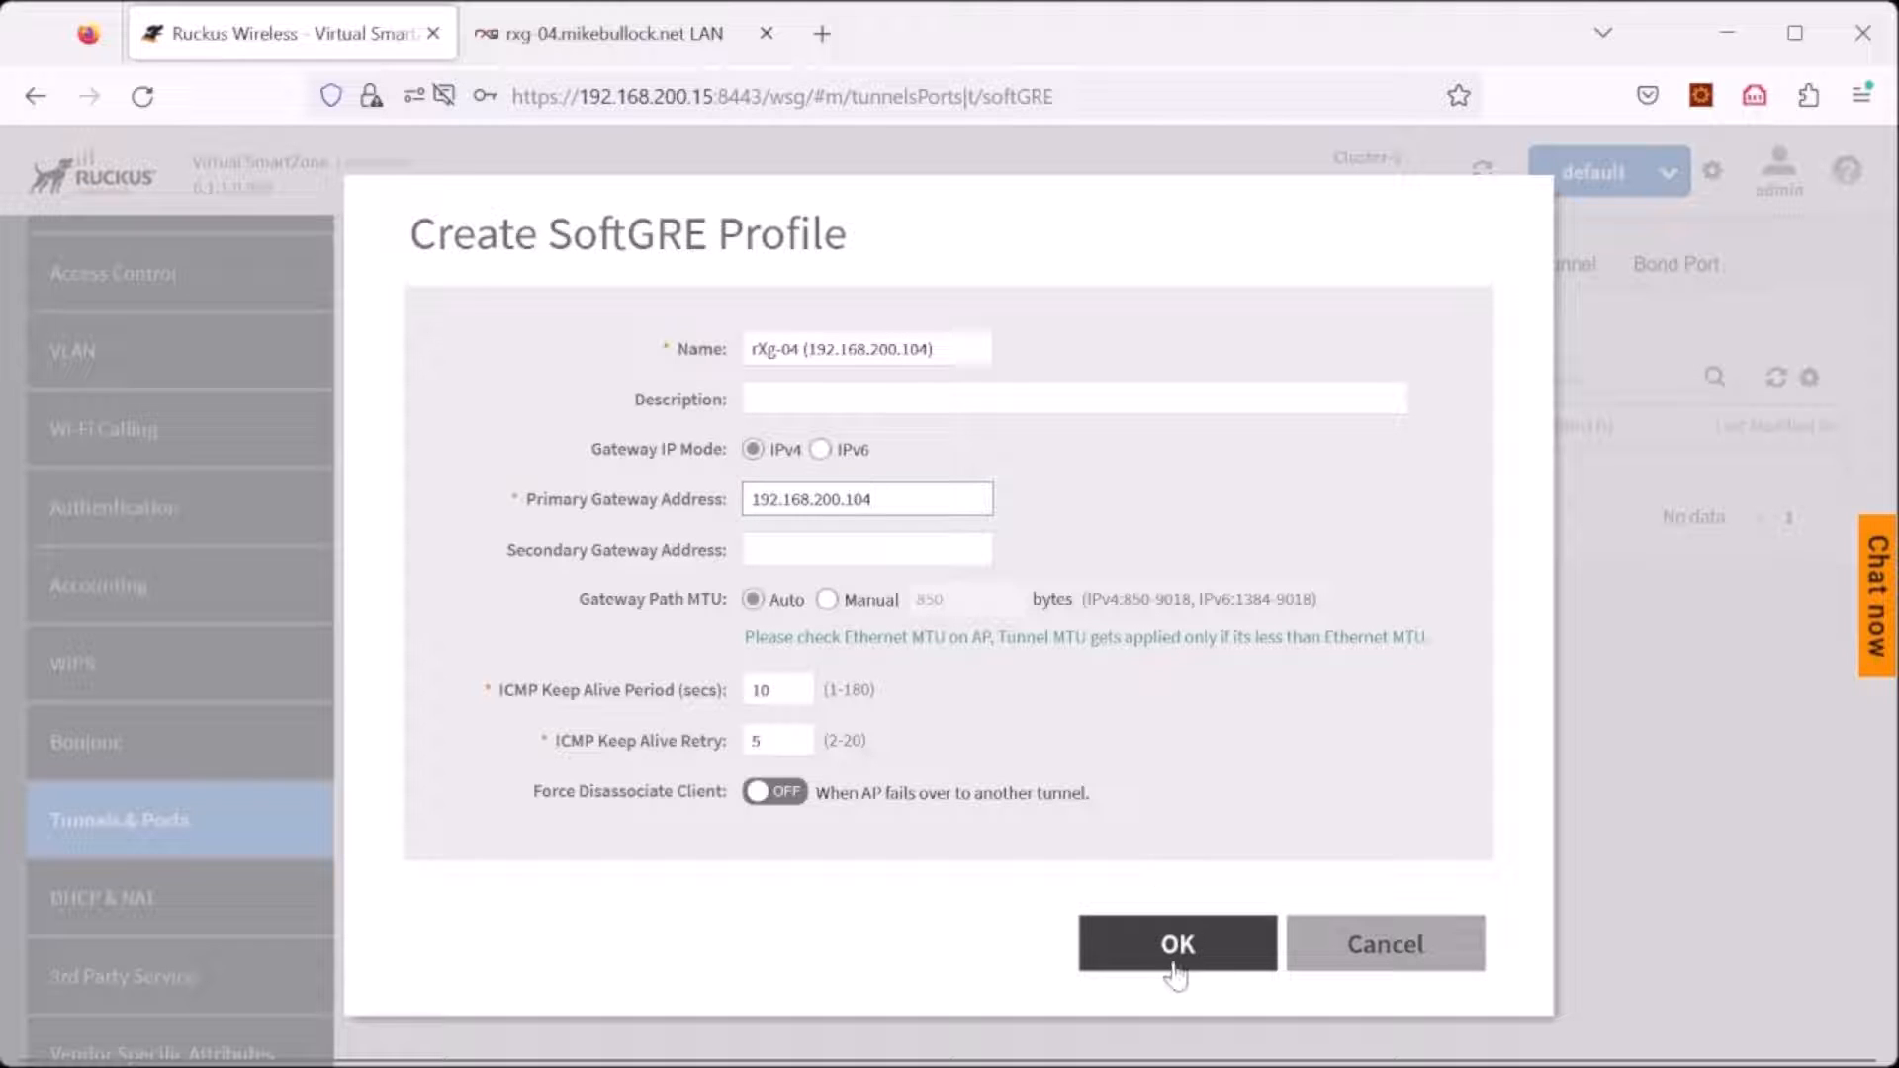
left_click(1175, 943)
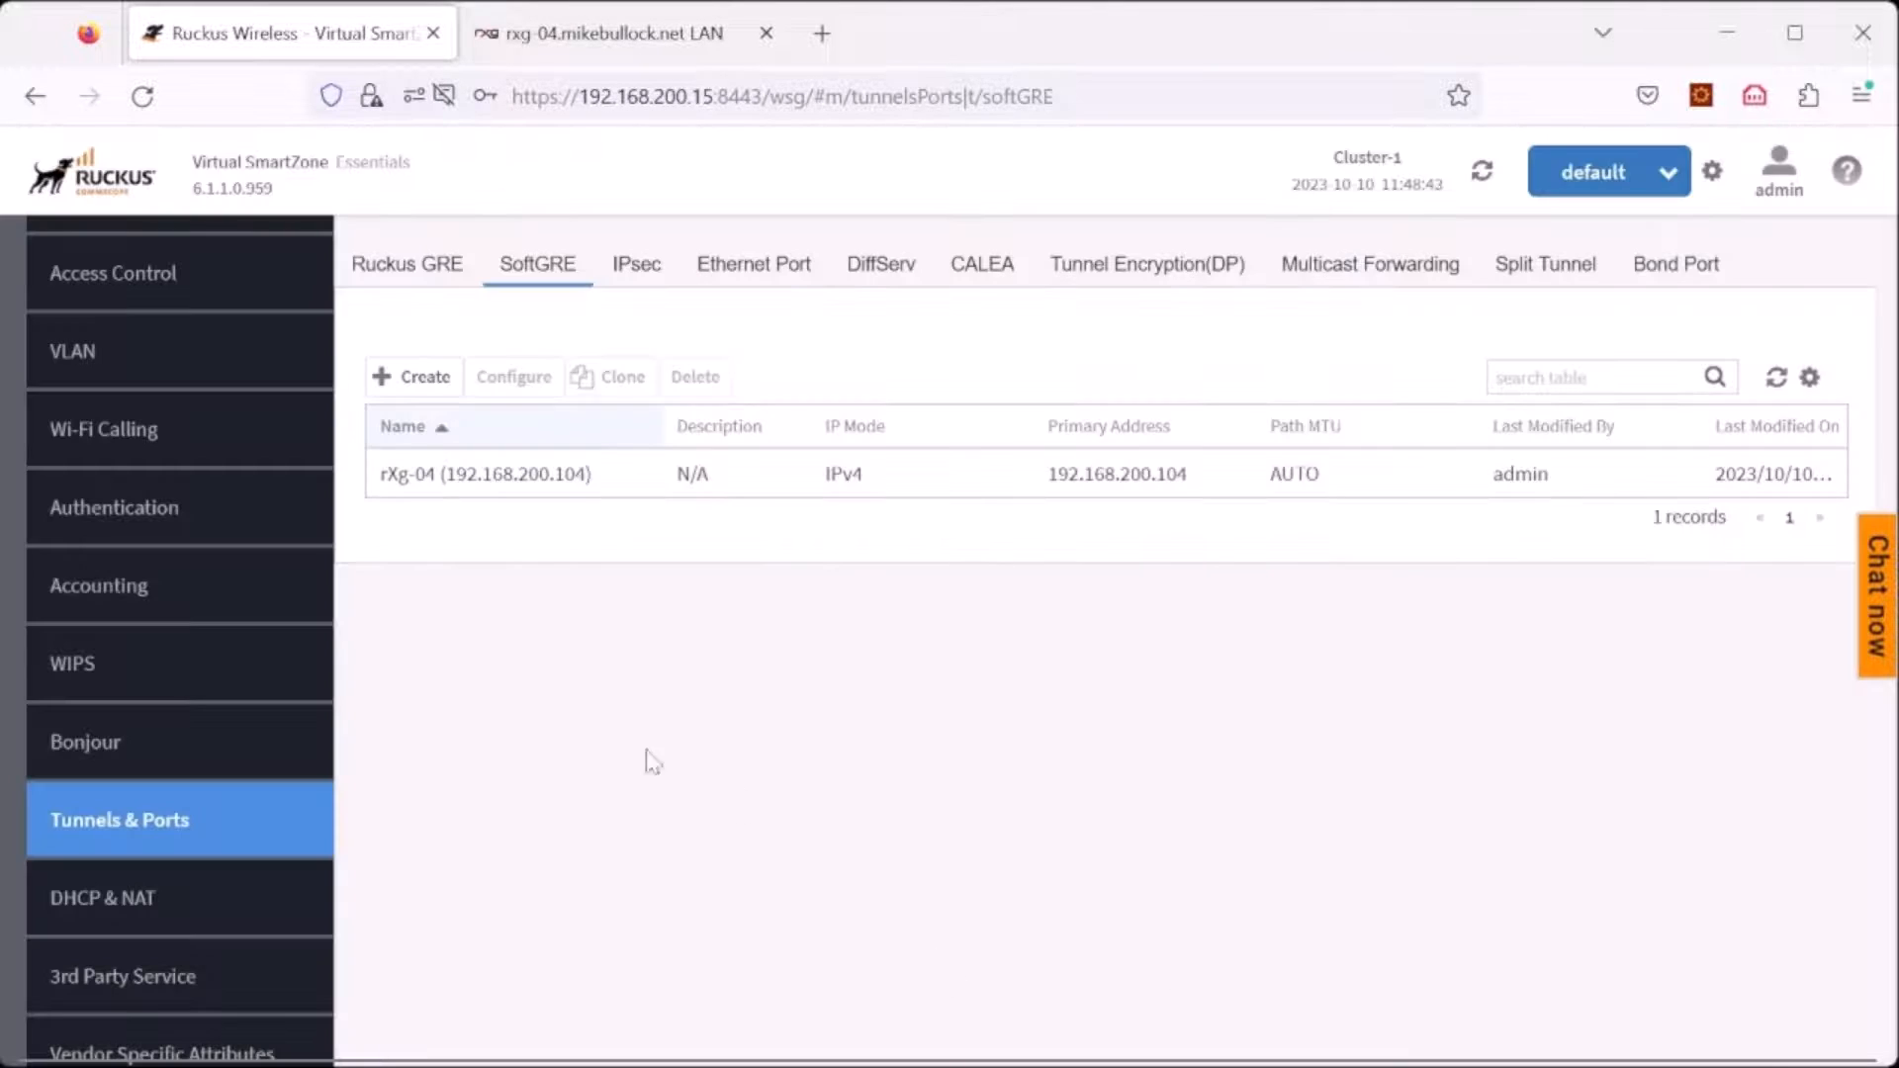
Step: Edit the SoftGRE Test zone and move to its AP GRE Tunnel Options section
scroll("up", 3)
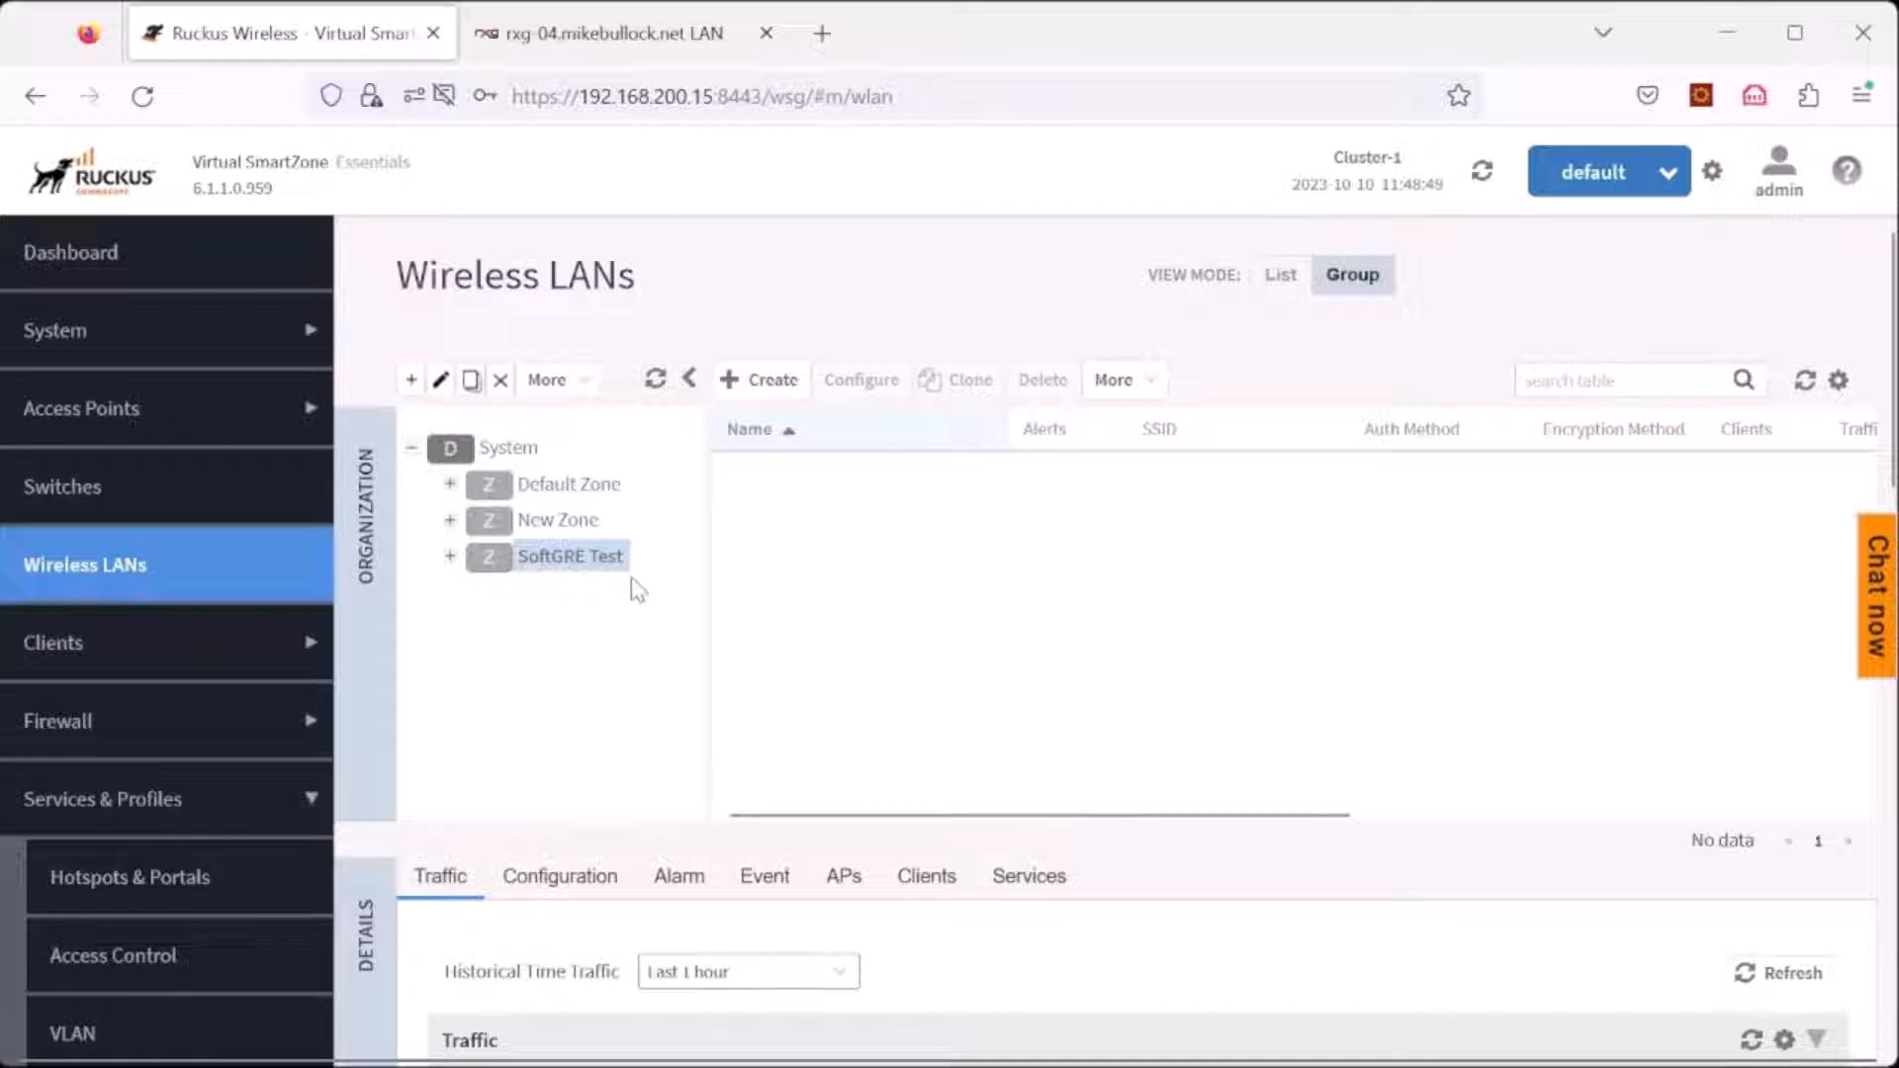
mouse_move(437, 386)
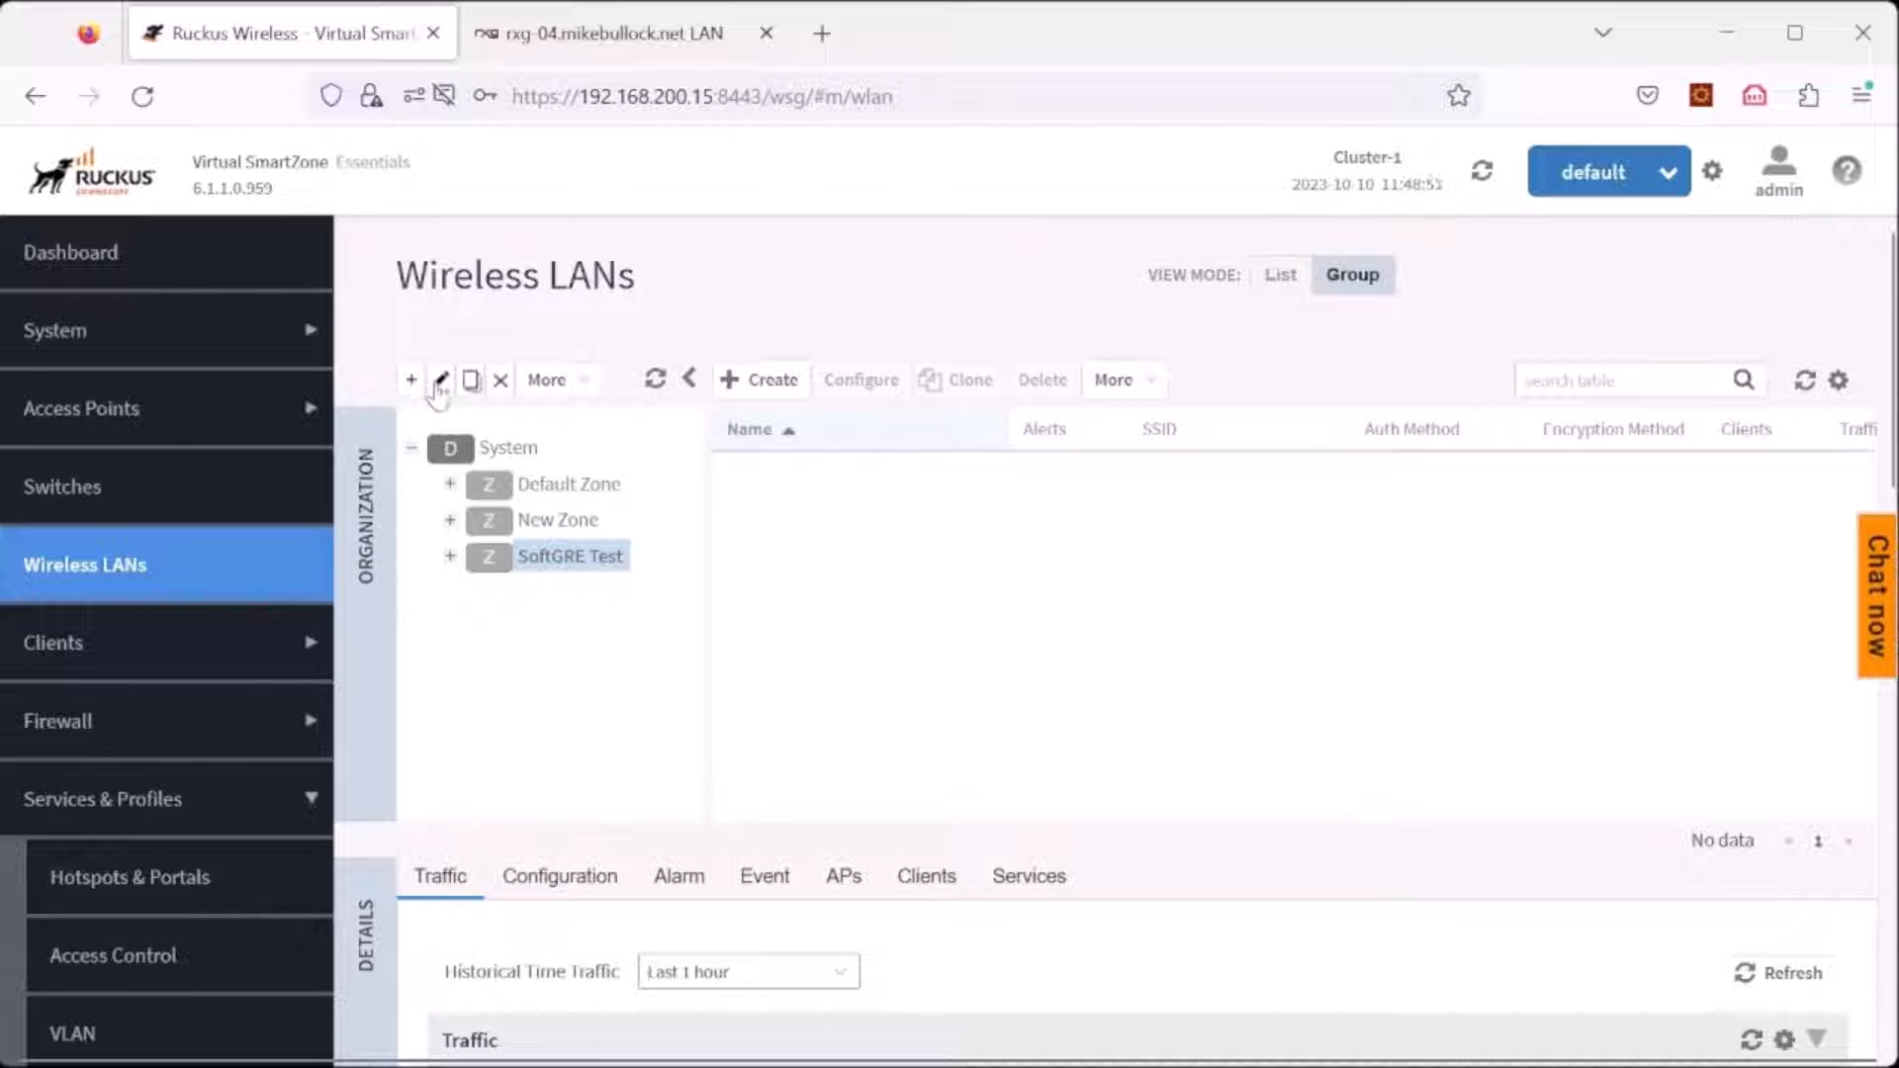
left_click(440, 380)
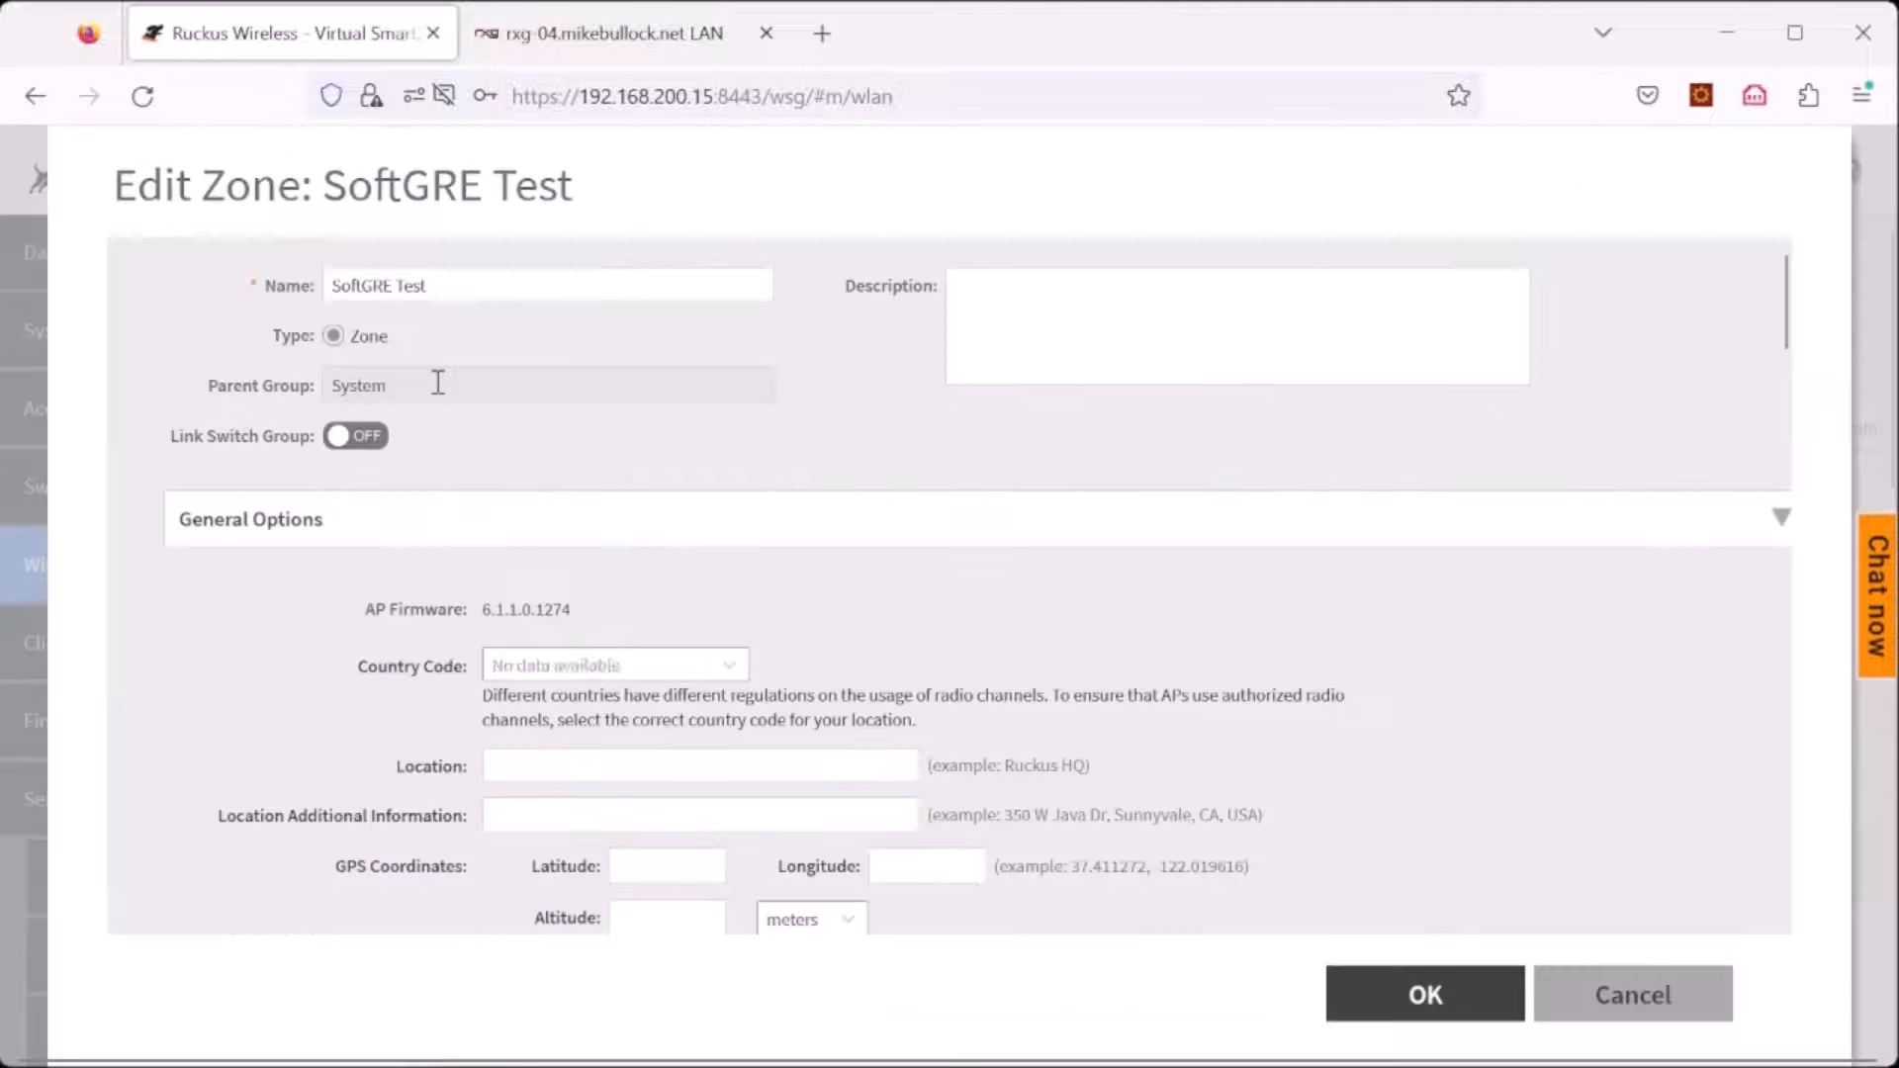
left_click(614, 664)
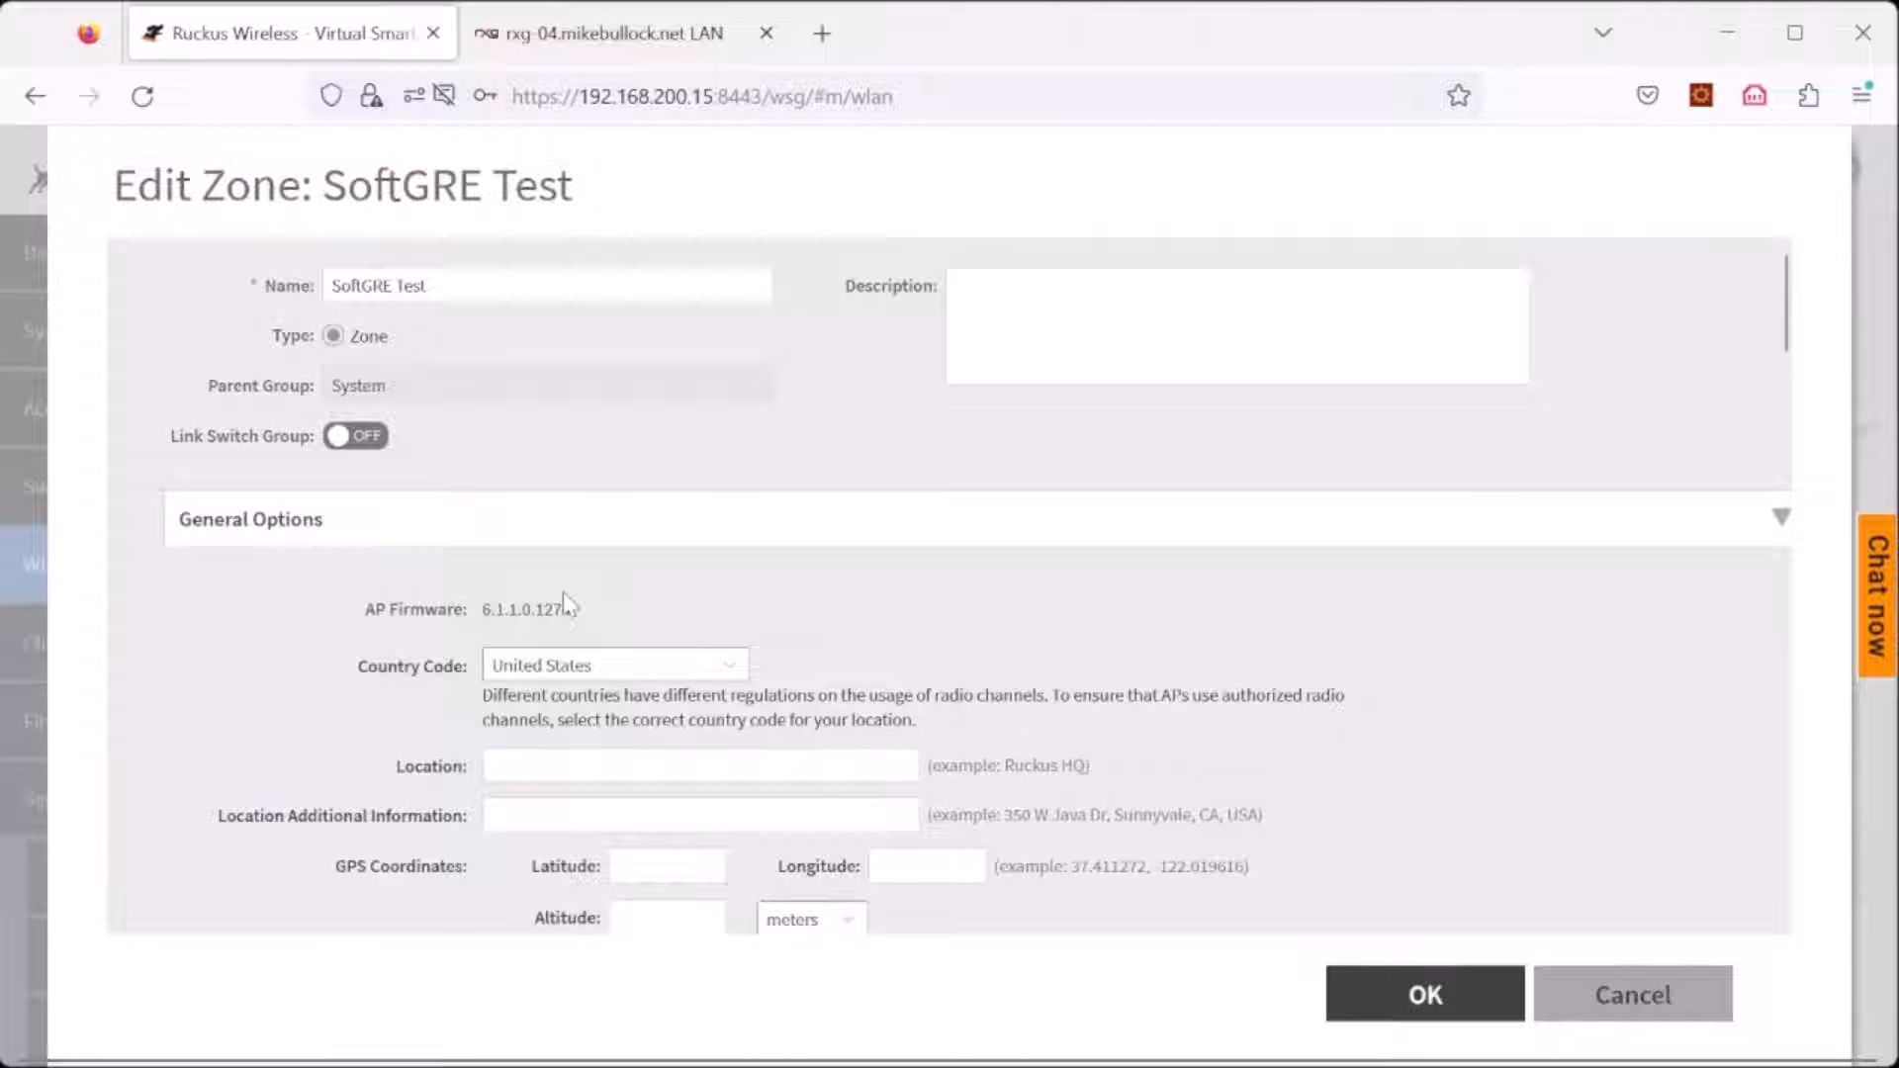
scroll("down", 3)
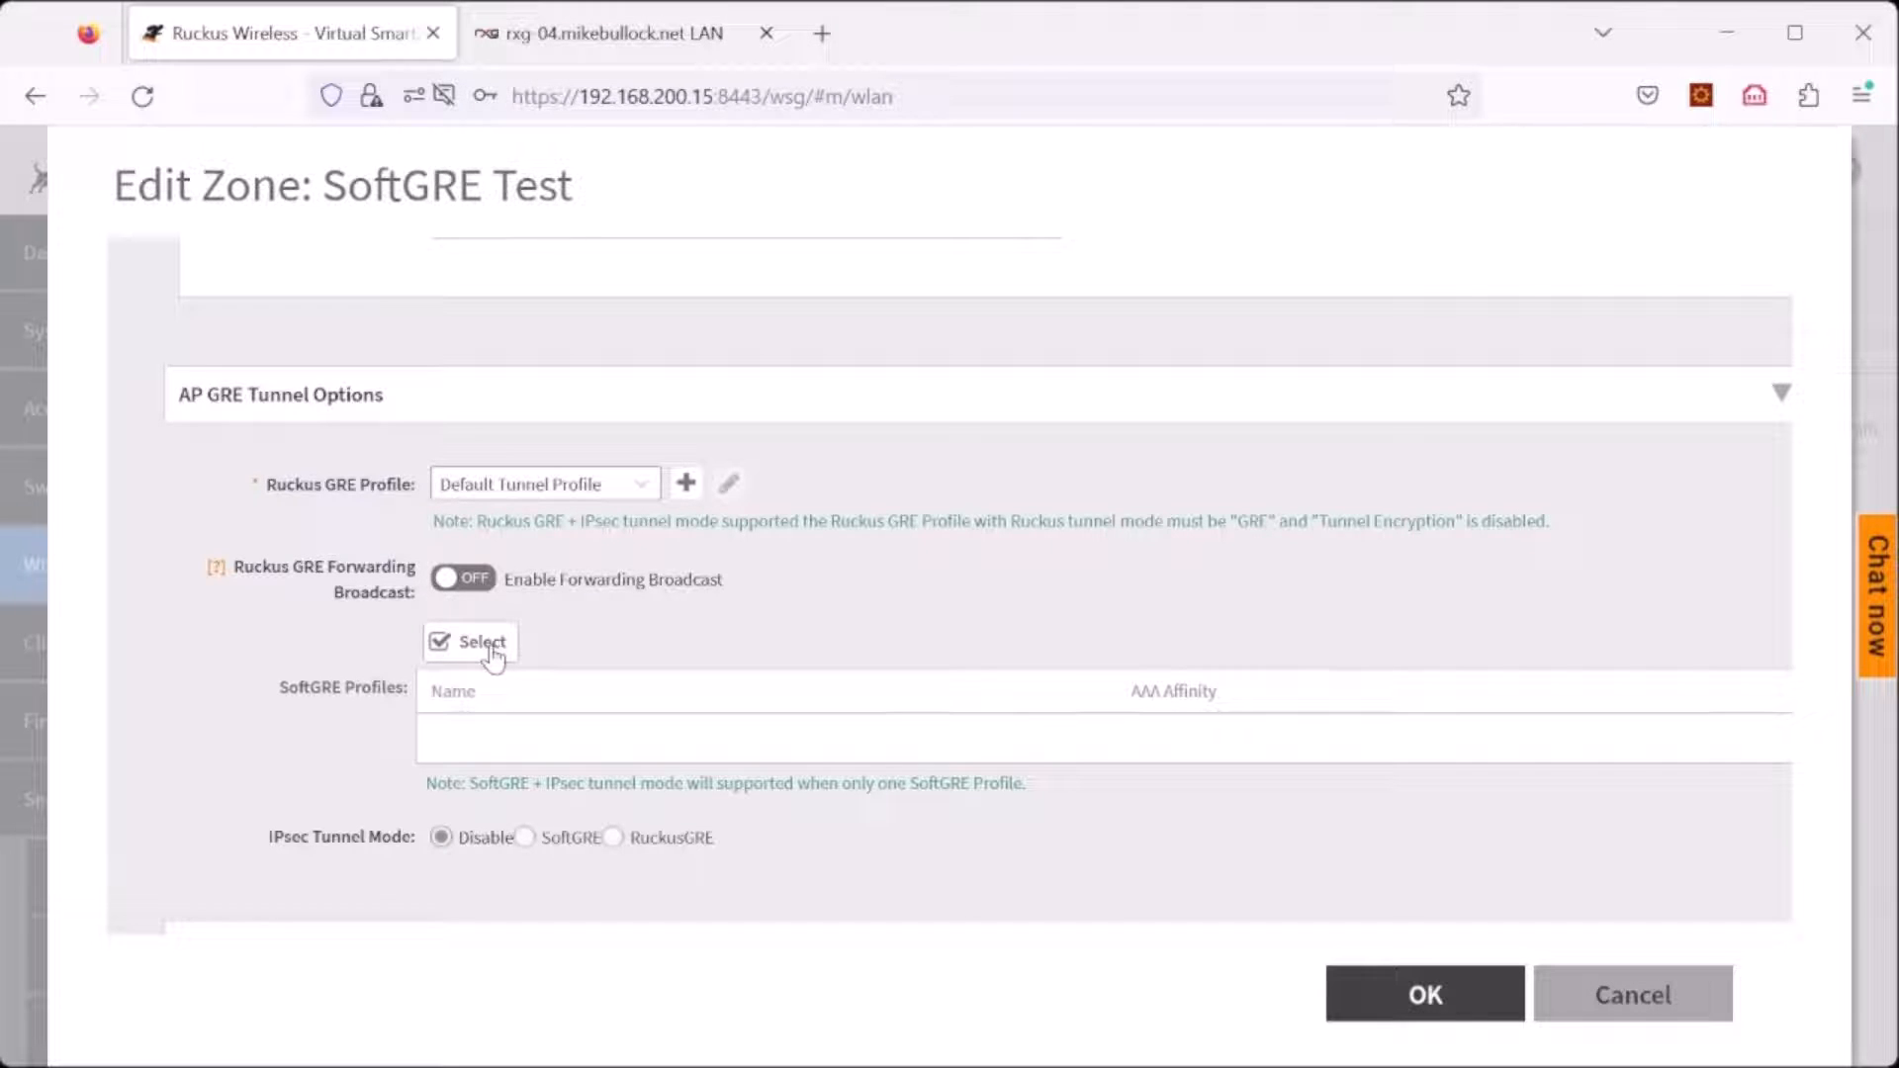
Step: Add the rXg-04 (192.168.200.104) SoftGRE profile to the zone's selected profiles and save the zone
left_click(471, 641)
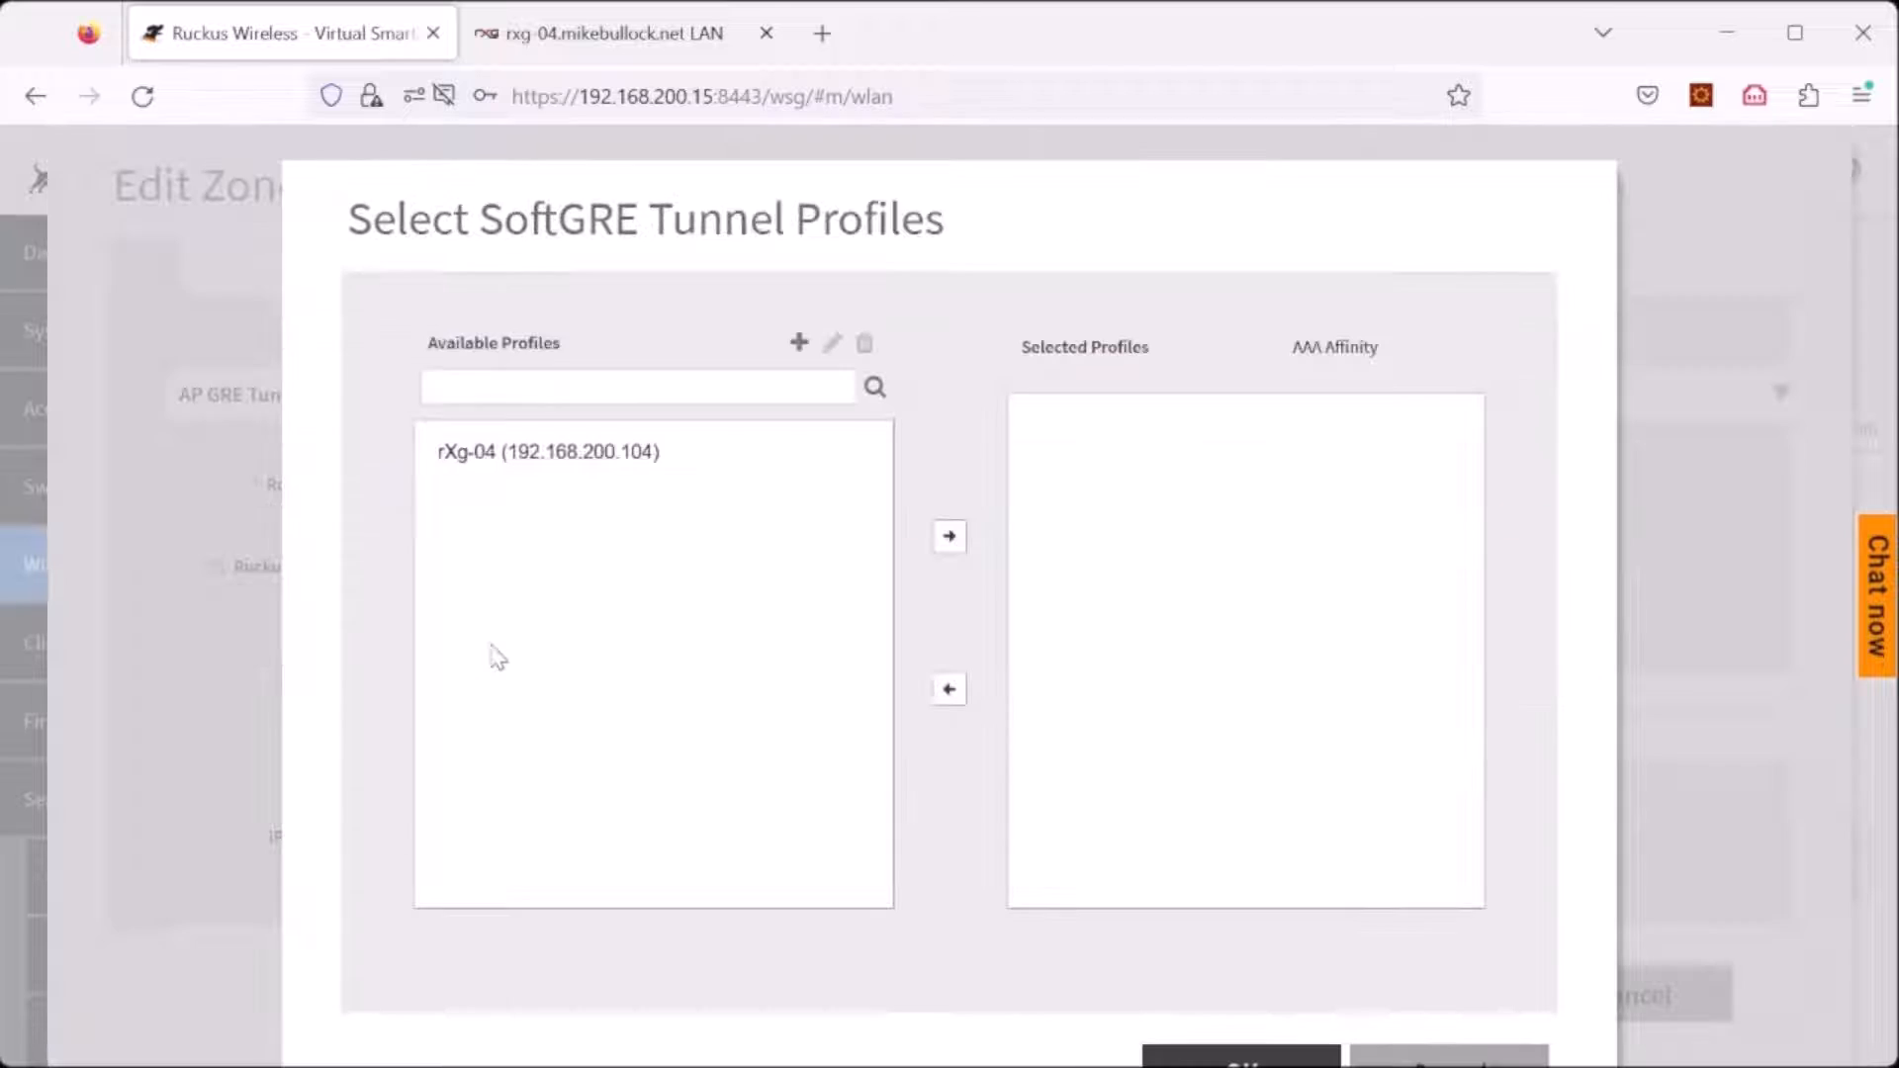
left_click(546, 451)
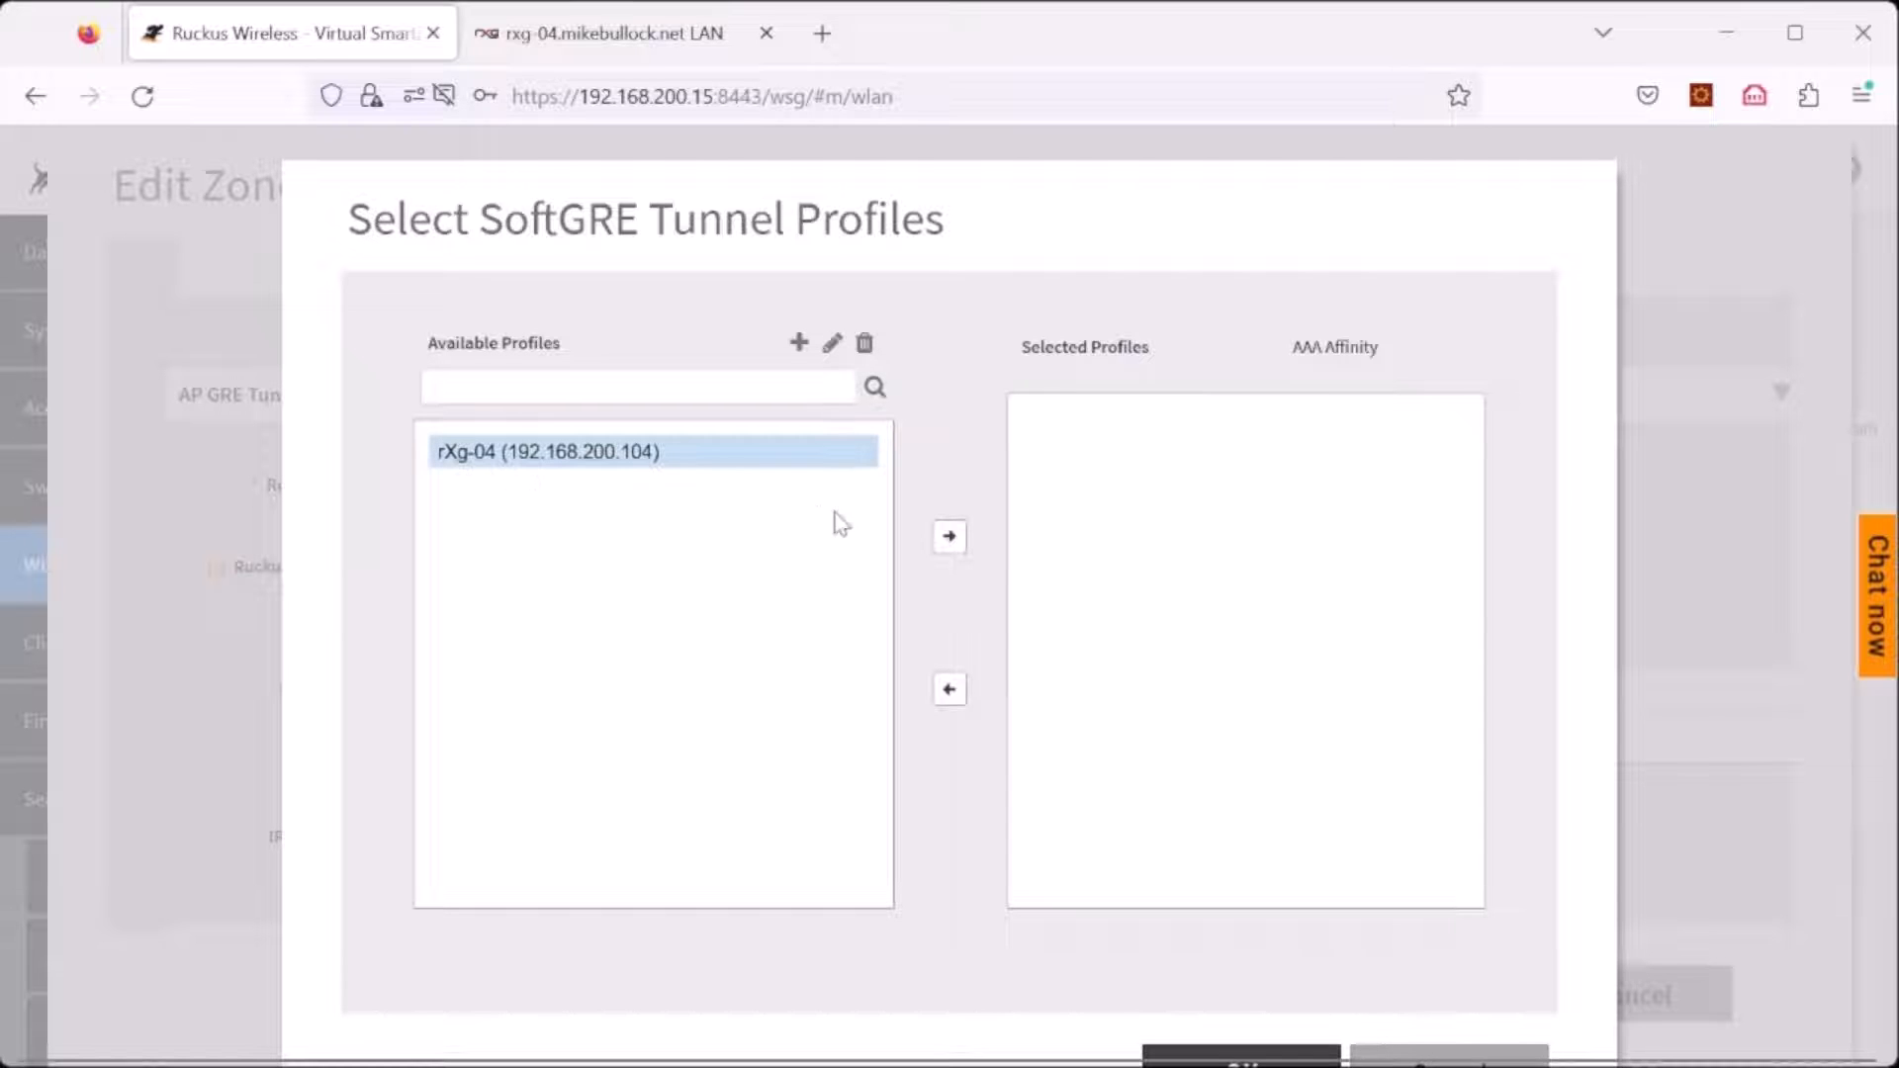
left_click(949, 537)
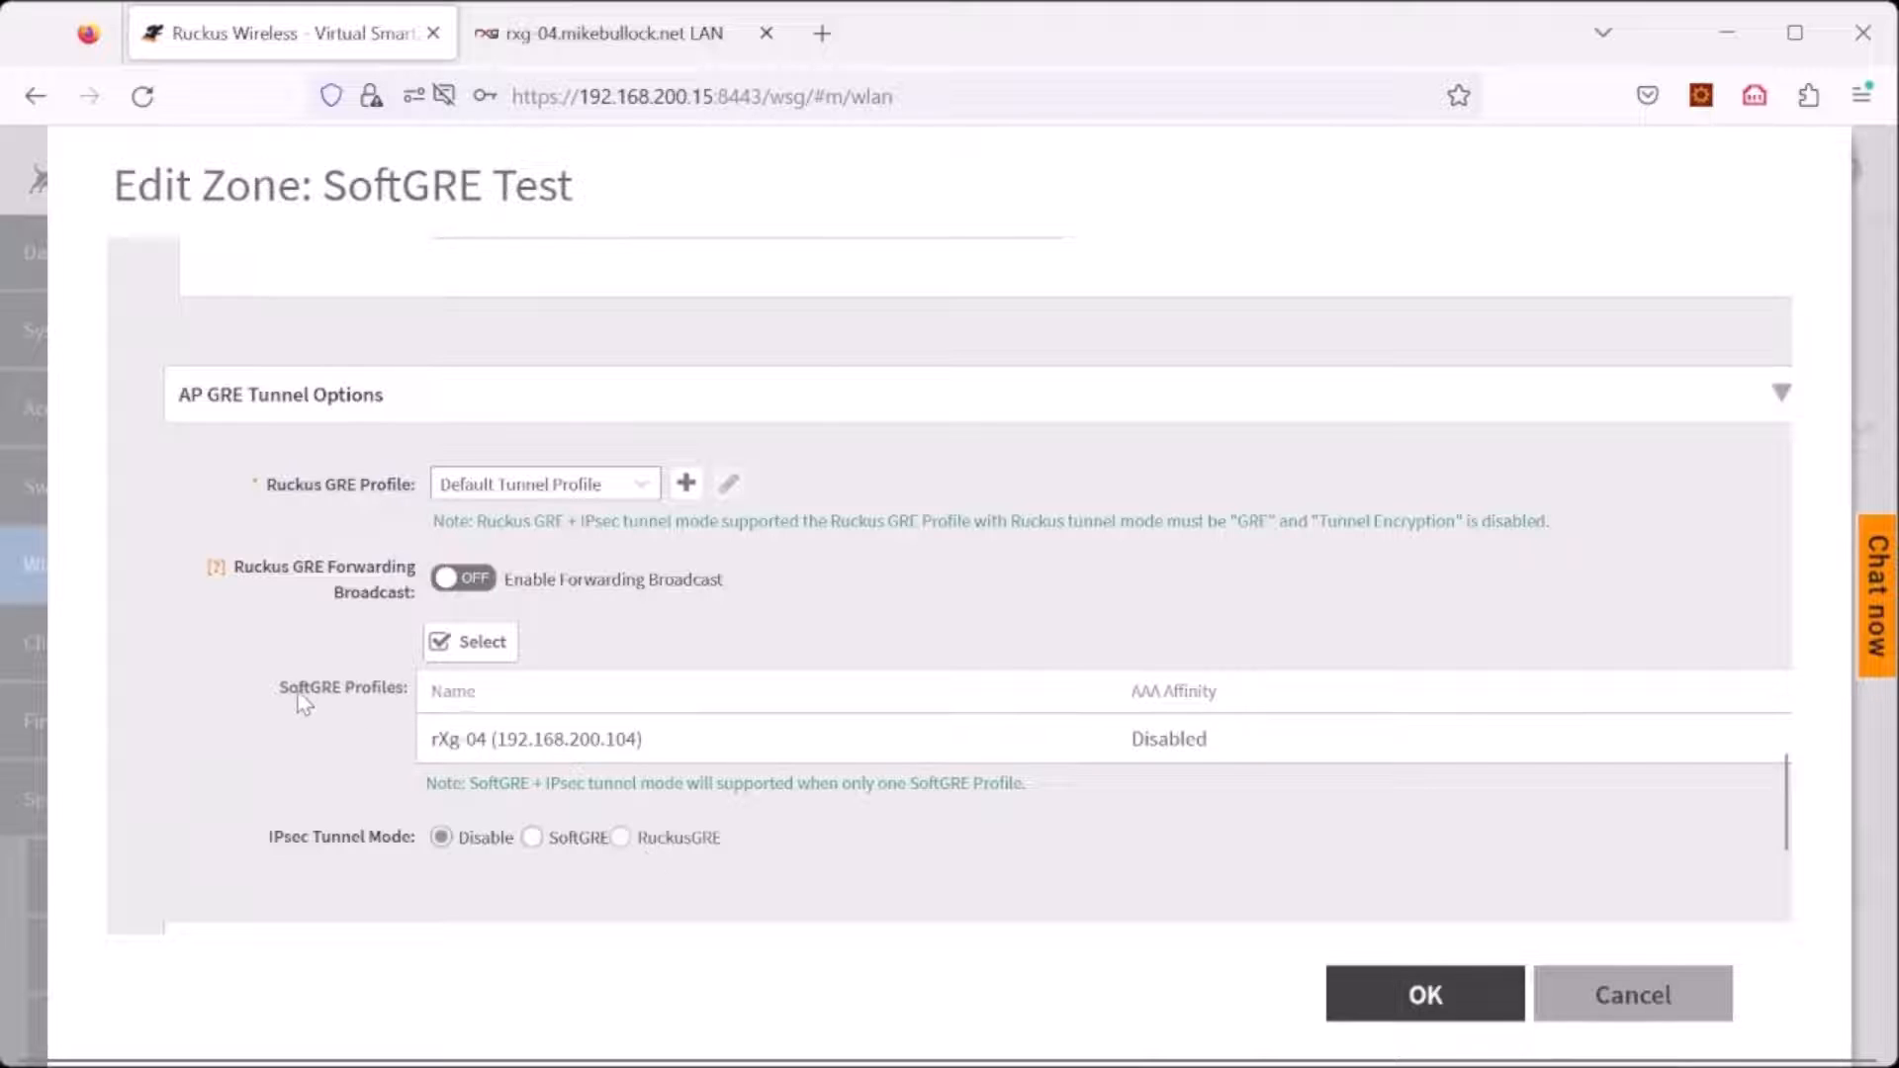
left_click(536, 738)
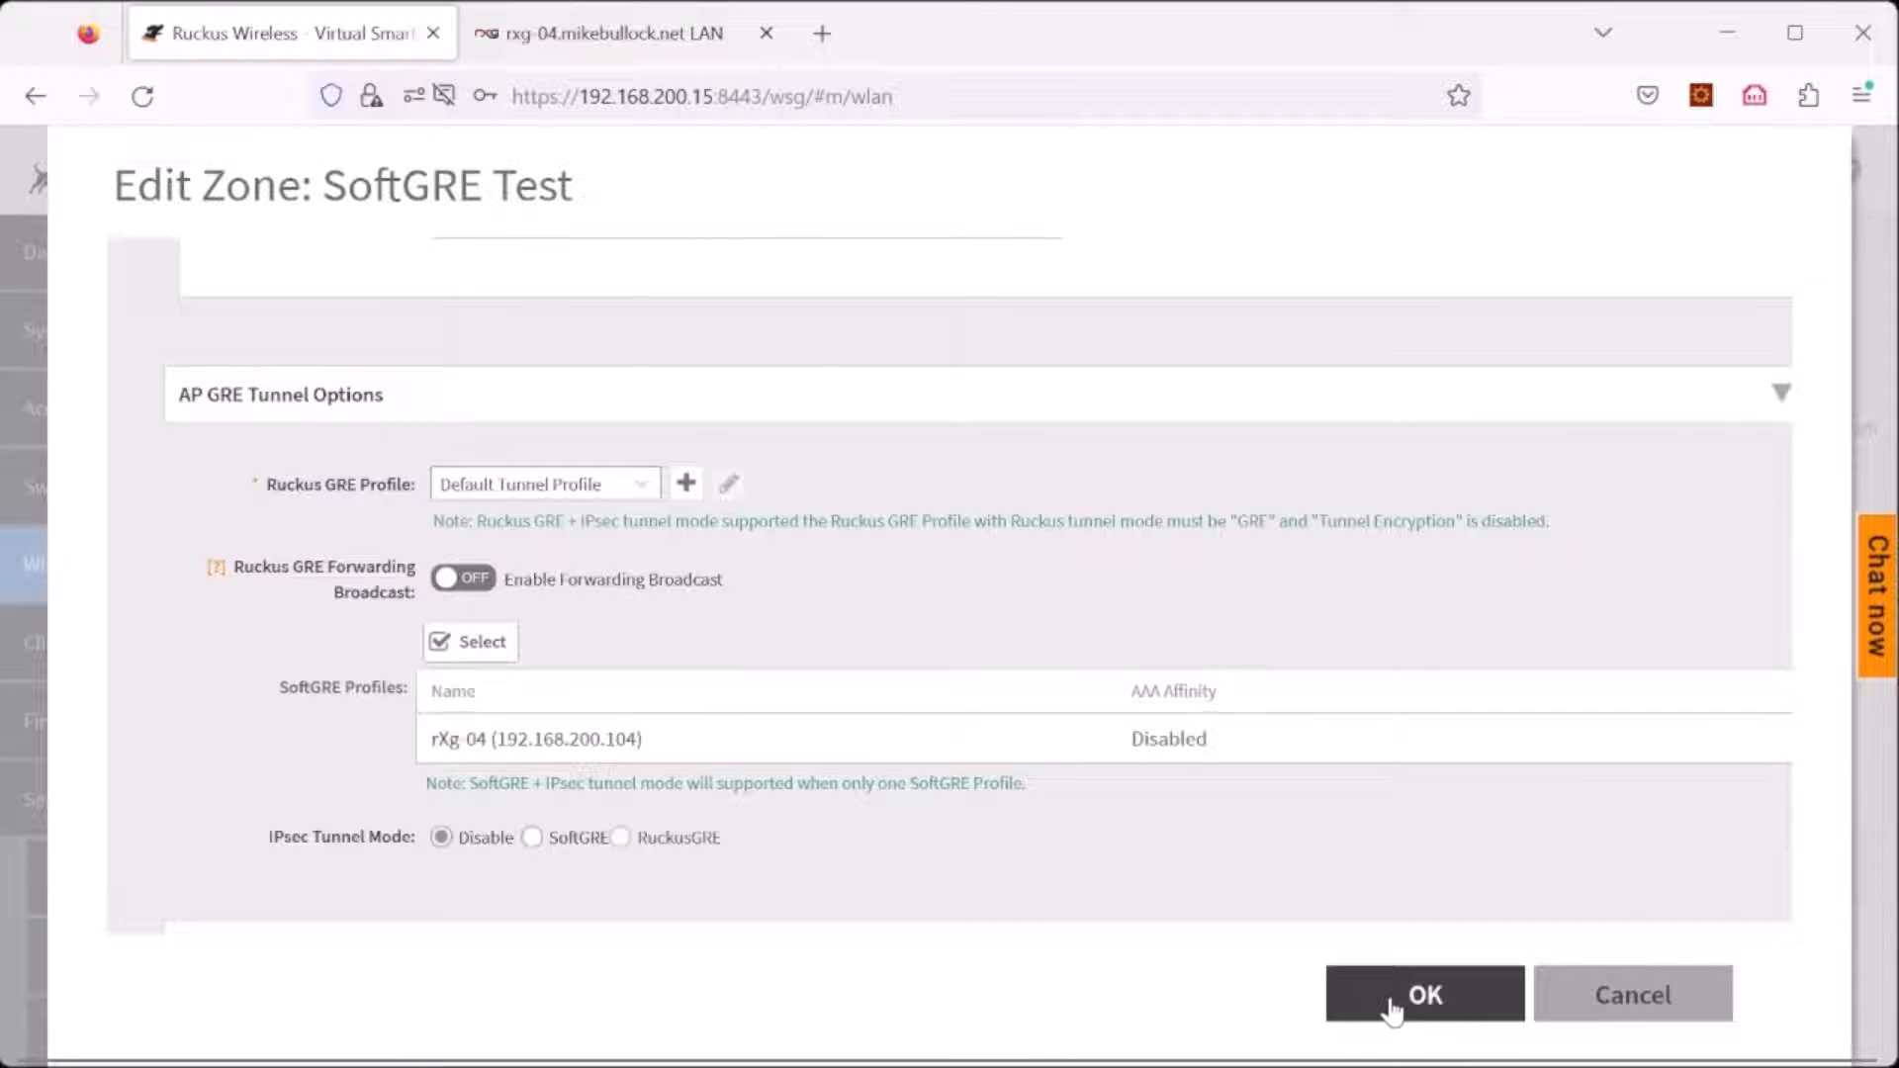
left_click(1422, 996)
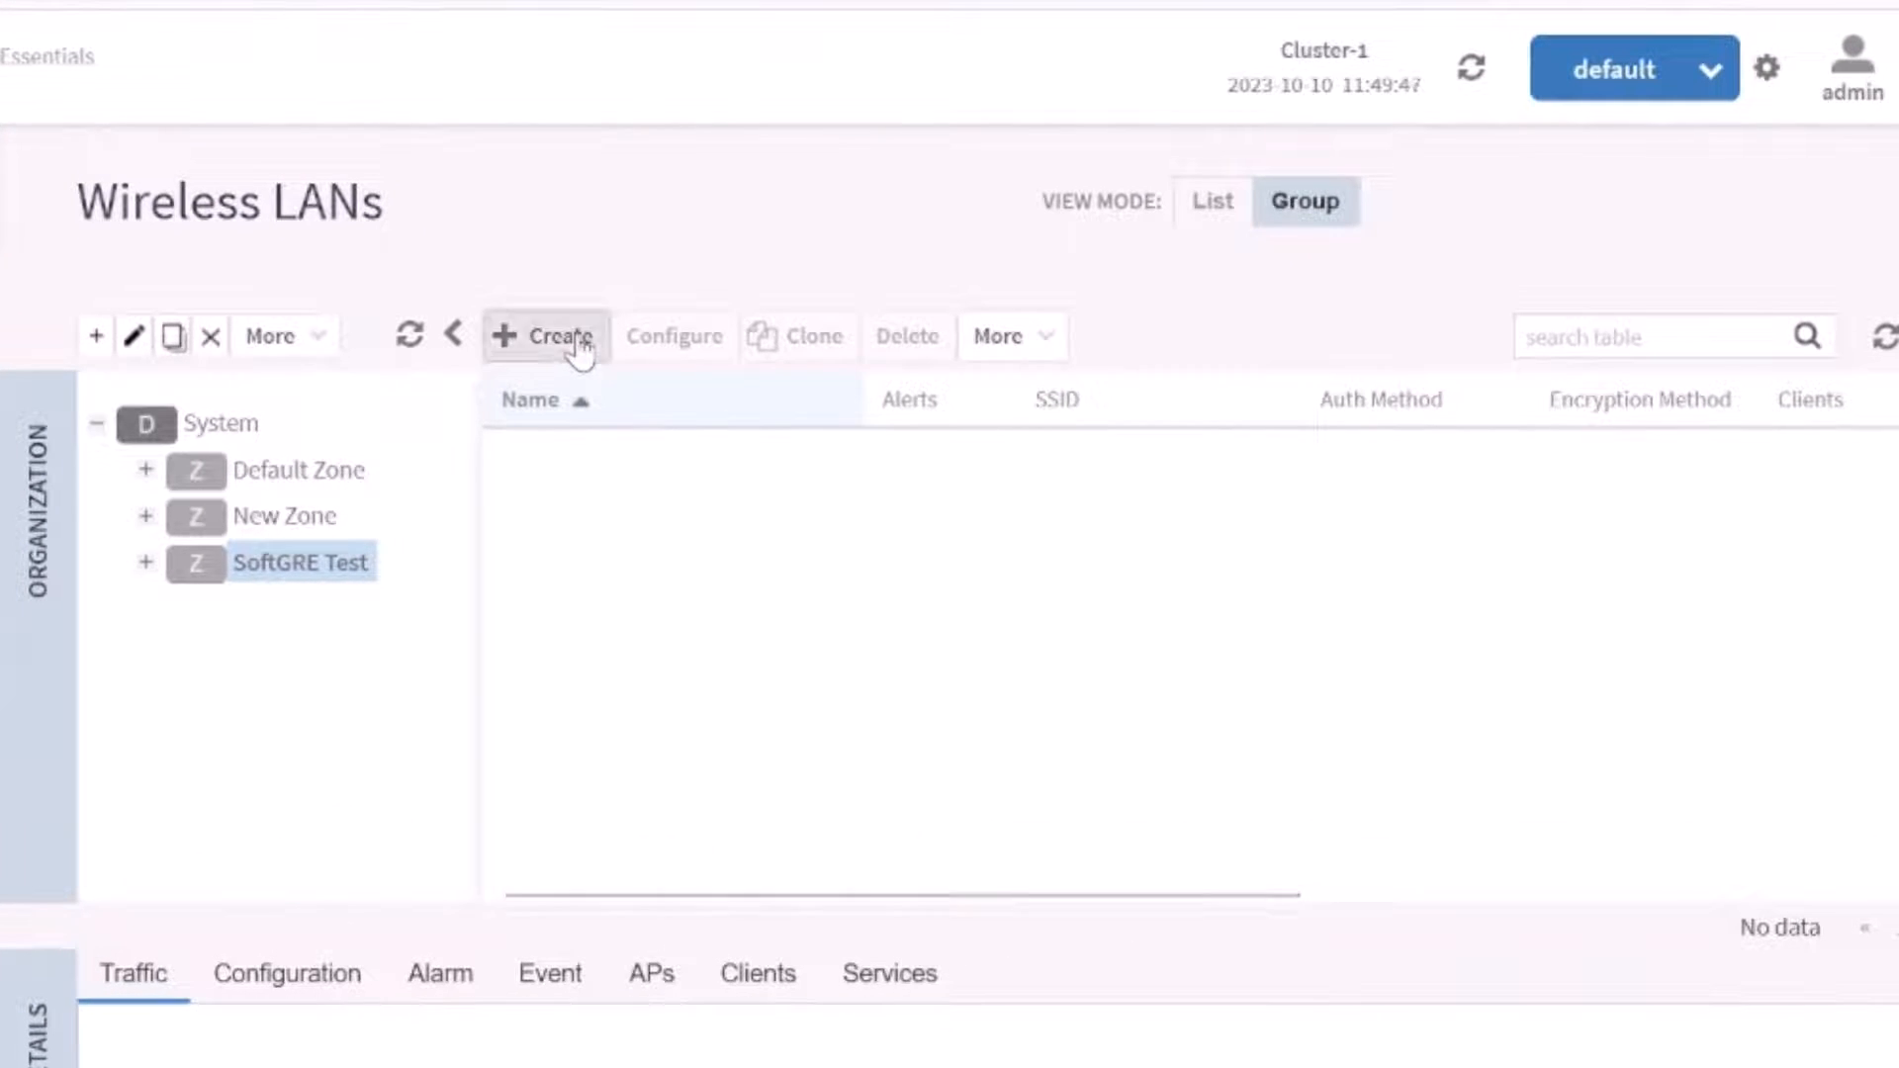
Step: Create a WLAN in SoftGRE Test with name and SSID 'SoftGRE', open authentication, no encryption
left_click(544, 337)
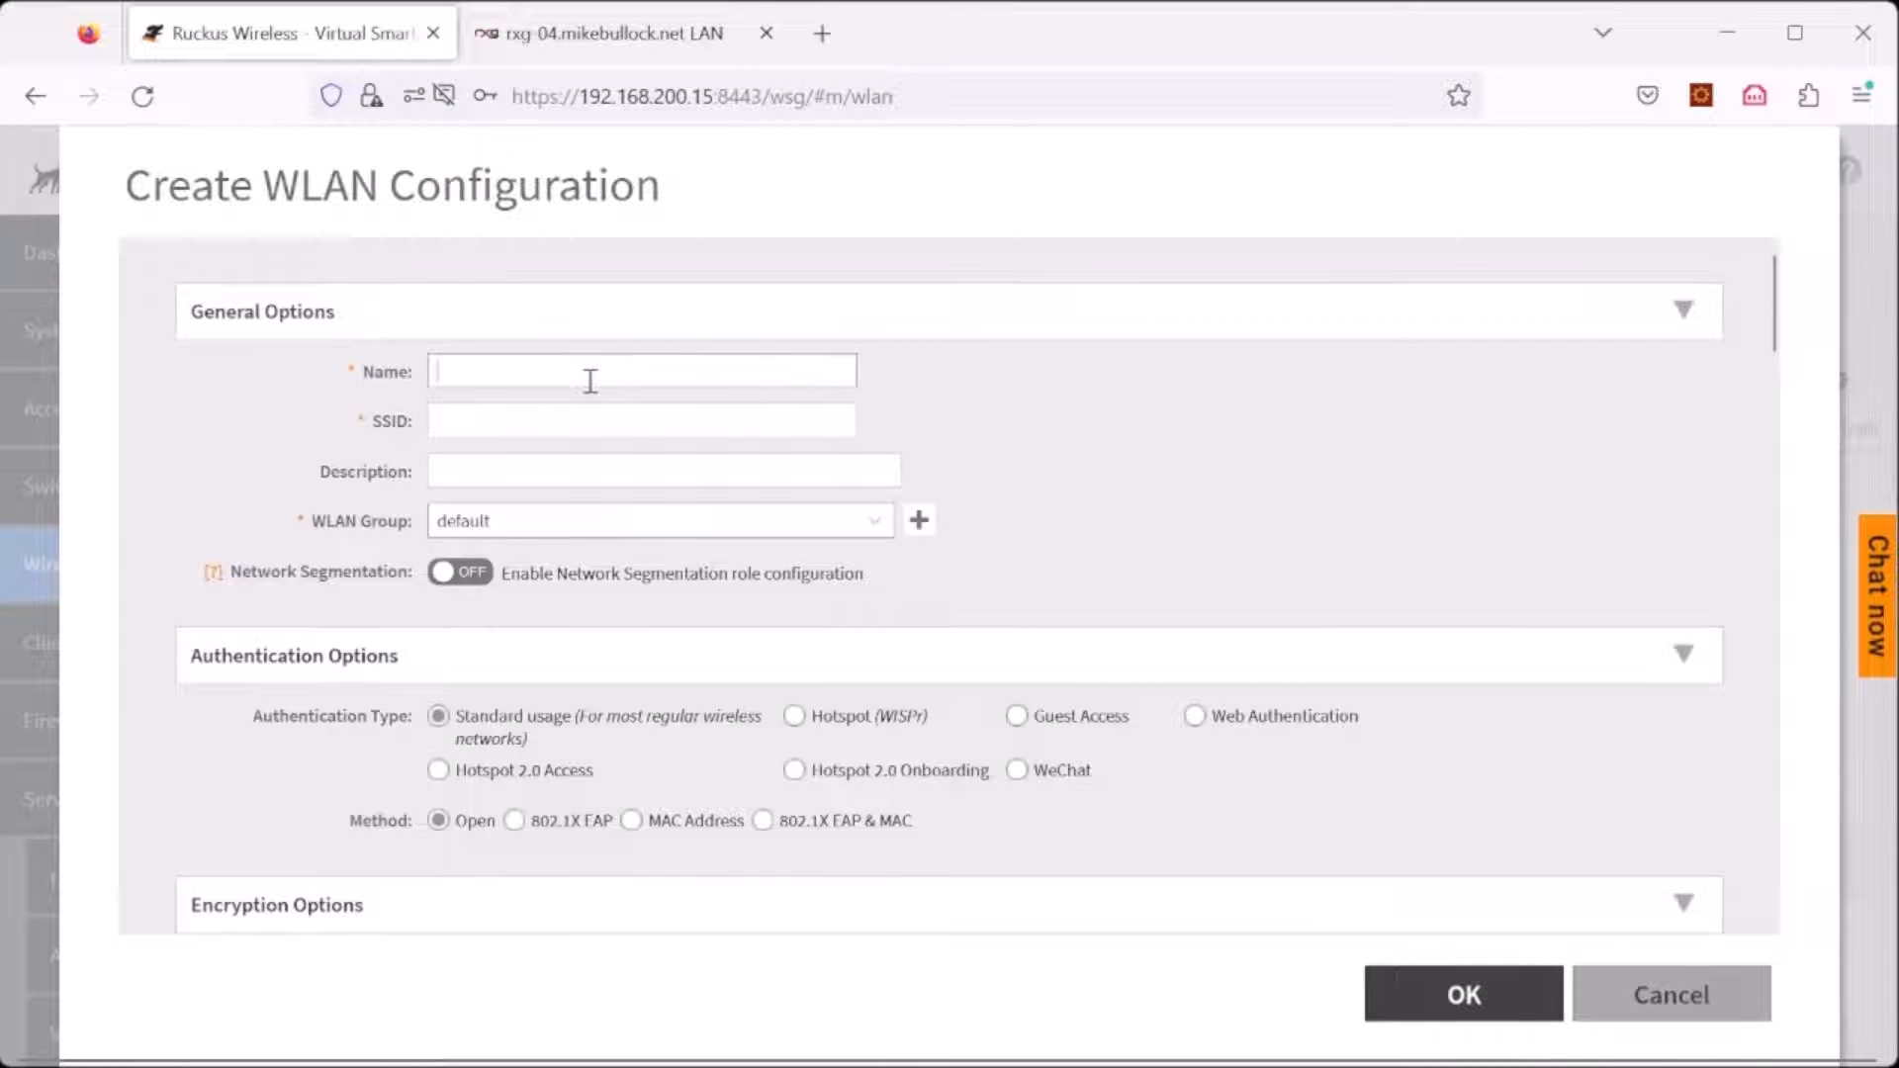
type("SoftGR")
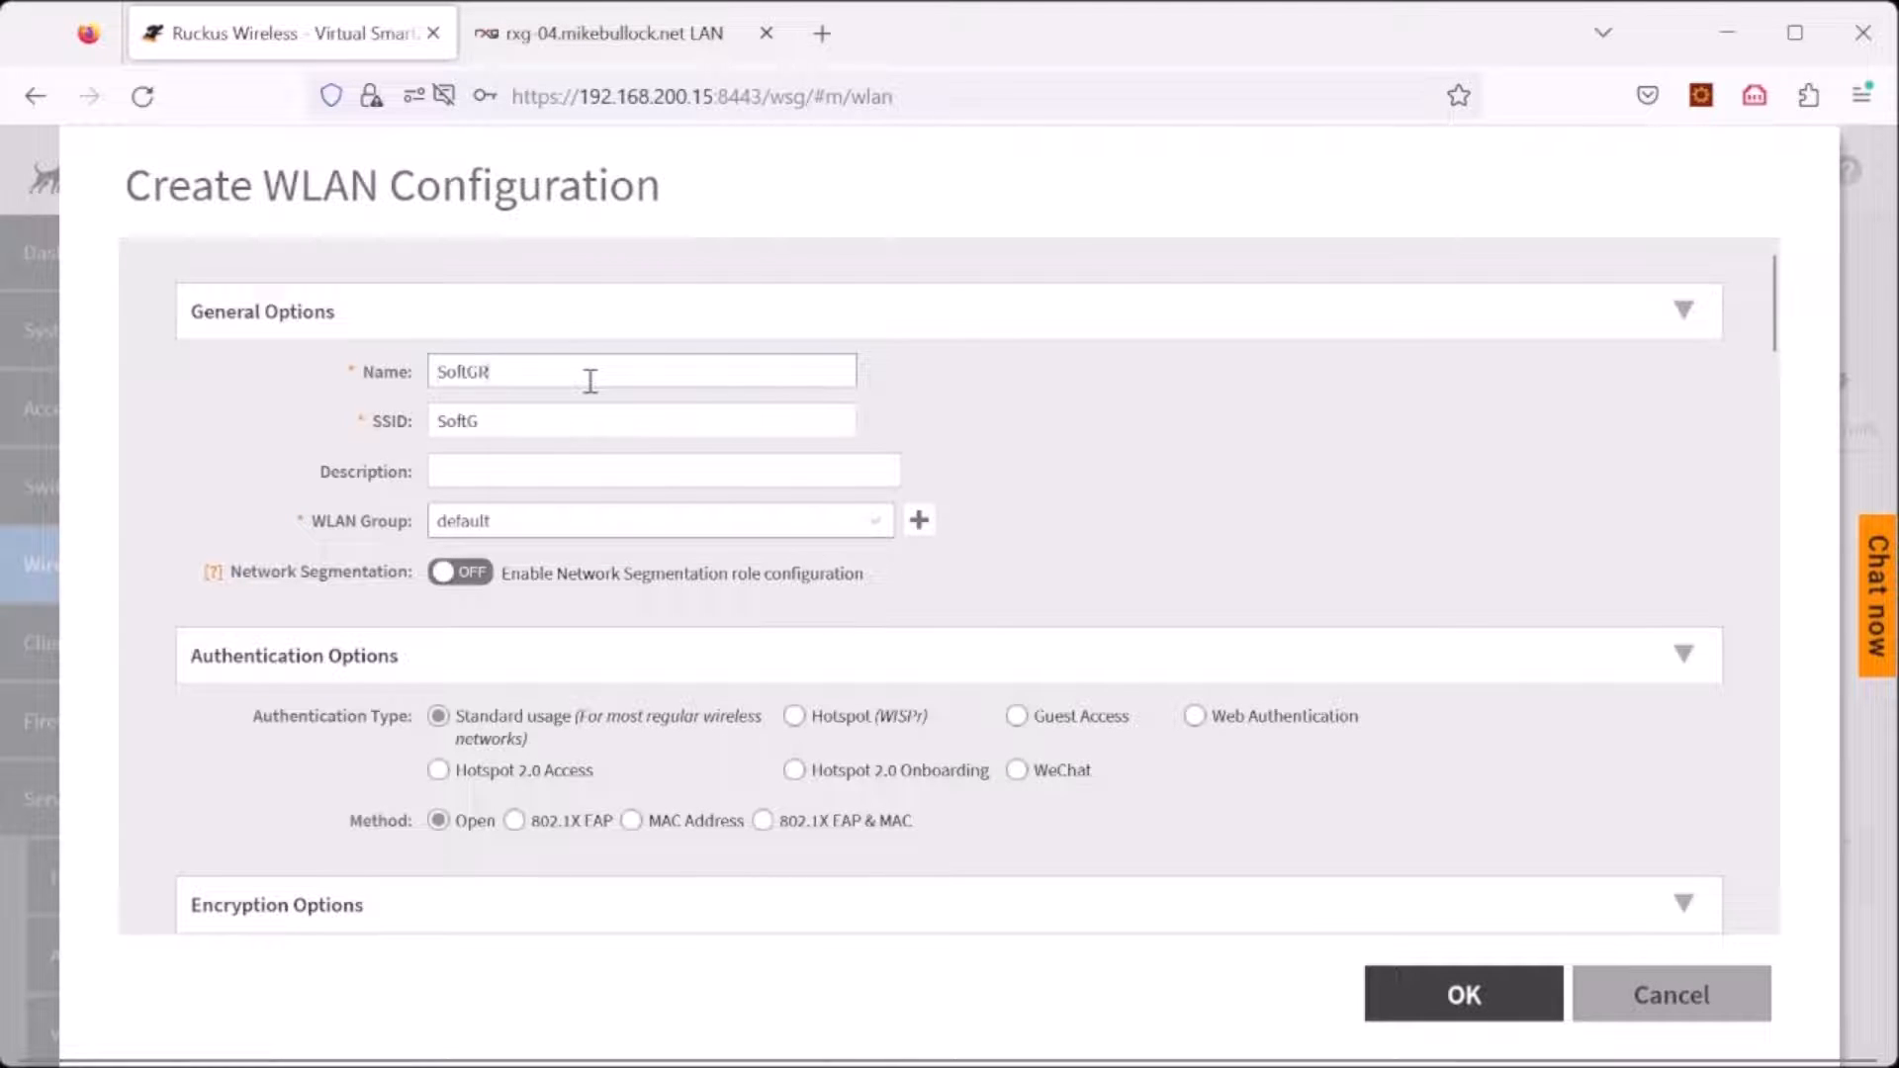
type("RE")
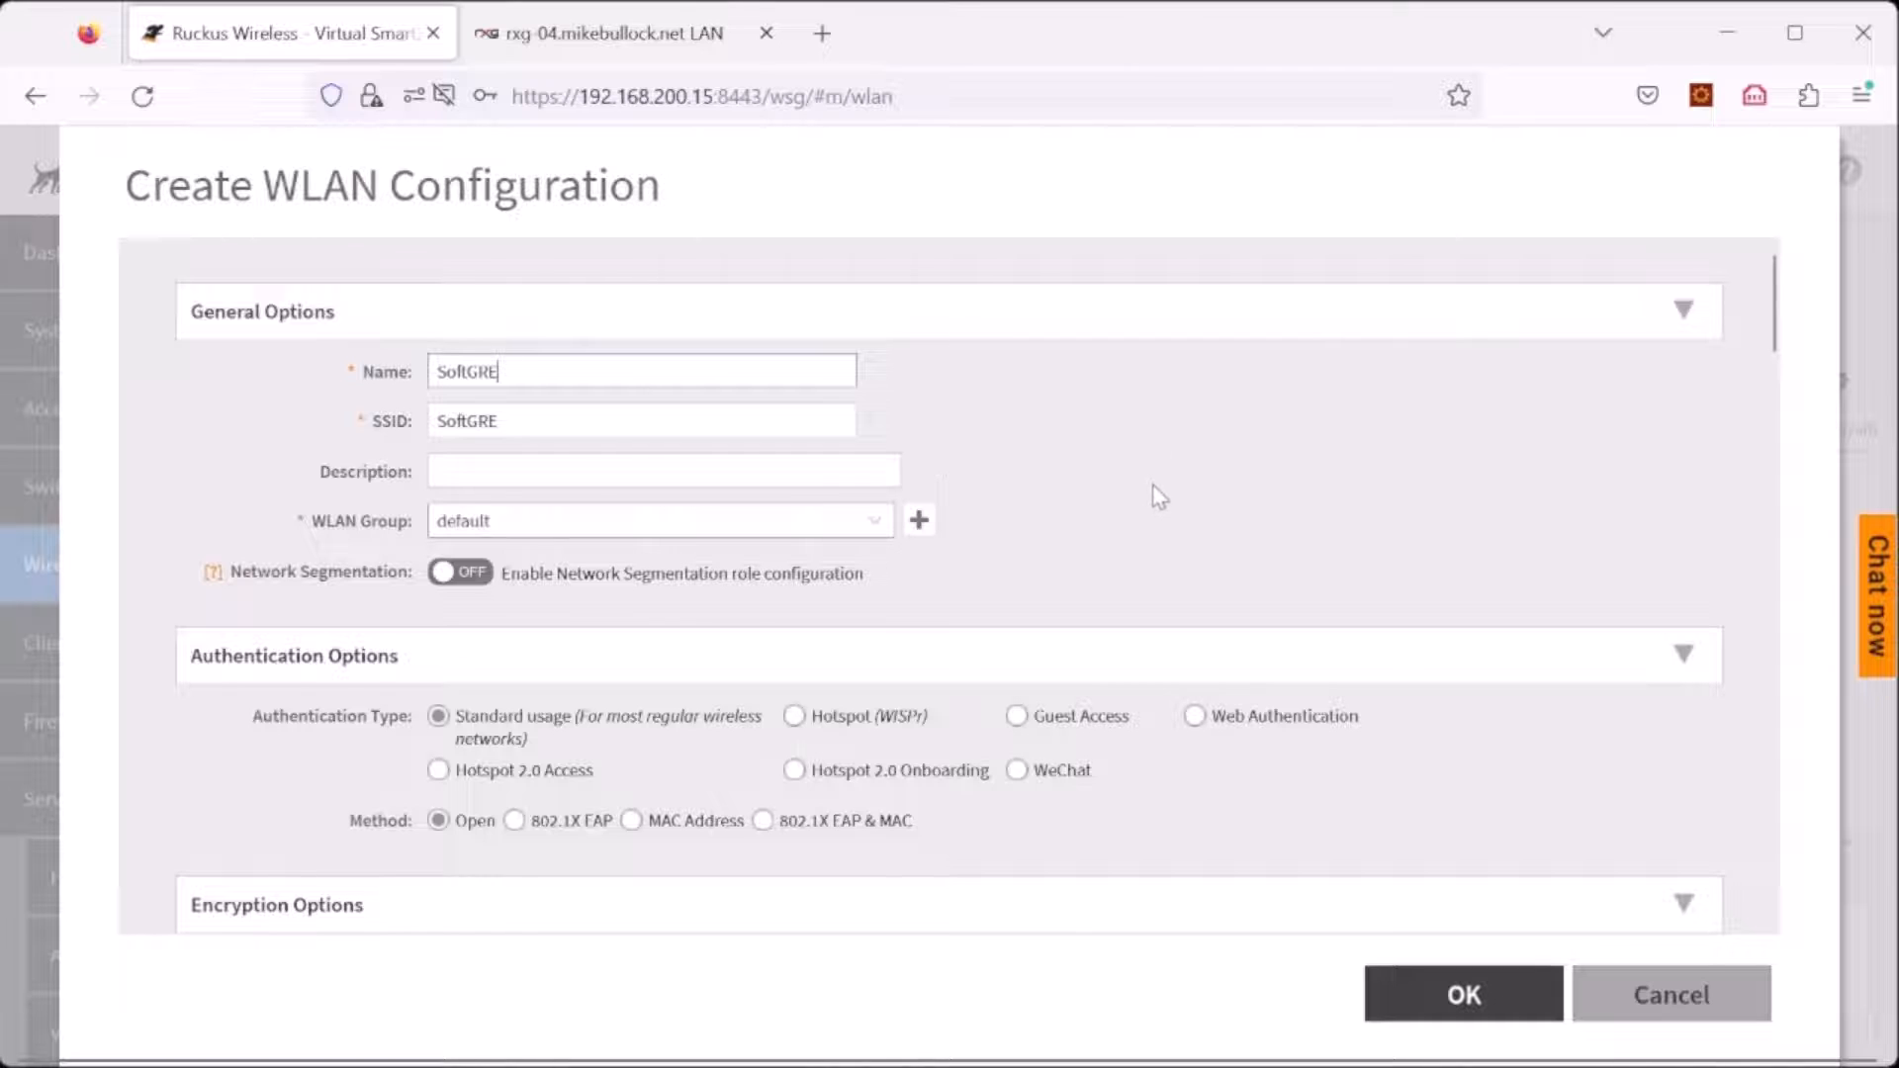
scroll("down", 3)
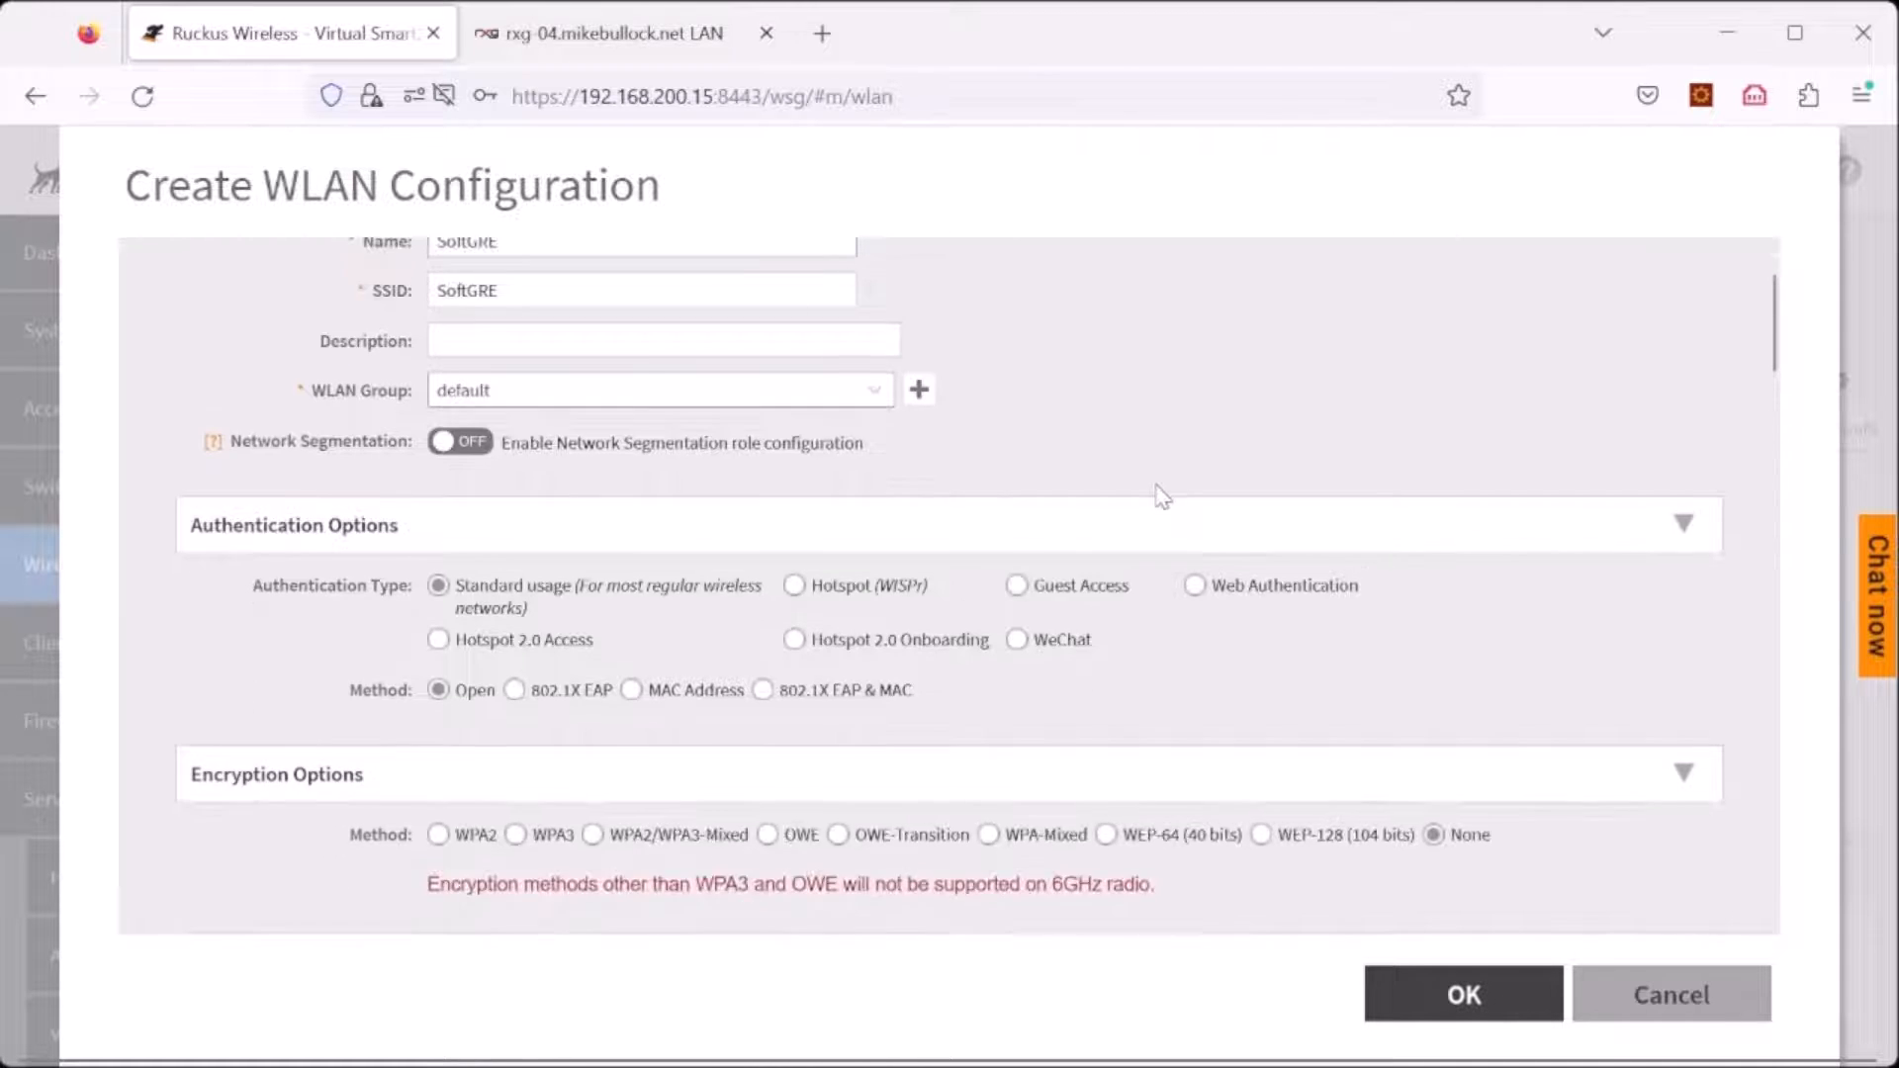
scroll("down", 3)
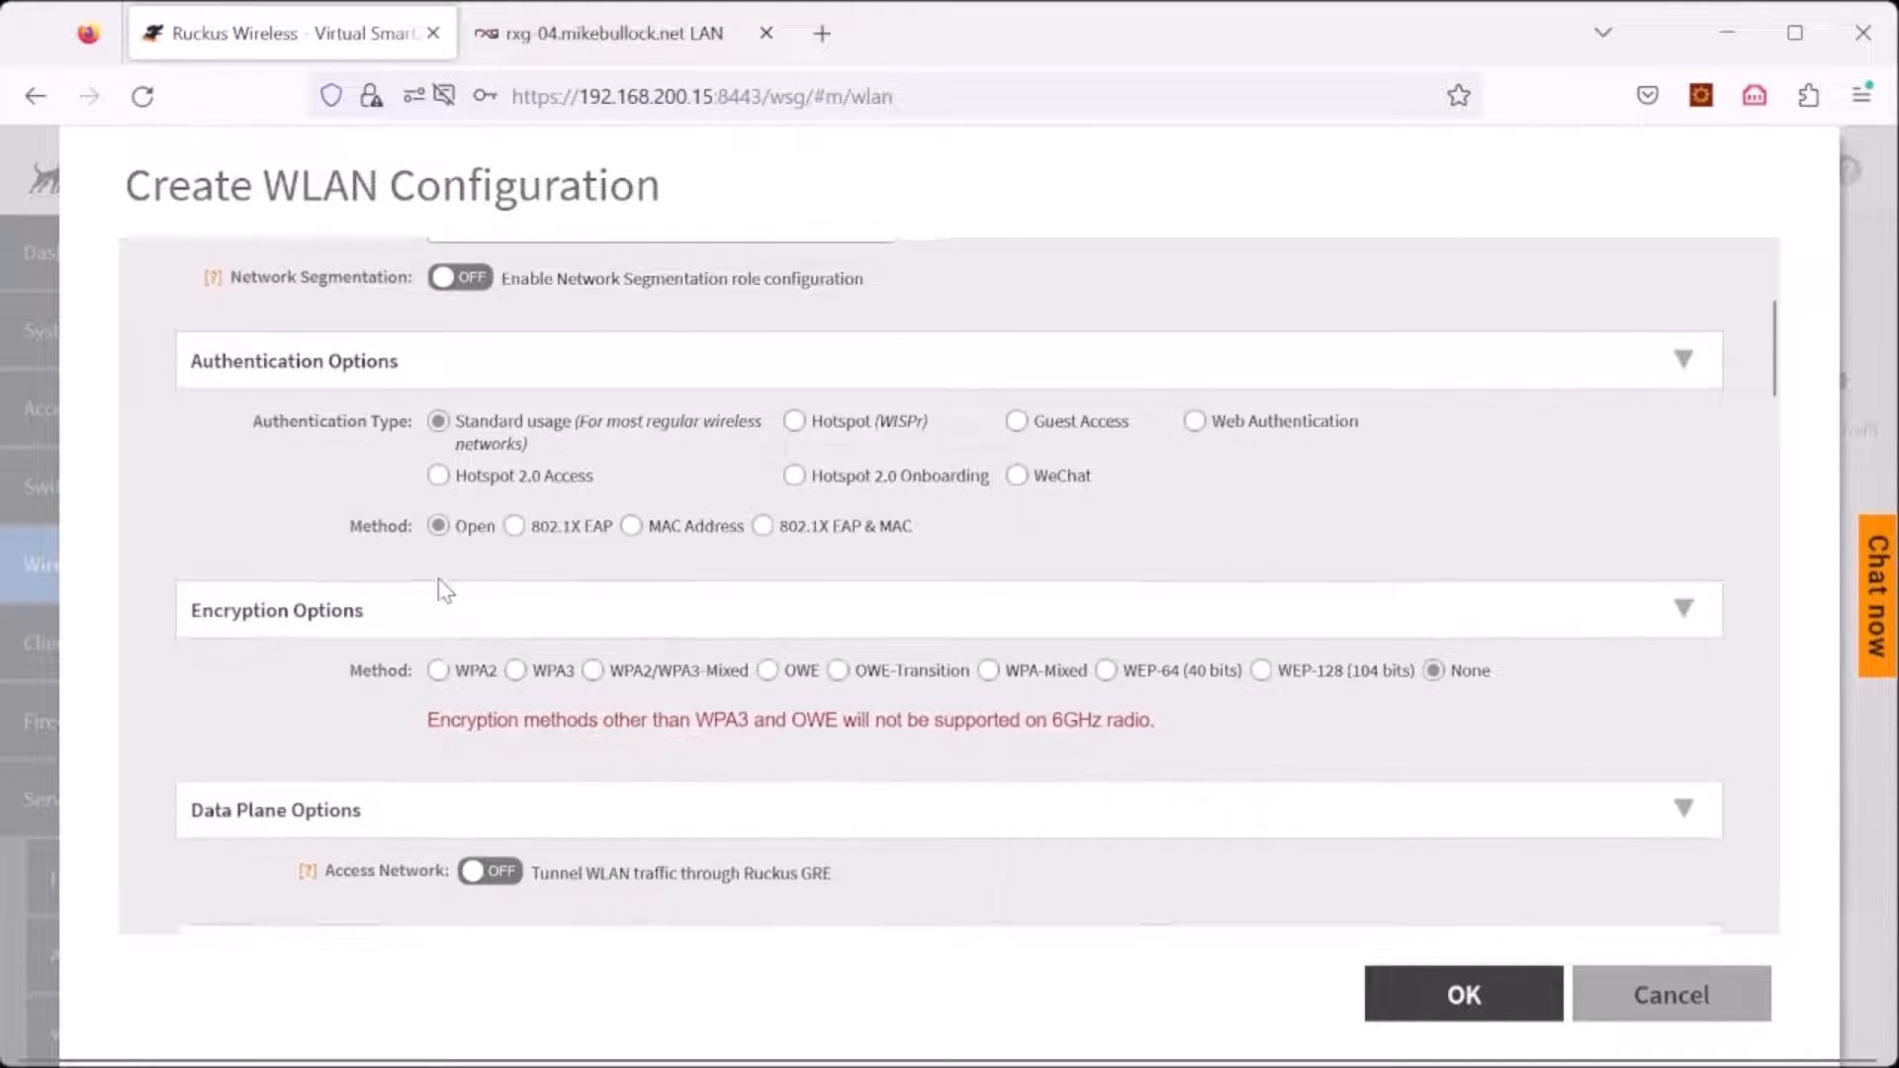
scroll("down", 3)
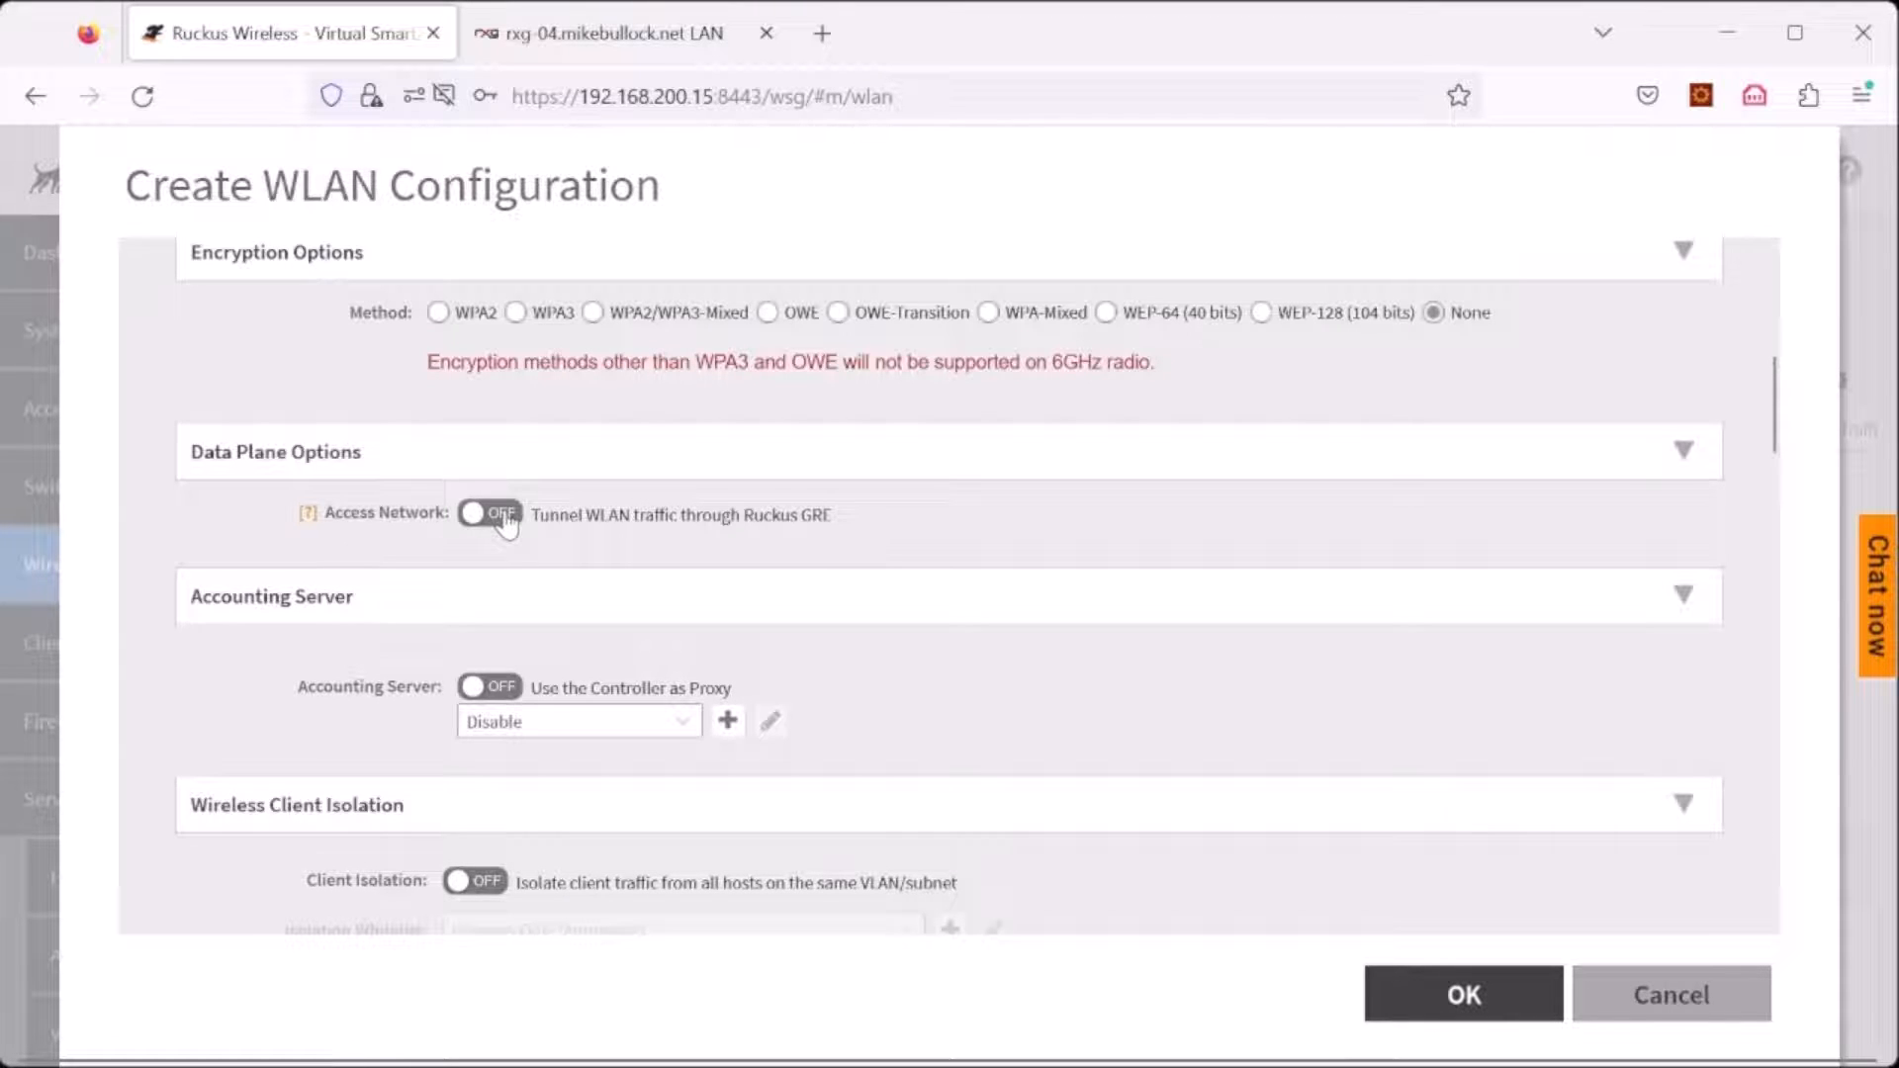
Step: Enable Access Network tunnelling with GRE tunnel profile rXg-04 and save the SoftGRE WLAN
left_click(488, 514)
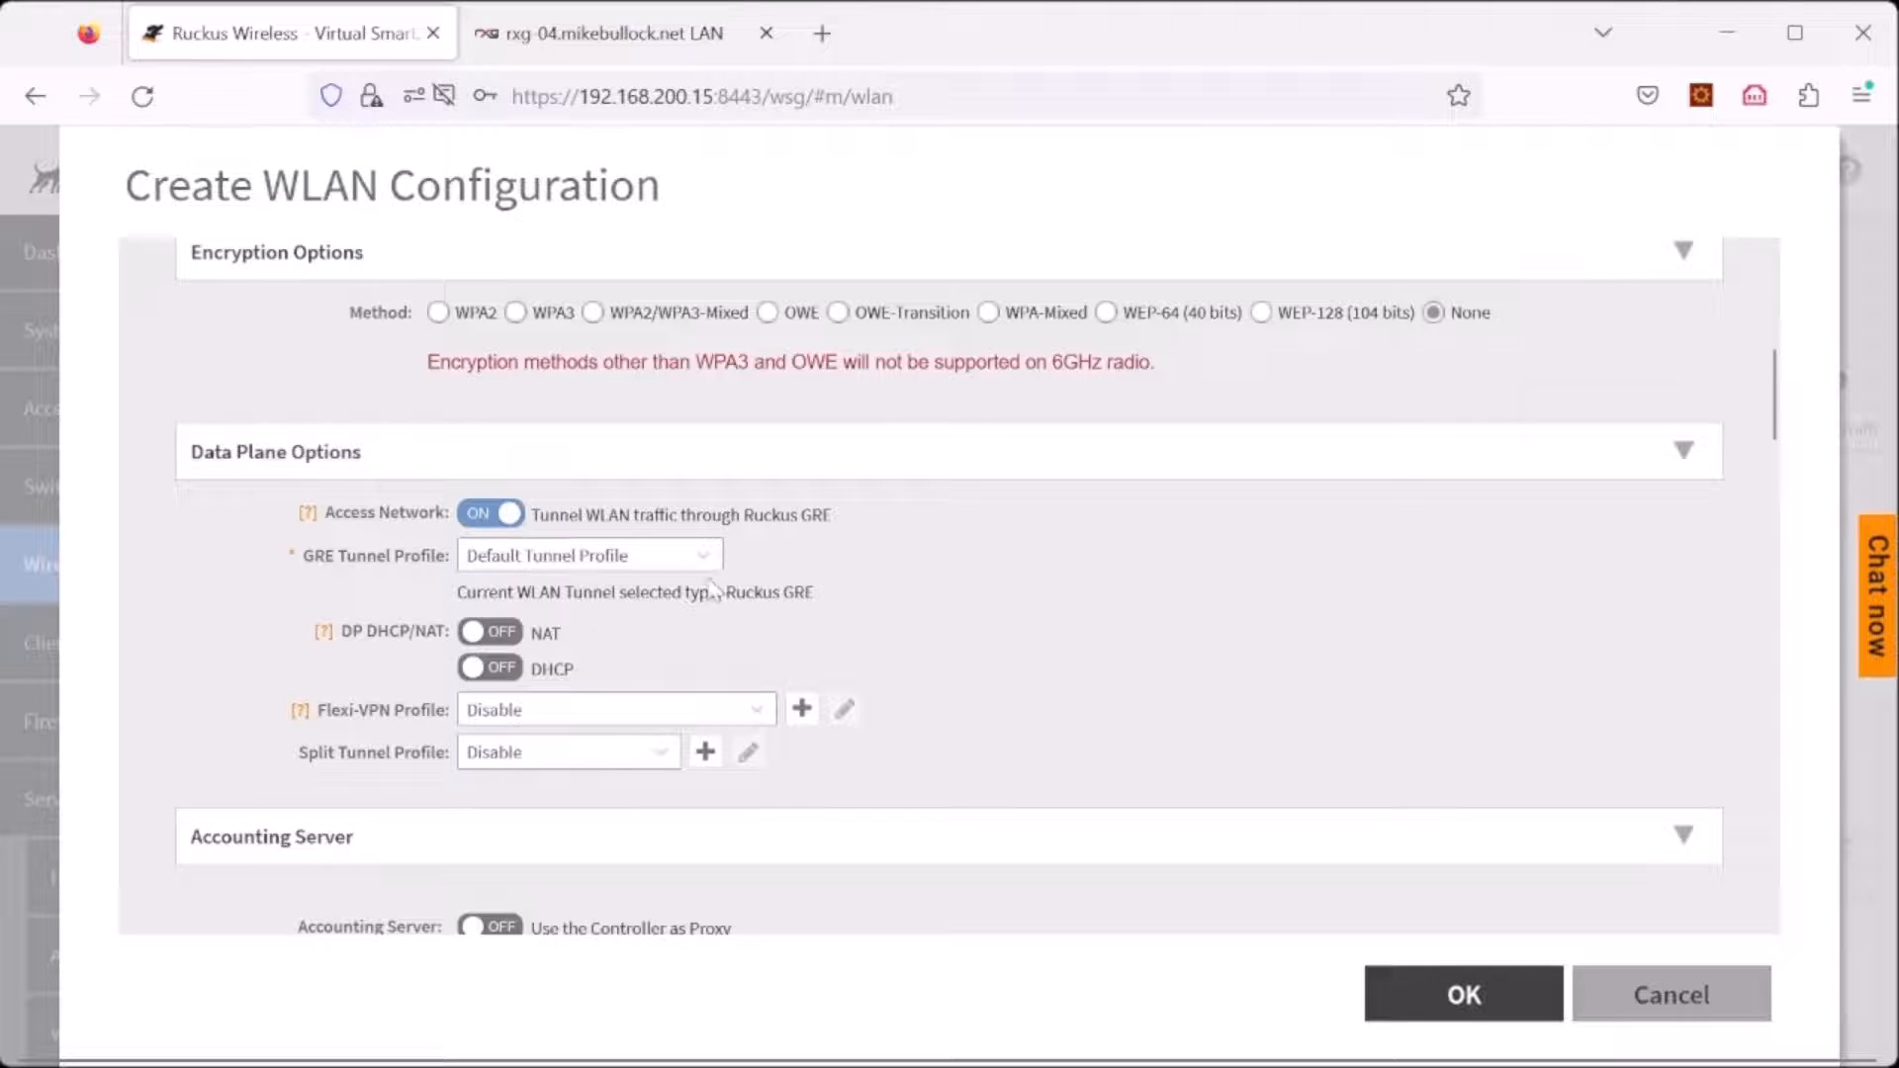
left_click(589, 554)
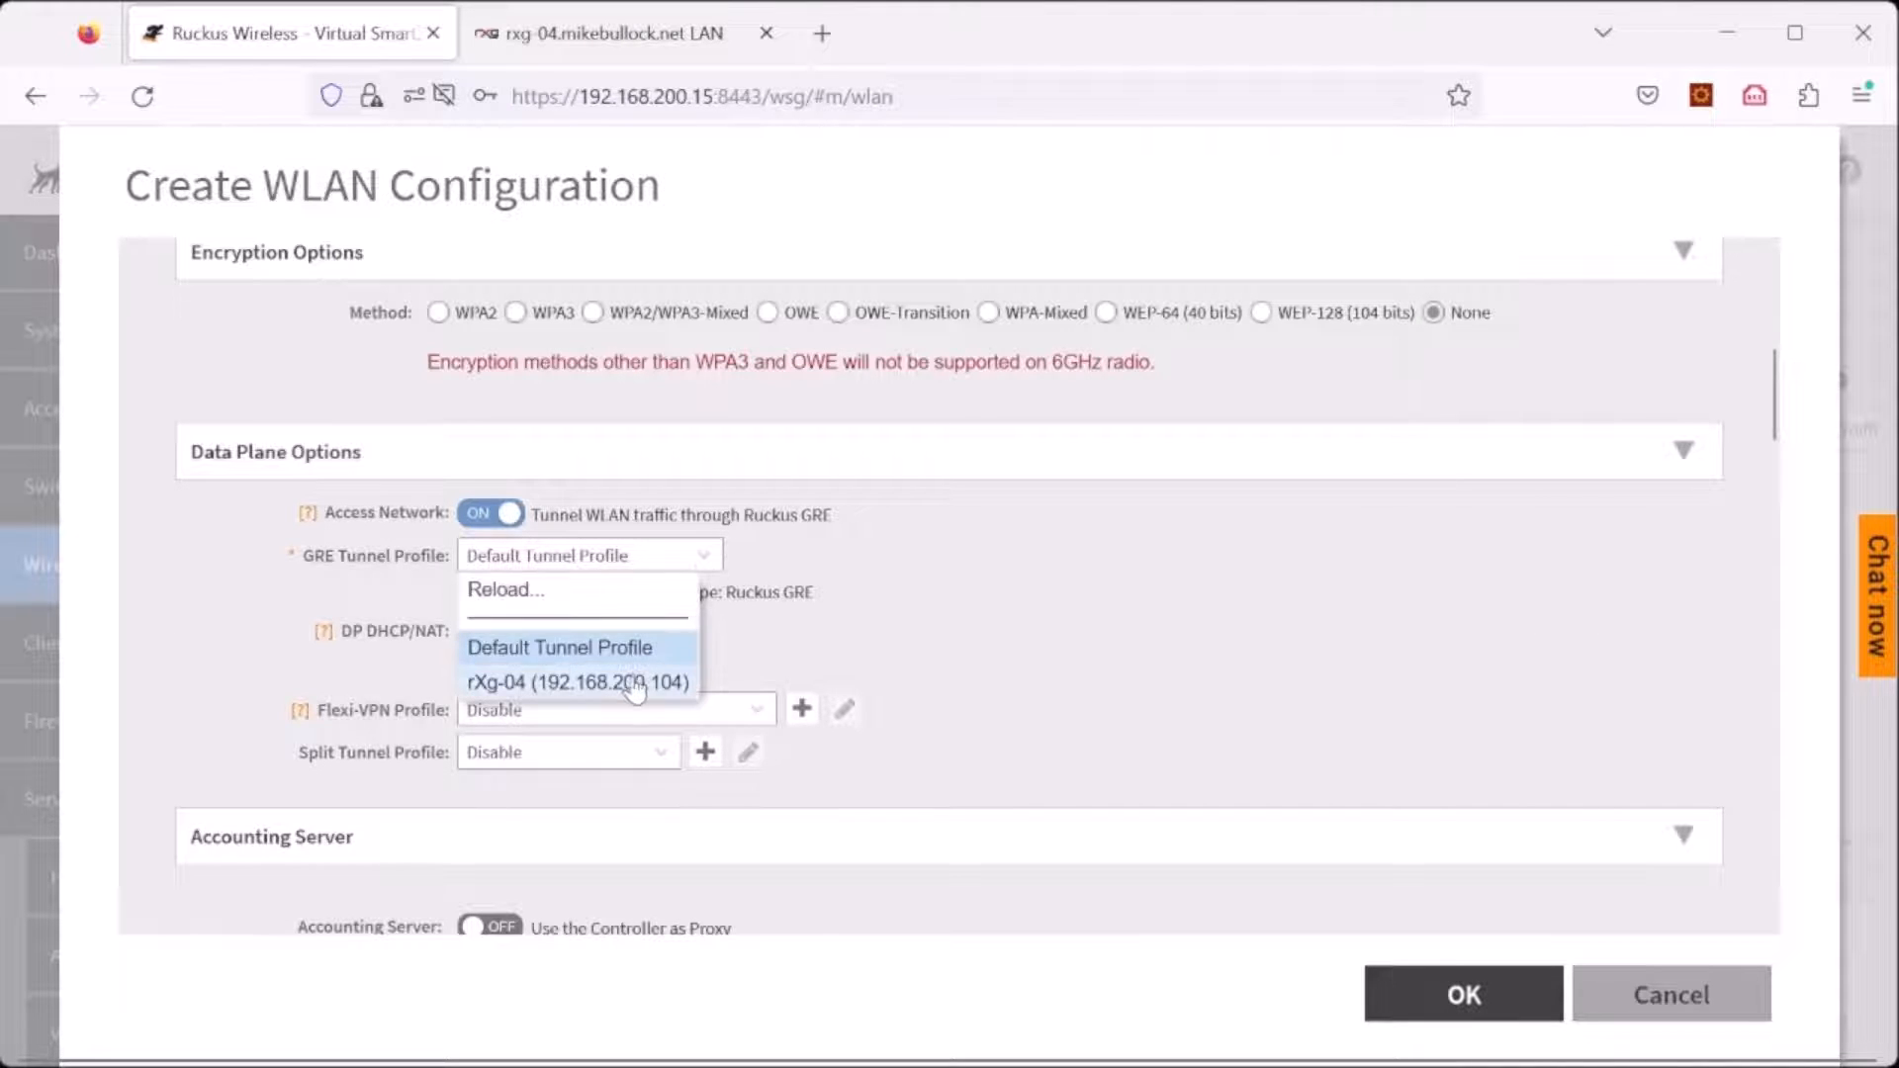
left_click(576, 683)
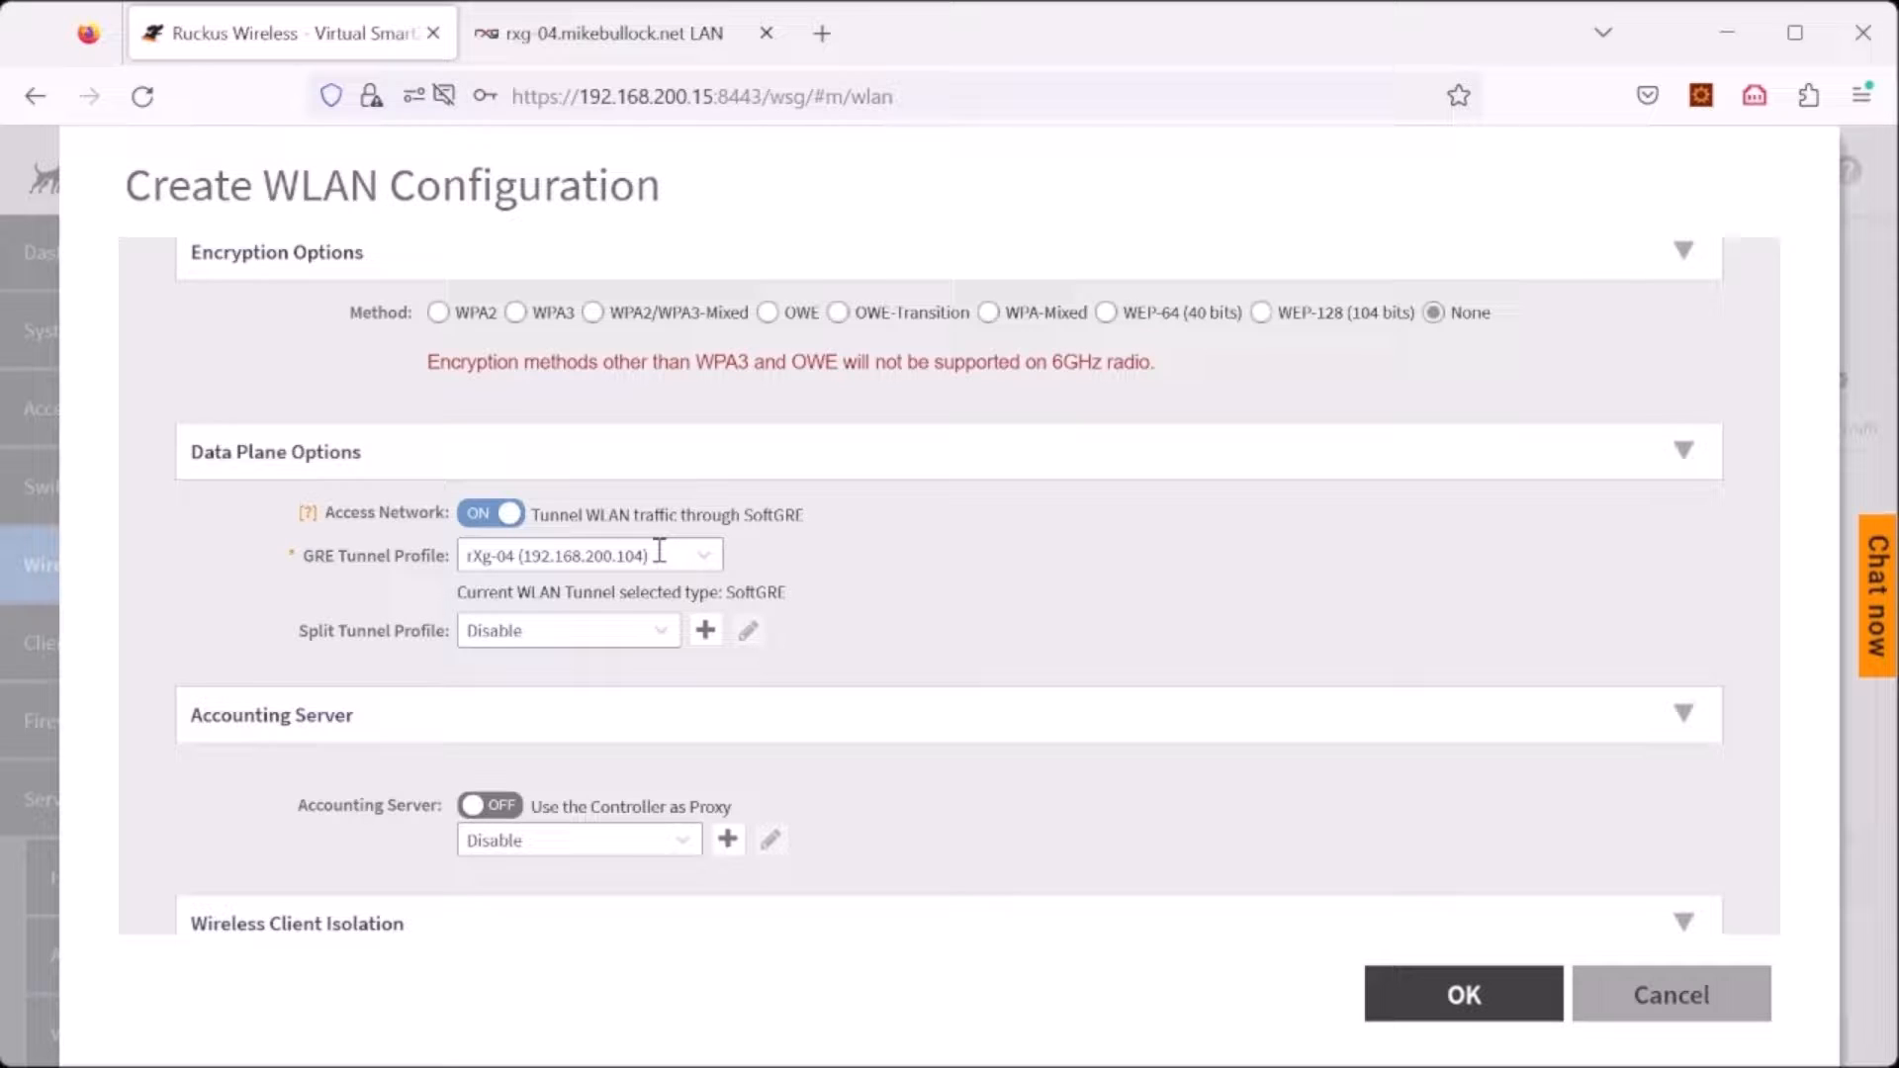
left_click(1462, 993)
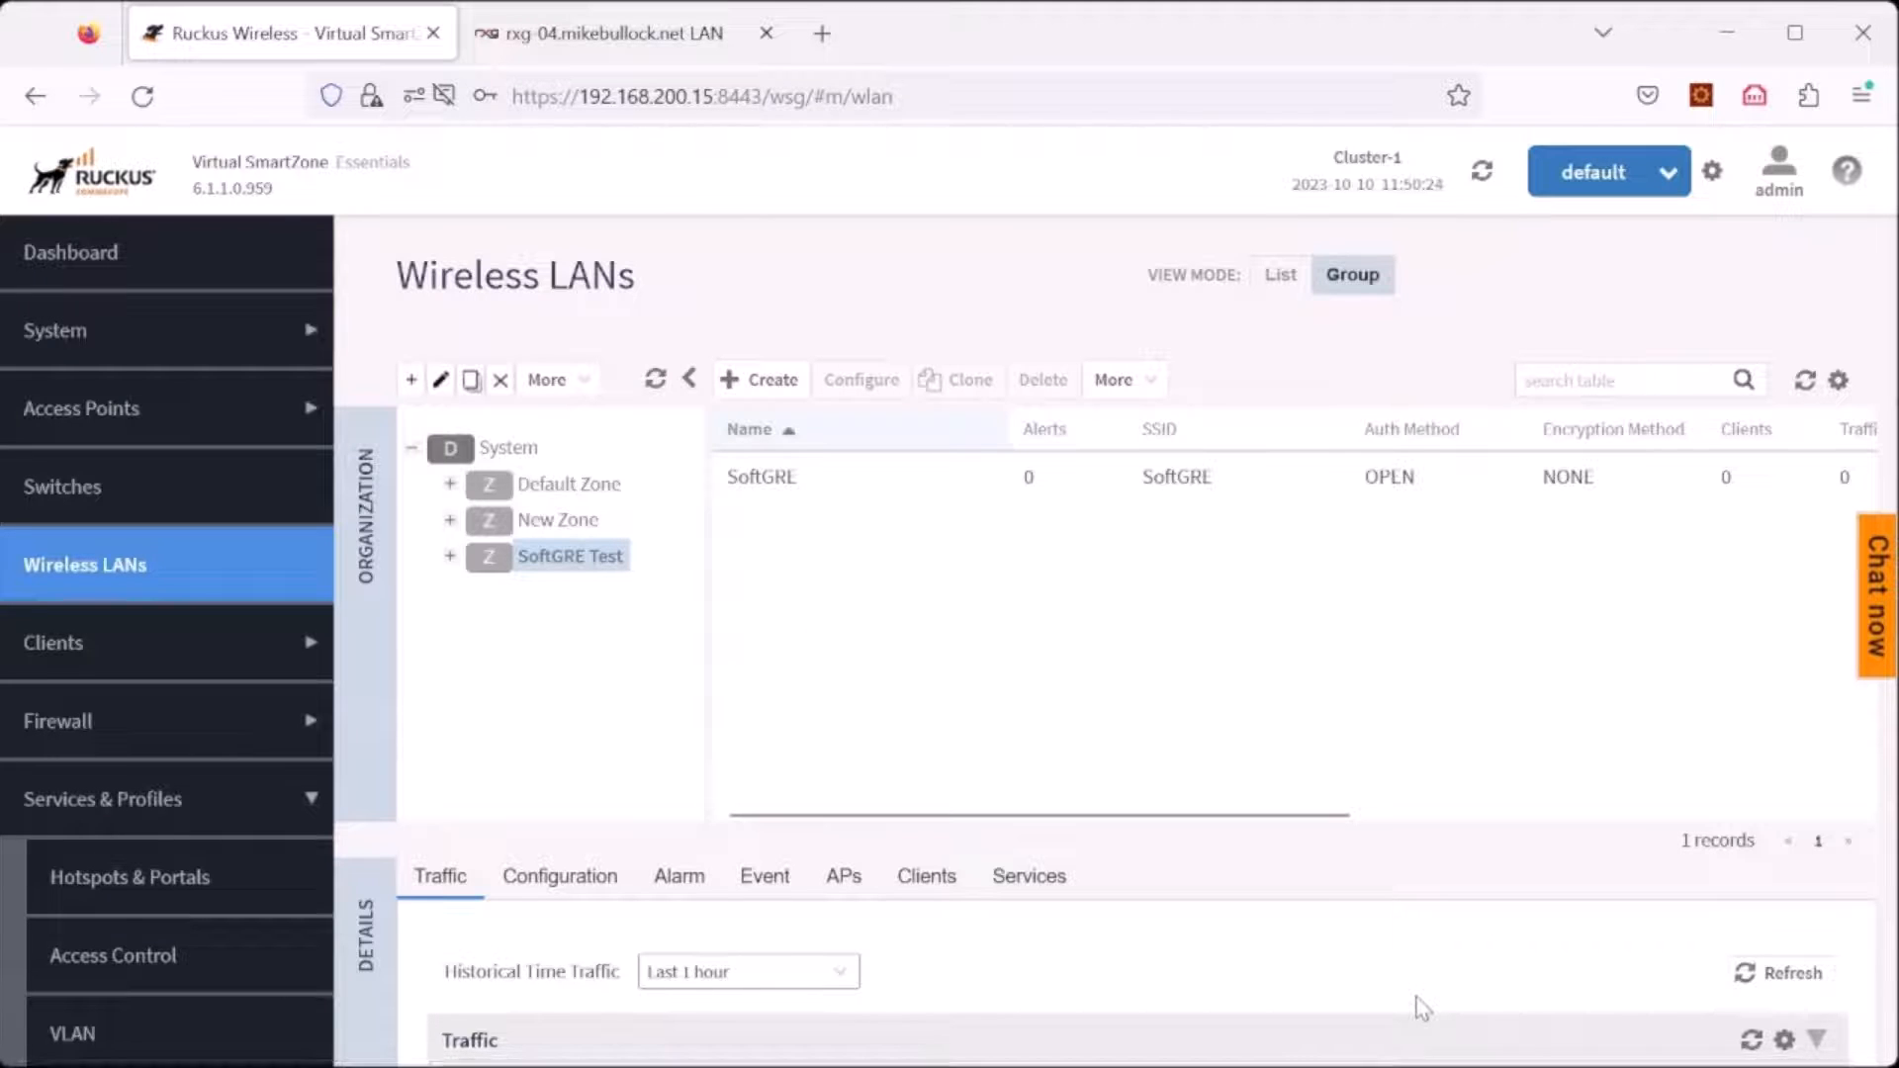
mouse_move(1404, 1034)
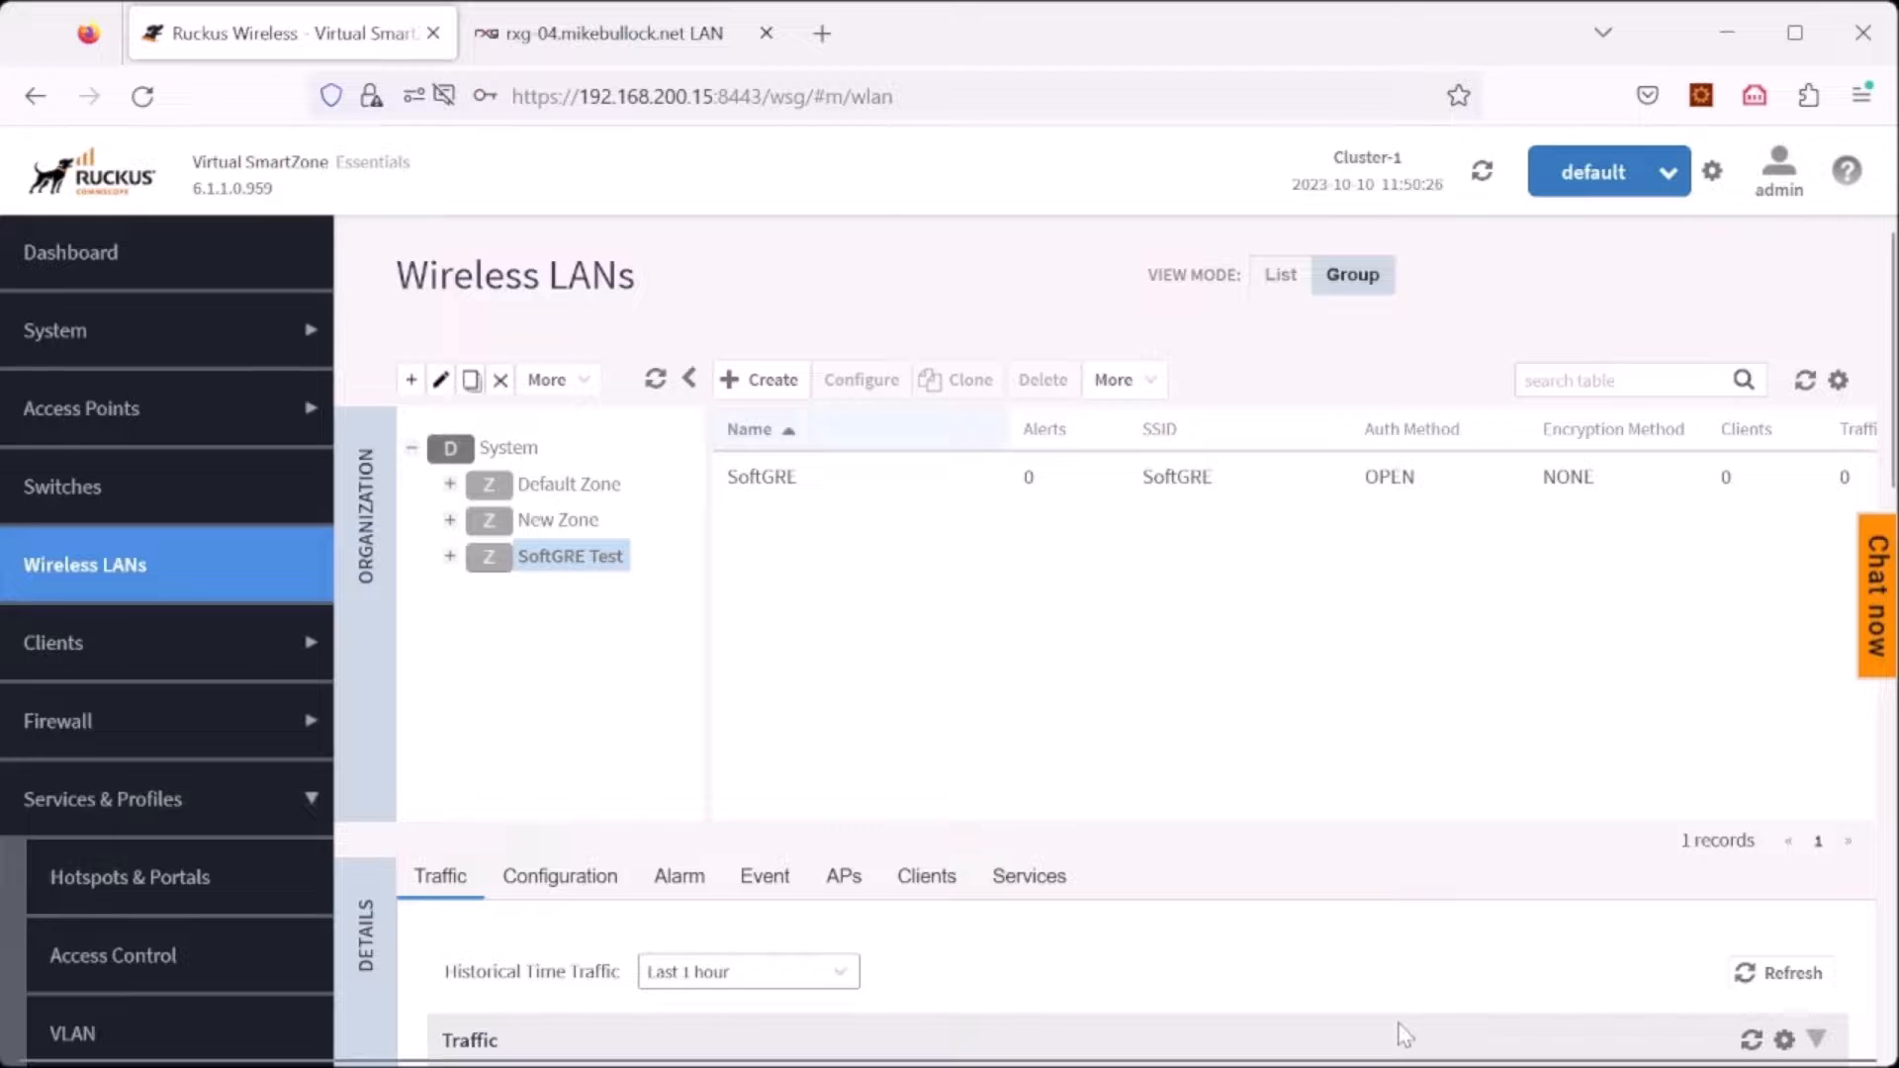
Step: Join the open SoftGRE Wi-Fi network from the Windows taskbar network flyout
left_click(910, 1039)
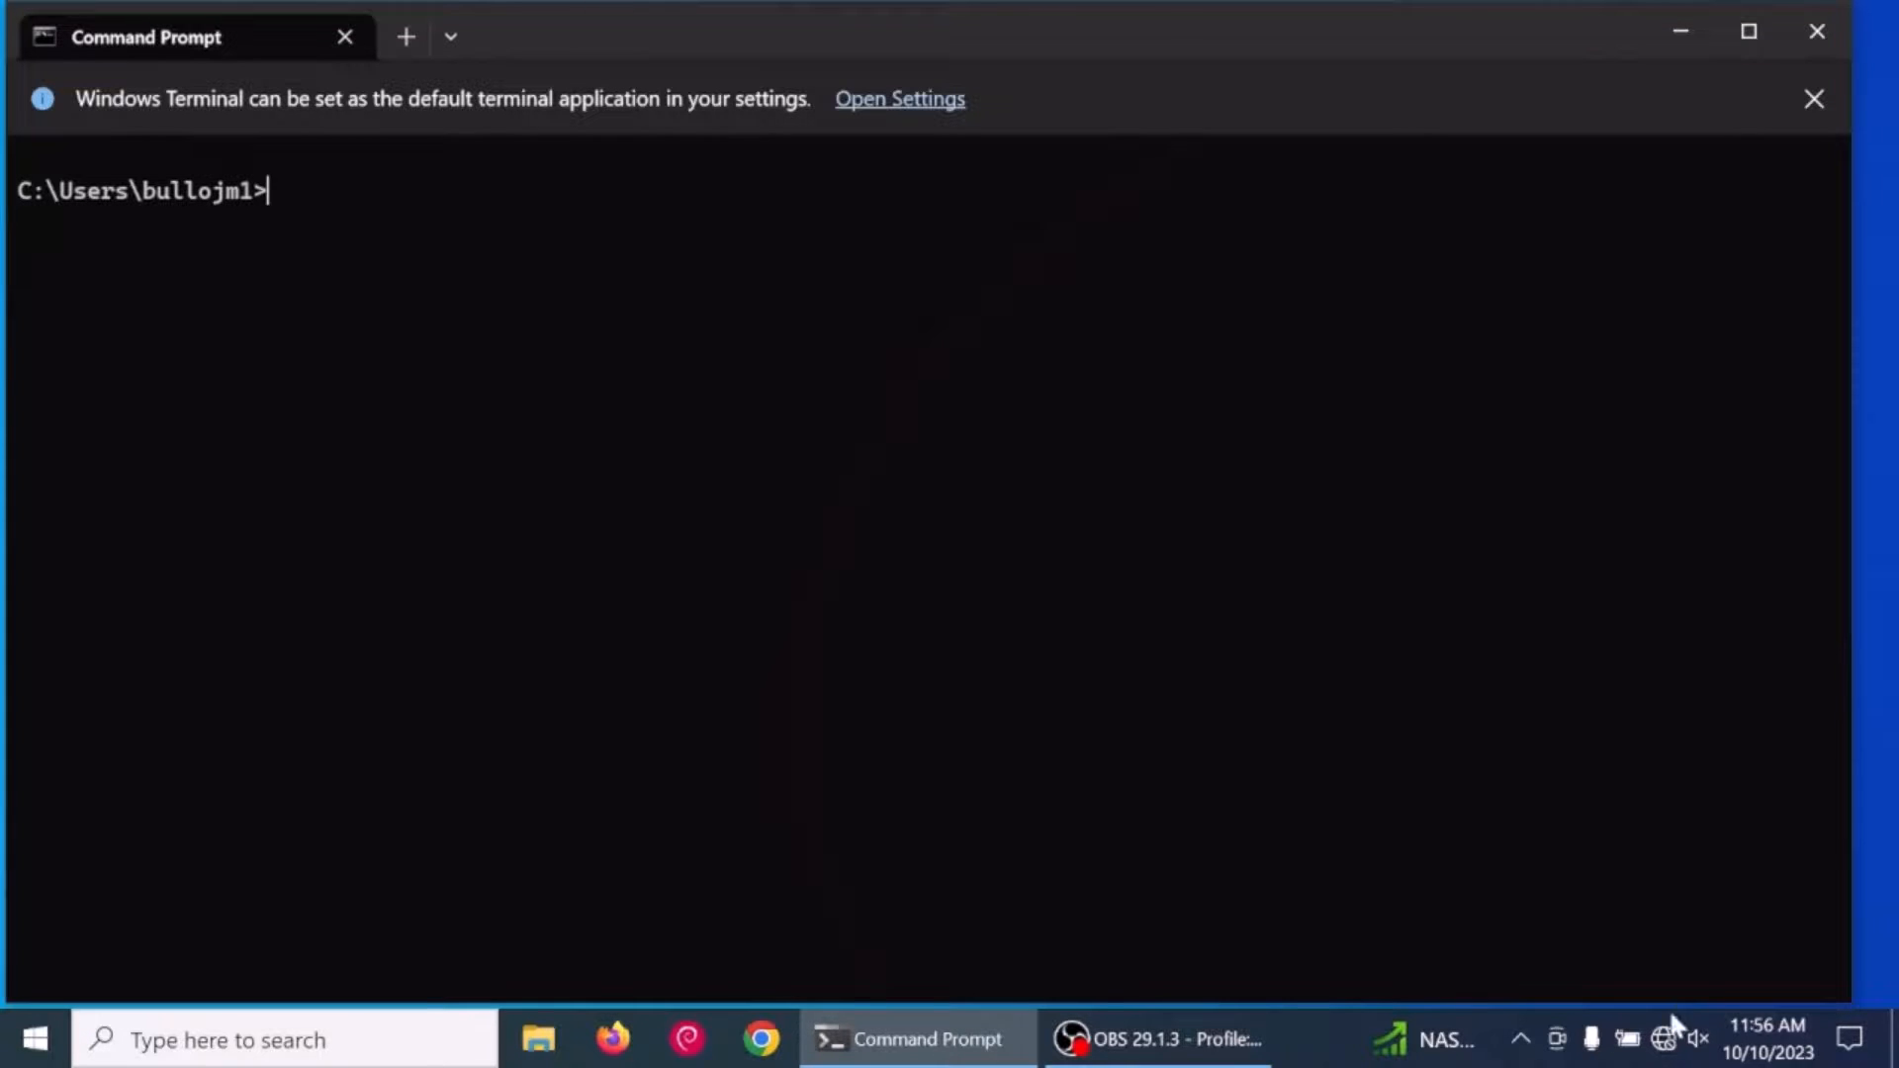
left_click(1662, 1039)
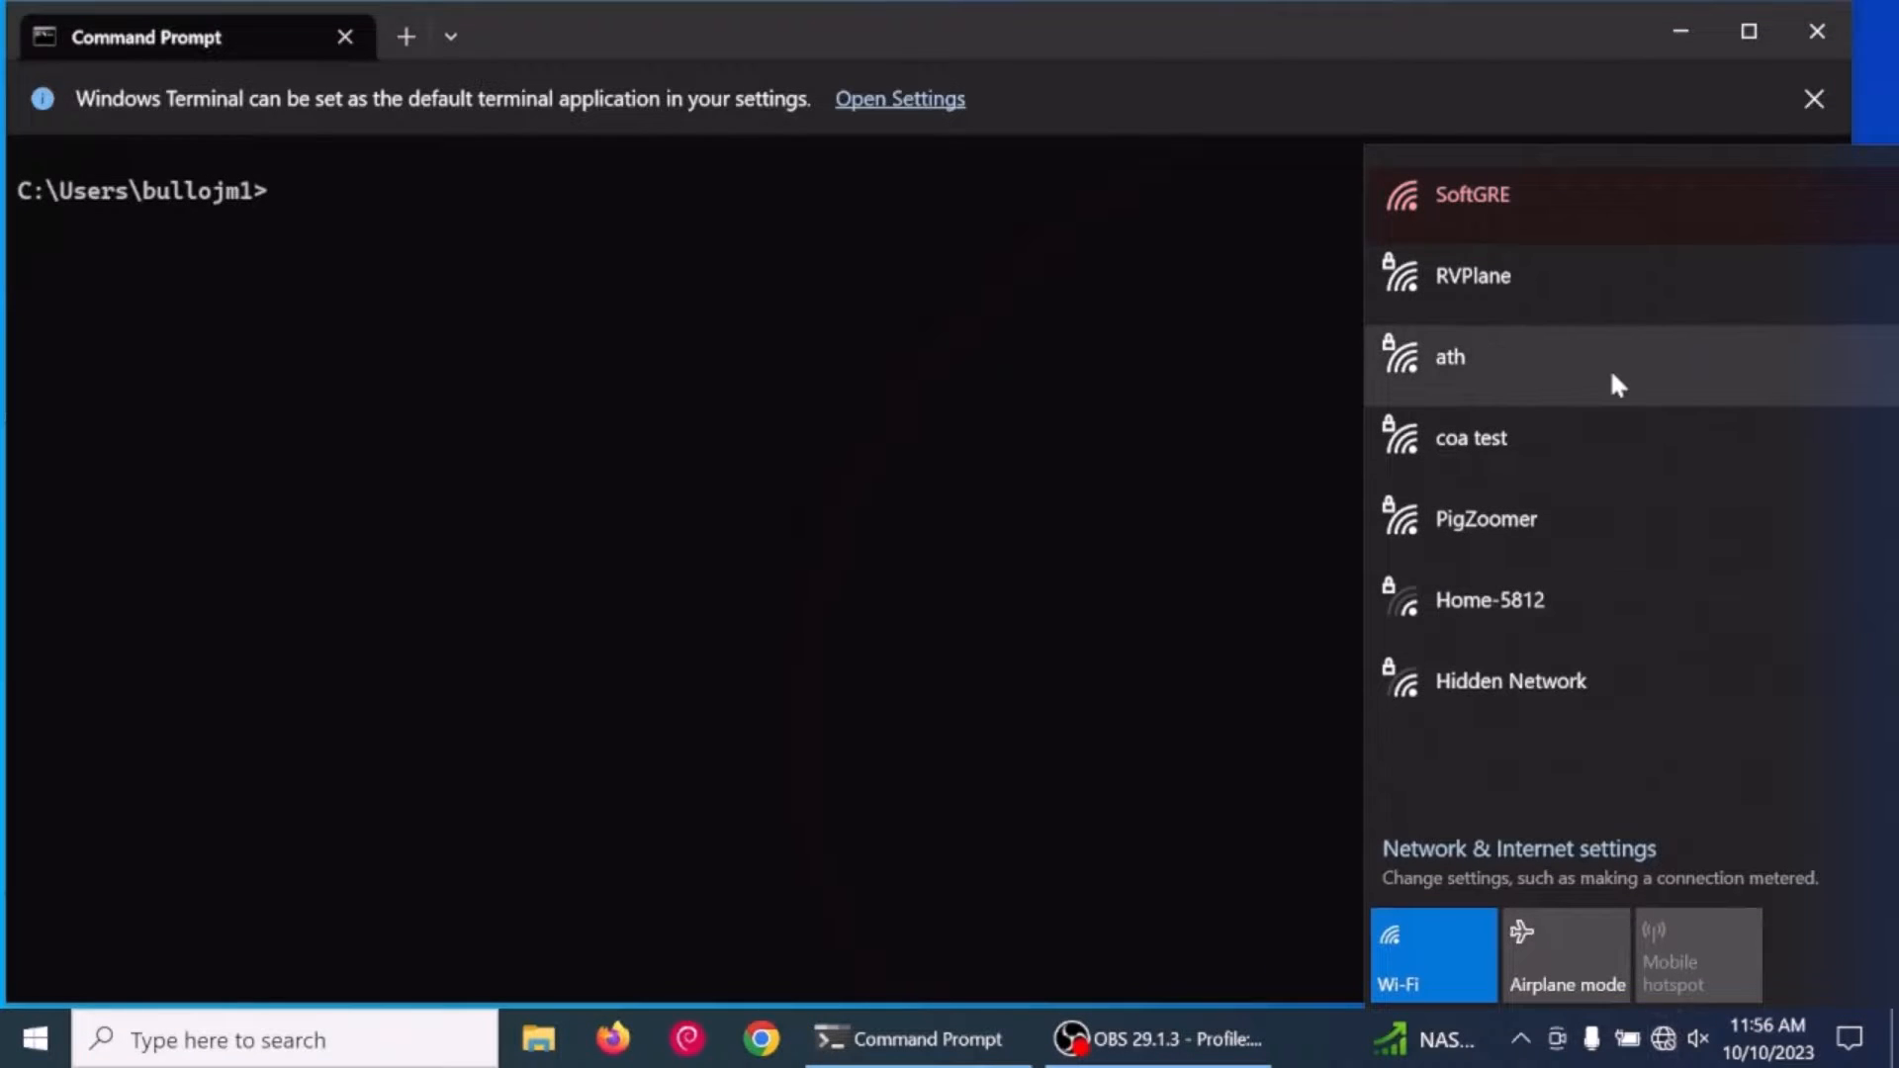
mouse_move(1617, 211)
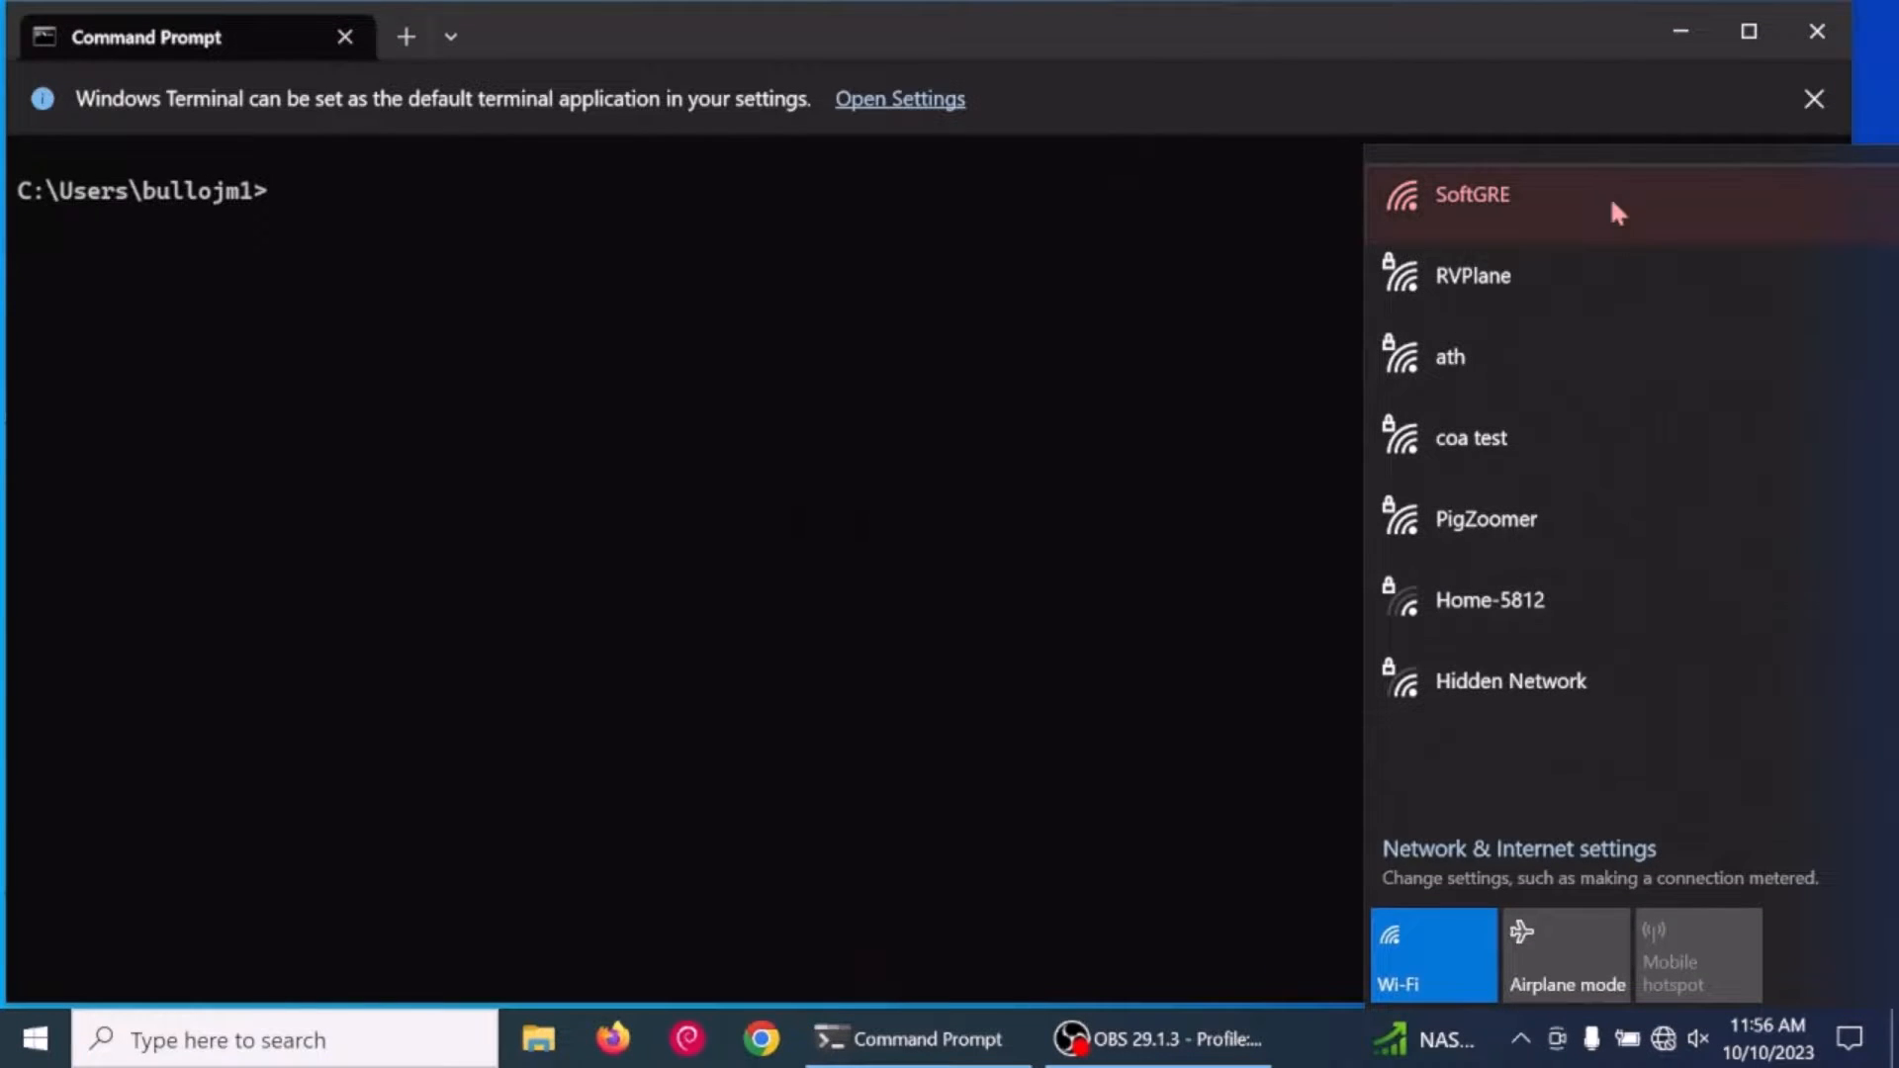
left_click(1471, 196)
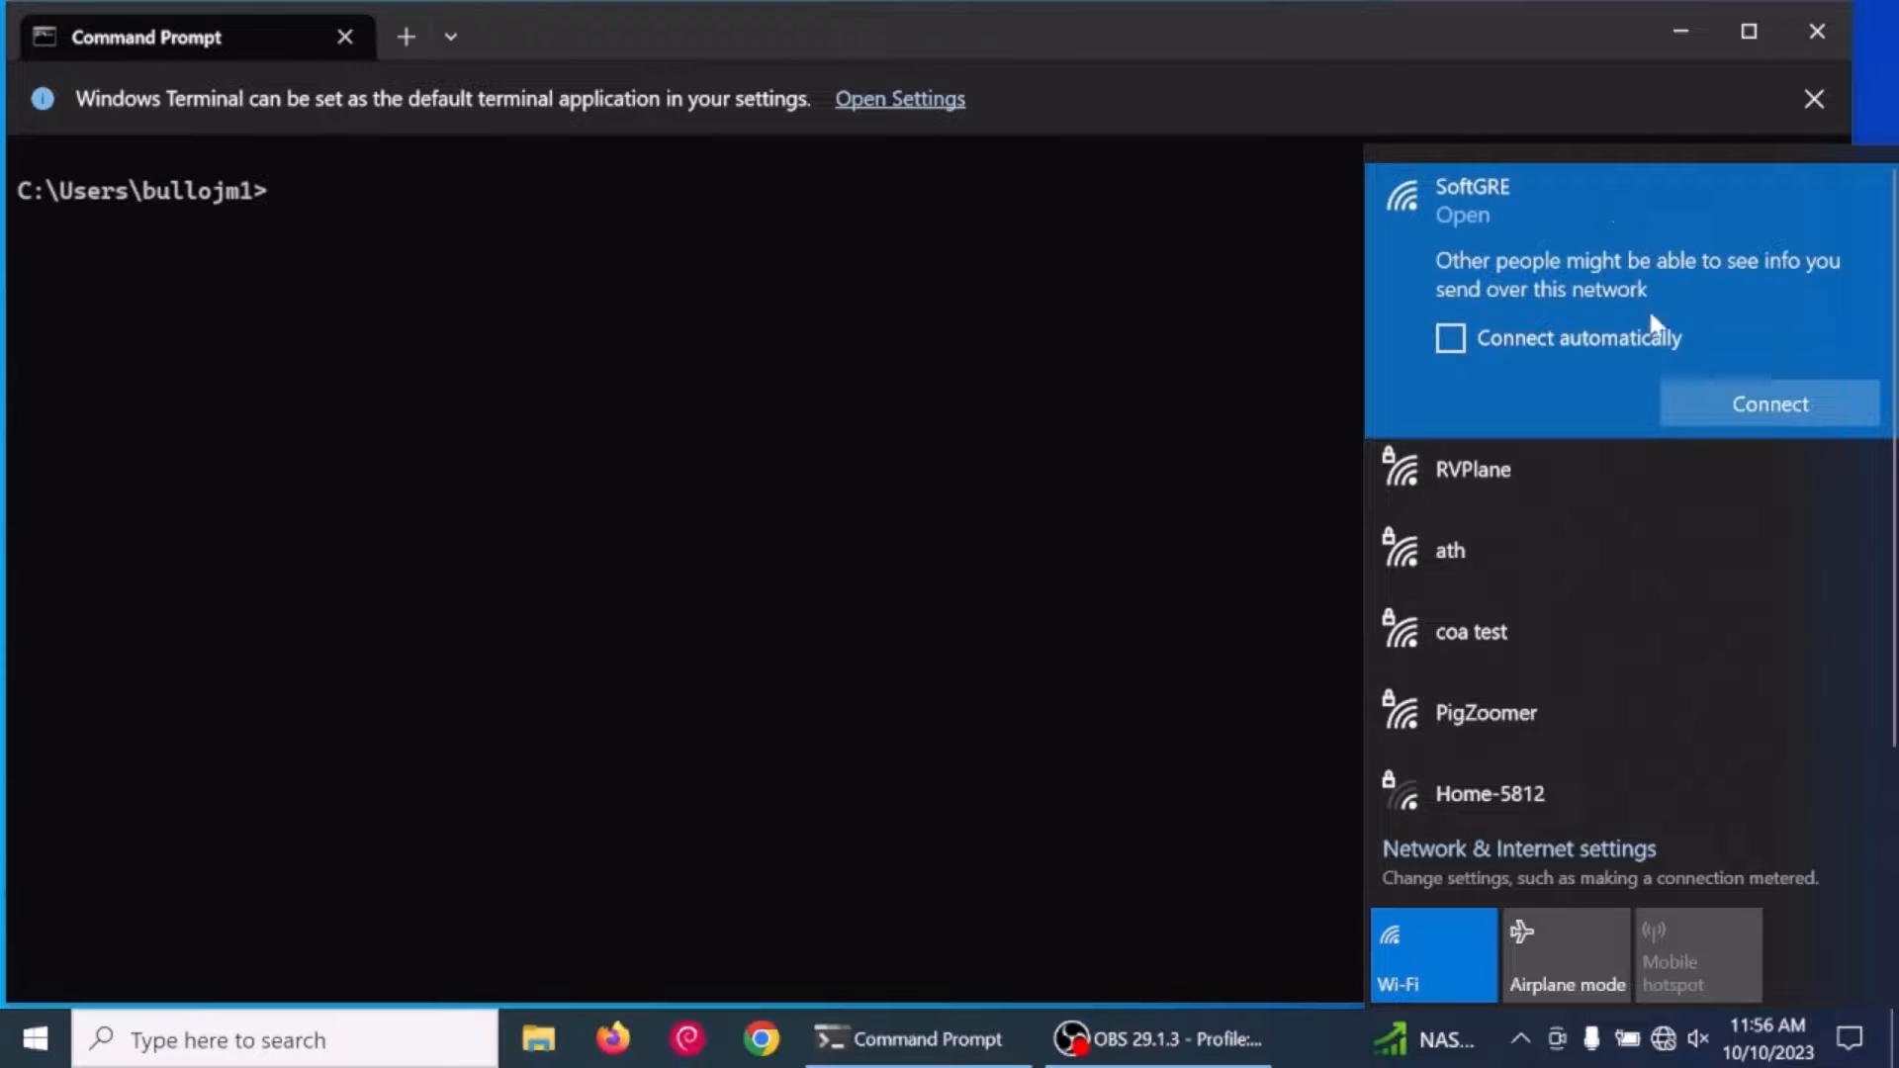
left_click(1766, 404)
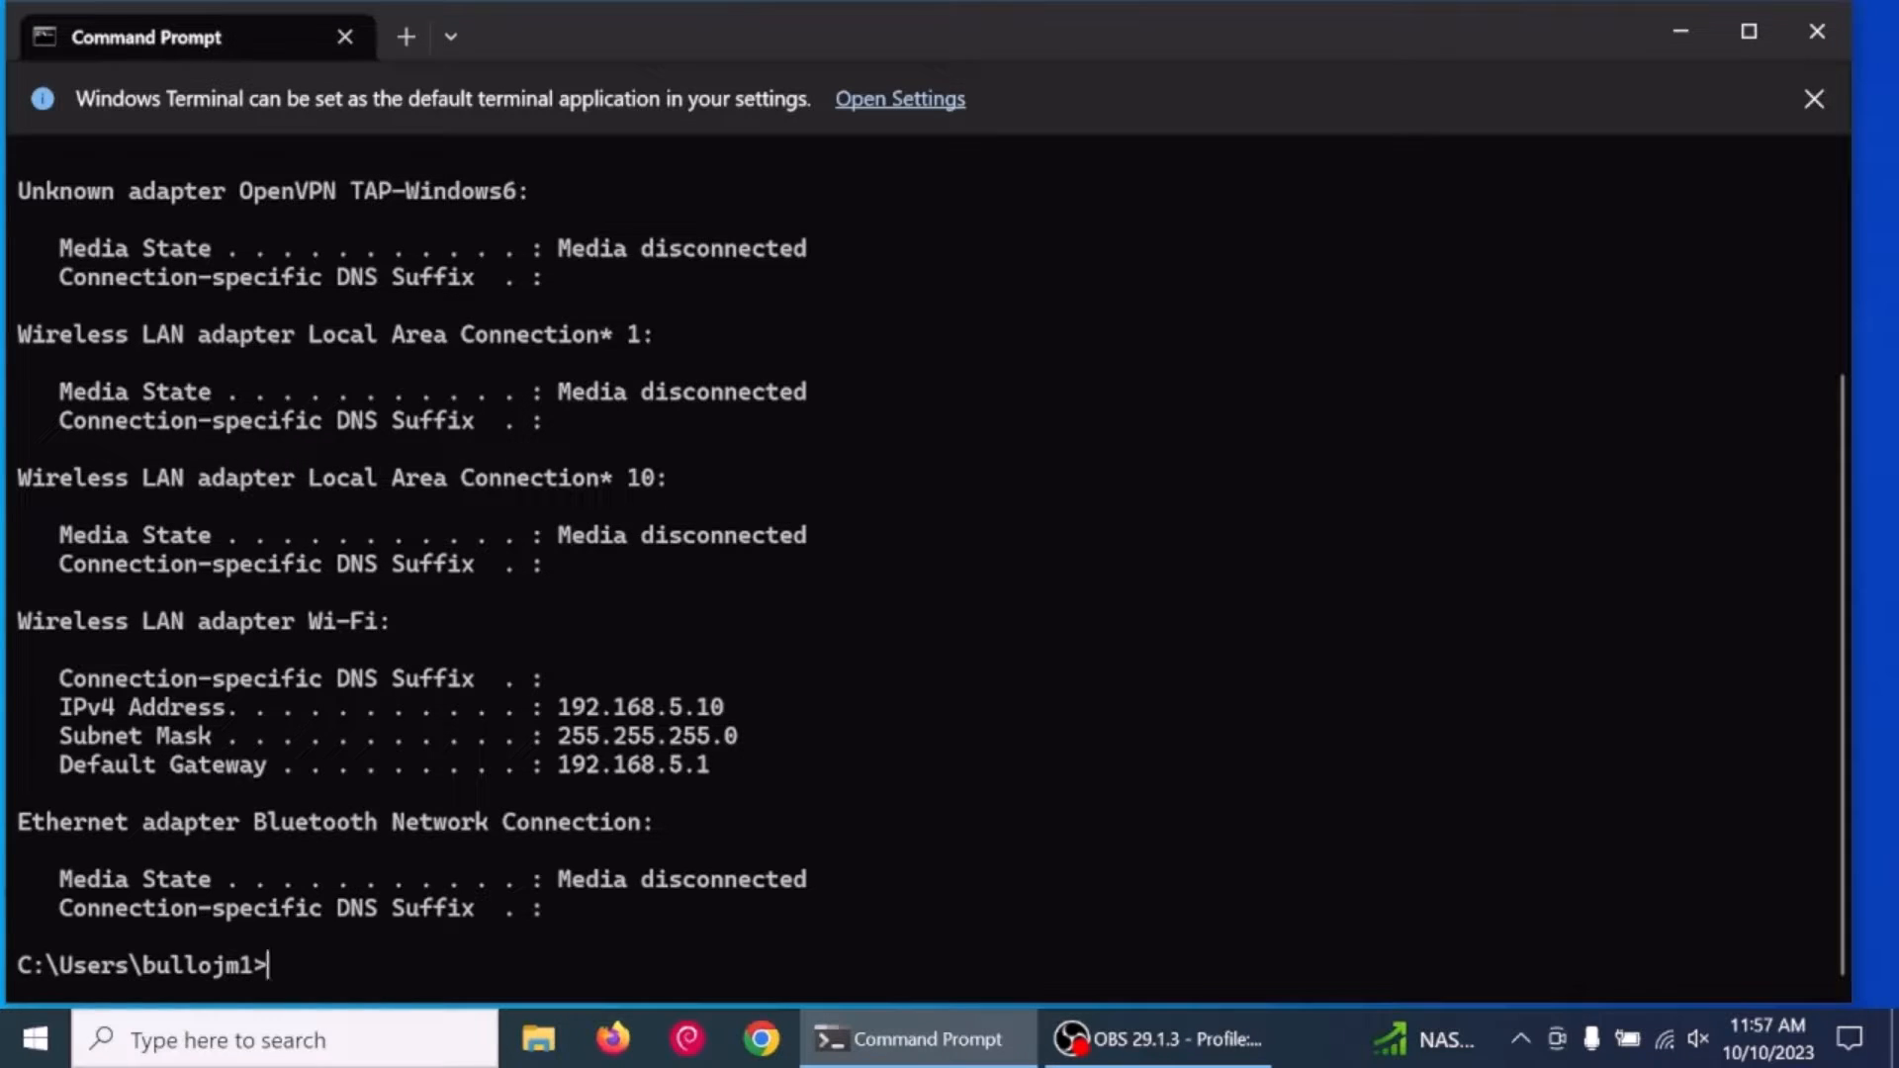
type("ping 29.")
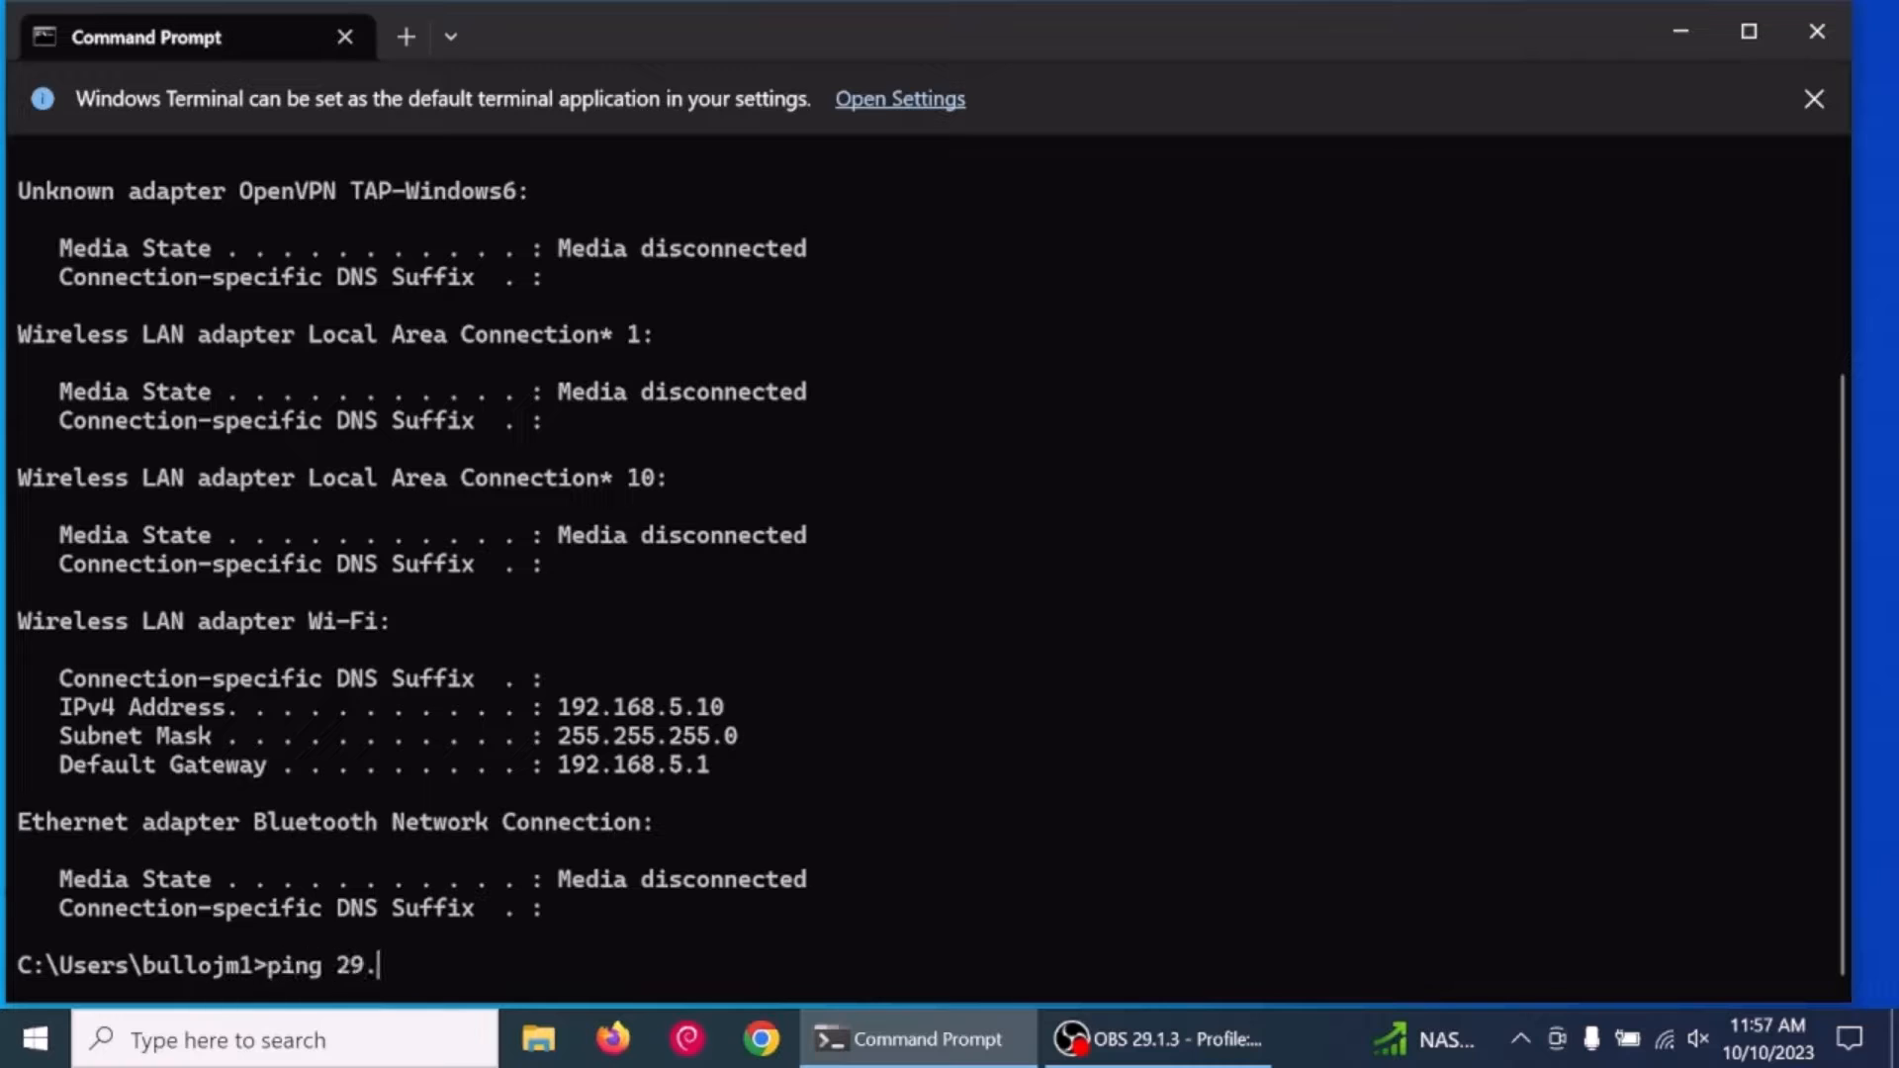
type("192")
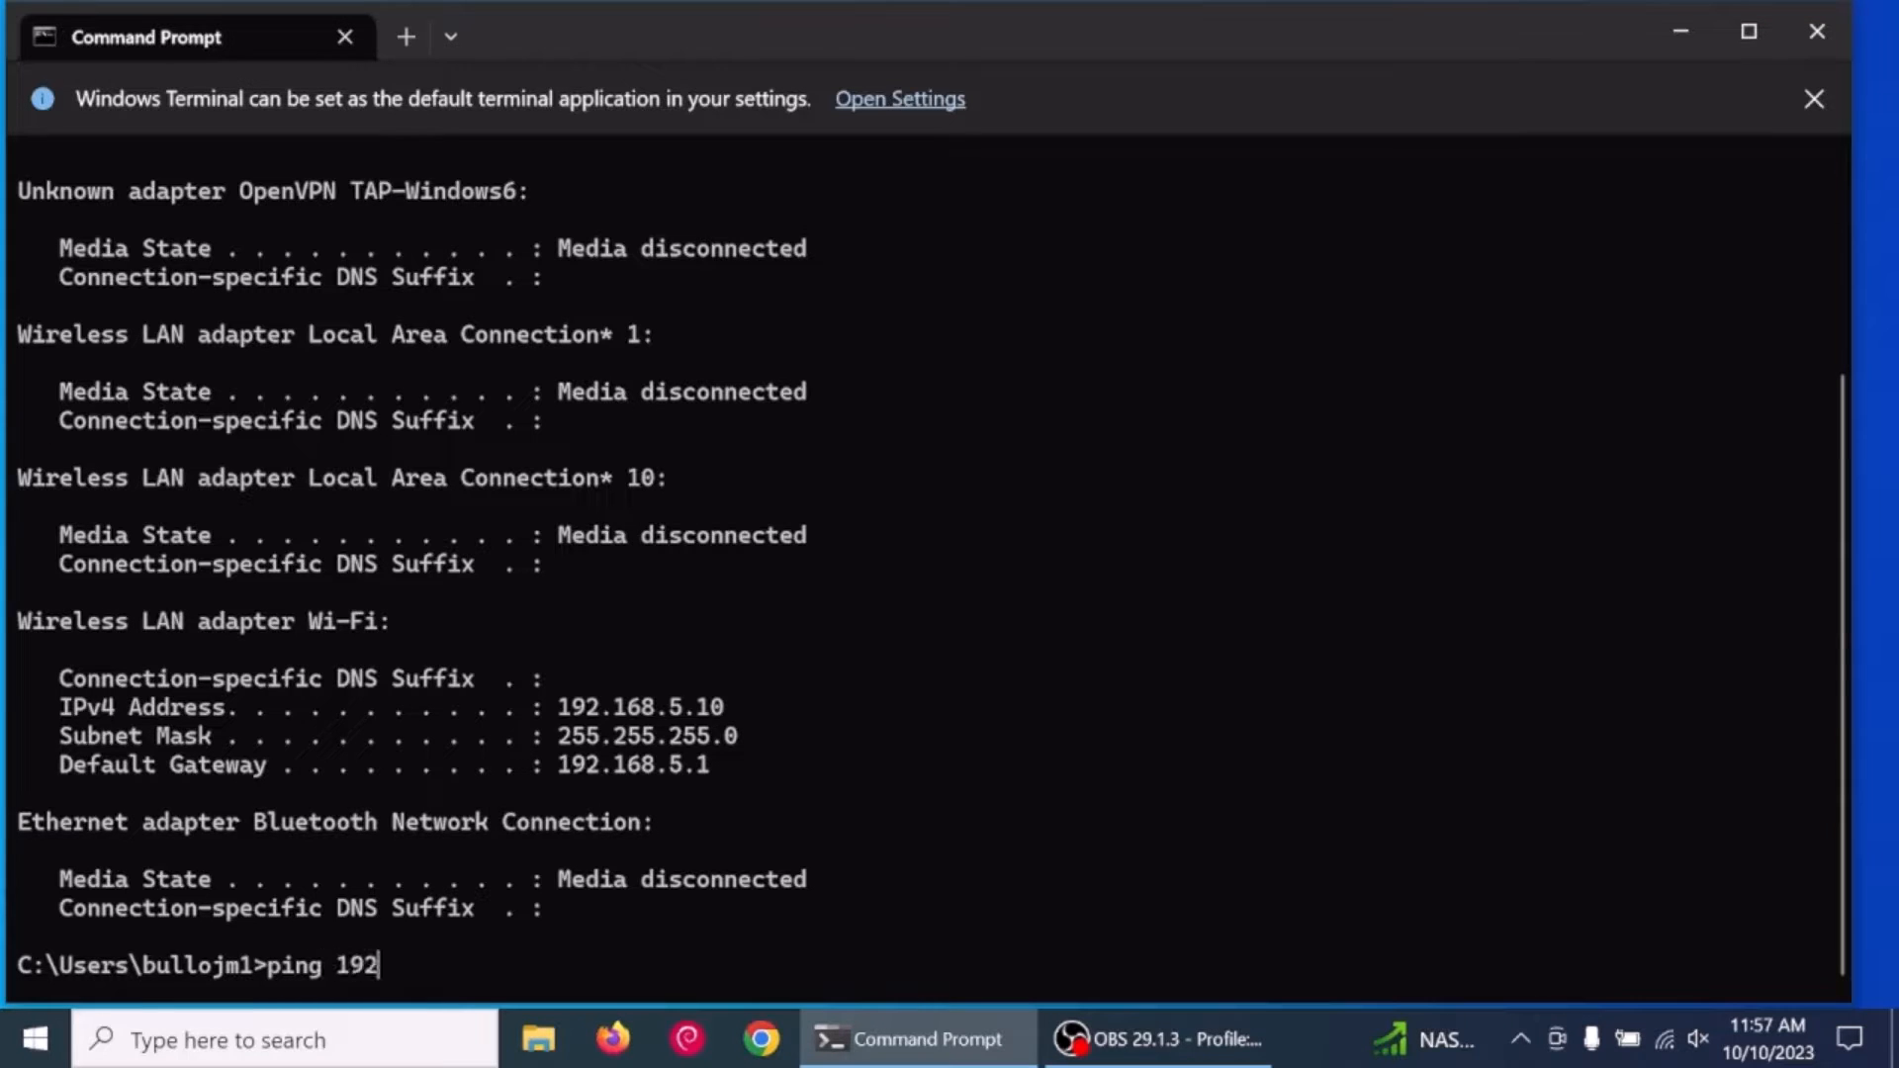
key("Return")
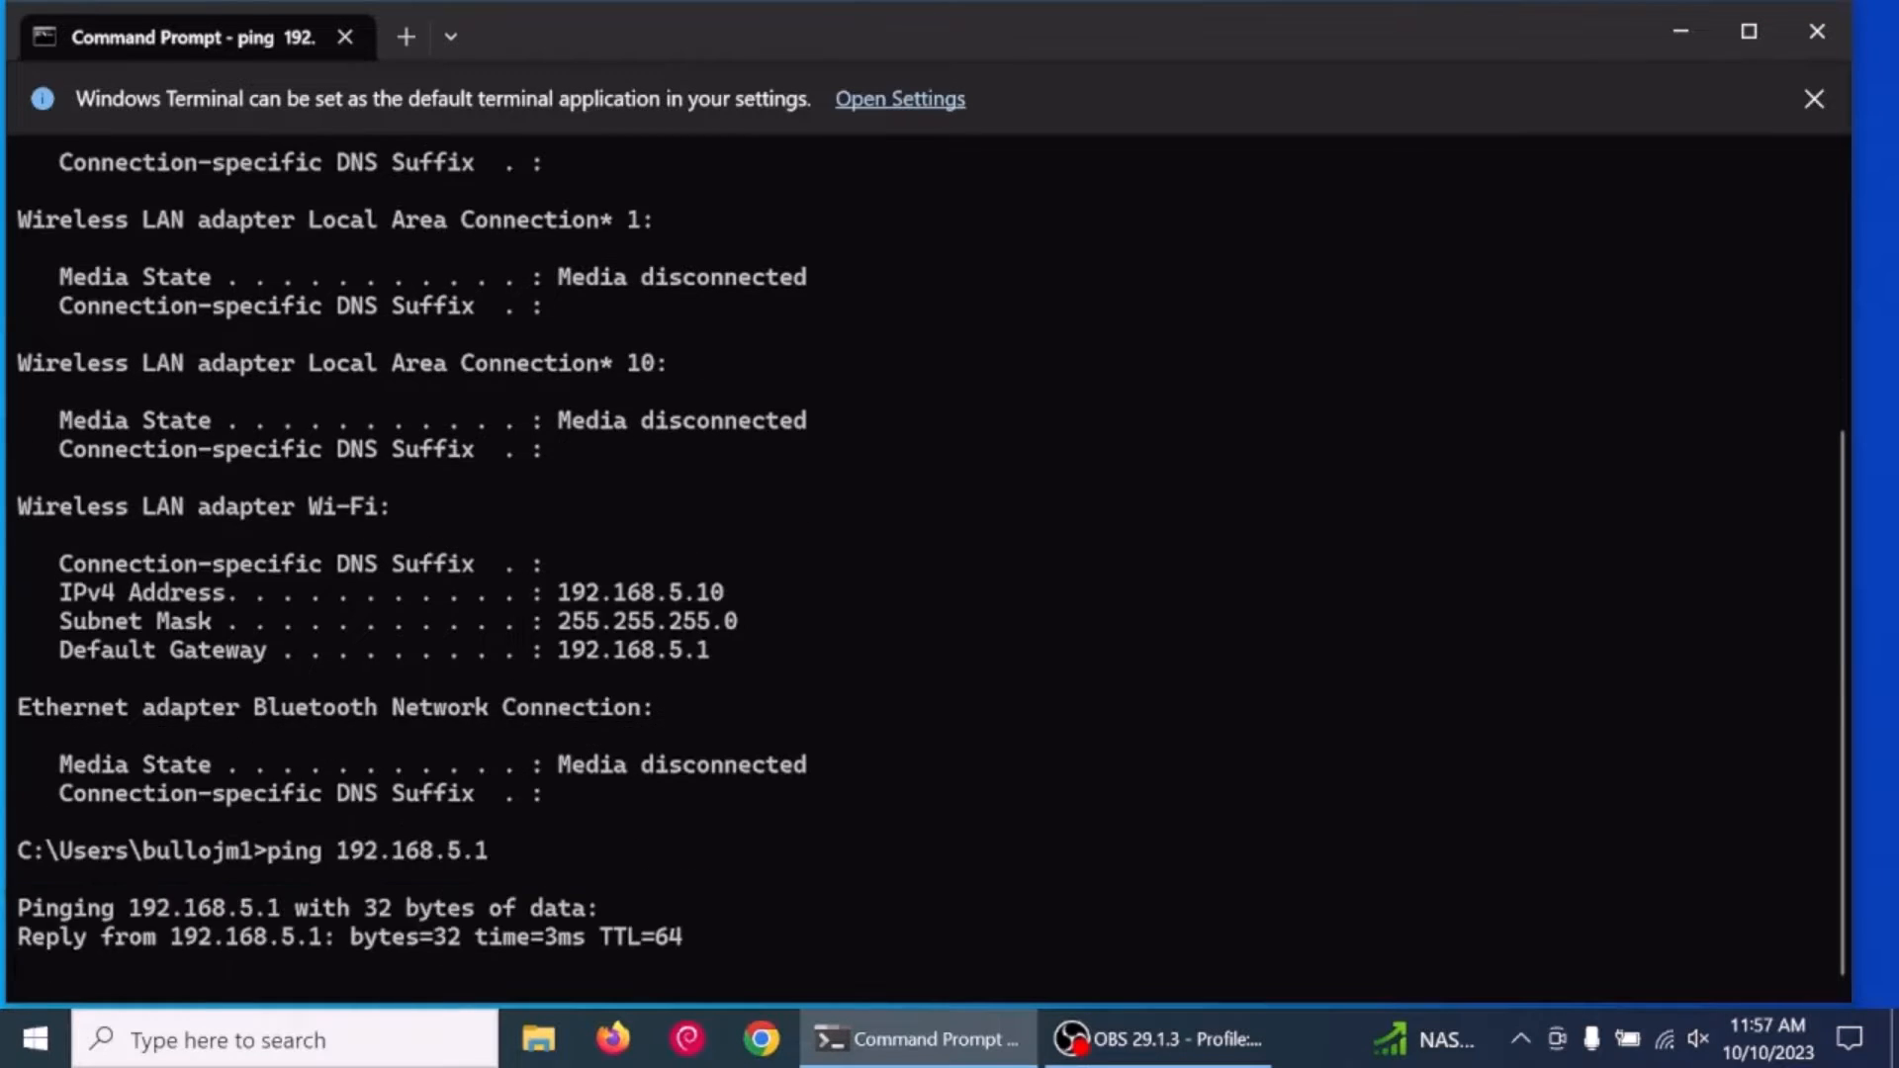
key("ctrl+c")
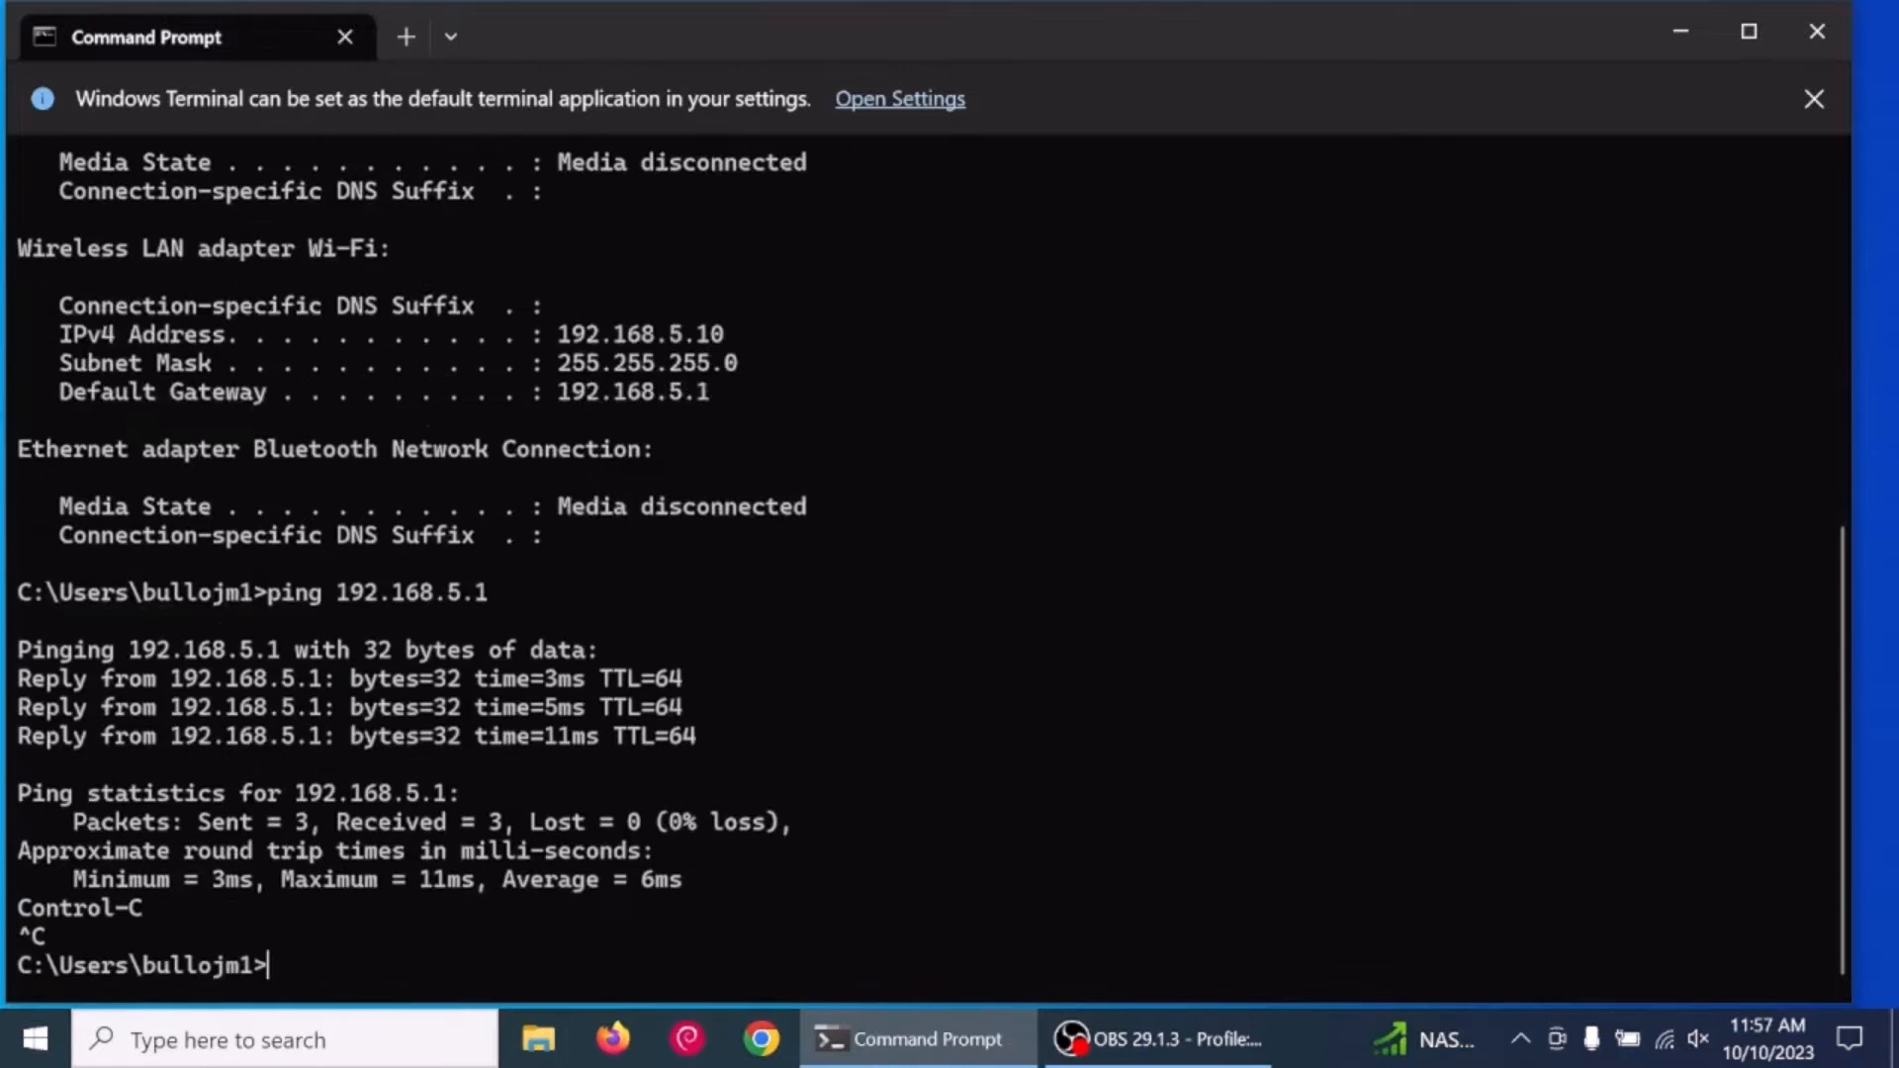
type("ping 192.168.")
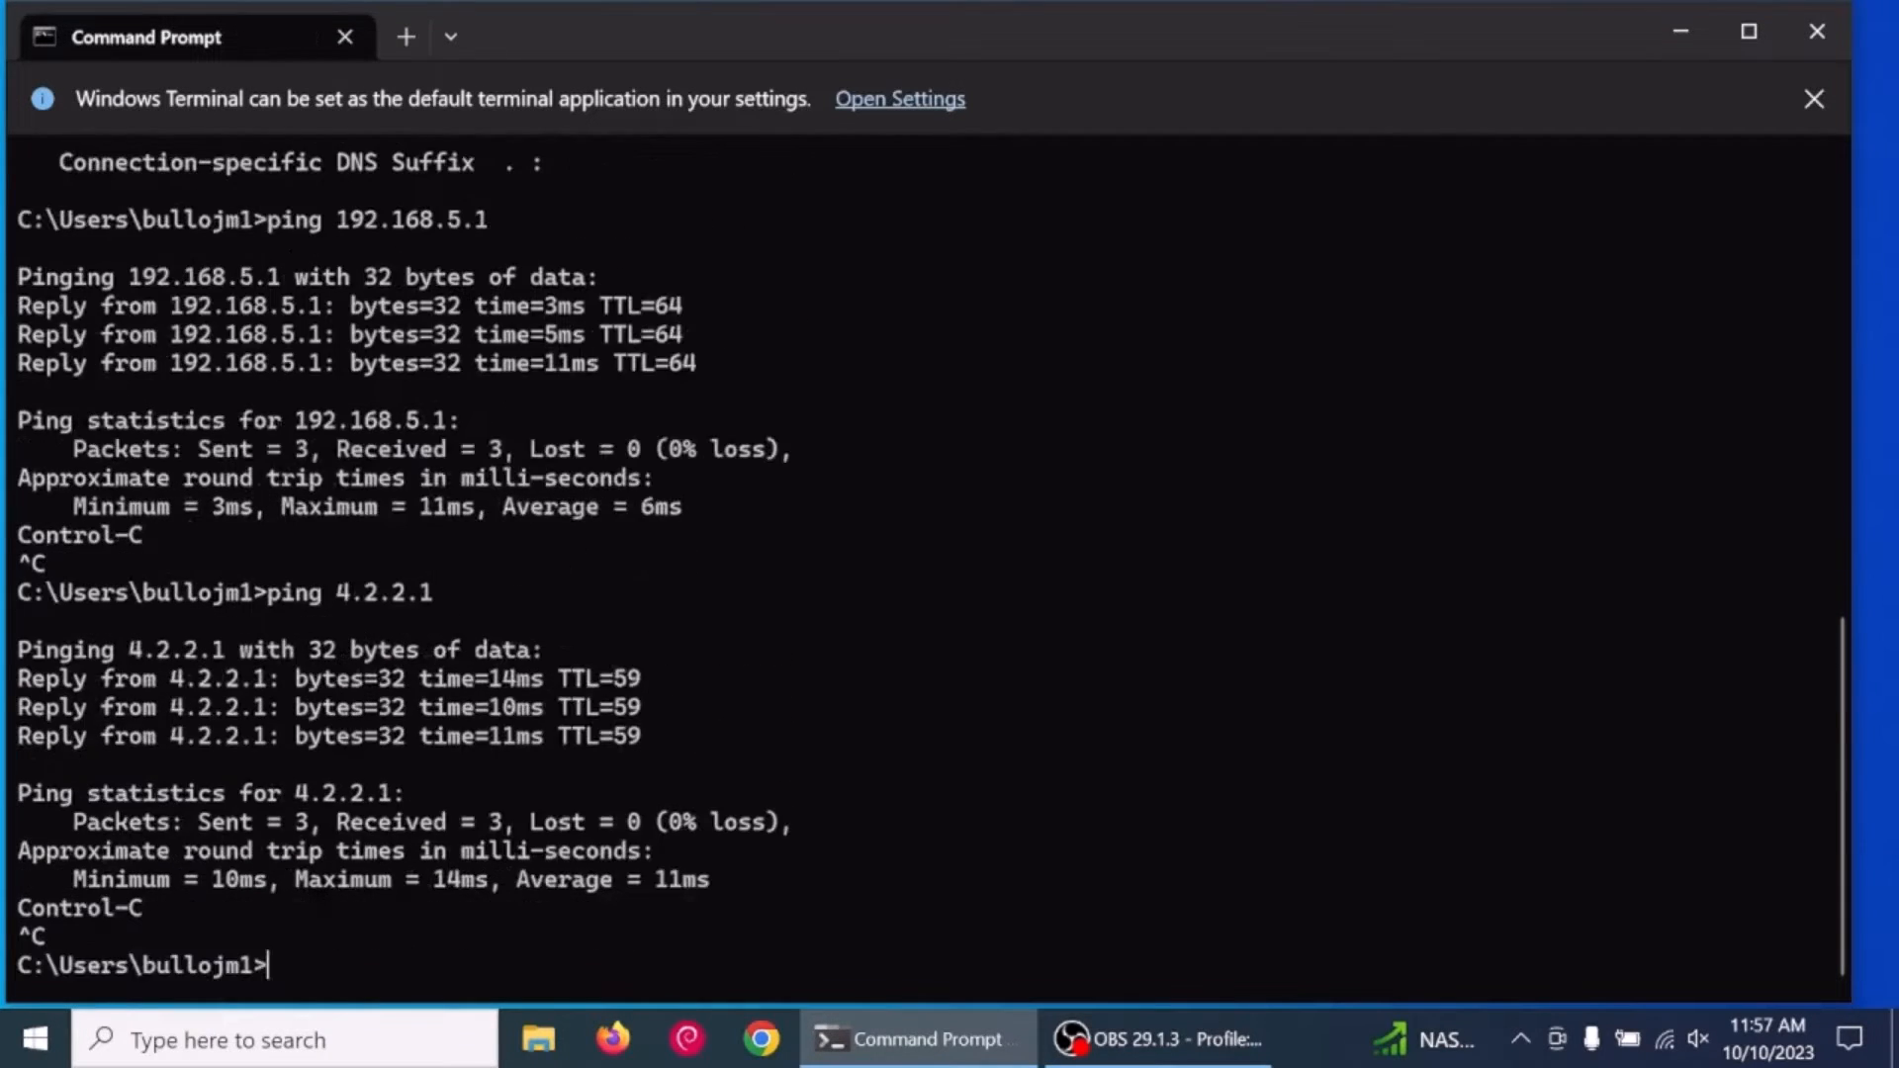
type("ping www.google.")
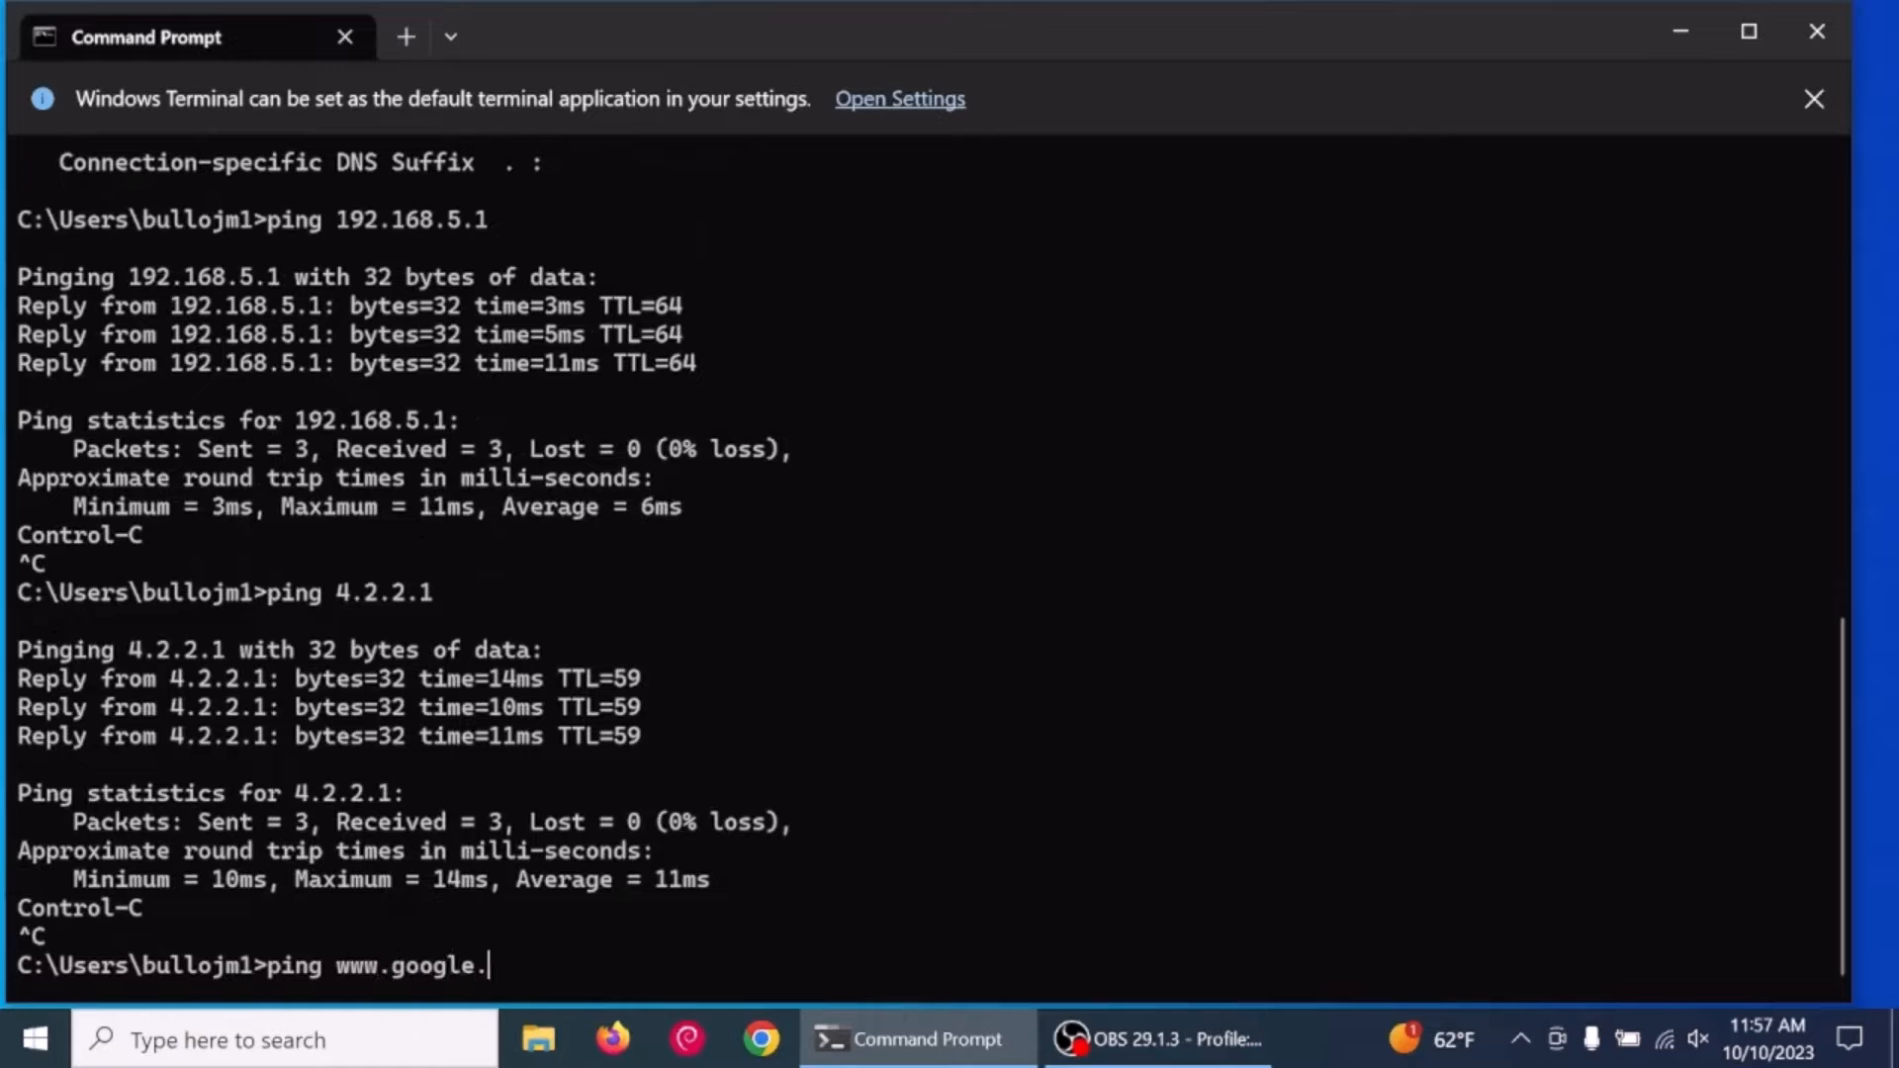